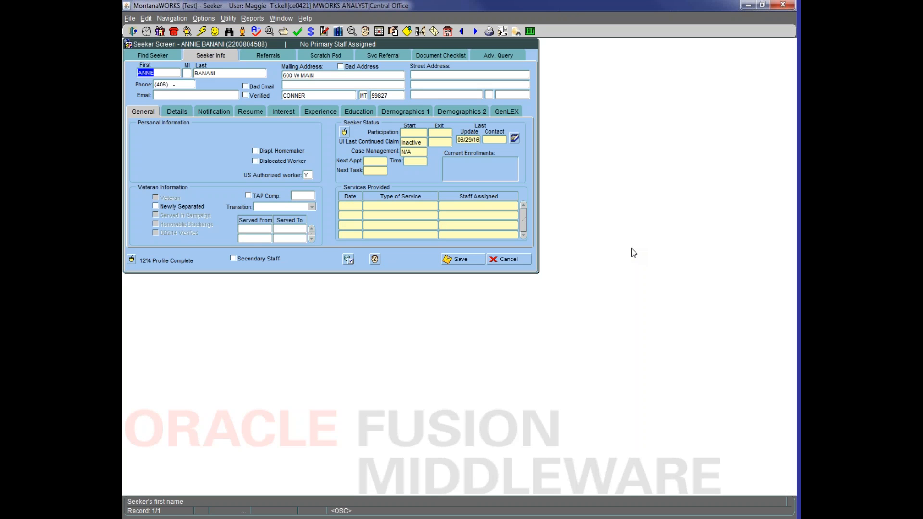
{"action": "mouse_move", "coordinate": [453, 320]}
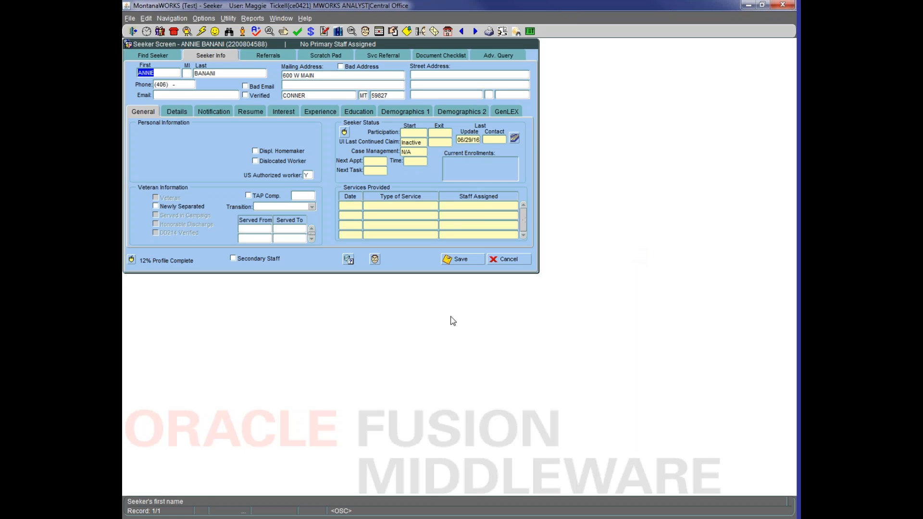
{"action": "mouse_move", "coordinate": [492, 116]}
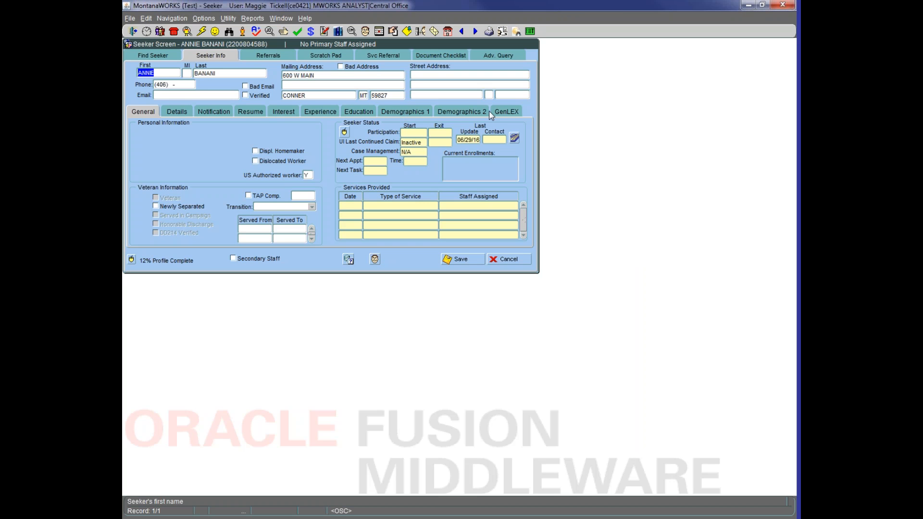
{"action": "mouse_move", "coordinate": [392, 109]}
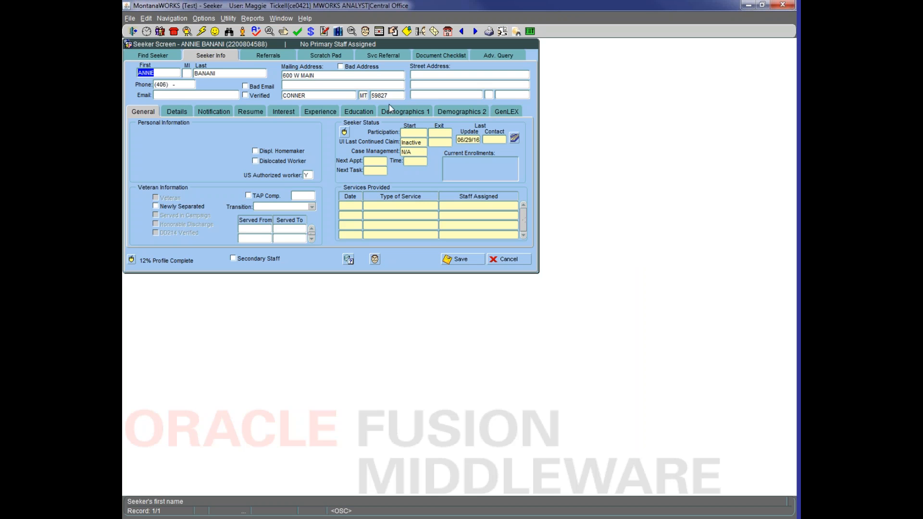
{"action": "mouse_move", "coordinate": [514, 126]}
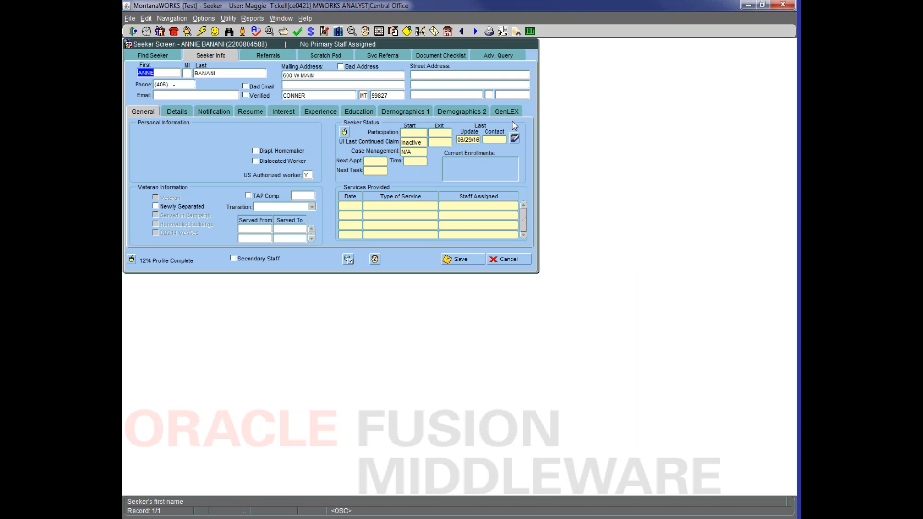
{"action": "mouse_move", "coordinate": [176, 114]}
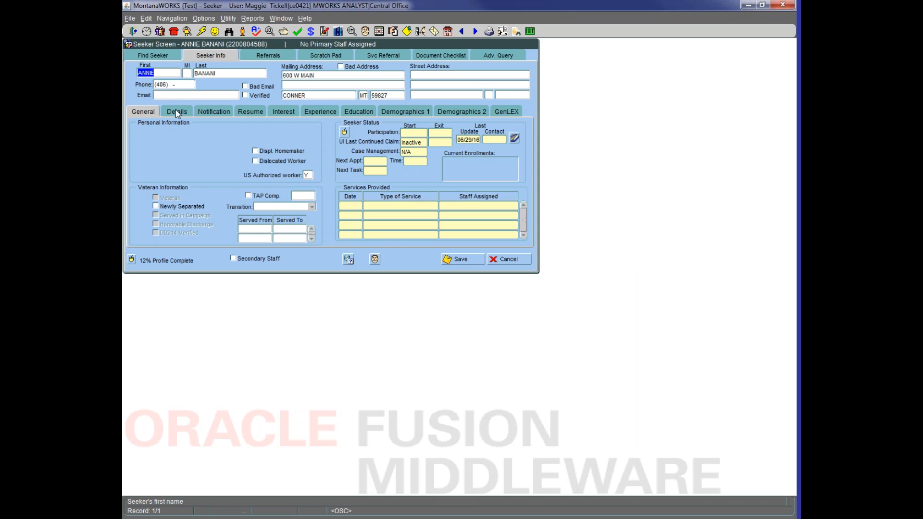
{"action": "mouse_move", "coordinate": [186, 105]}
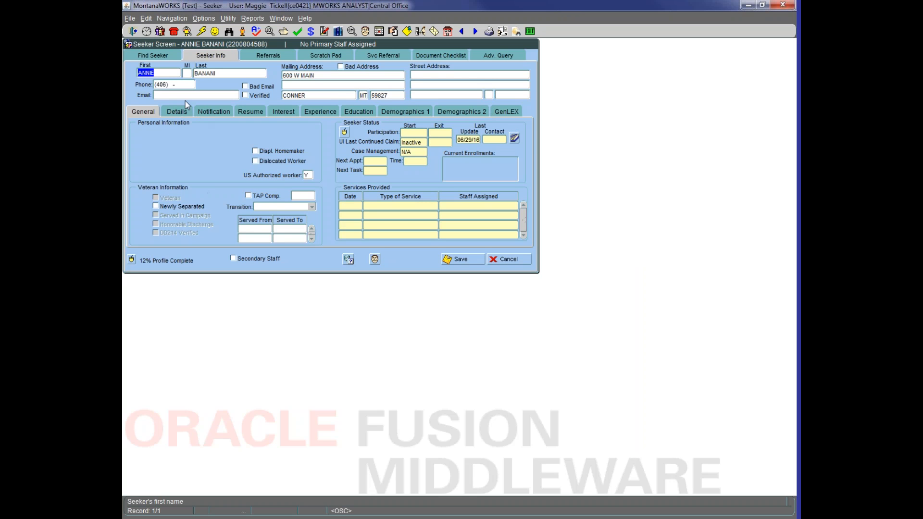
Review the Details tab's UC Eligible status options, leaving employment status as Not Employed
{"action": "left_click", "coordinate": [176, 111]}
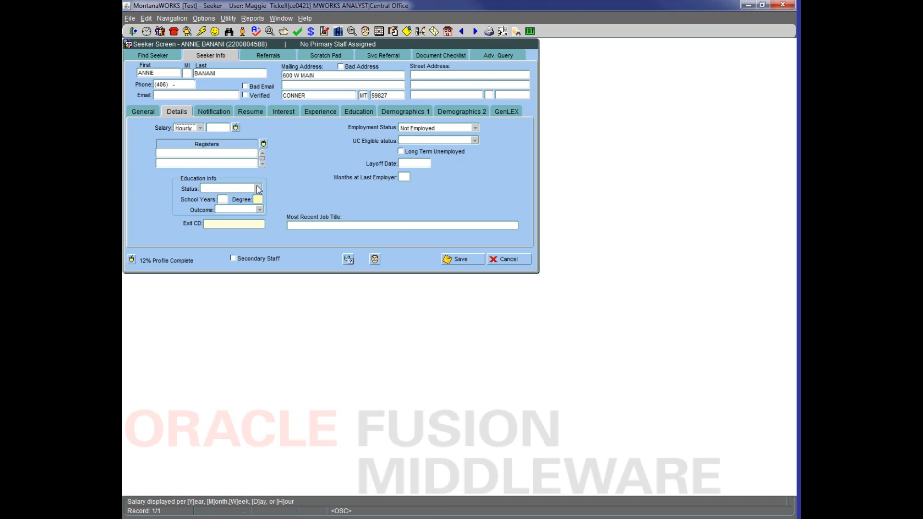
{"action": "left_click", "coordinate": [257, 189]}
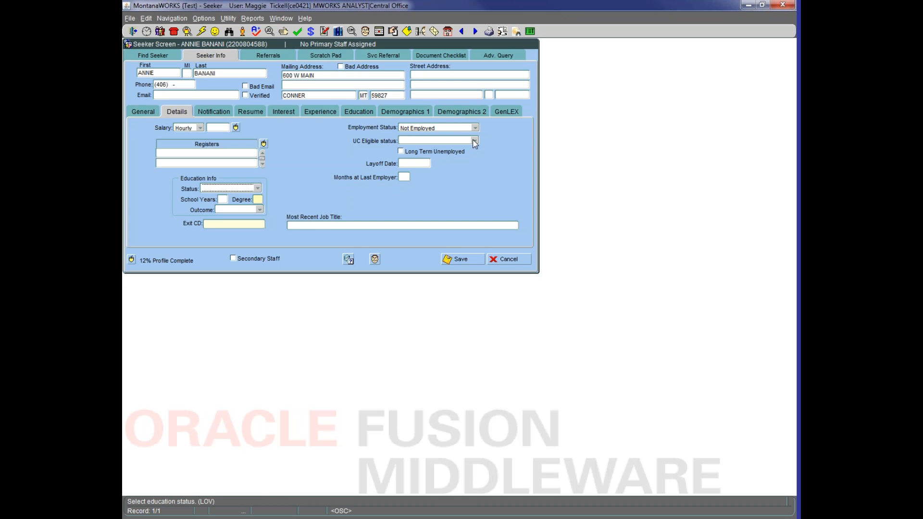
{"action": "left_click", "coordinate": [475, 141]}
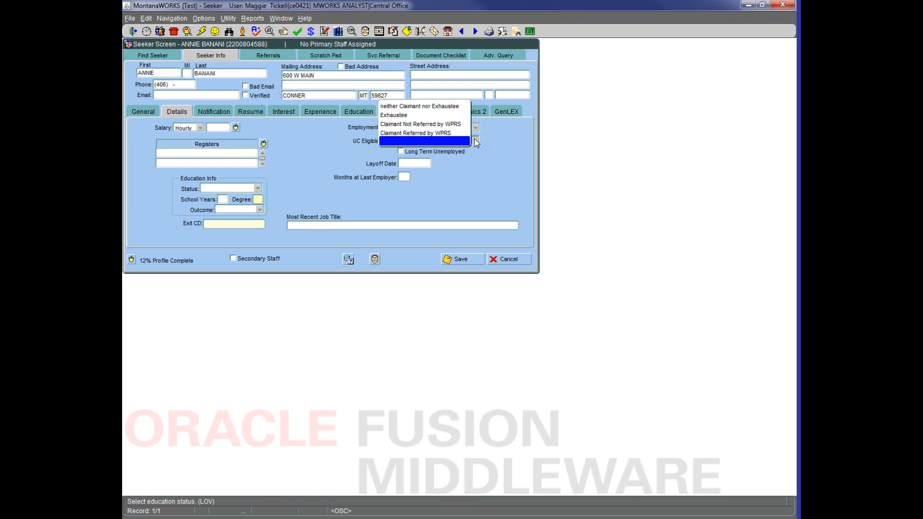
{"action": "mouse_move", "coordinate": [505, 144]}
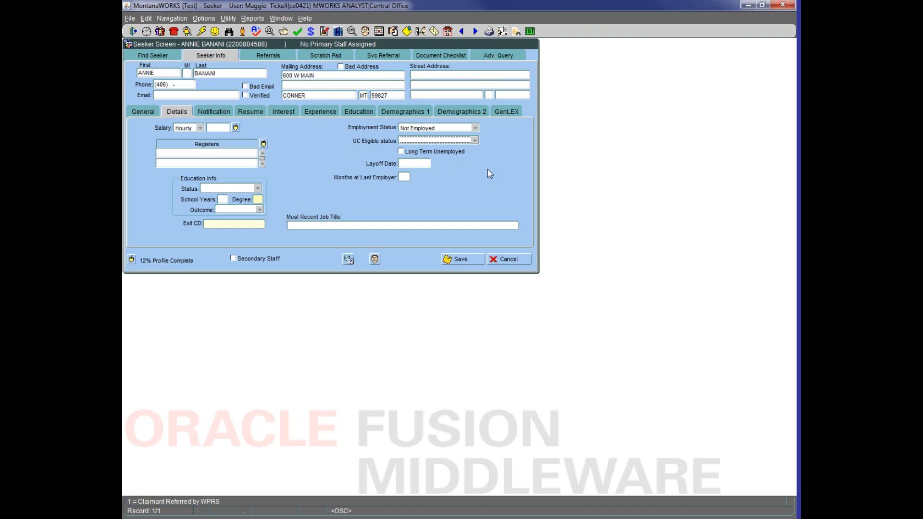
{"action": "left_click", "coordinate": [404, 177]}
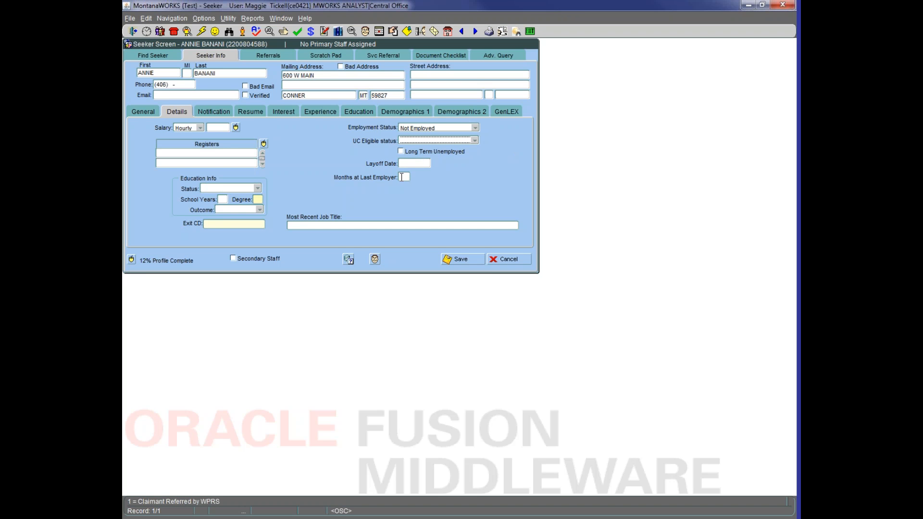
{"action": "mouse_move", "coordinate": [401, 155]}
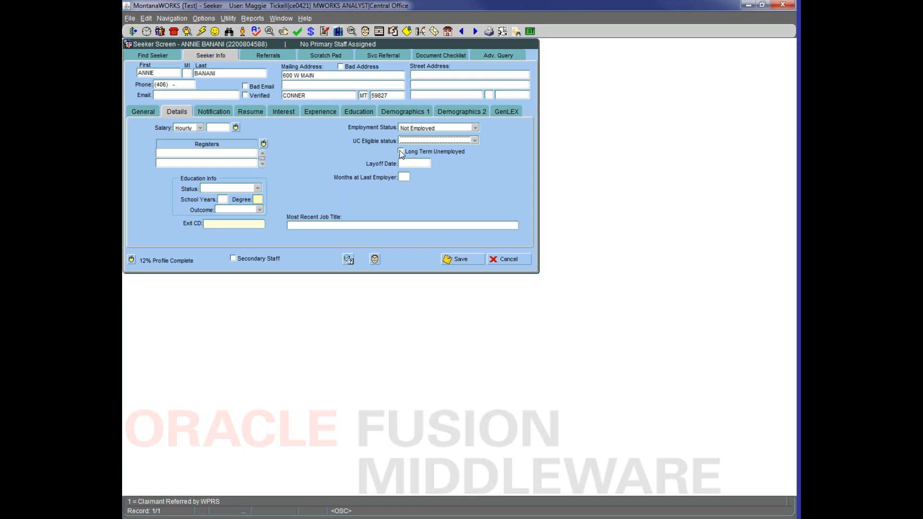
{"action": "mouse_move", "coordinate": [460, 200]}
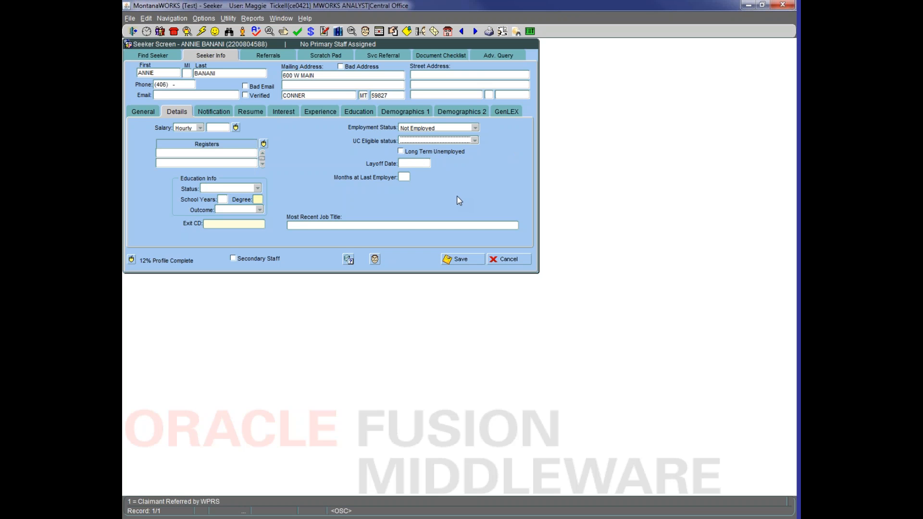
{"action": "mouse_move", "coordinate": [454, 199]}
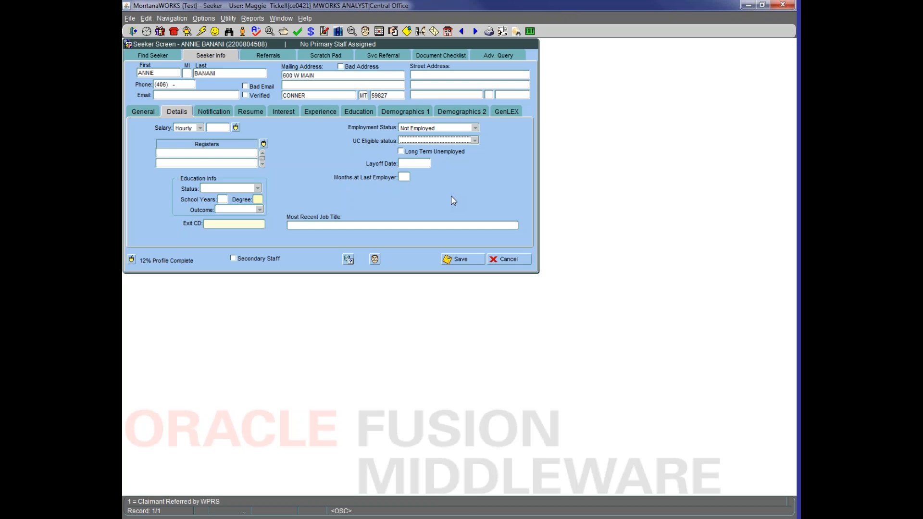
{"action": "mouse_move", "coordinate": [475, 203]}
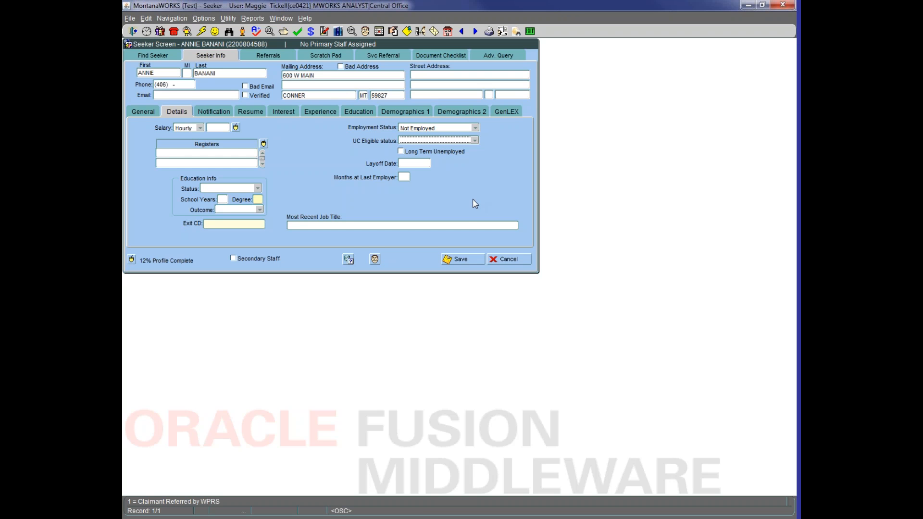
{"action": "mouse_move", "coordinate": [305, 175]}
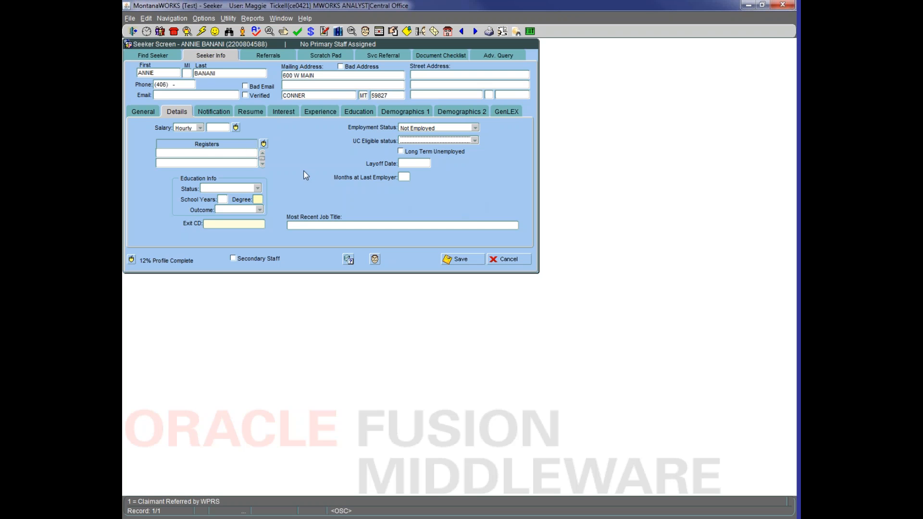
{"action": "mouse_move", "coordinate": [216, 115]}
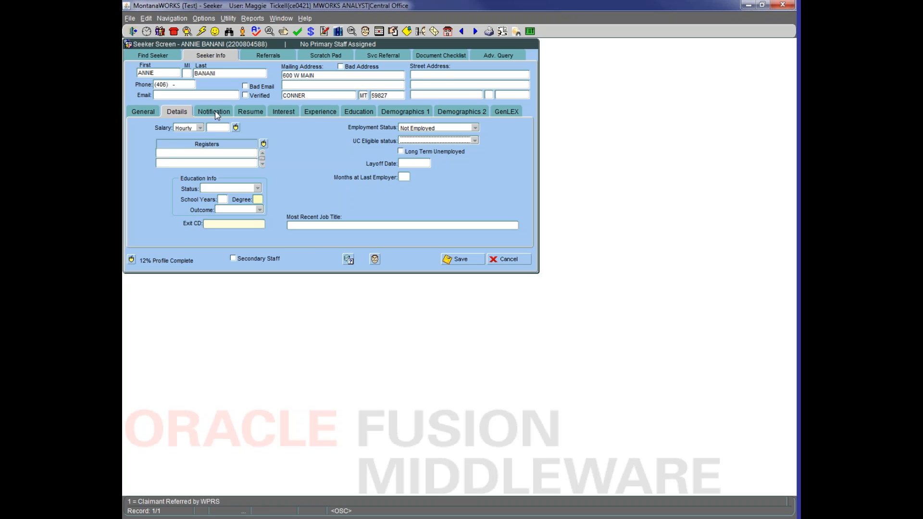
View the Notification tab and confirm the Type list has no entries
{"action": "left_click", "coordinate": [214, 111]}
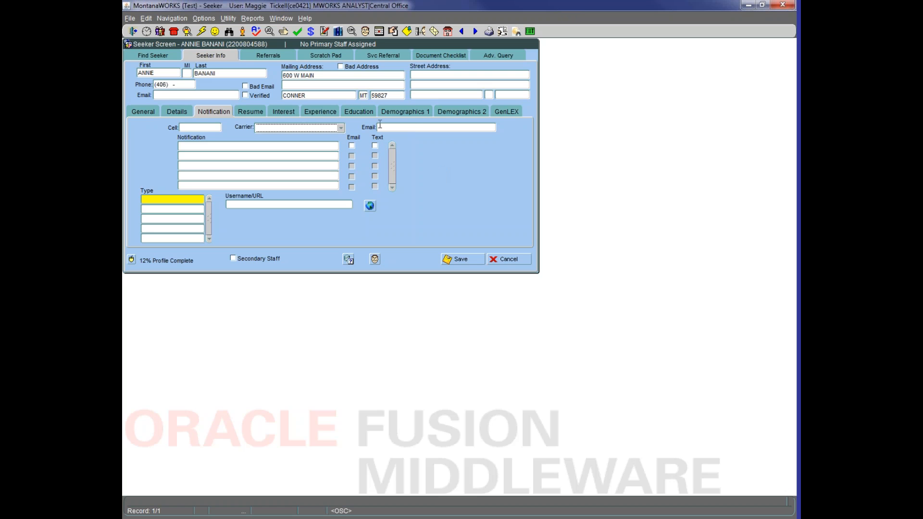
{"action": "mouse_move", "coordinate": [442, 167]}
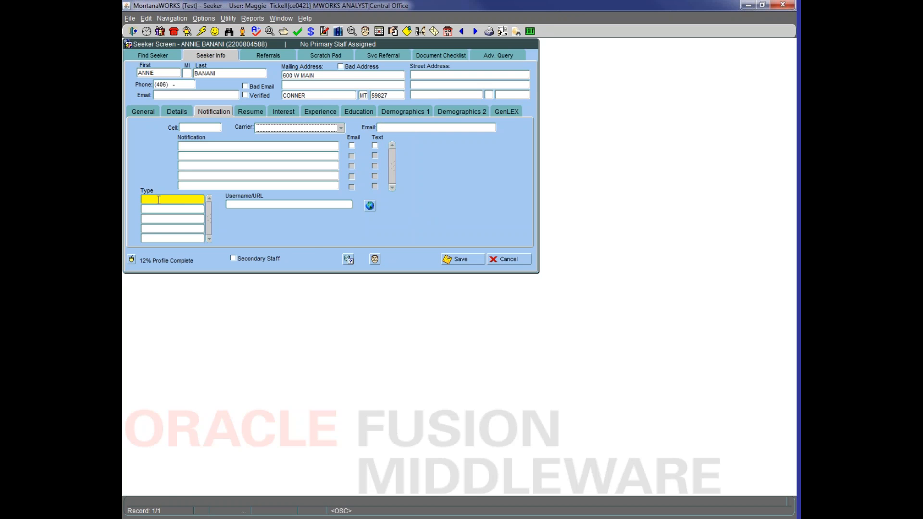
{"action": "left_click", "coordinate": [171, 199]}
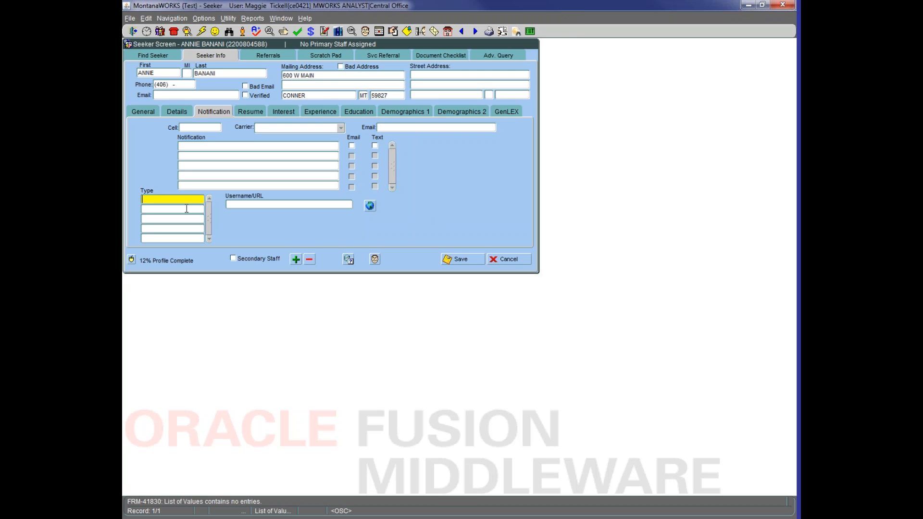
{"action": "mouse_move", "coordinate": [515, 212]}
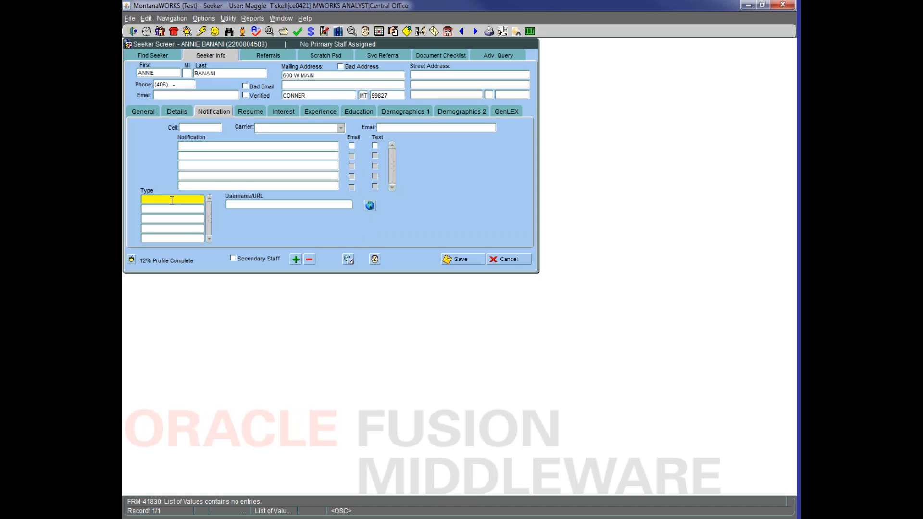
{"action": "mouse_move", "coordinate": [438, 212]}
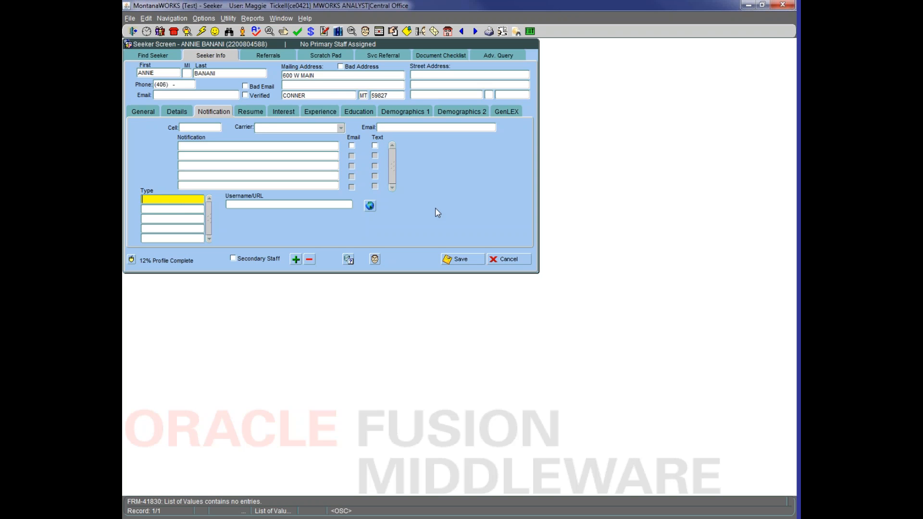
{"action": "mouse_move", "coordinate": [346, 226]}
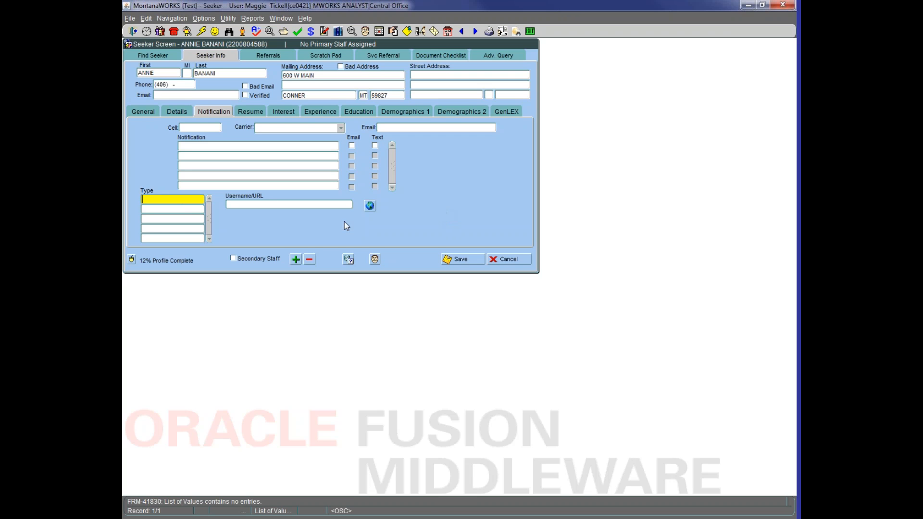
{"action": "mouse_move", "coordinate": [462, 206]}
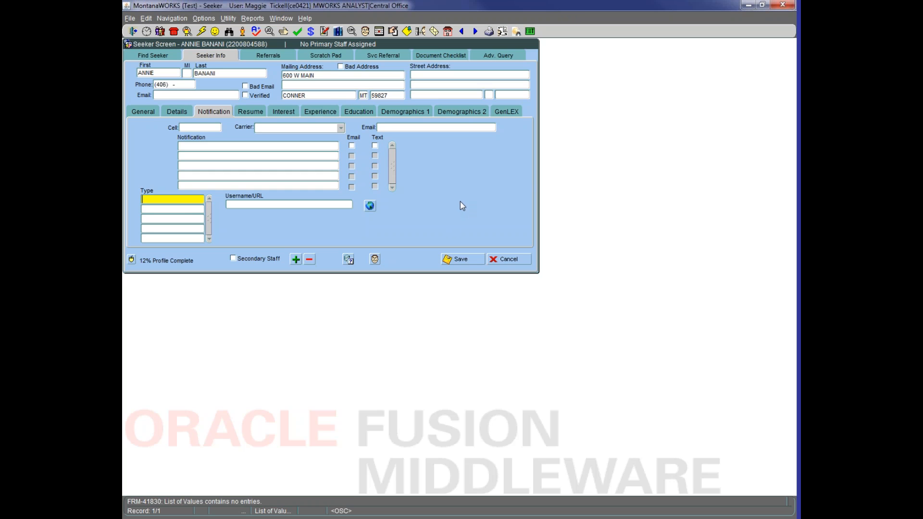
{"action": "mouse_move", "coordinate": [454, 187]}
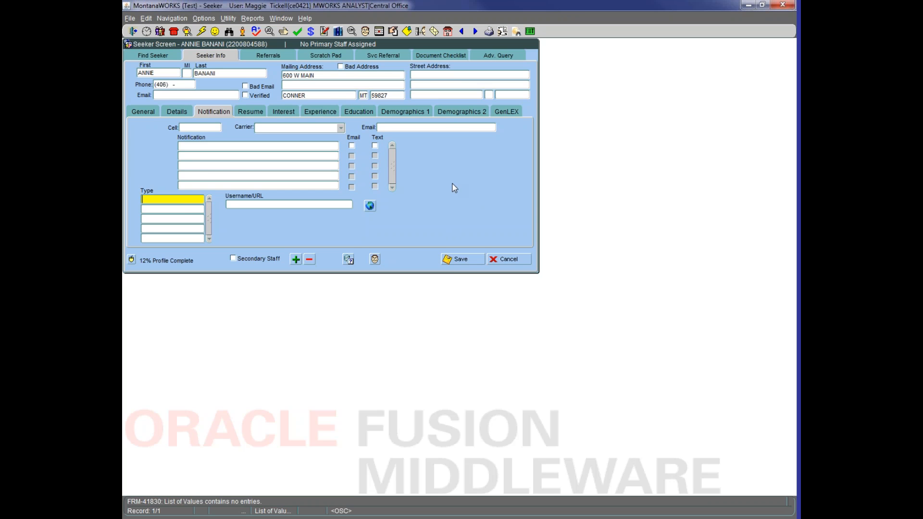
Check the empty Resume list, then view the blank Education for jobs section
{"action": "left_click", "coordinate": [249, 111]}
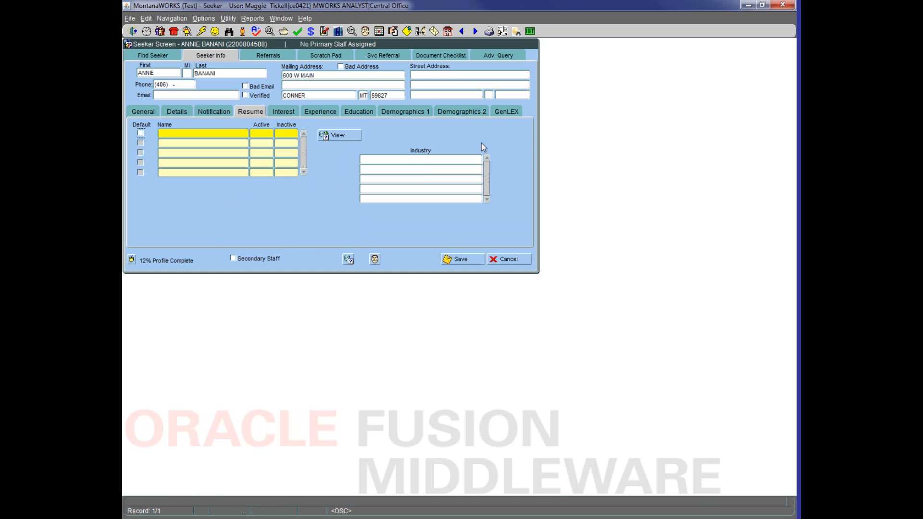
{"action": "mouse_move", "coordinate": [498, 142]}
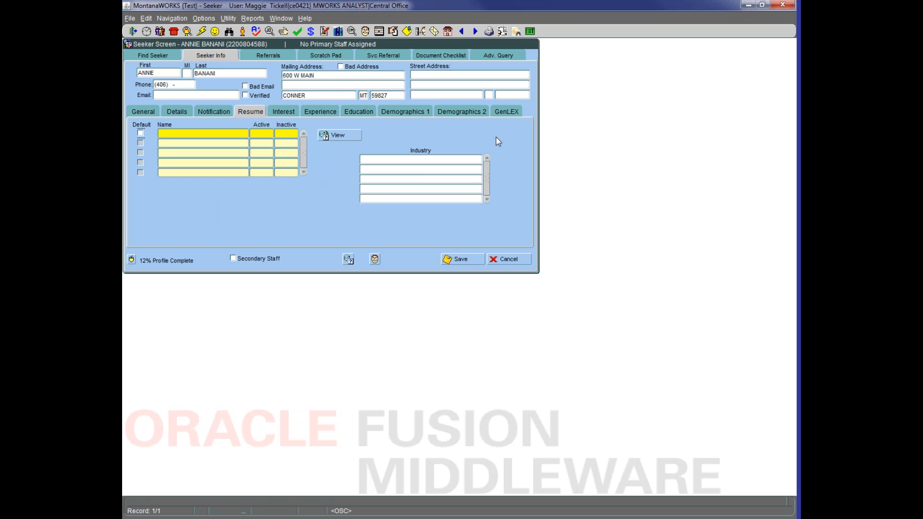
{"action": "mouse_move", "coordinate": [300, 116]}
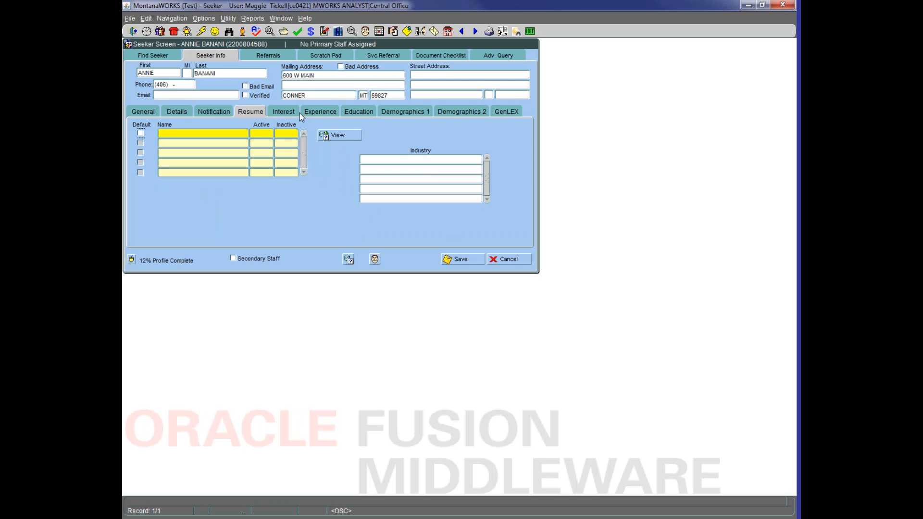
{"action": "mouse_move", "coordinate": [363, 115]}
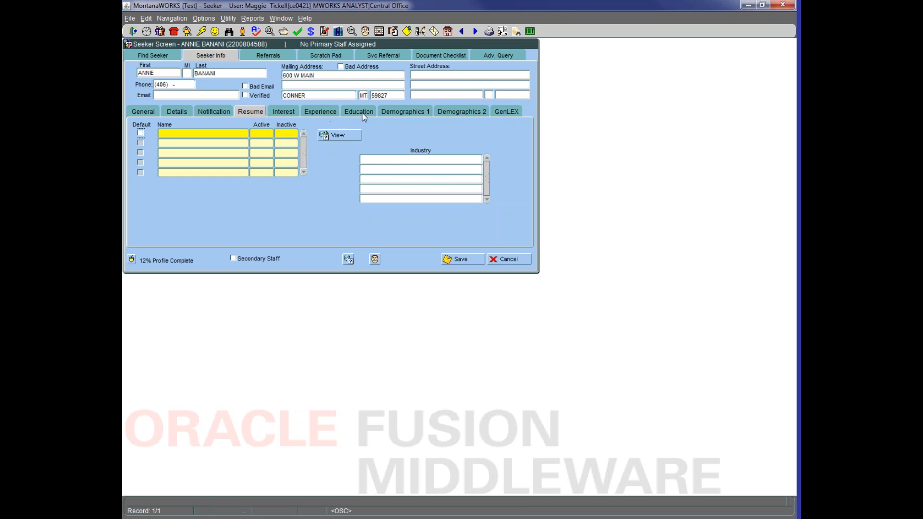
{"action": "mouse_move", "coordinate": [283, 114]}
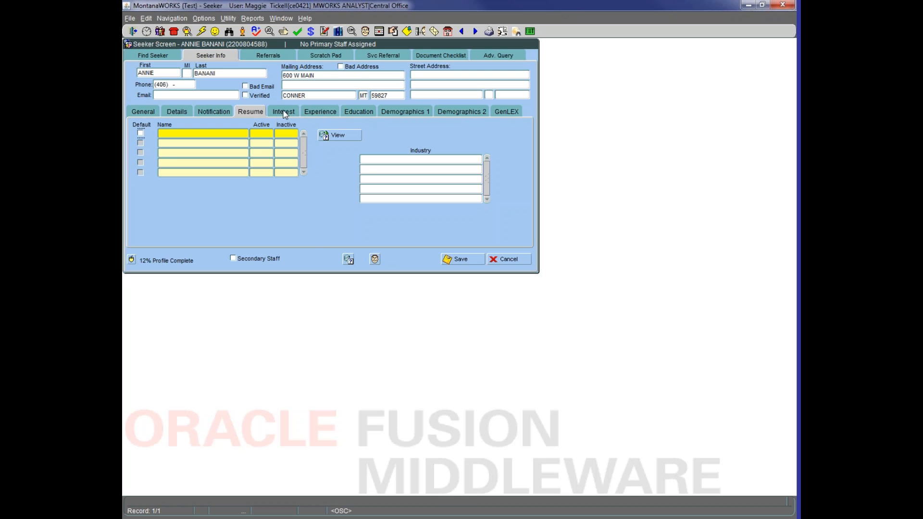
{"action": "left_click", "coordinate": [357, 111]}
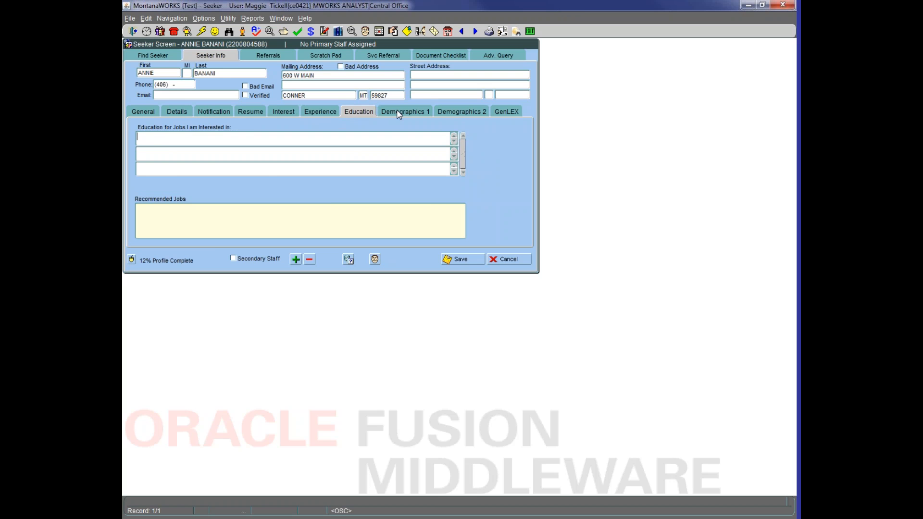
{"action": "left_click", "coordinate": [405, 111]}
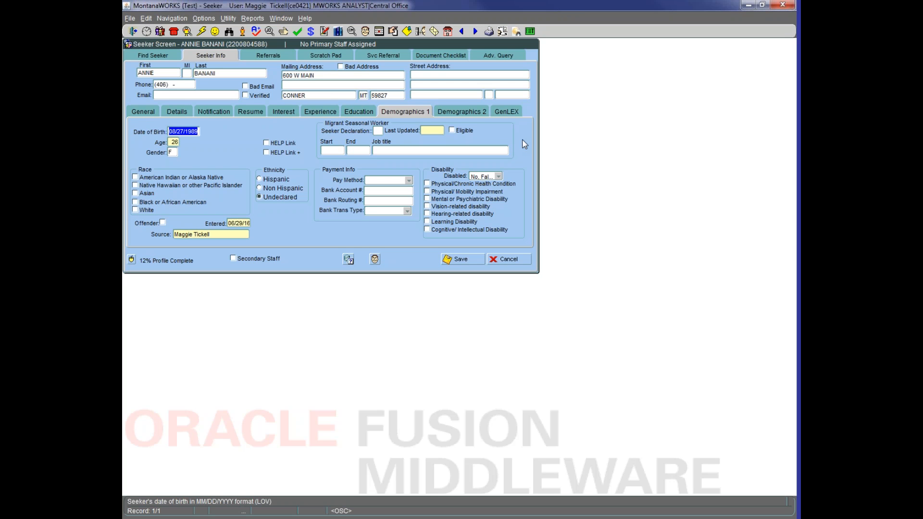
{"action": "mouse_move", "coordinate": [413, 170]}
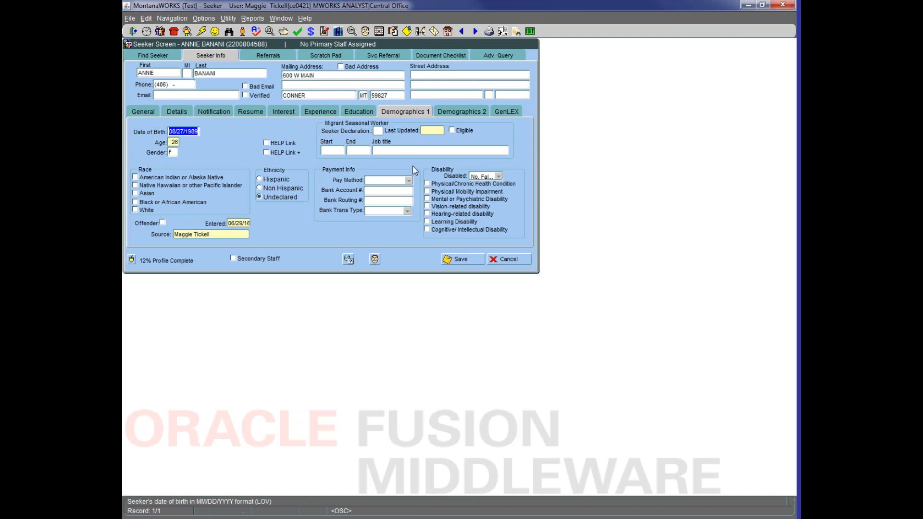
Set Disabled to Yes, toggle Physical/Mobility and Vision, then choose Not Answered
{"action": "left_click", "coordinate": [498, 176]}
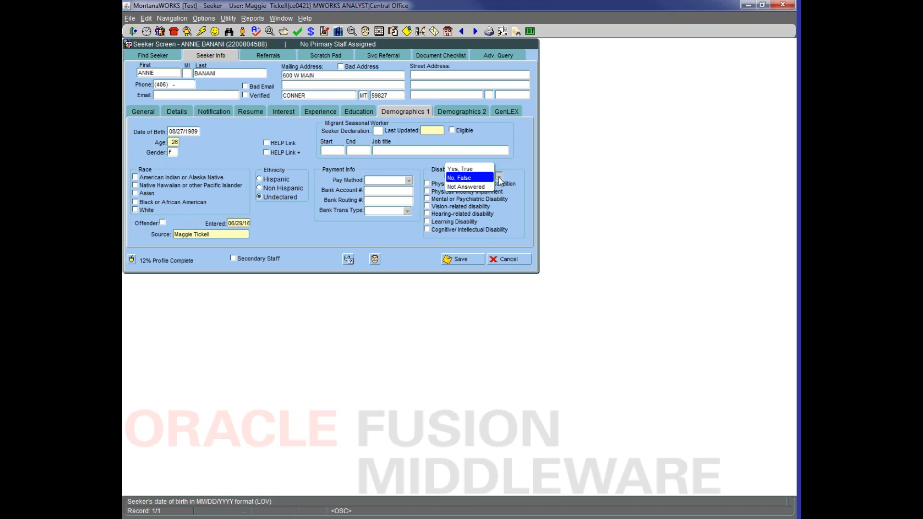
{"action": "left_click", "coordinate": [461, 169]}
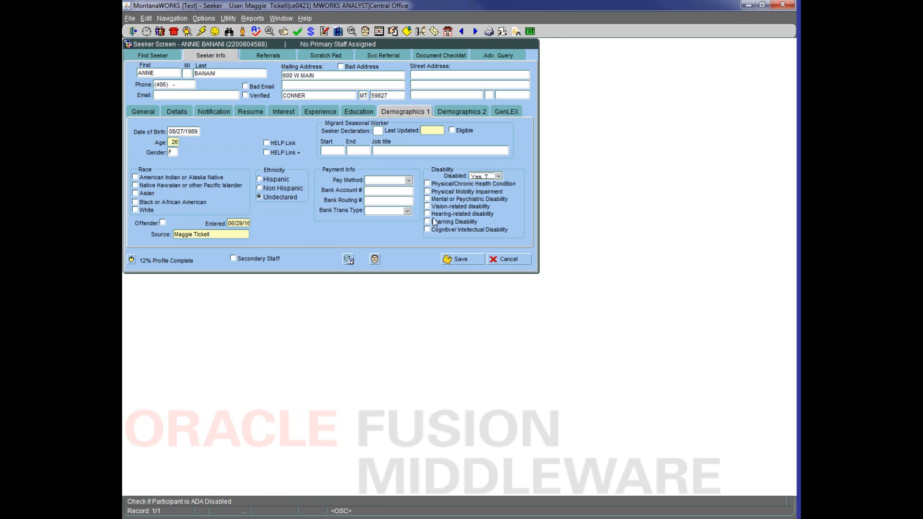
{"action": "left_click", "coordinate": [428, 191]}
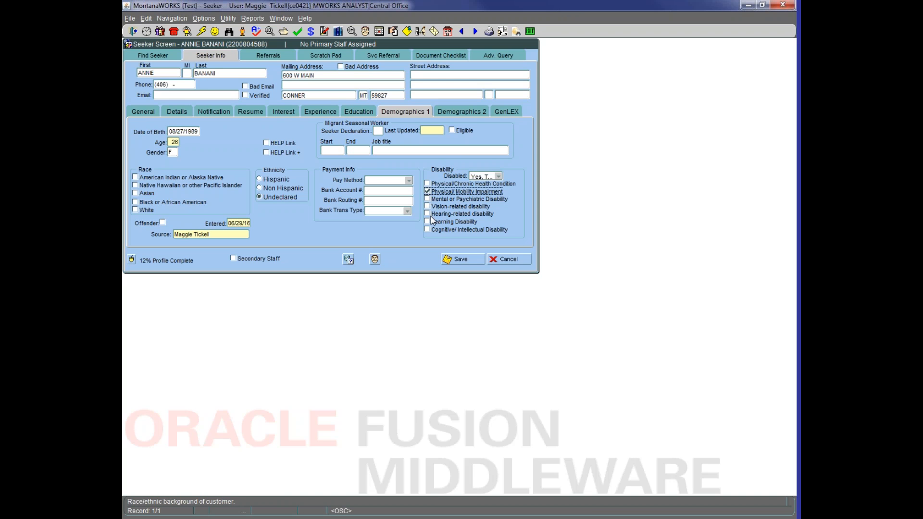
{"action": "mouse_move", "coordinate": [430, 219]}
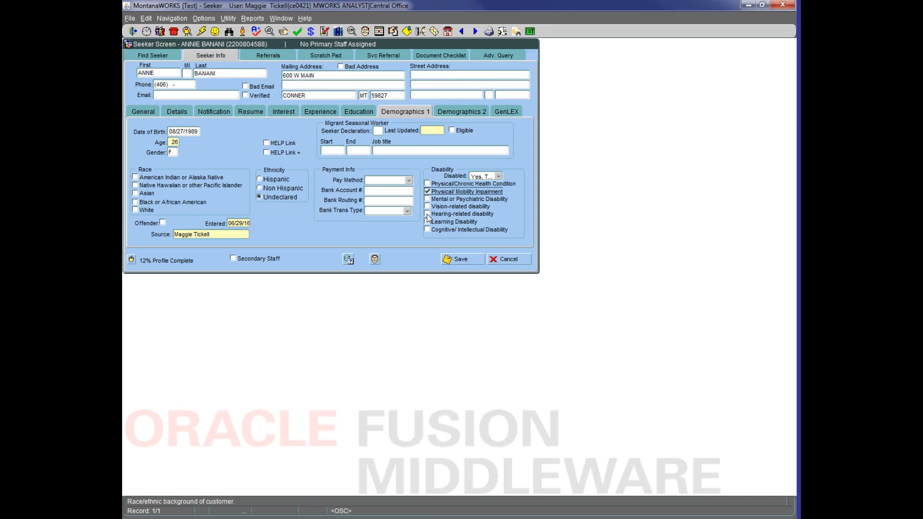
{"action": "left_click", "coordinate": [427, 191]}
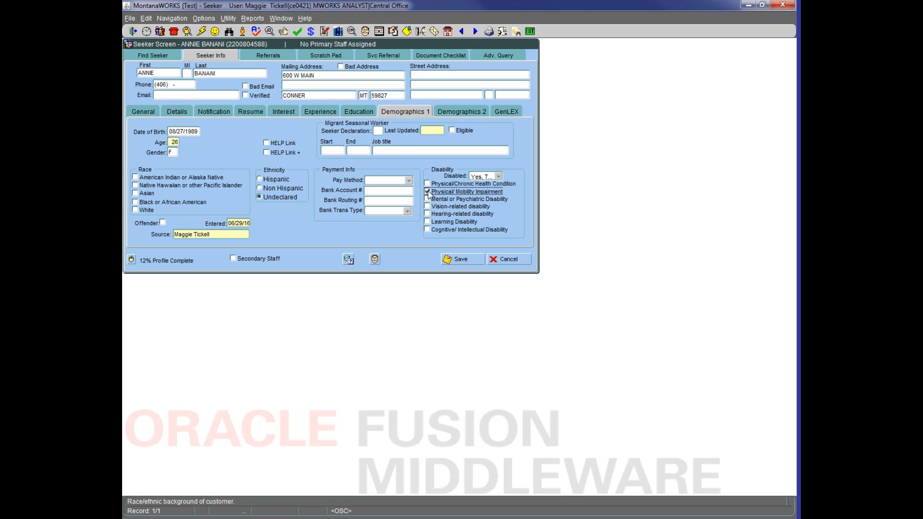
{"action": "left_click", "coordinate": [428, 206]}
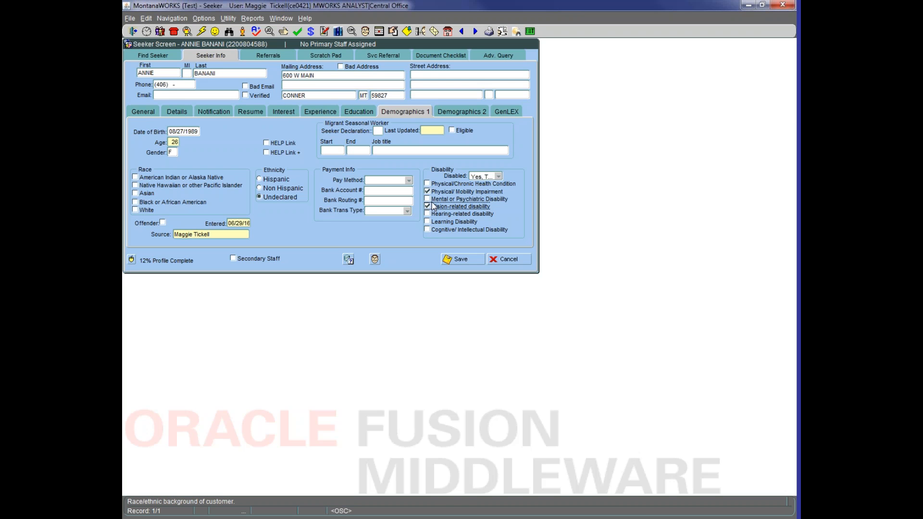
{"action": "left_click", "coordinate": [427, 207]}
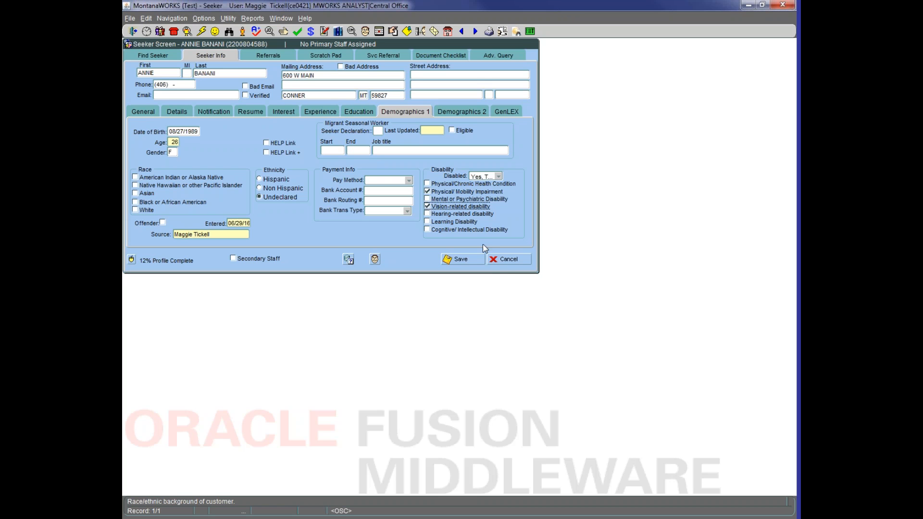
{"action": "mouse_move", "coordinate": [501, 266]}
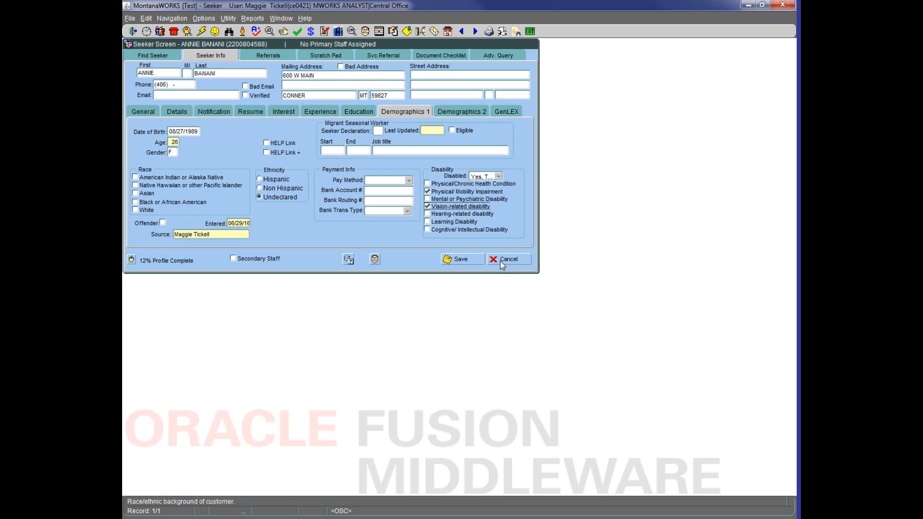
{"action": "mouse_move", "coordinate": [463, 260]}
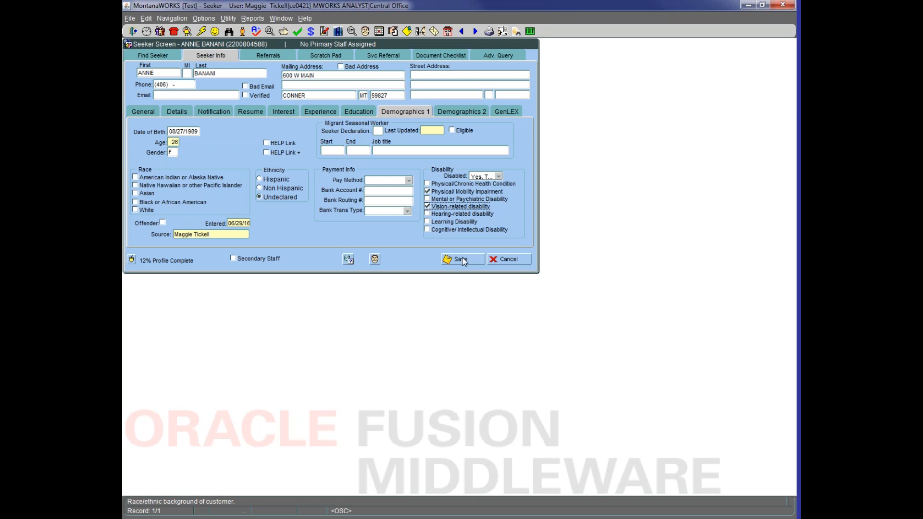
{"action": "left_click", "coordinate": [498, 176]}
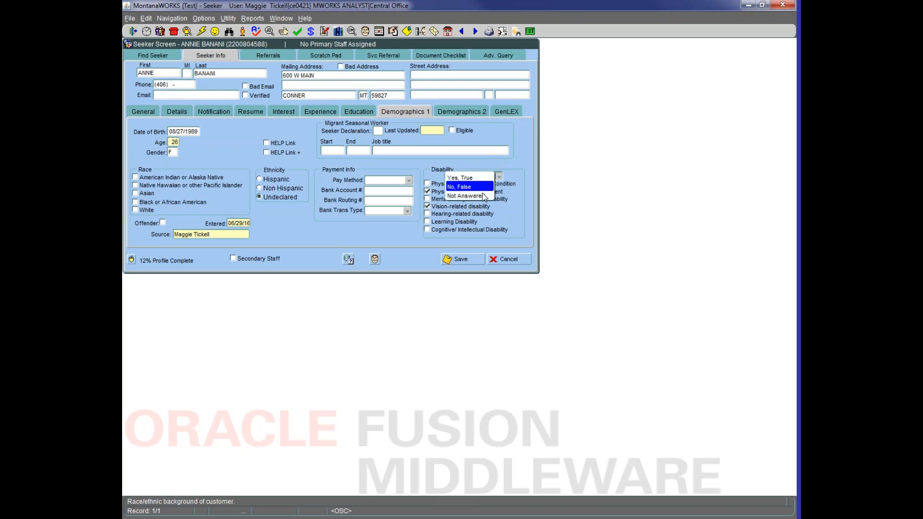
{"action": "left_click", "coordinate": [465, 195]}
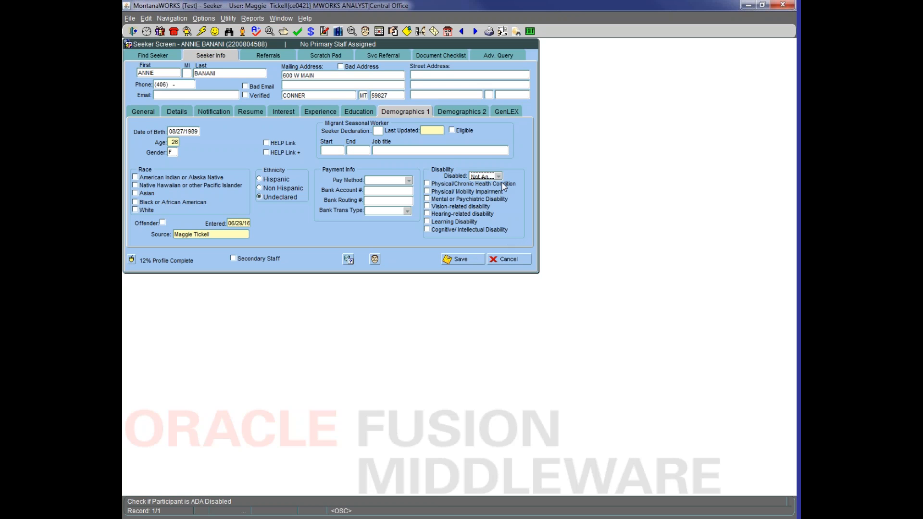
{"action": "mouse_move", "coordinate": [324, 264]}
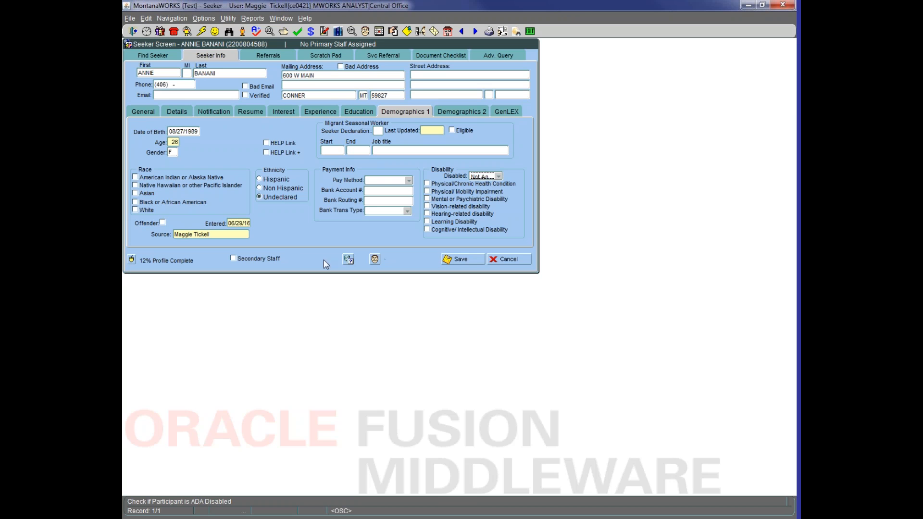
{"action": "mouse_move", "coordinate": [244, 189]}
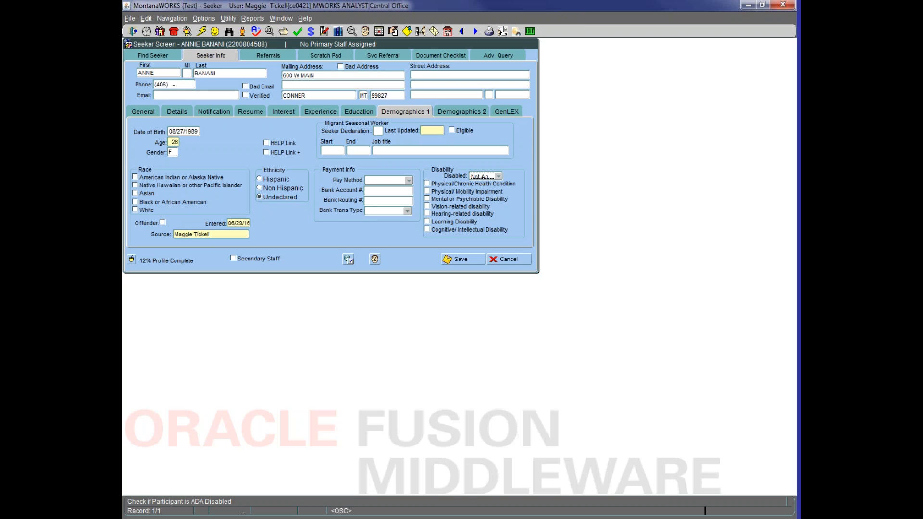
View the Demographics 2 barriers, all unticked, with veteran status None
{"action": "left_click", "coordinate": [461, 111]}
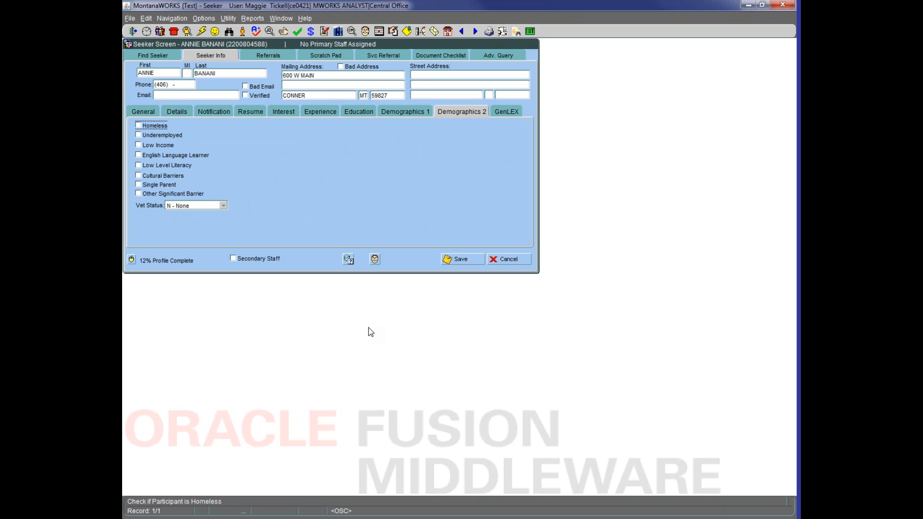
{"action": "mouse_move", "coordinate": [368, 340]}
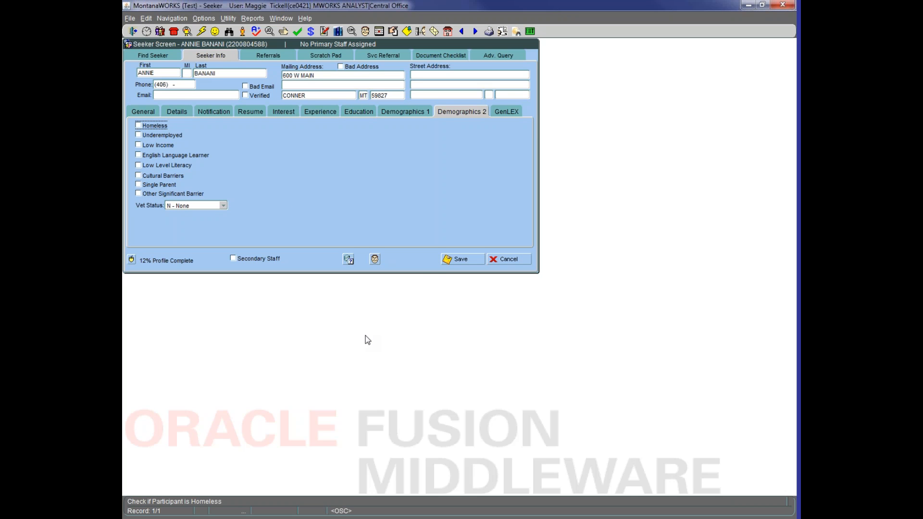
{"action": "mouse_move", "coordinate": [489, 140]}
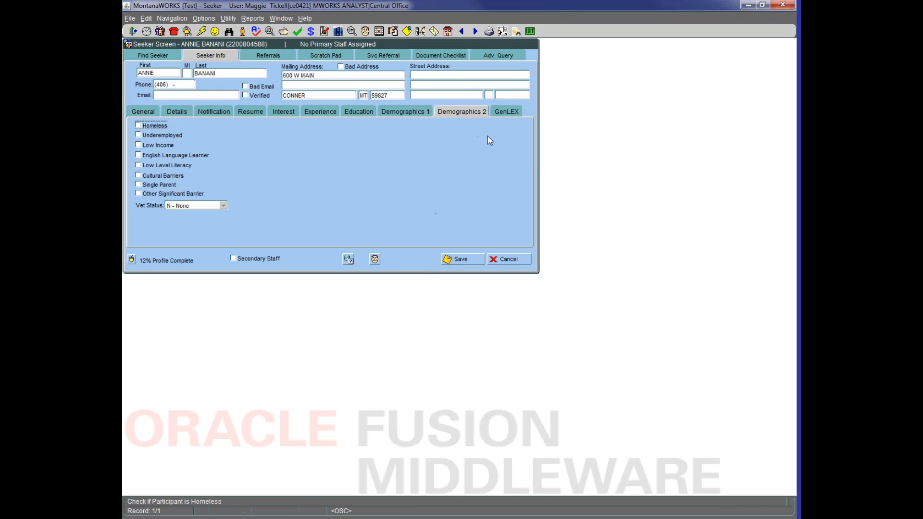
View the GenLEX work history section with its empty O*Net score list
{"action": "left_click", "coordinate": [505, 111]}
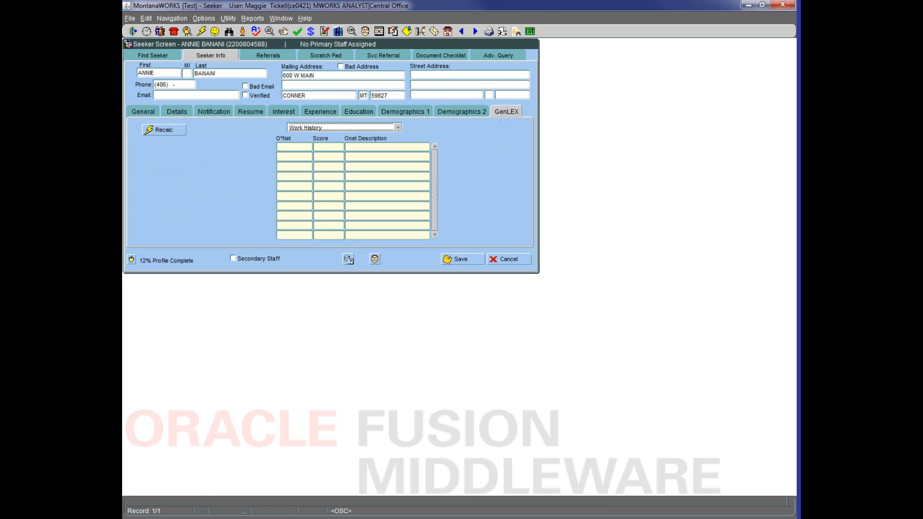
{"action": "mouse_move", "coordinate": [509, 126]}
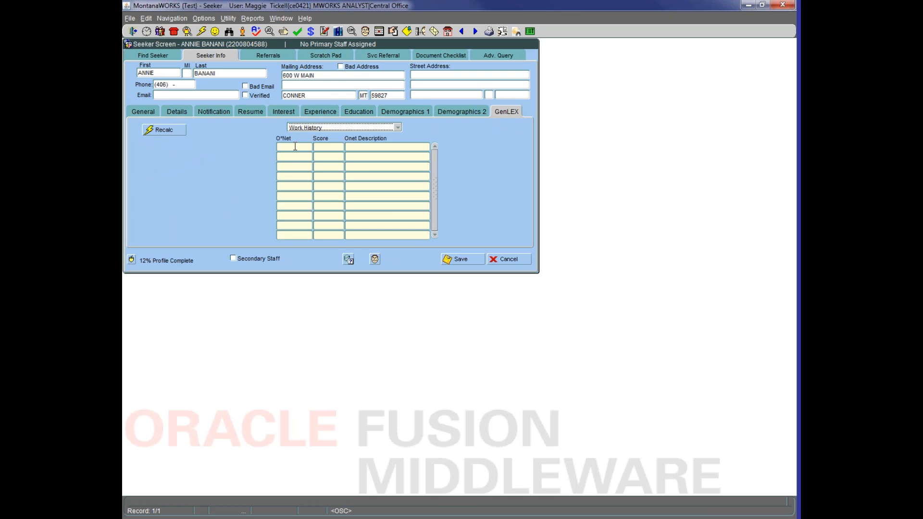
{"action": "mouse_move", "coordinate": [147, 254]}
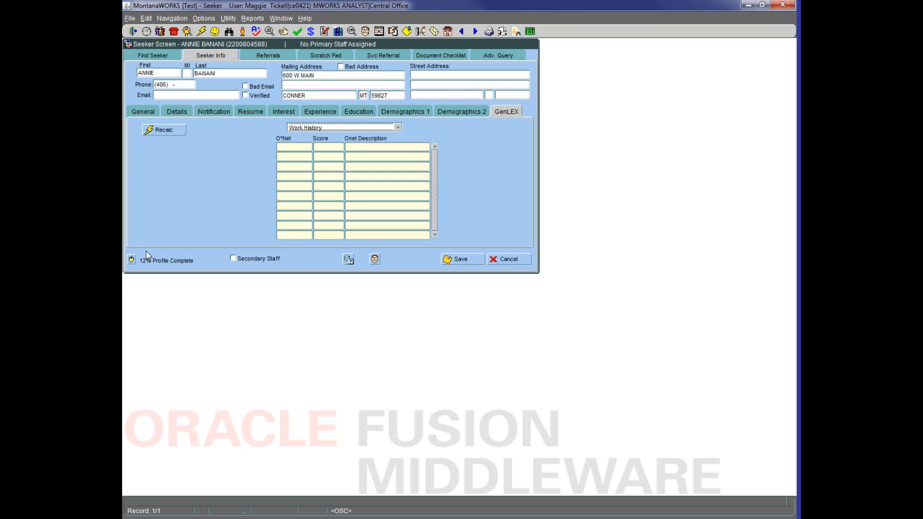
{"action": "mouse_move", "coordinate": [202, 141]}
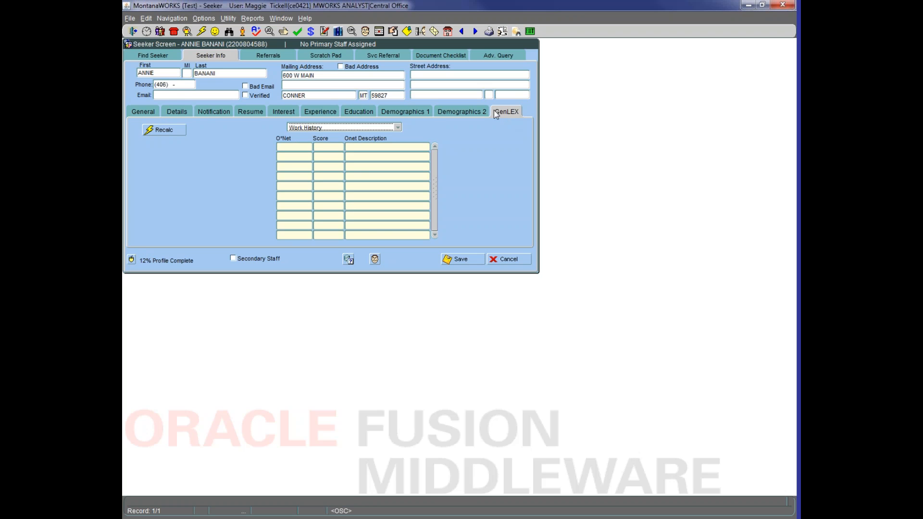
{"action": "mouse_move", "coordinate": [501, 122]}
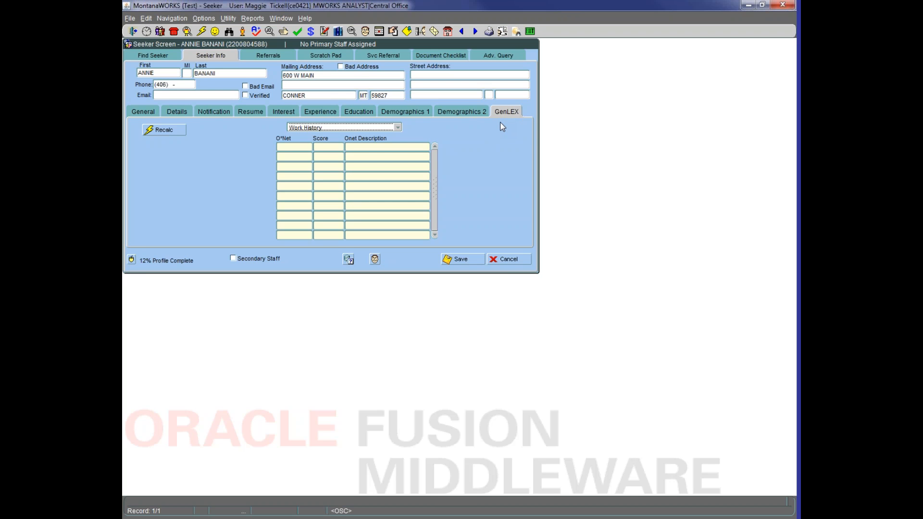
{"action": "mouse_move", "coordinate": [475, 192]}
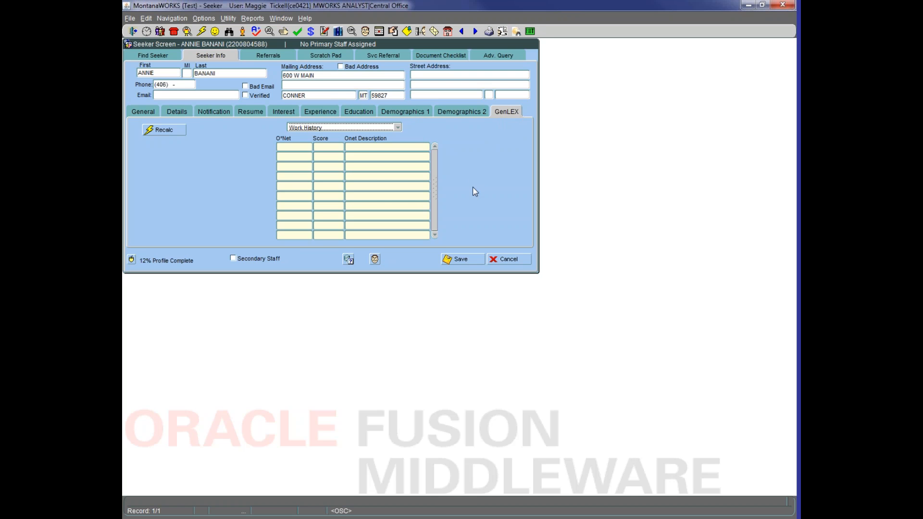
{"action": "mouse_move", "coordinate": [322, 161]}
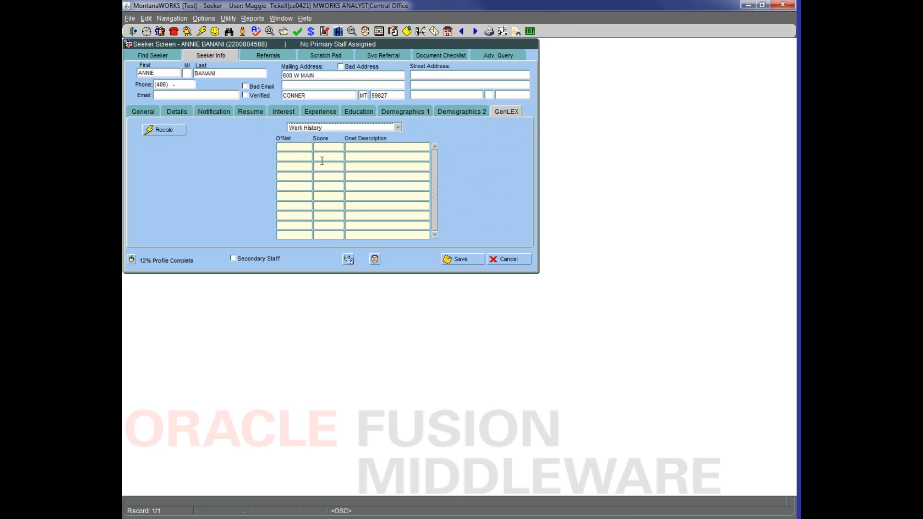
{"action": "mouse_move", "coordinate": [144, 117]}
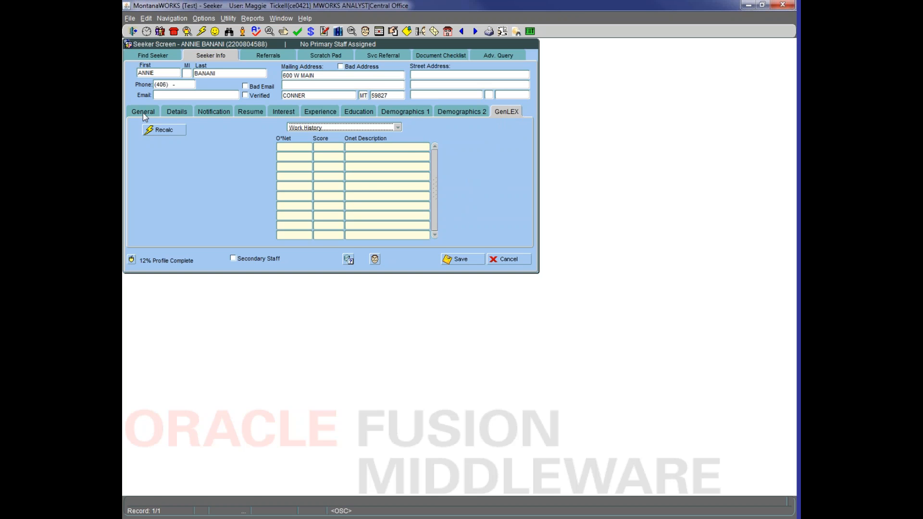
Open Seeker Data Entry and dismiss the 'seeker already exists' alert
{"action": "left_click", "coordinate": [143, 111]}
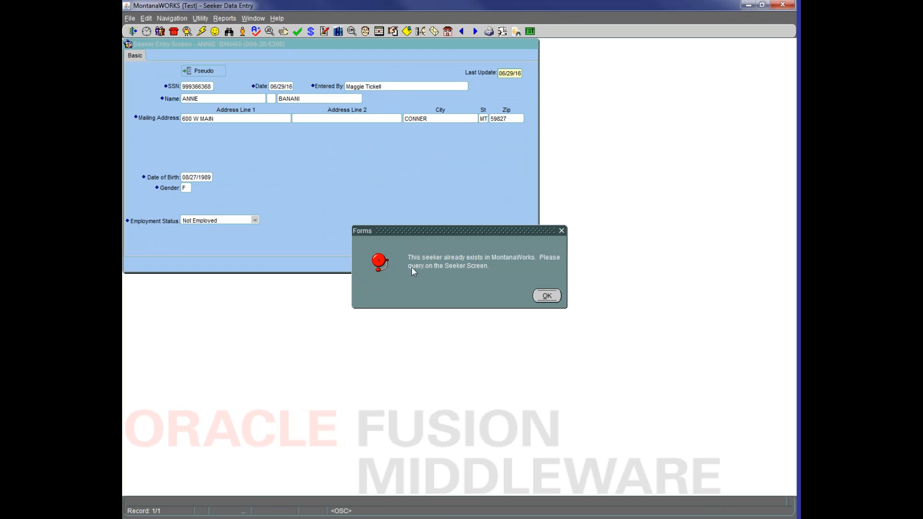
{"action": "left_click", "coordinate": [546, 295]}
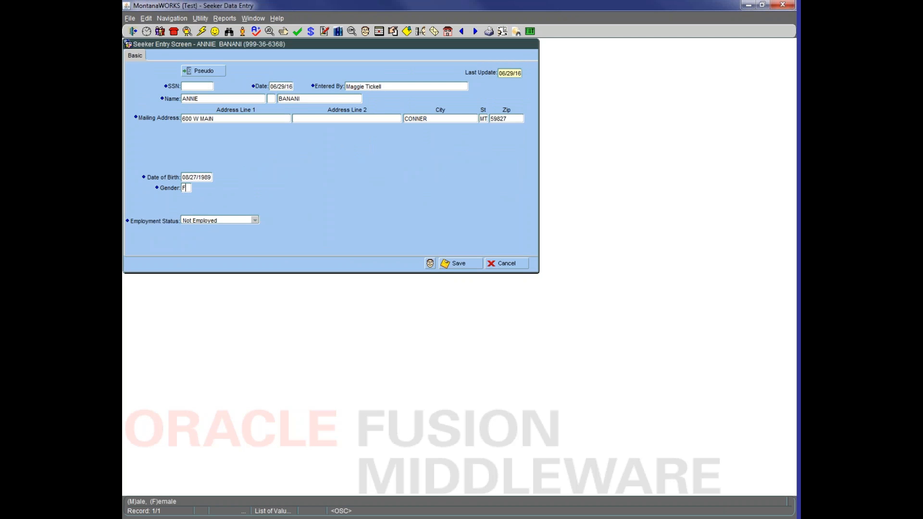
{"action": "mouse_move", "coordinate": [217, 230]}
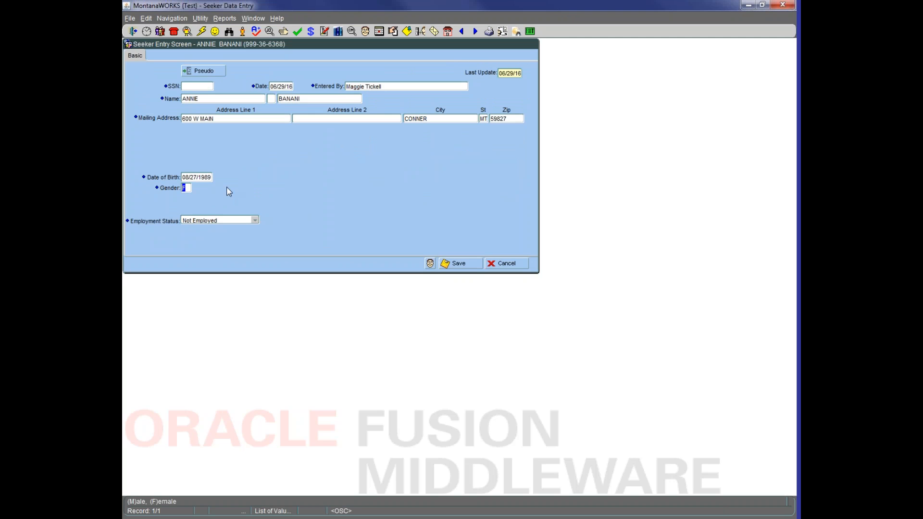
{"action": "mouse_move", "coordinate": [241, 194]}
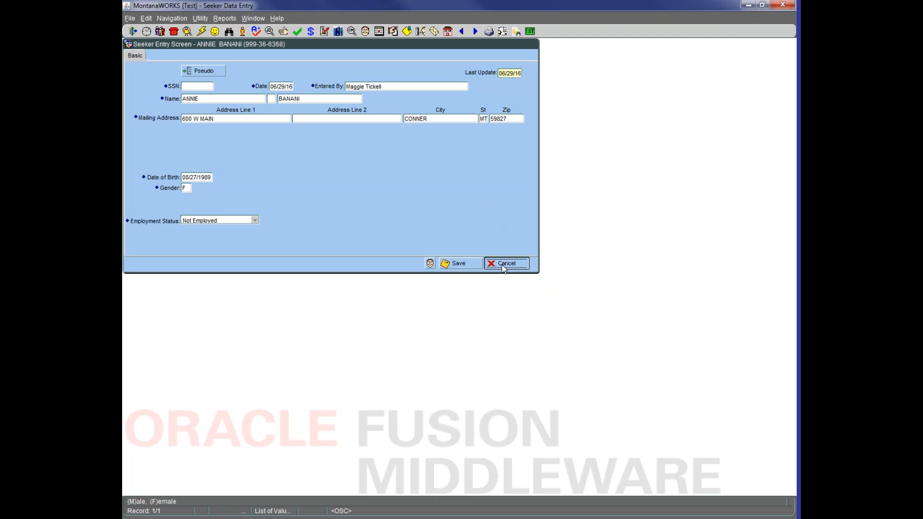
Close the seeker entry form without saving, landing on the jobs.mt.gov home page
{"action": "left_click", "coordinate": [506, 263]}
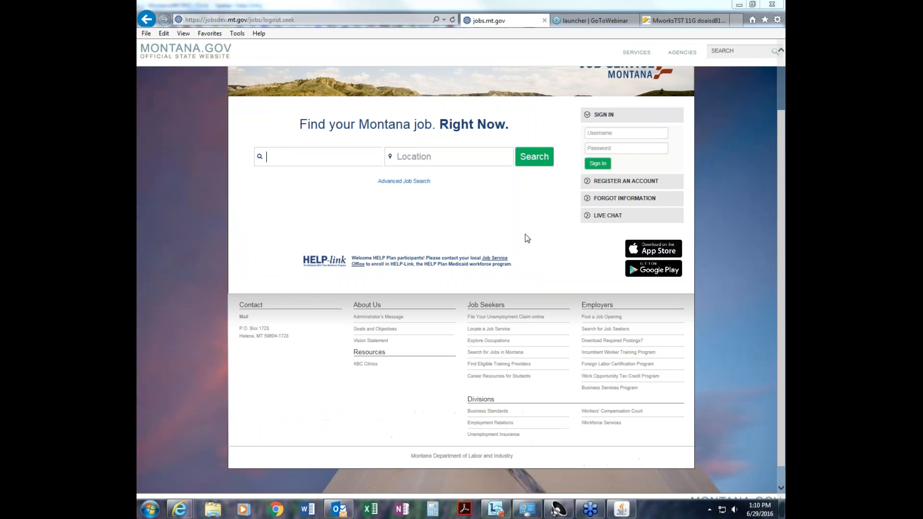
{"action": "mouse_move", "coordinate": [508, 196]}
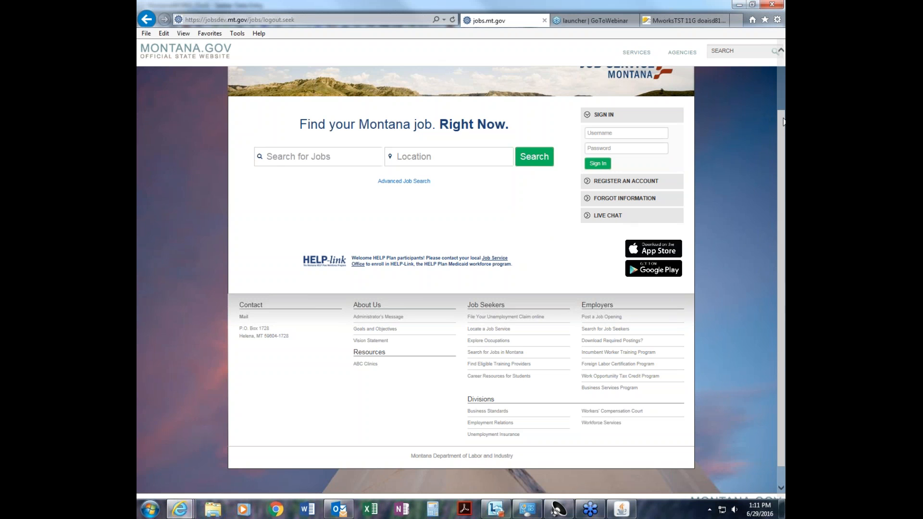
{"action": "mouse_move", "coordinate": [781, 103]}
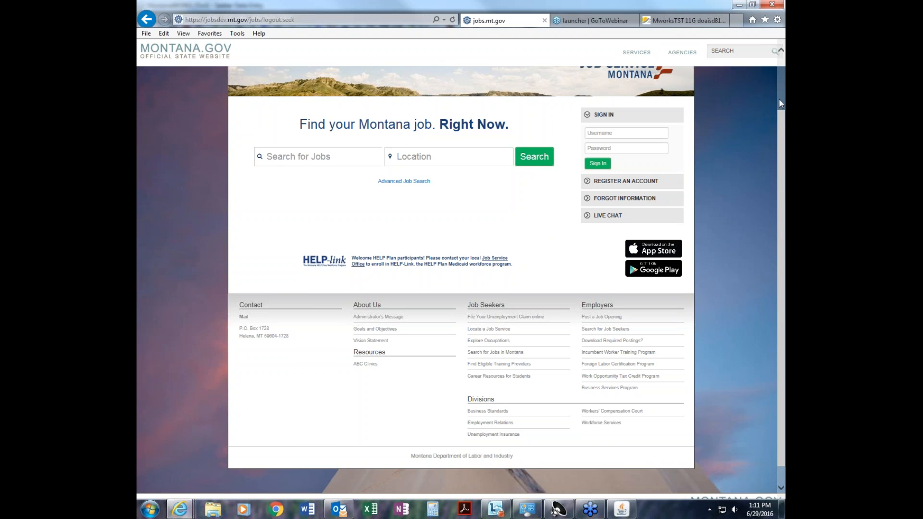
{"action": "mouse_move", "coordinate": [720, 277]}
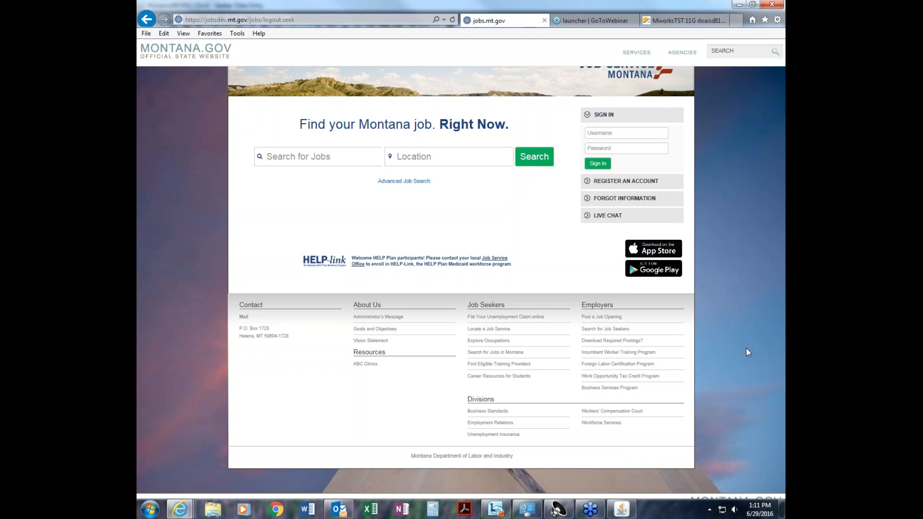
{"action": "scroll", "scroll_direction": "up", "scroll_amount": 3}
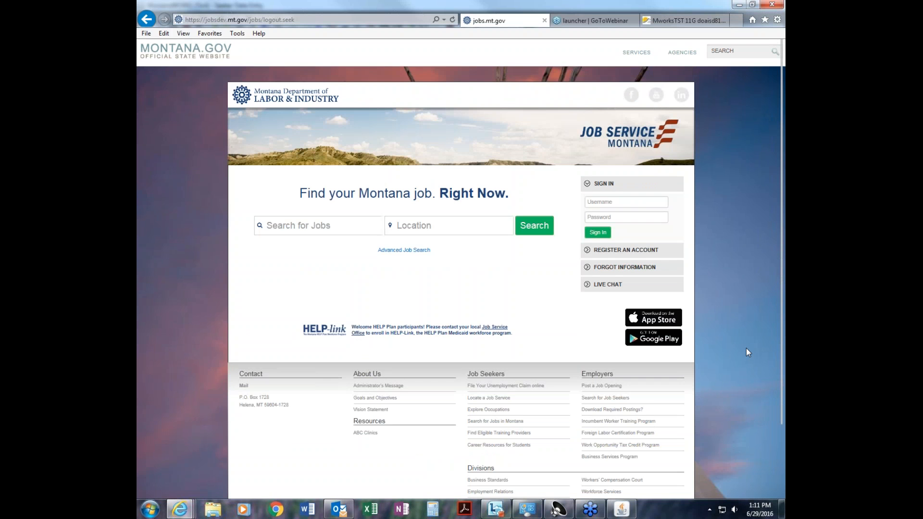
{"action": "mouse_move", "coordinate": [737, 422]}
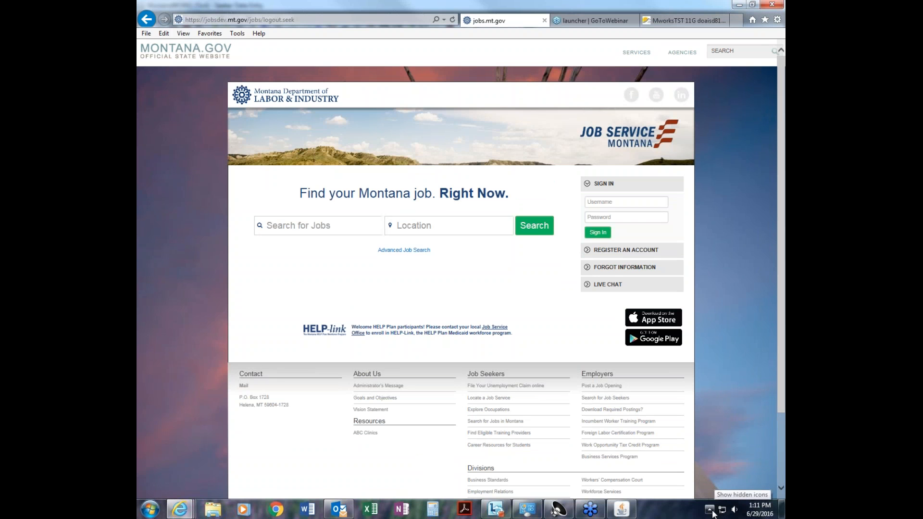
{"action": "mouse_move", "coordinate": [740, 366]}
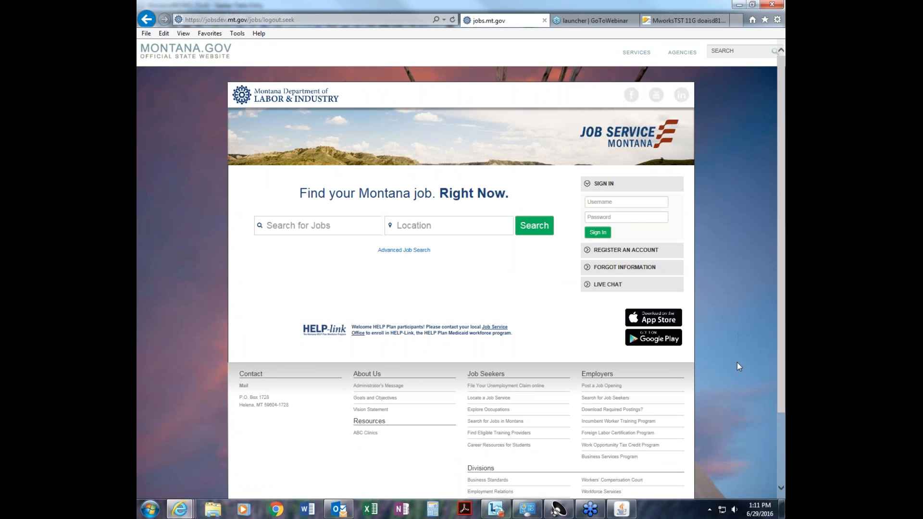
{"action": "mouse_move", "coordinate": [778, 409]}
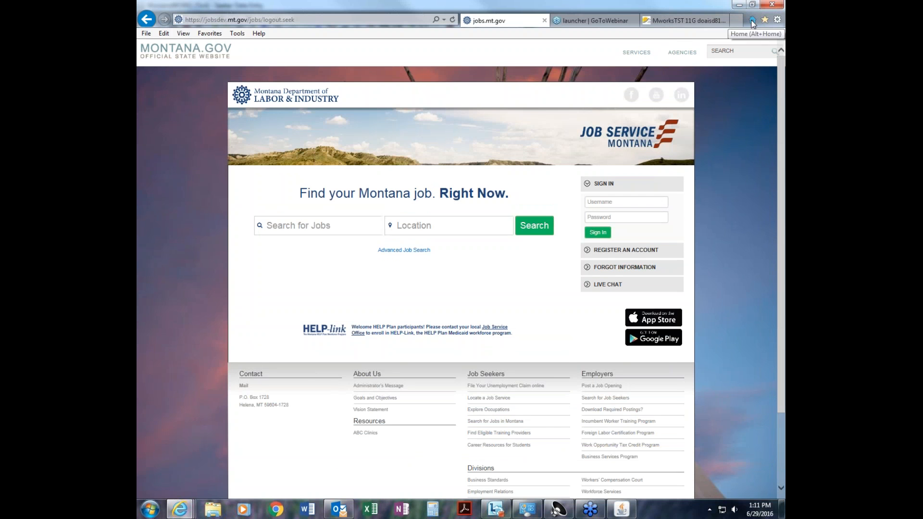
{"action": "mouse_move", "coordinate": [742, 314]}
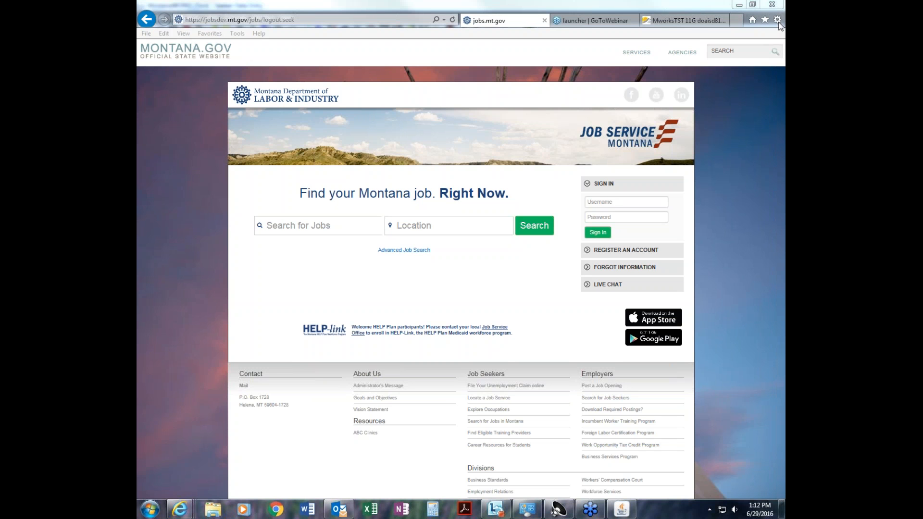
{"action": "mouse_move", "coordinate": [751, 100]}
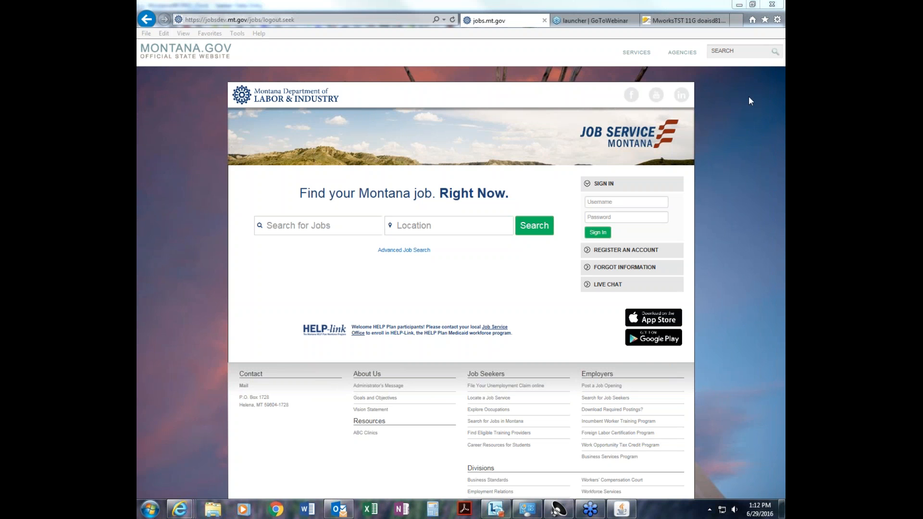
{"action": "mouse_move", "coordinate": [774, 28]}
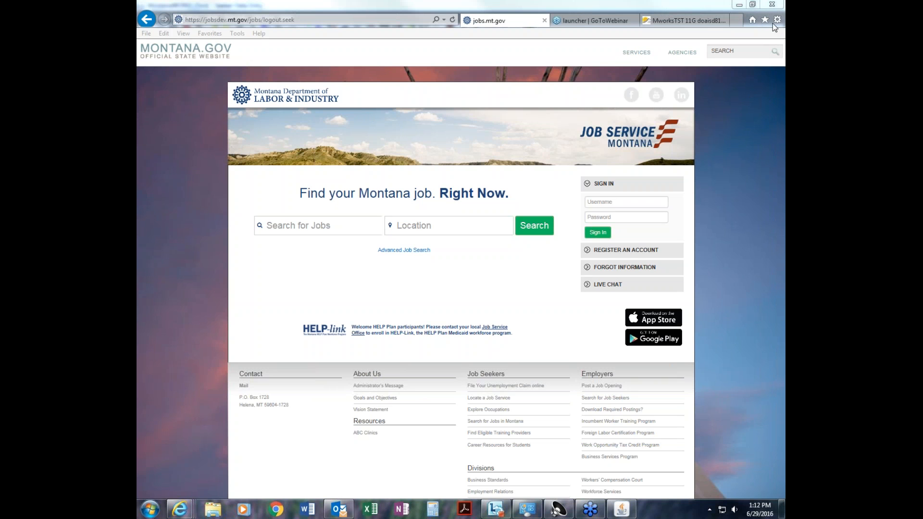
{"action": "mouse_move", "coordinate": [717, 149]}
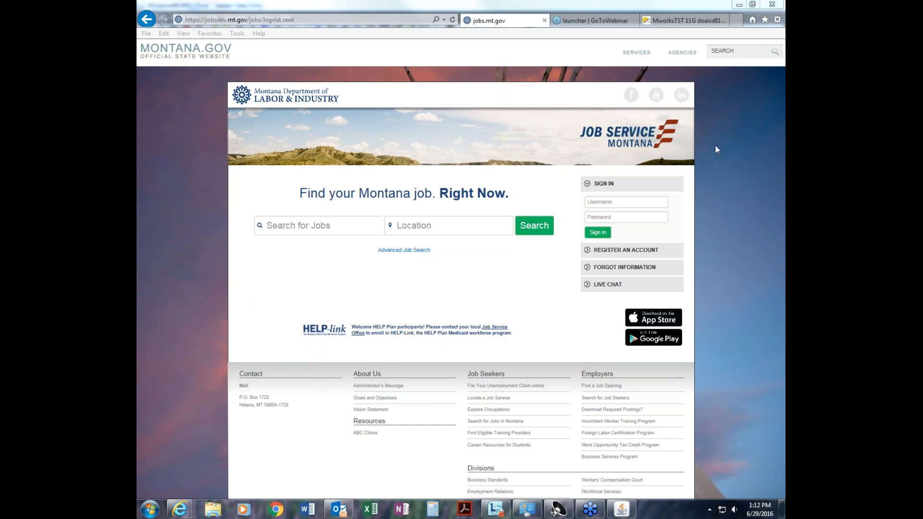
{"action": "mouse_move", "coordinate": [710, 243]}
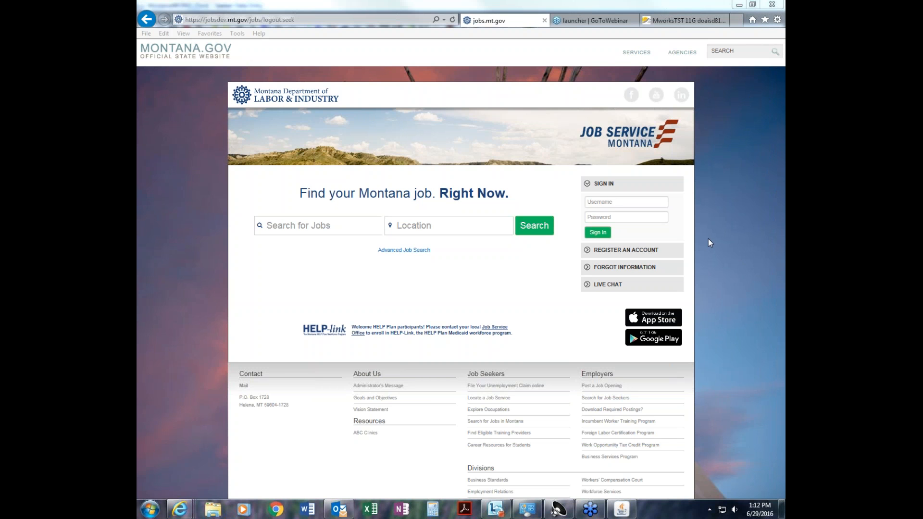
{"action": "mouse_move", "coordinate": [778, 43]}
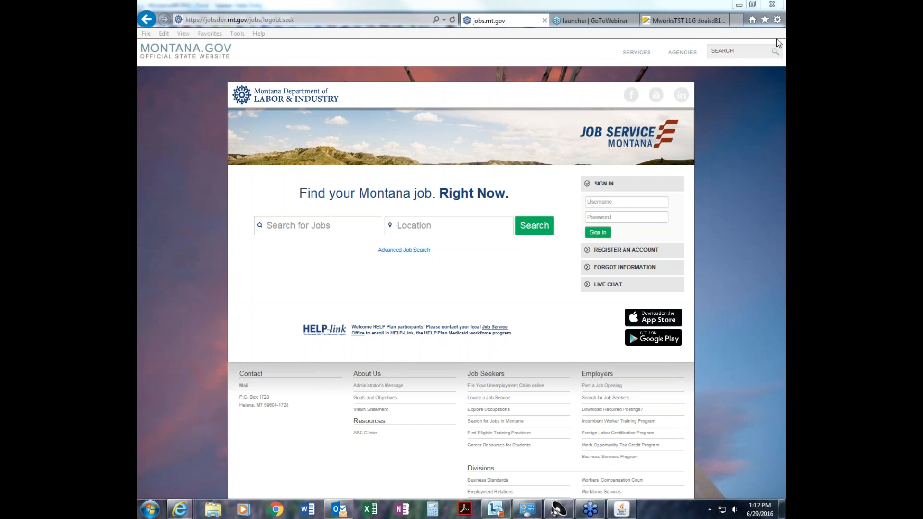
{"action": "mouse_move", "coordinate": [658, 32]}
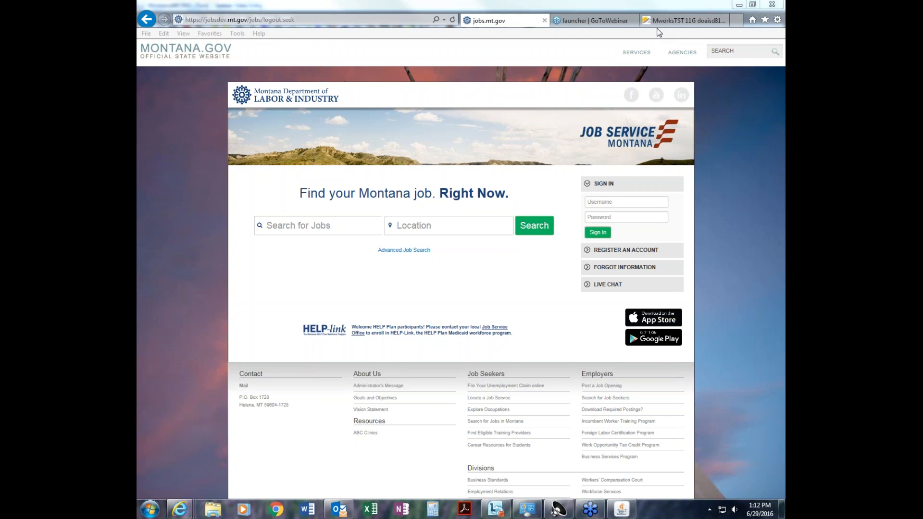
{"action": "mouse_move", "coordinate": [778, 32]}
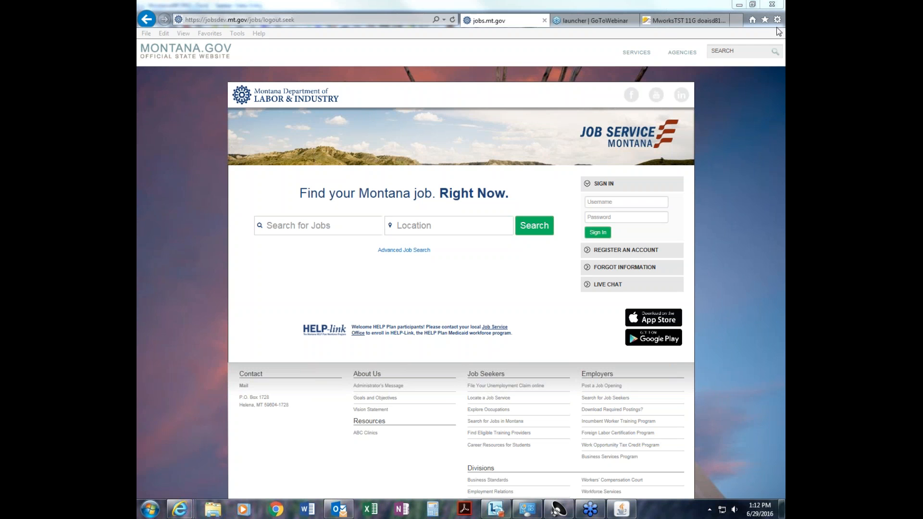
{"action": "mouse_move", "coordinate": [150, 510]}
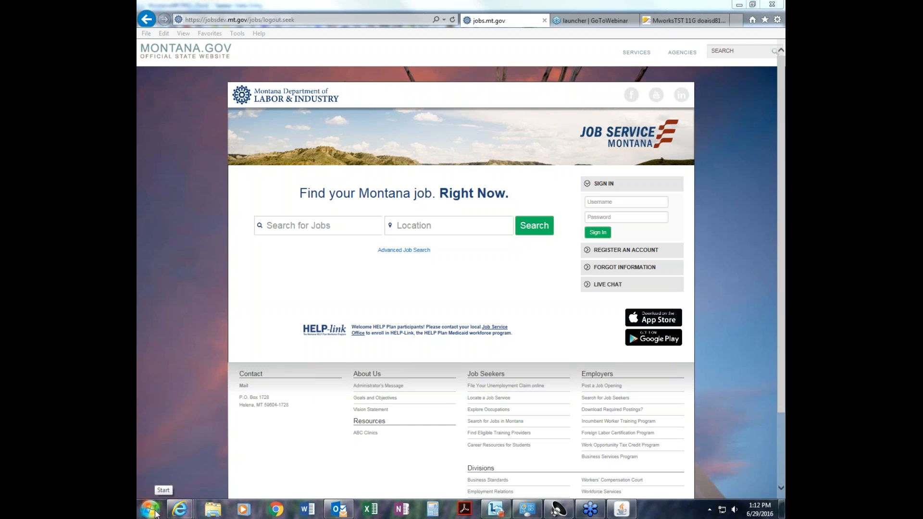
Change the screen resolution to 1280 × 800 in Control Panel Display and apply it
{"action": "left_click", "coordinate": [149, 509]}
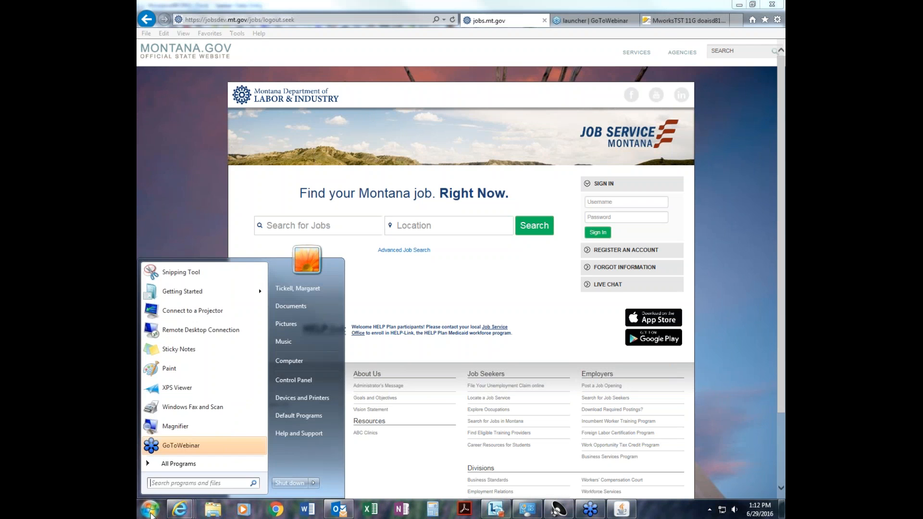
{"action": "mouse_move", "coordinate": [294, 379]}
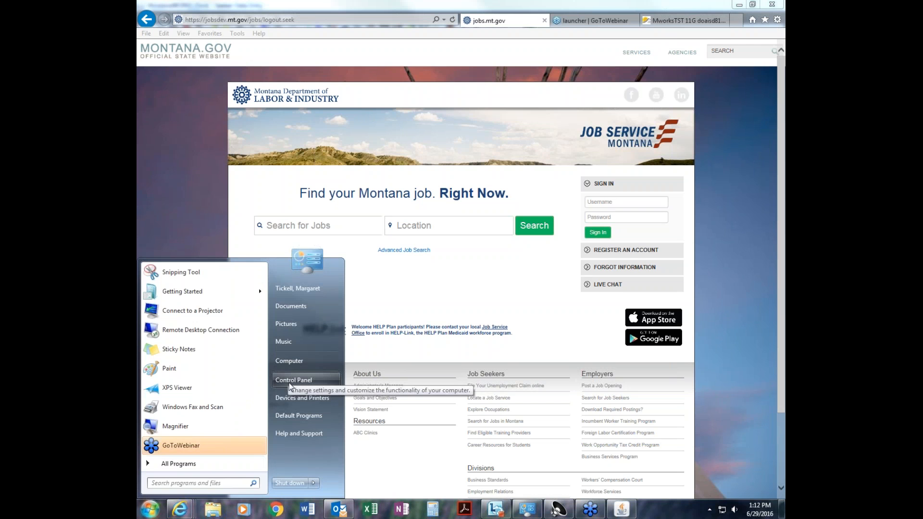
{"action": "left_click", "coordinate": [294, 380]}
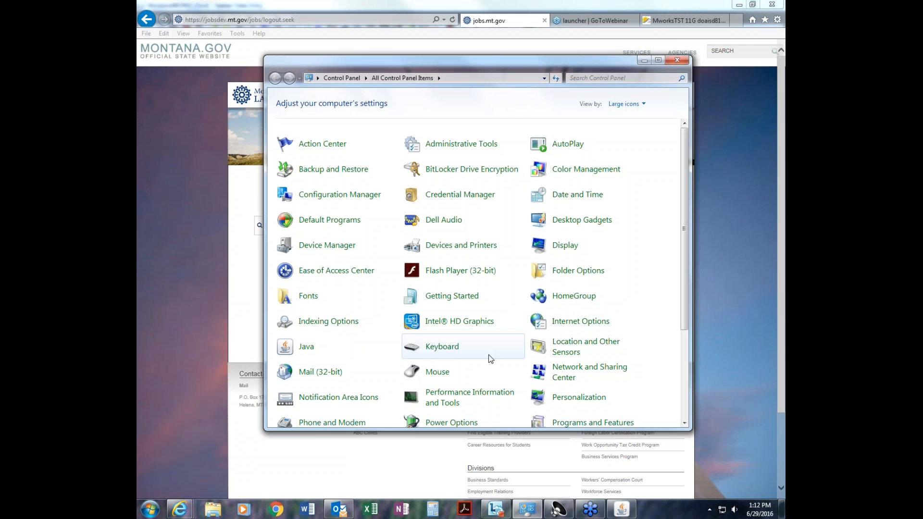
{"action": "mouse_move", "coordinate": [514, 242]}
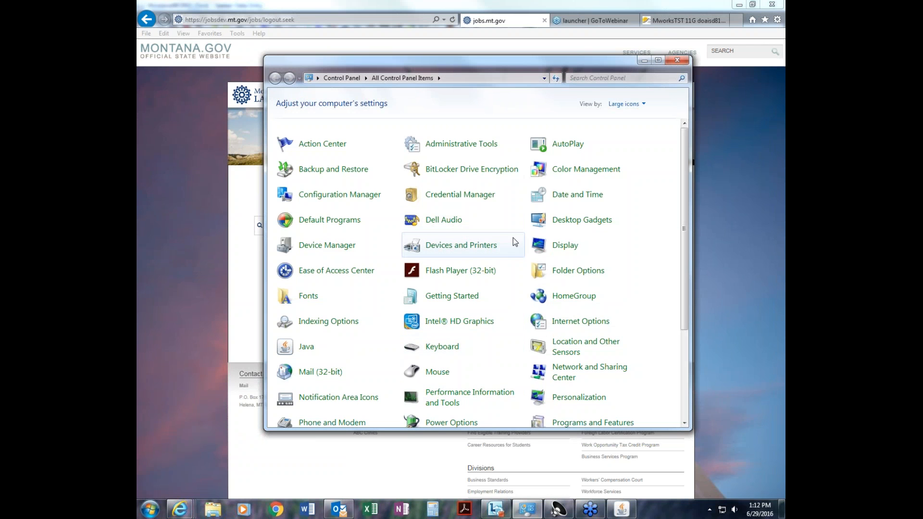
{"action": "left_click", "coordinate": [564, 245]}
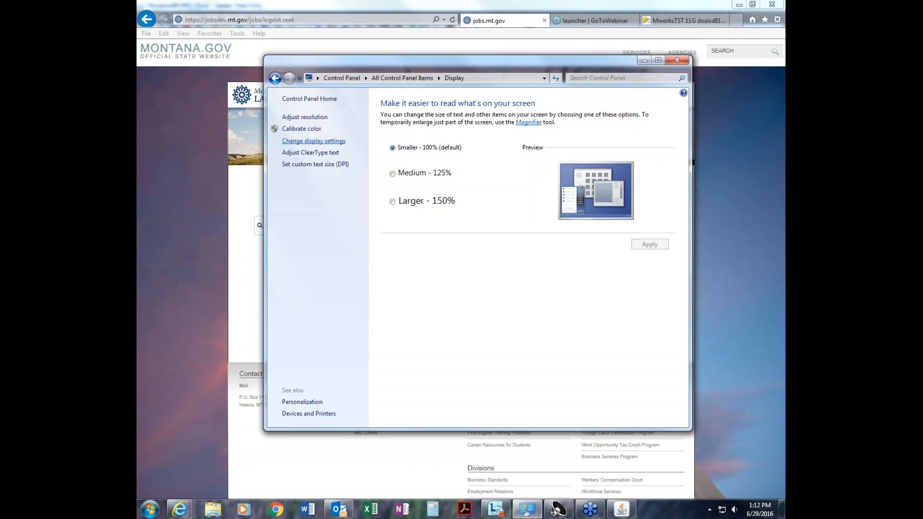
{"action": "mouse_move", "coordinate": [304, 116]}
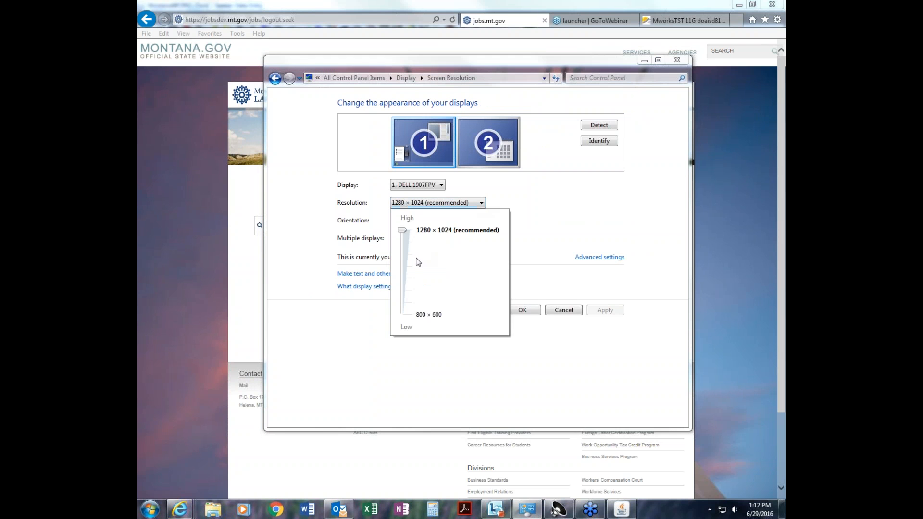
{"action": "mouse_move", "coordinate": [411, 271]}
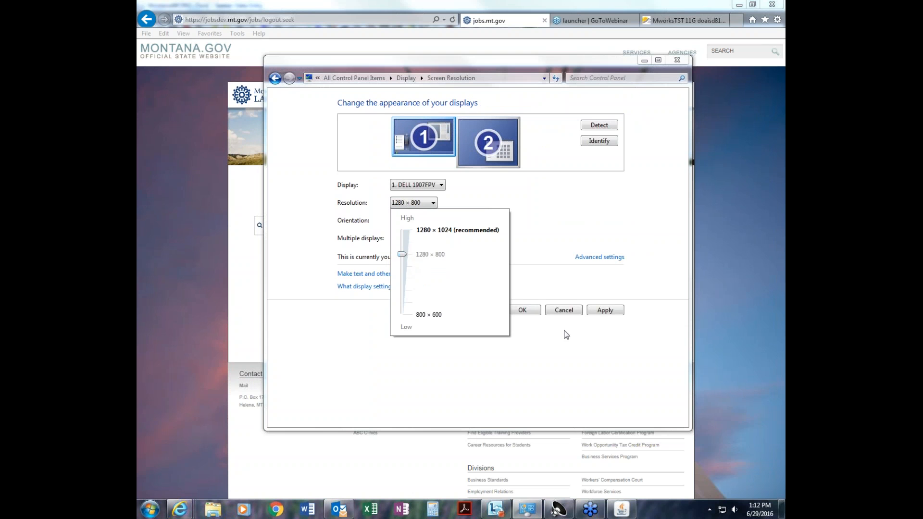
{"action": "left_click", "coordinate": [430, 254]}
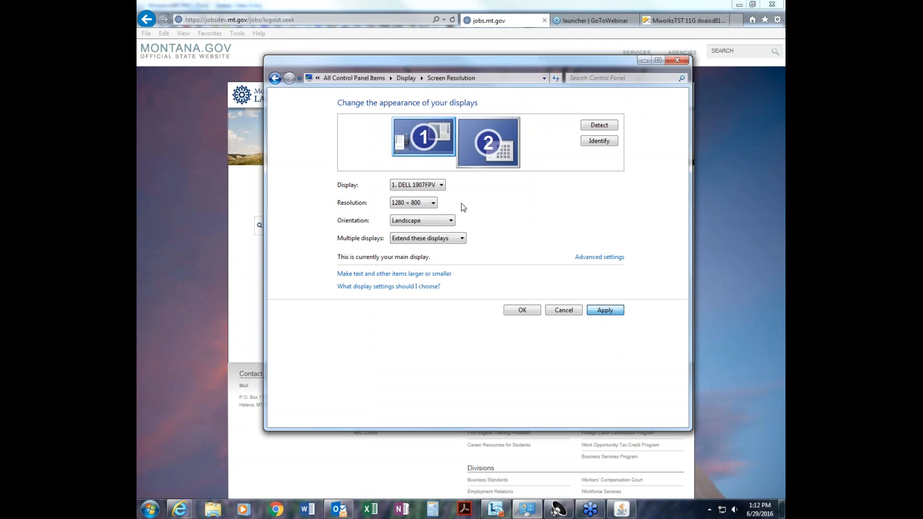
{"action": "left_click", "coordinate": [605, 311]}
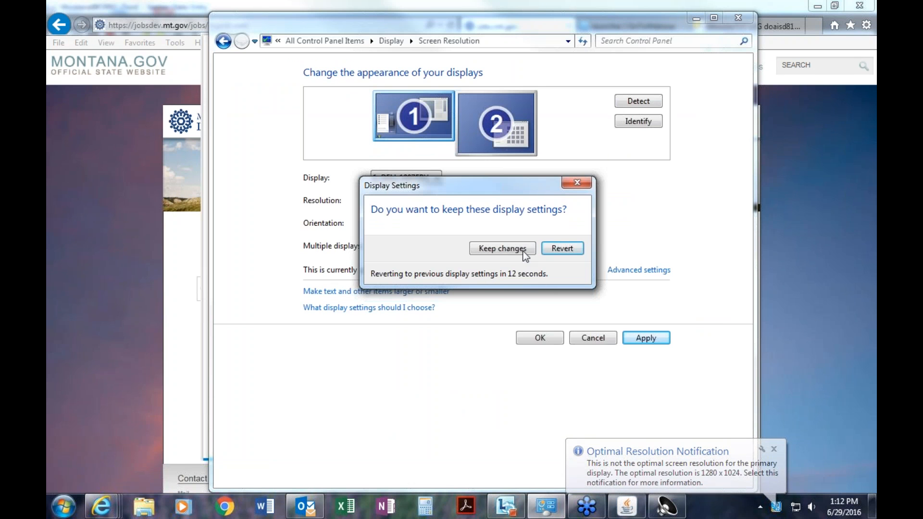
Keep the 1280 × 800 resolution and maximize the Job Service Montana browser window
{"action": "left_click", "coordinate": [502, 248]}
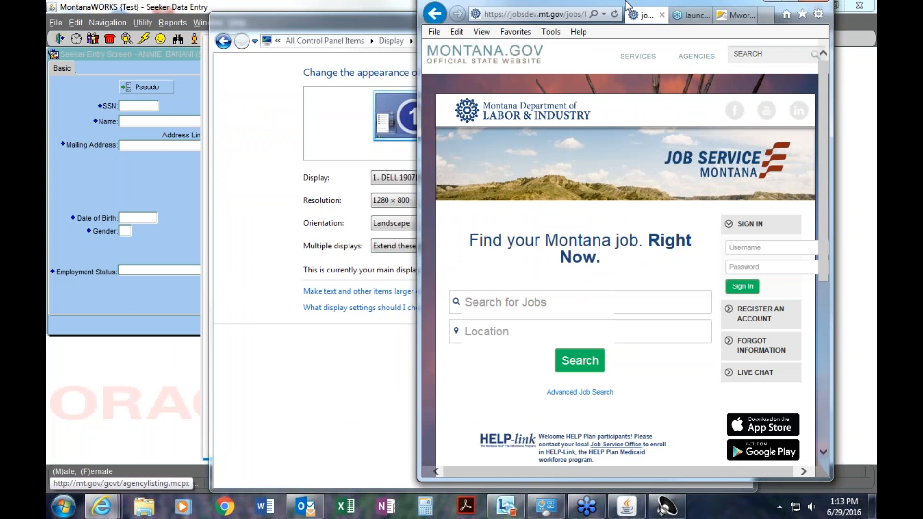
{"action": "left_click", "coordinate": [836, 14]}
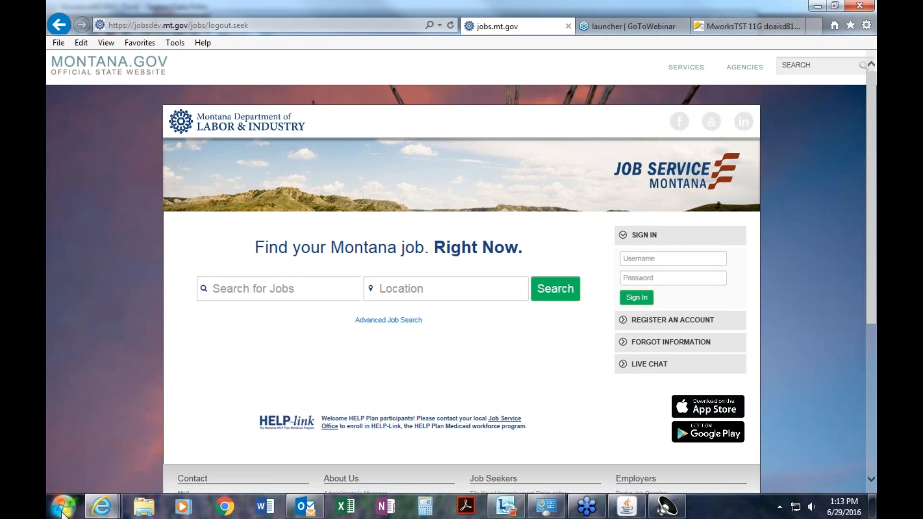
{"action": "mouse_move", "coordinate": [64, 509]}
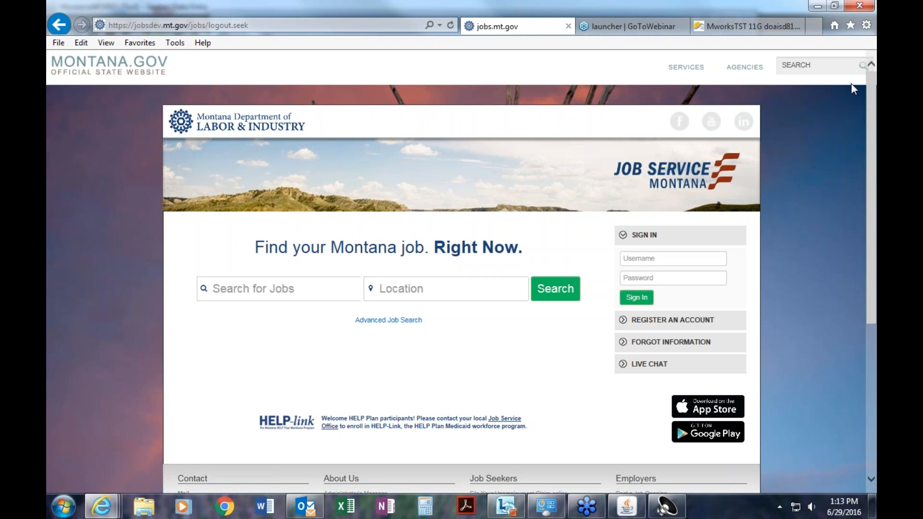
{"action": "mouse_move", "coordinate": [866, 34]}
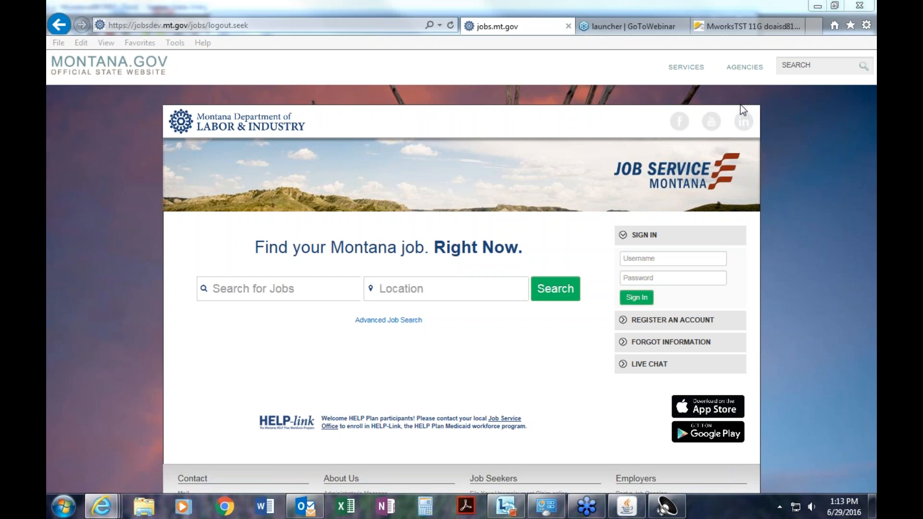
{"action": "left_click", "coordinate": [834, 6]}
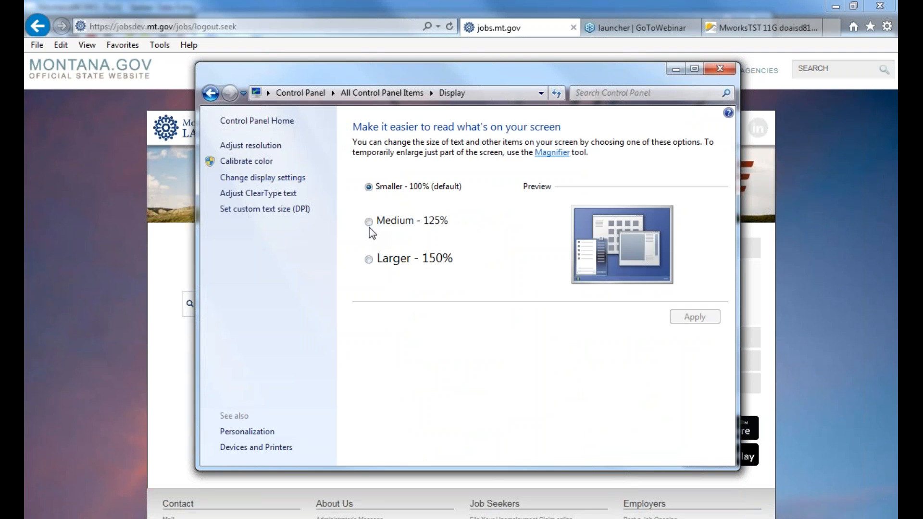
{"action": "mouse_move", "coordinate": [250, 145]}
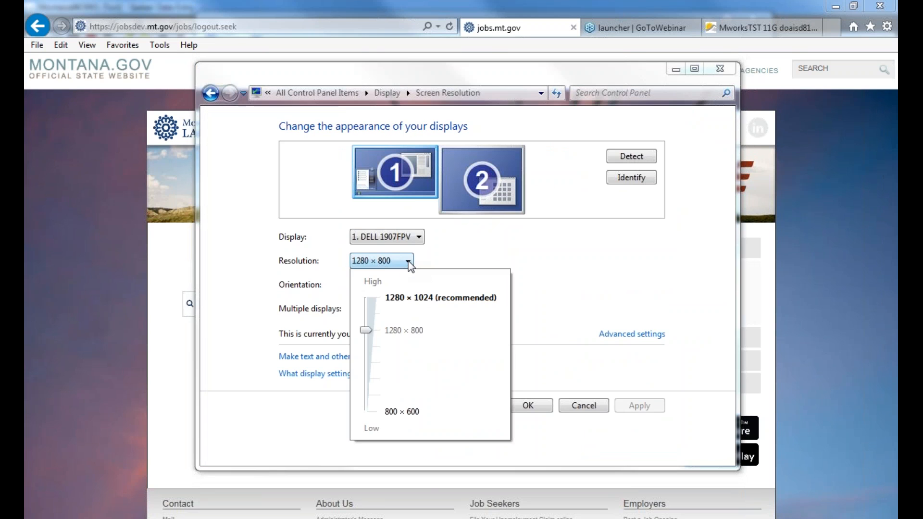
{"action": "mouse_move", "coordinate": [378, 364]}
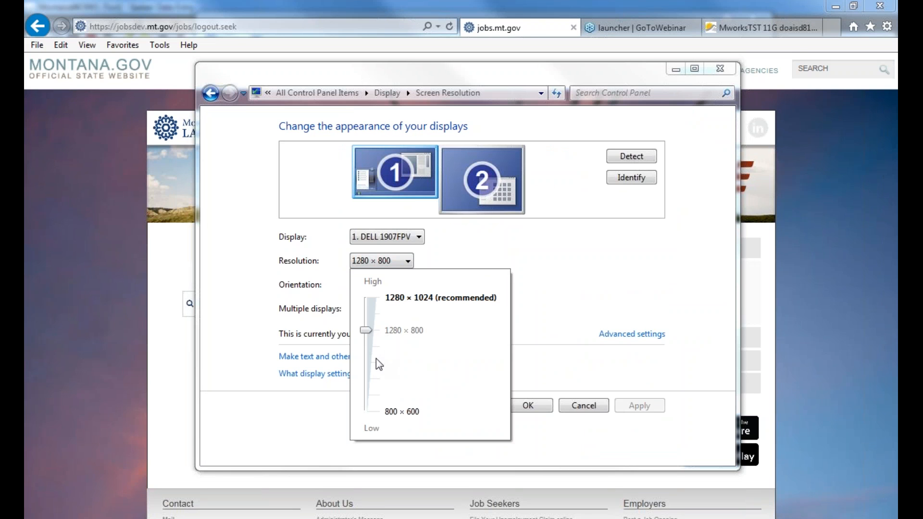
{"action": "mouse_move", "coordinate": [365, 344]}
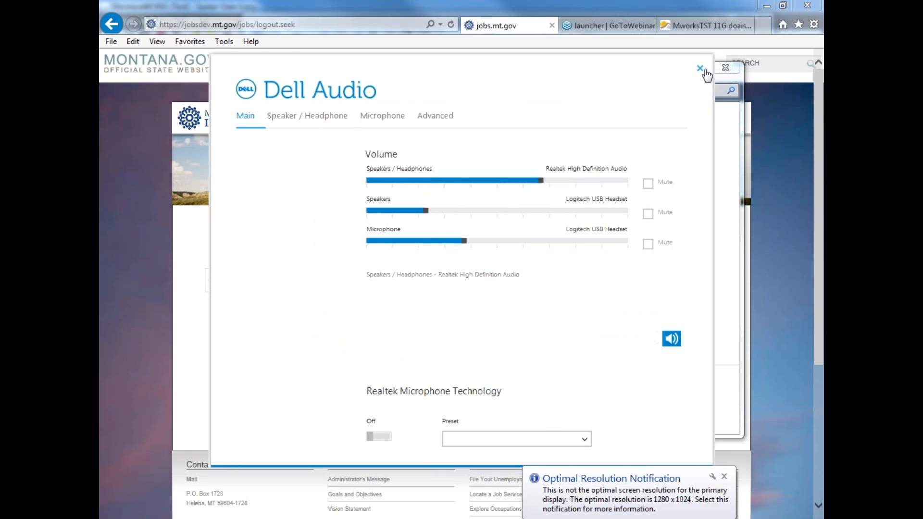
Apply and keep the further resolution change, then close the display settings window
{"action": "left_click", "coordinate": [700, 68]}
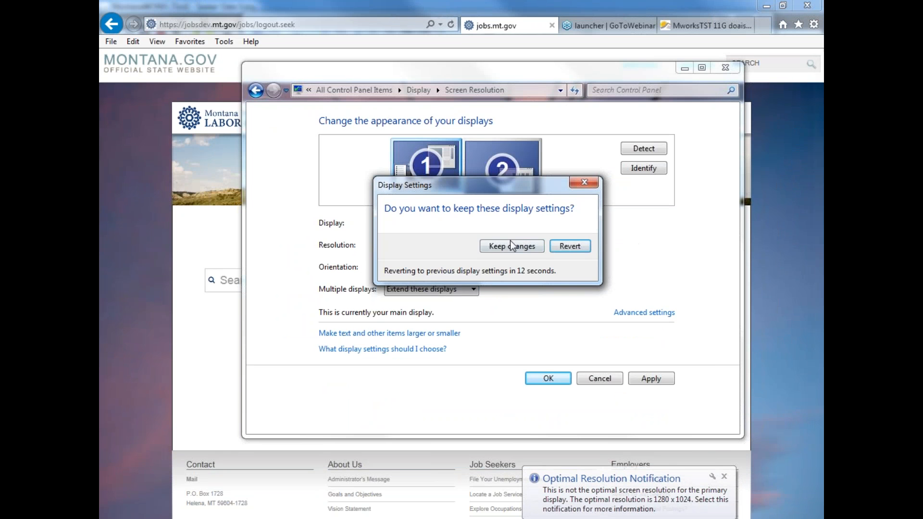
{"action": "left_click", "coordinate": [512, 247]}
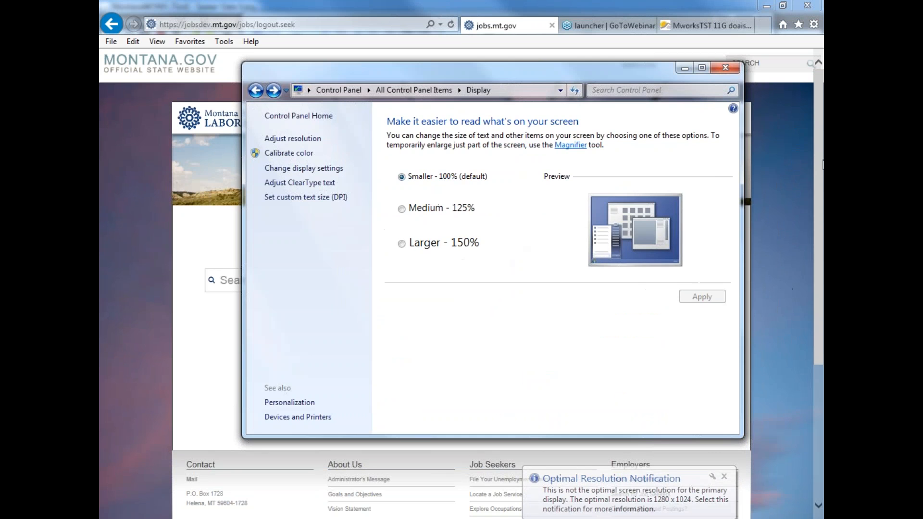
{"action": "left_click", "coordinate": [726, 67]}
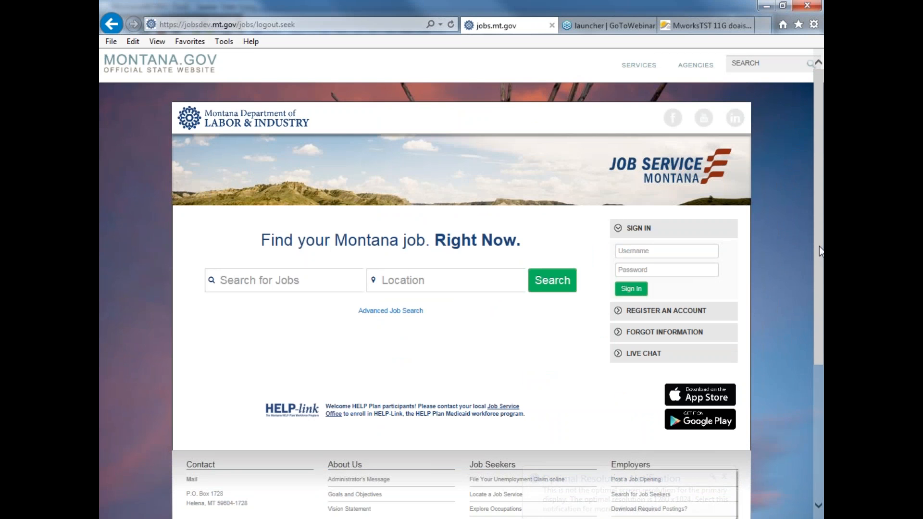
Scroll the home page, focus the Username box, then switch to the 'launcher | GoToWebinar' tab
{"action": "scroll", "scroll_direction": "down", "scroll_amount": 3}
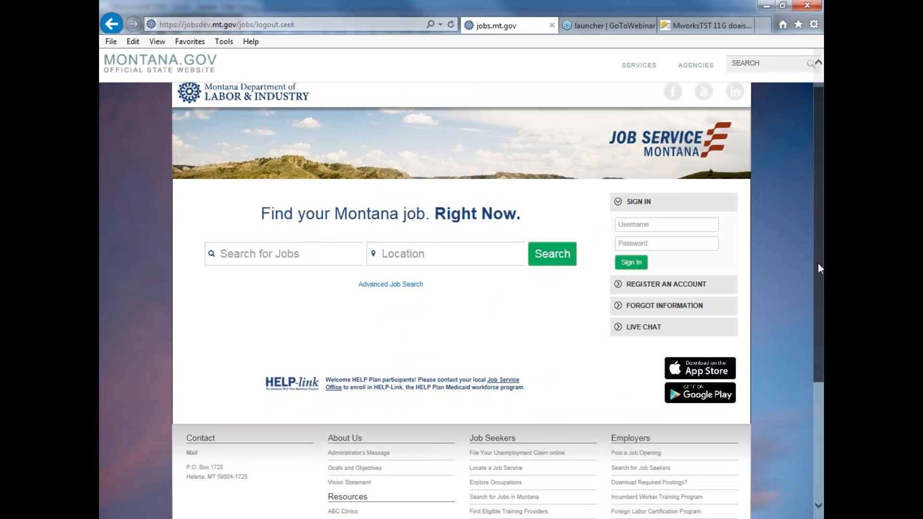
{"action": "scroll", "scroll_direction": "up", "scroll_amount": 3}
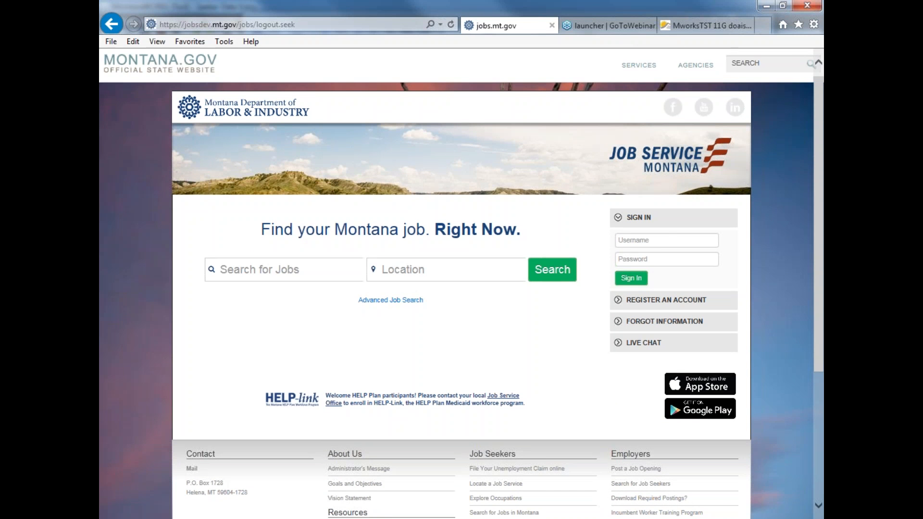
{"action": "mouse_move", "coordinate": [821, 200]}
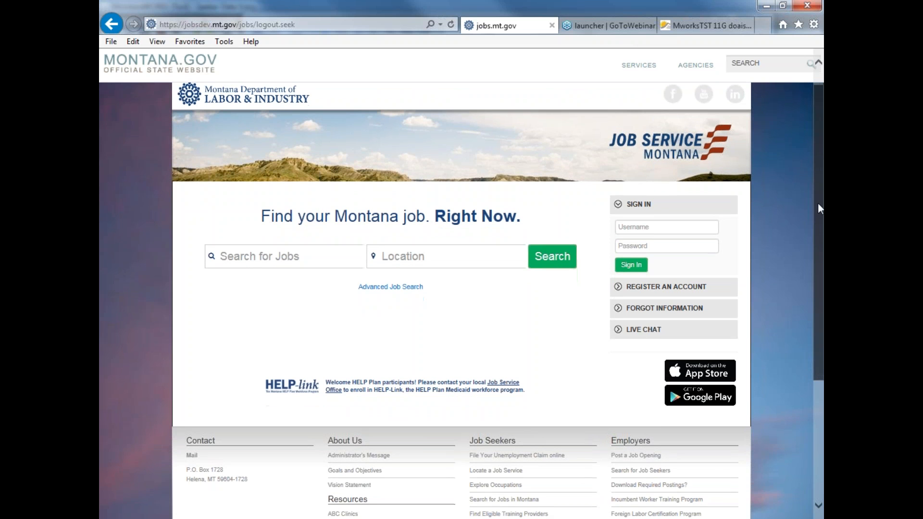
{"action": "left_click", "coordinate": [667, 217]}
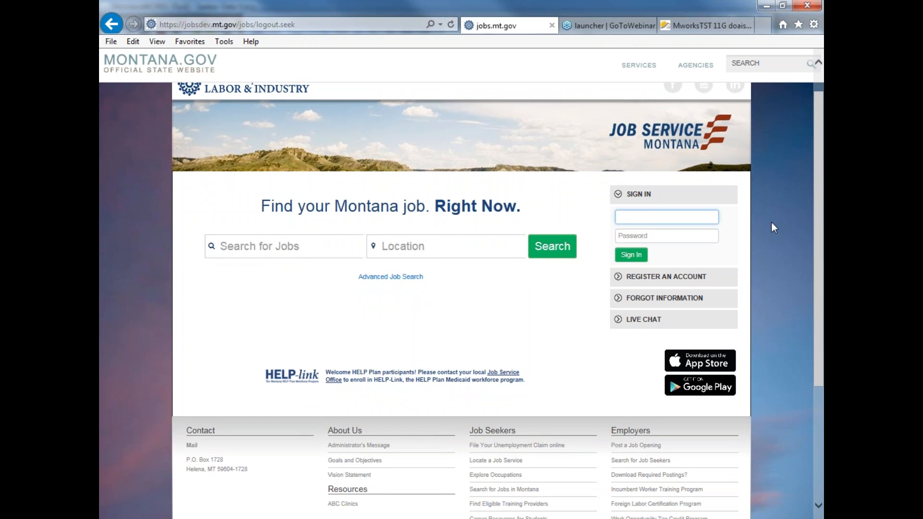
{"action": "left_click", "coordinate": [666, 217]}
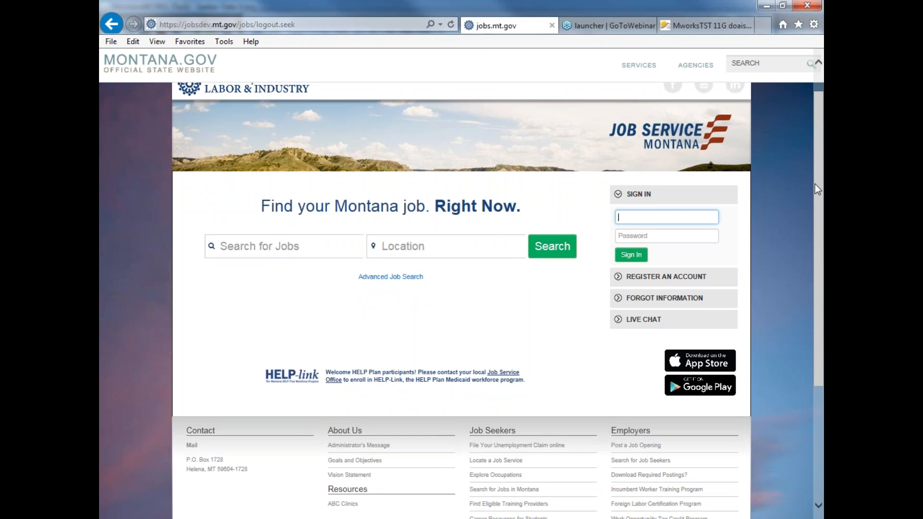
{"action": "left_click", "coordinate": [606, 26]}
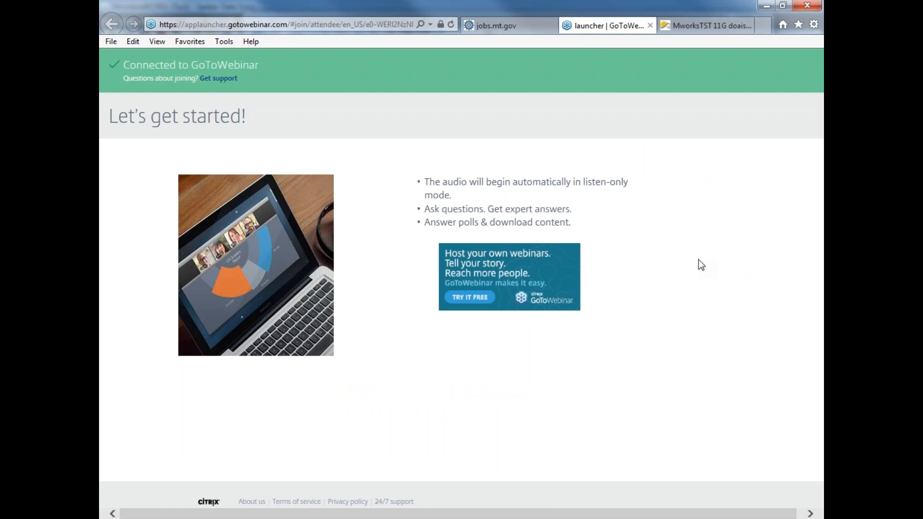
Switch from the GoToWebinar launcher back to the jobs.mt.gov tab
{"action": "left_click", "coordinate": [503, 26]}
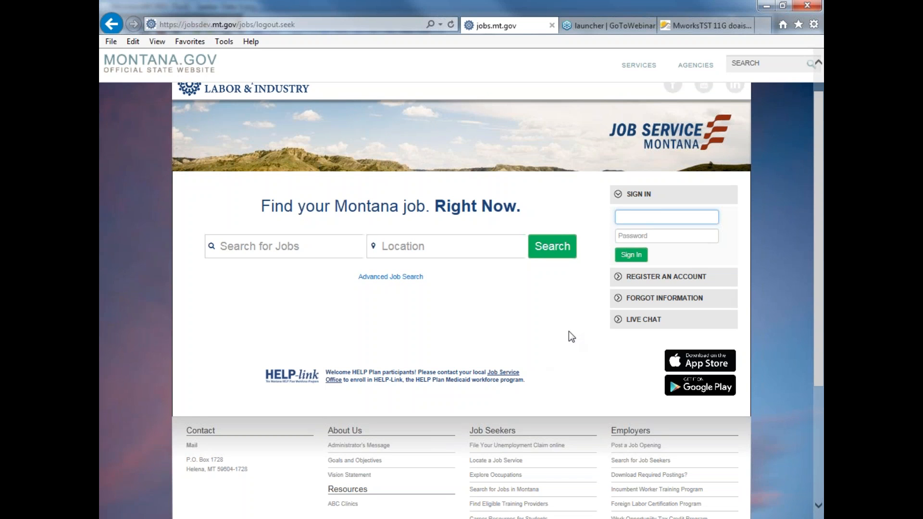
{"action": "mouse_move", "coordinate": [554, 343]}
{"action": "type", "text": "a"}
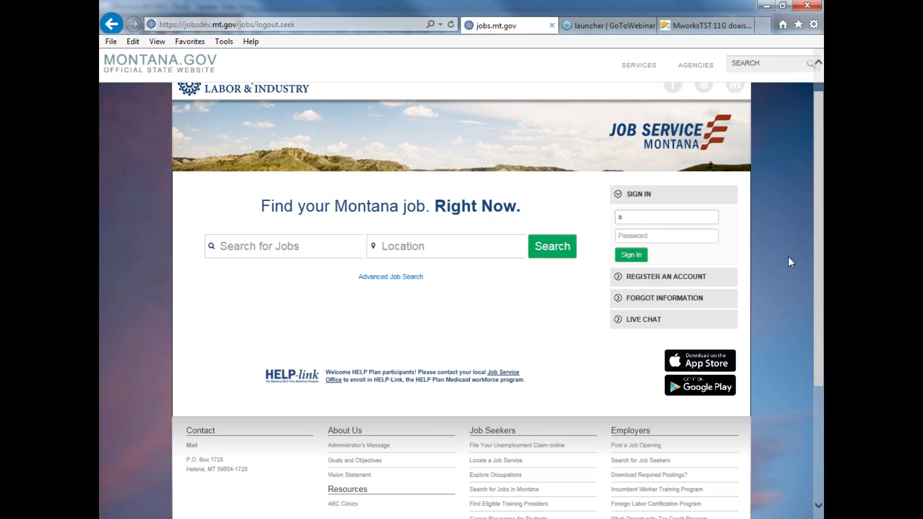
{"action": "mouse_move", "coordinate": [619, 282]}
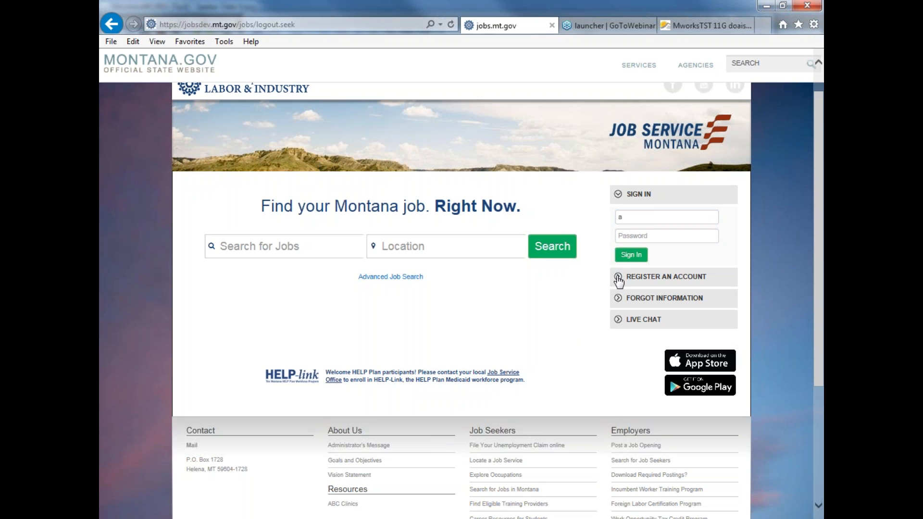
Expand REGISTER AN ACCOUNT to reveal the Seeker, Employer and Provider Signup links
{"action": "left_click", "coordinate": [666, 277]}
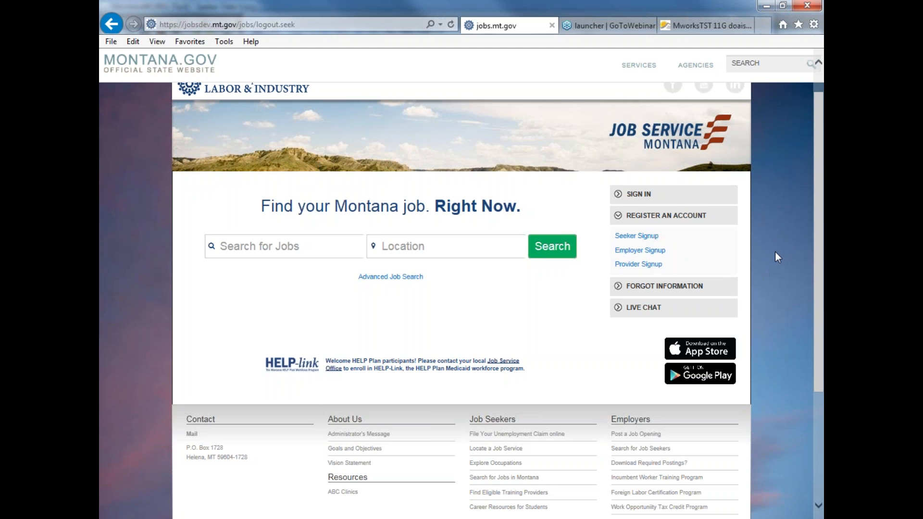
{"action": "mouse_move", "coordinate": [664, 278]}
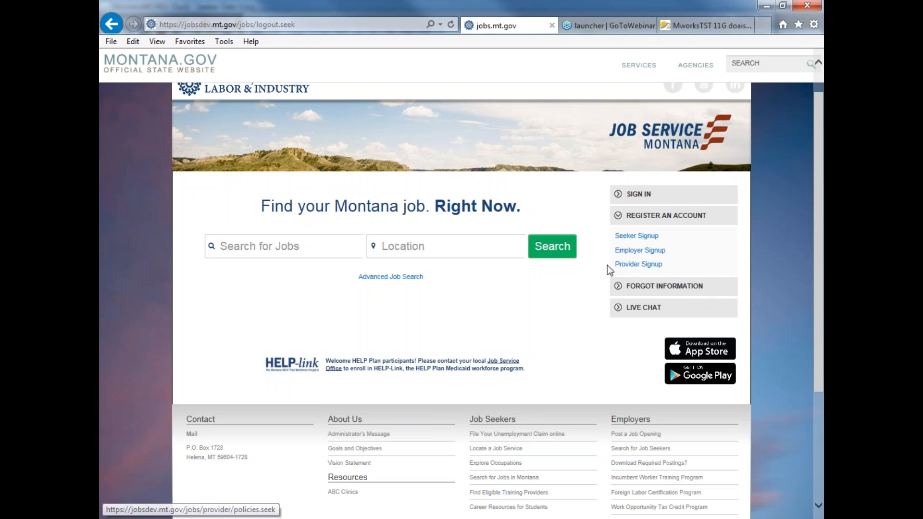
{"action": "mouse_move", "coordinate": [610, 263]}
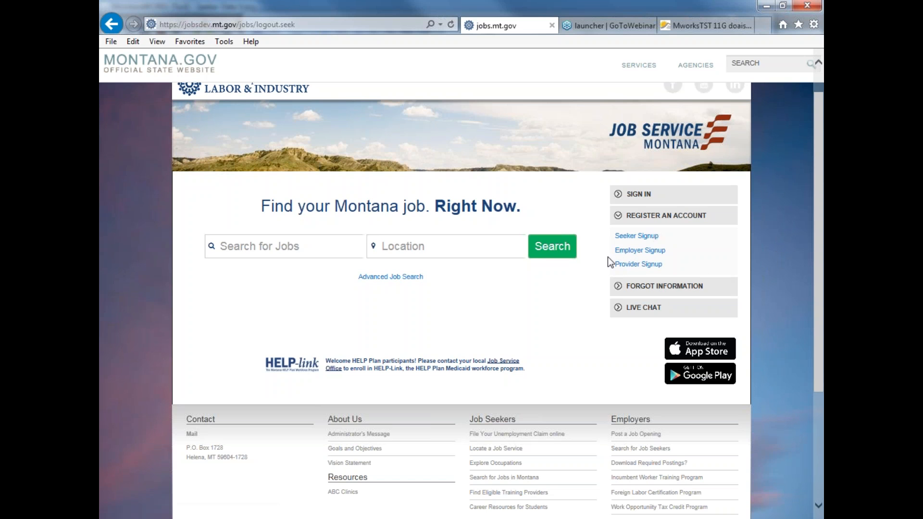
{"action": "mouse_move", "coordinate": [682, 276]}
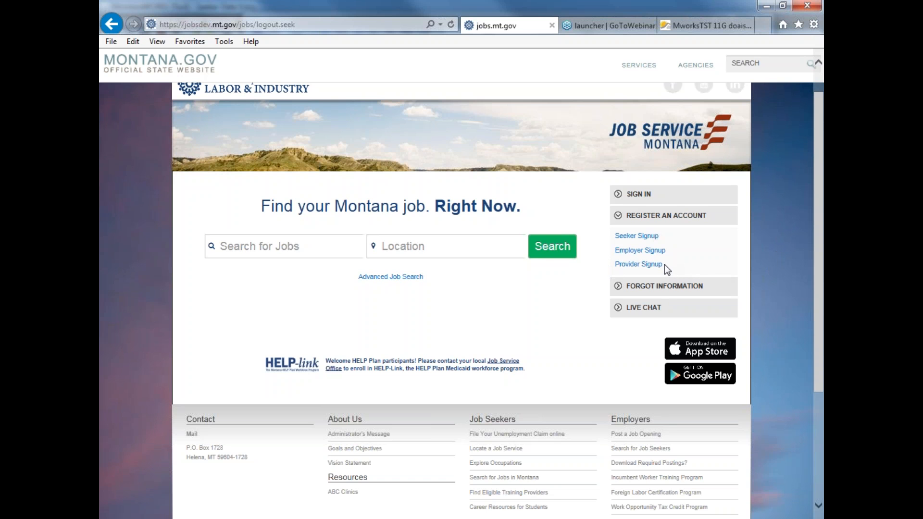
{"action": "mouse_move", "coordinate": [699, 257]}
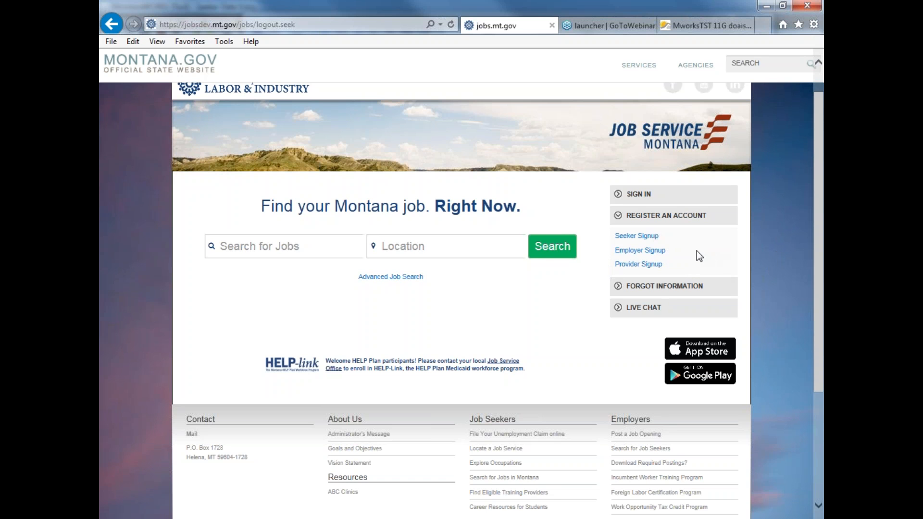
{"action": "mouse_move", "coordinate": [635, 235]}
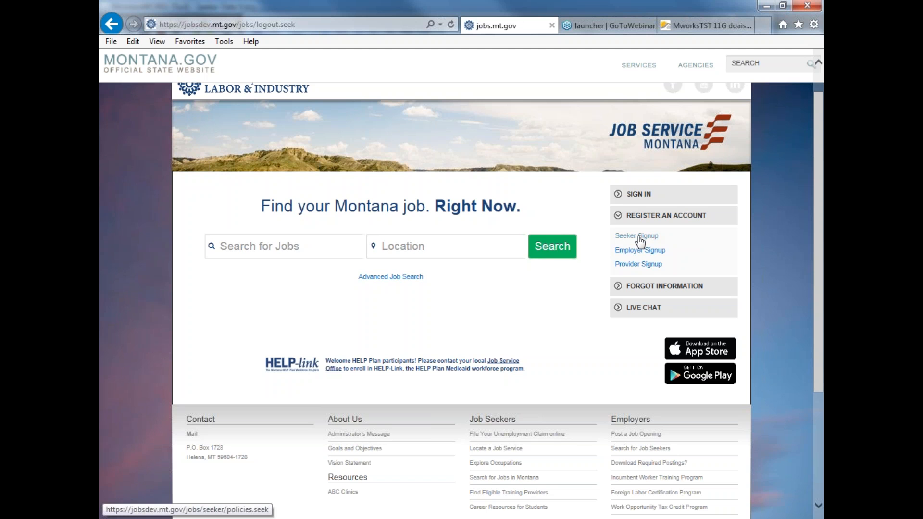
{"action": "mouse_move", "coordinate": [636, 236]}
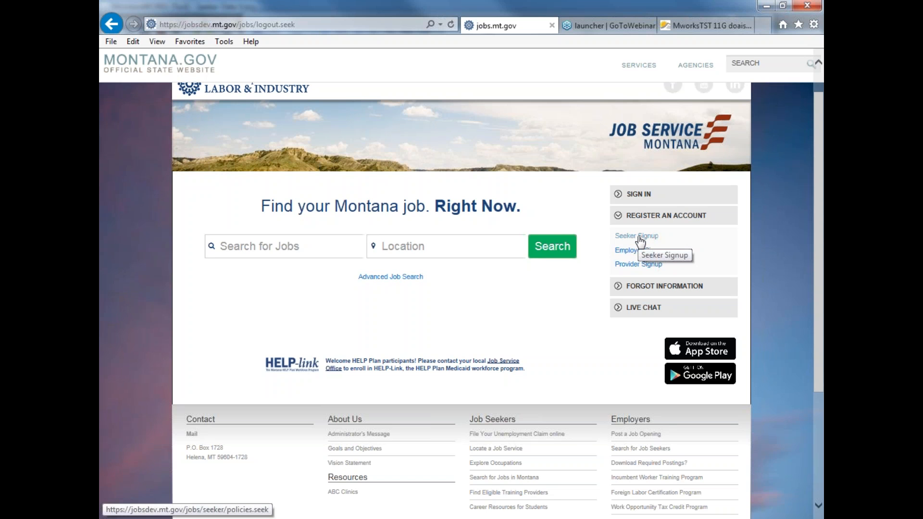
{"action": "mouse_move", "coordinate": [646, 241]}
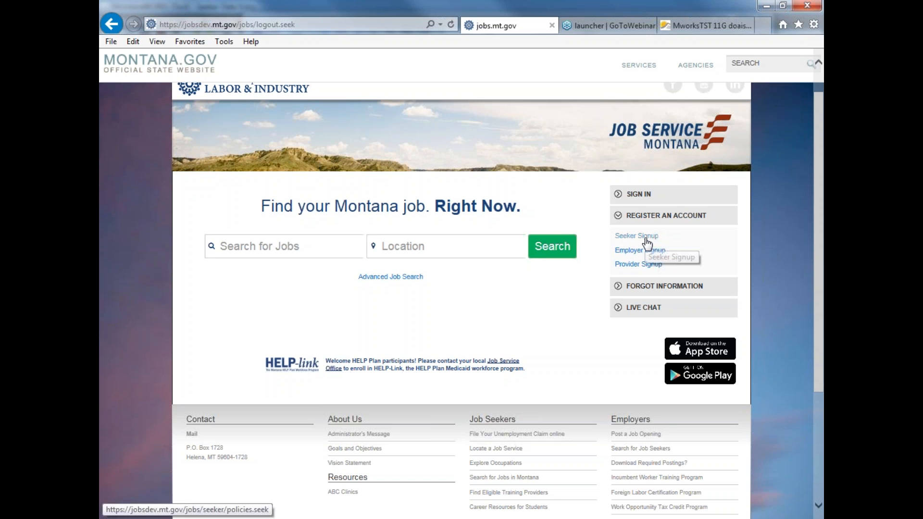
{"action": "mouse_move", "coordinate": [639, 241]}
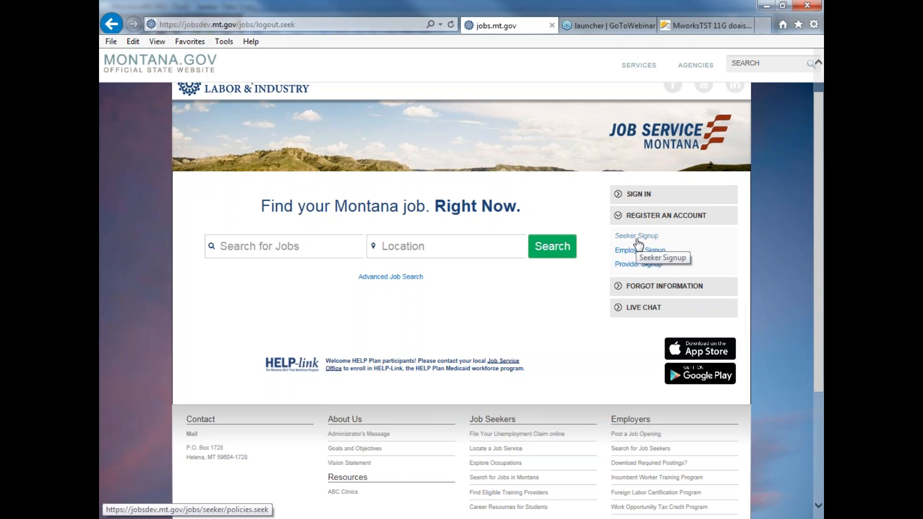
{"action": "mouse_move", "coordinate": [639, 199]}
{"action": "type", "text": "ann"}
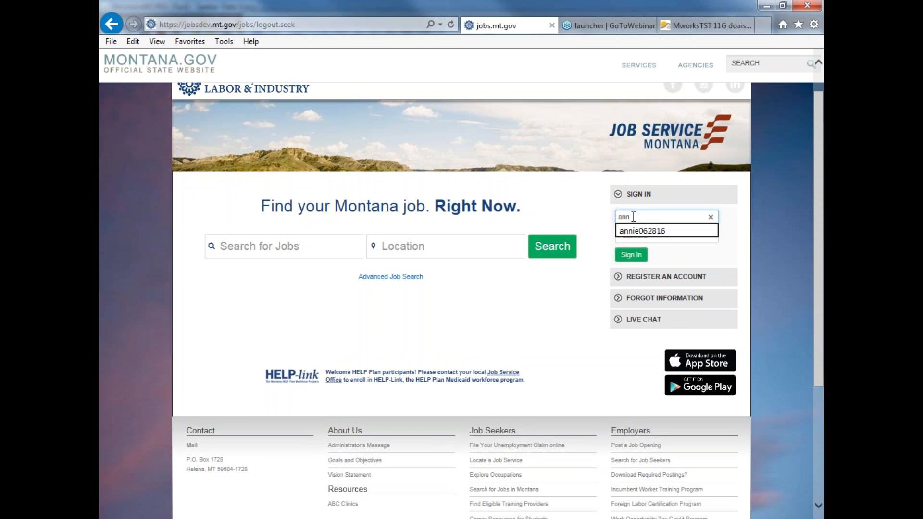
Sign in using the suggested username and the entered password
{"action": "left_click", "coordinate": [666, 230]}
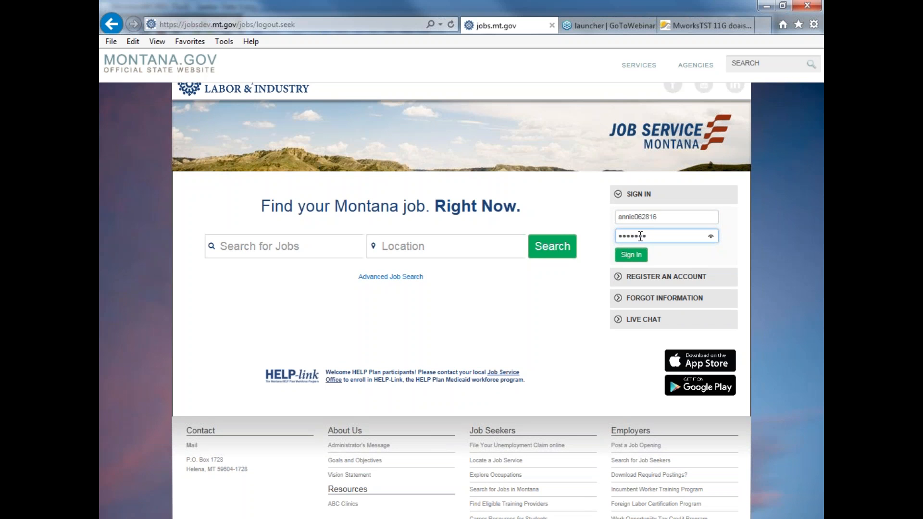
{"action": "type", "text": "••••"}
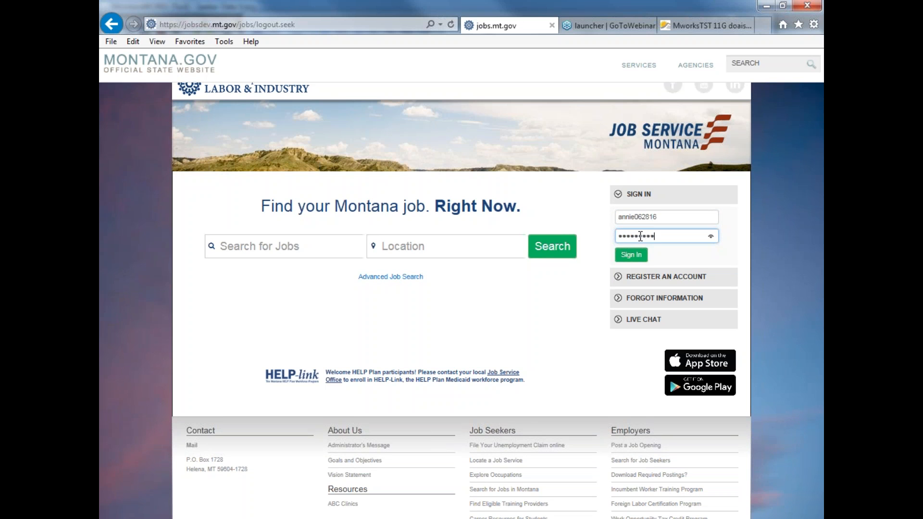
{"action": "type", "text": "•"}
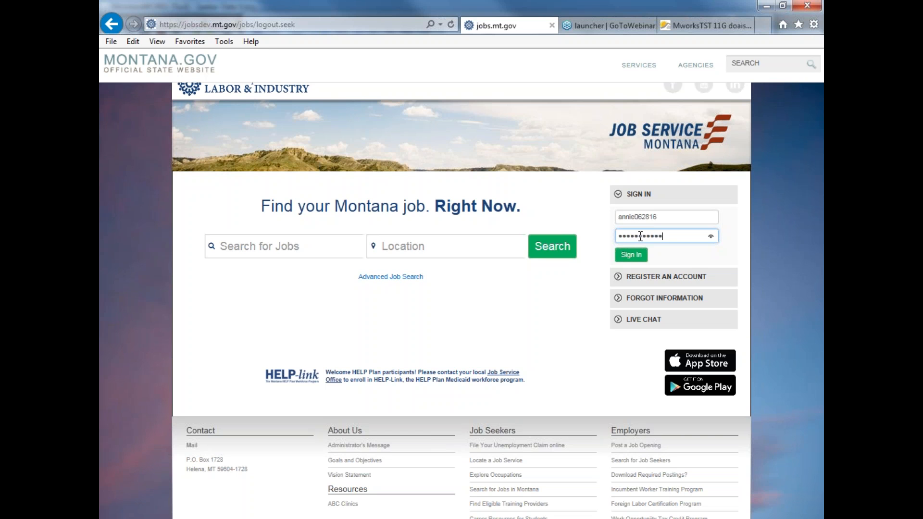
{"action": "left_click", "coordinate": [631, 254]}
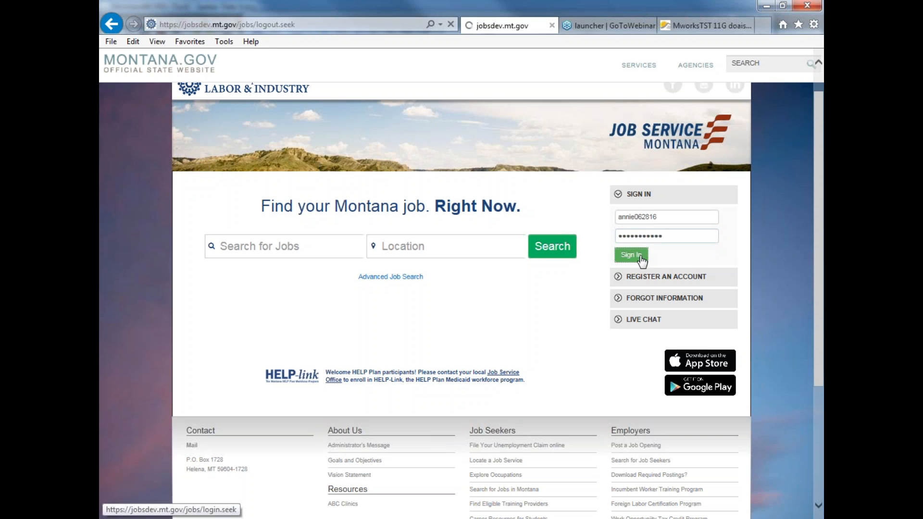
{"action": "left_click", "coordinate": [630, 256]}
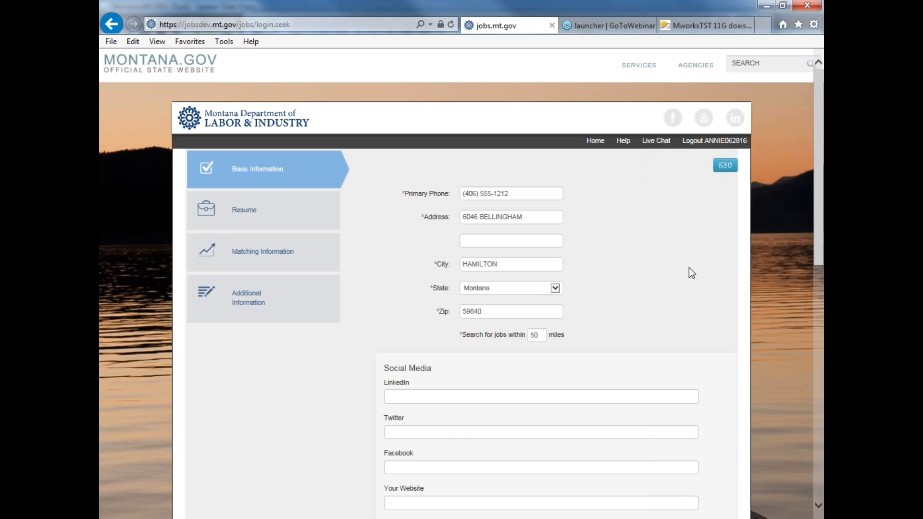
{"action": "scroll", "scroll_direction": "down", "scroll_amount": 3}
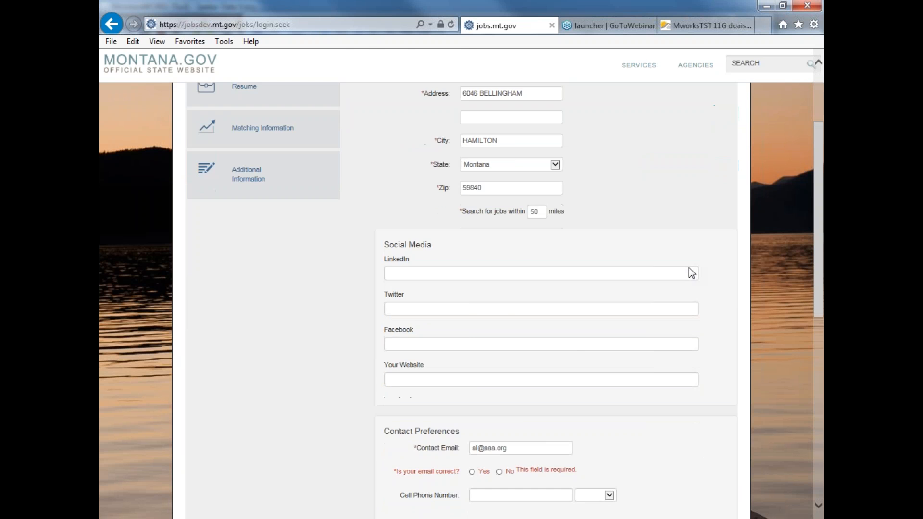
{"action": "scroll", "scroll_direction": "down", "scroll_amount": 3}
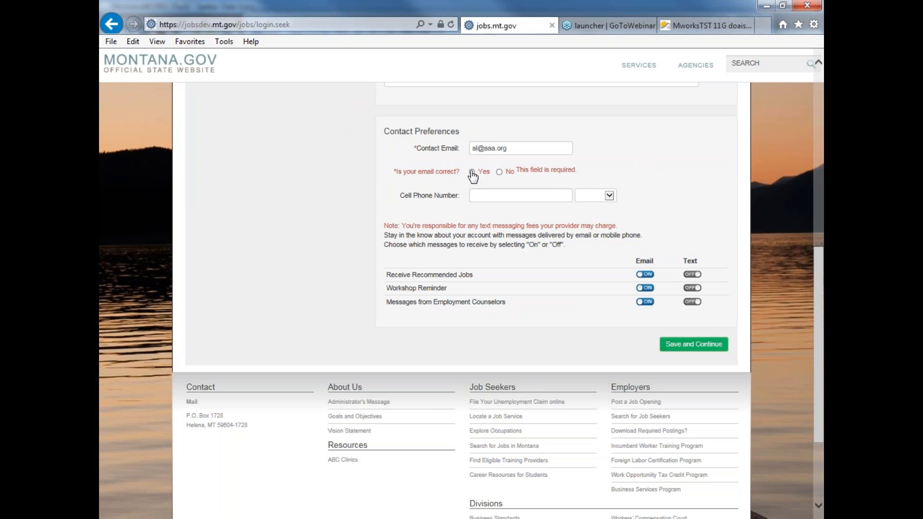
{"action": "mouse_move", "coordinate": [472, 171]}
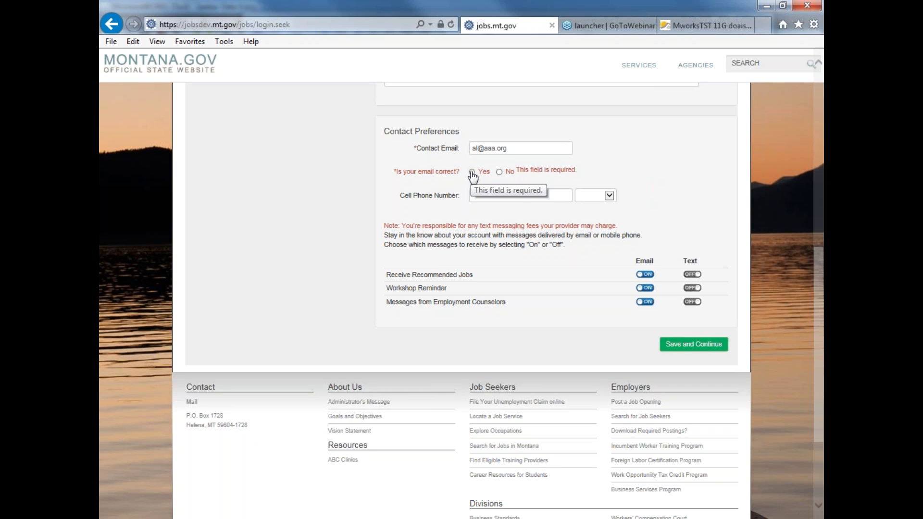
{"action": "left_click", "coordinate": [473, 171]}
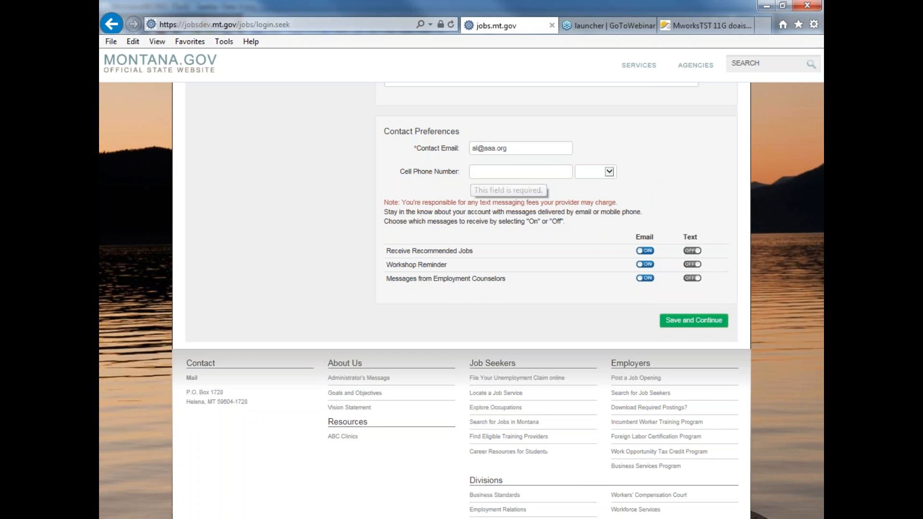
{"action": "left_click", "coordinate": [520, 147]}
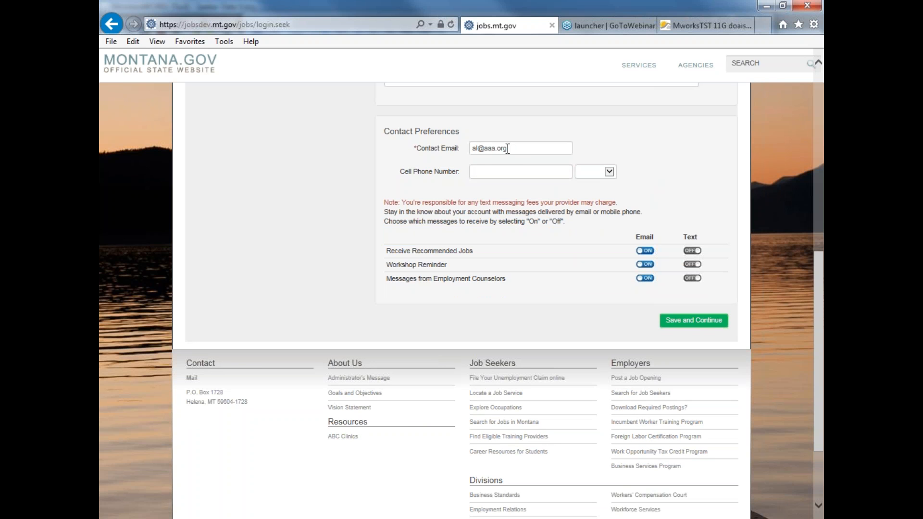
{"action": "mouse_move", "coordinate": [469, 161]}
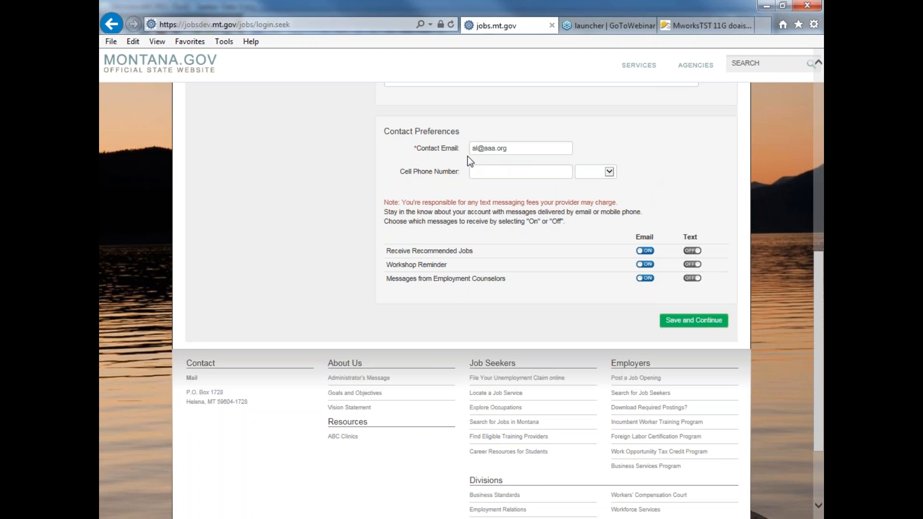
{"action": "mouse_move", "coordinate": [477, 162]}
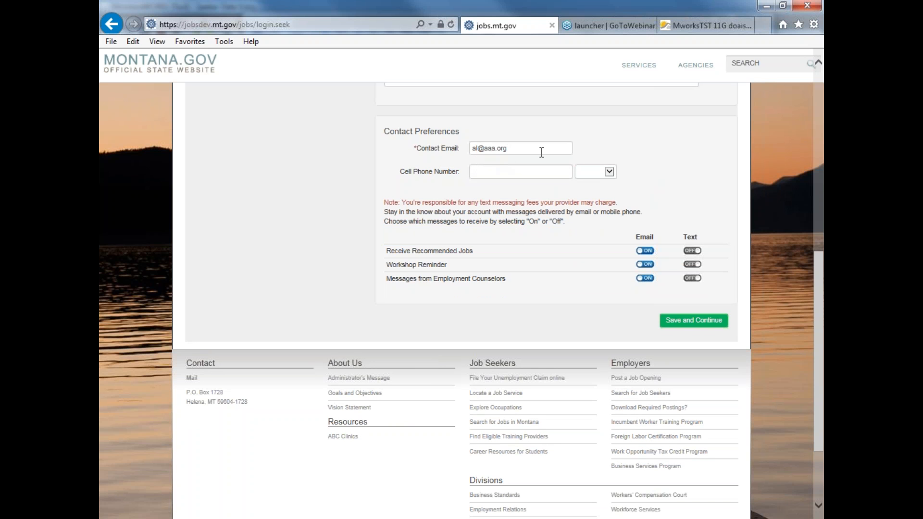
{"action": "mouse_move", "coordinate": [533, 165]}
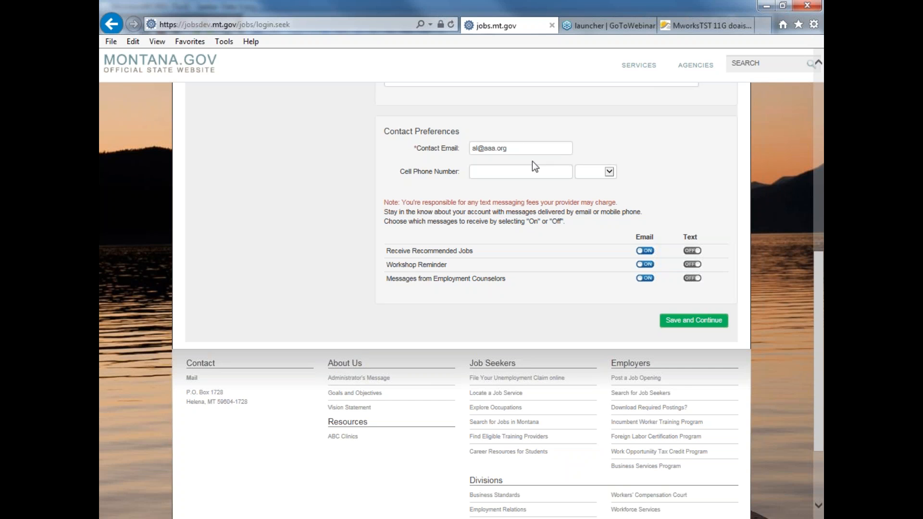
{"action": "mouse_move", "coordinate": [514, 152]}
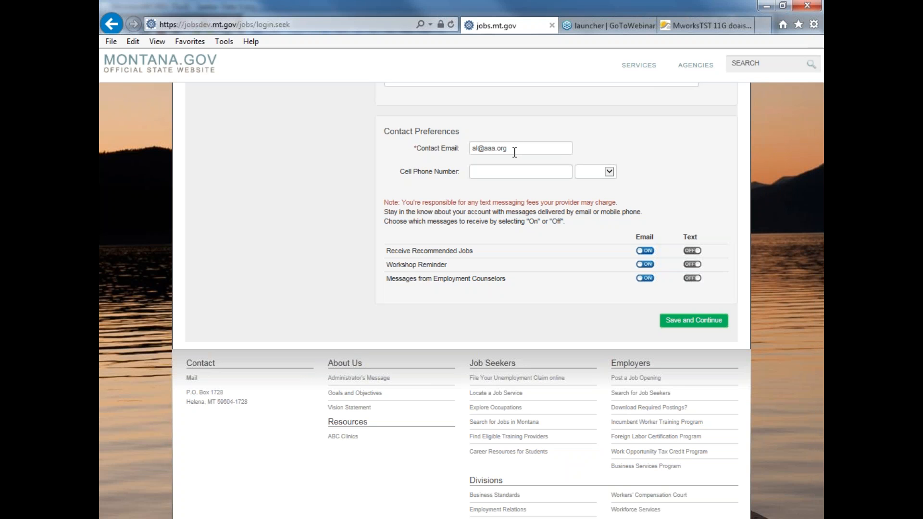
{"action": "mouse_move", "coordinate": [528, 171]}
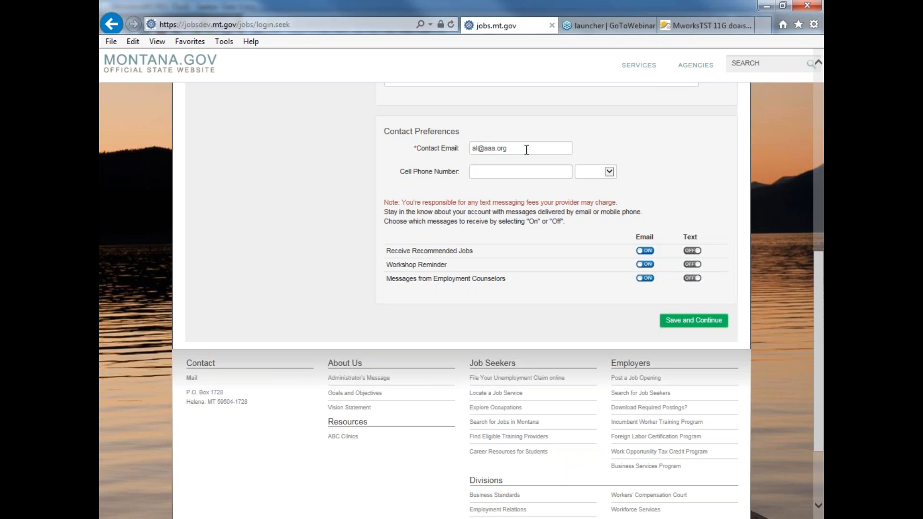
{"action": "mouse_move", "coordinate": [547, 336]}
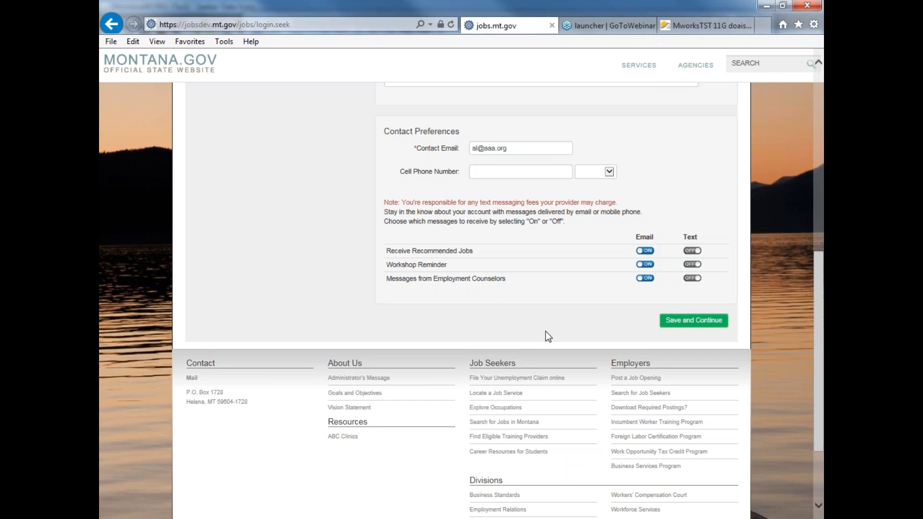
{"action": "mouse_move", "coordinate": [536, 348]}
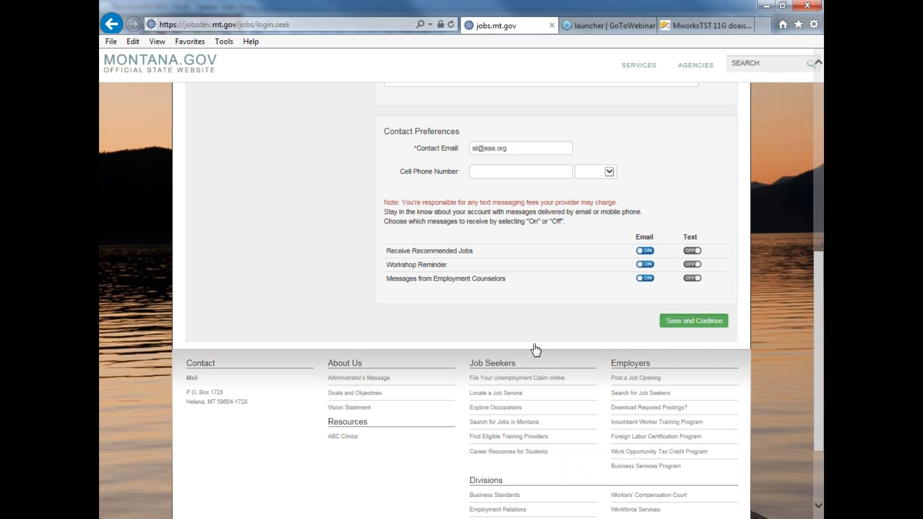
{"action": "mouse_move", "coordinate": [522, 330]}
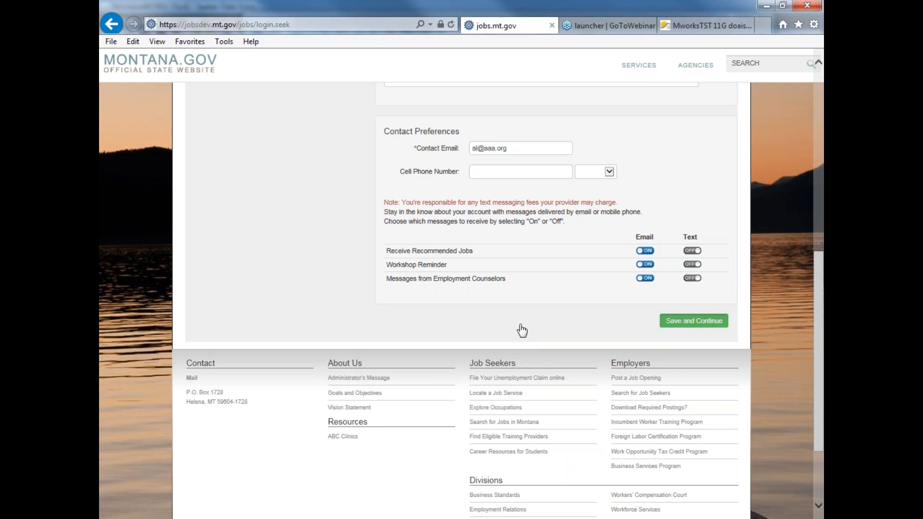
Save Basic Information, skip the resume upload after confirming, and save Matching Information
{"action": "left_click", "coordinate": [693, 321]}
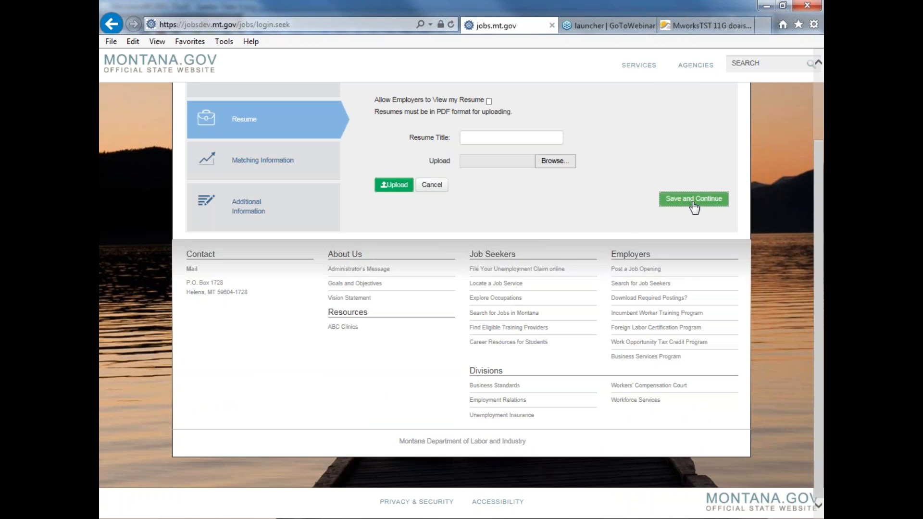
{"action": "left_click", "coordinate": [693, 199]}
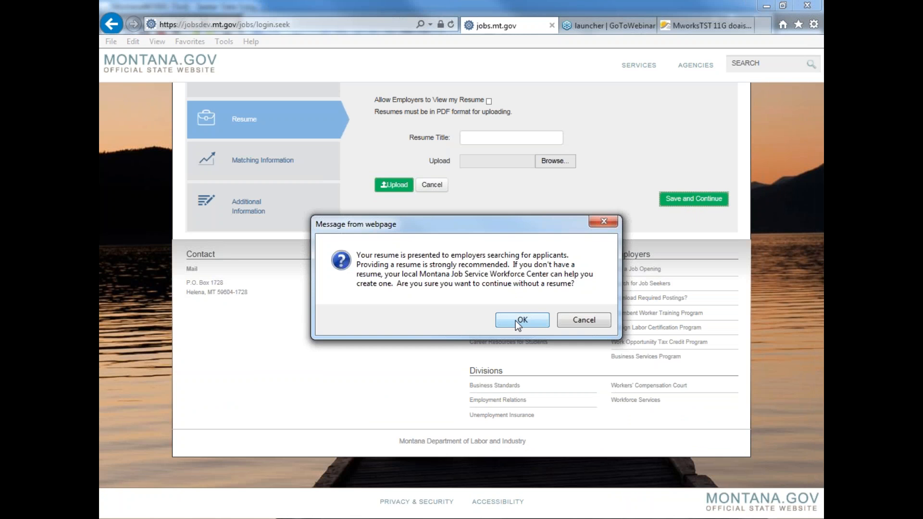
{"action": "left_click", "coordinate": [522, 320]}
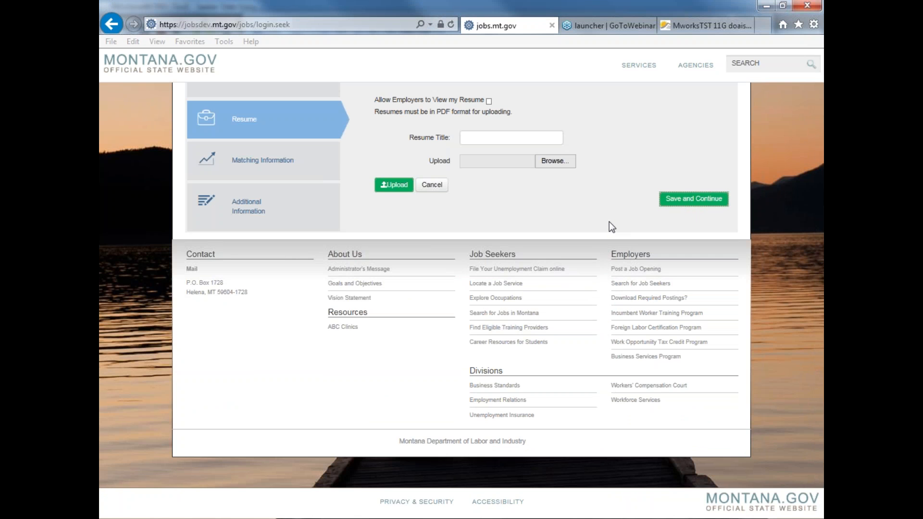
{"action": "left_click", "coordinate": [693, 199]}
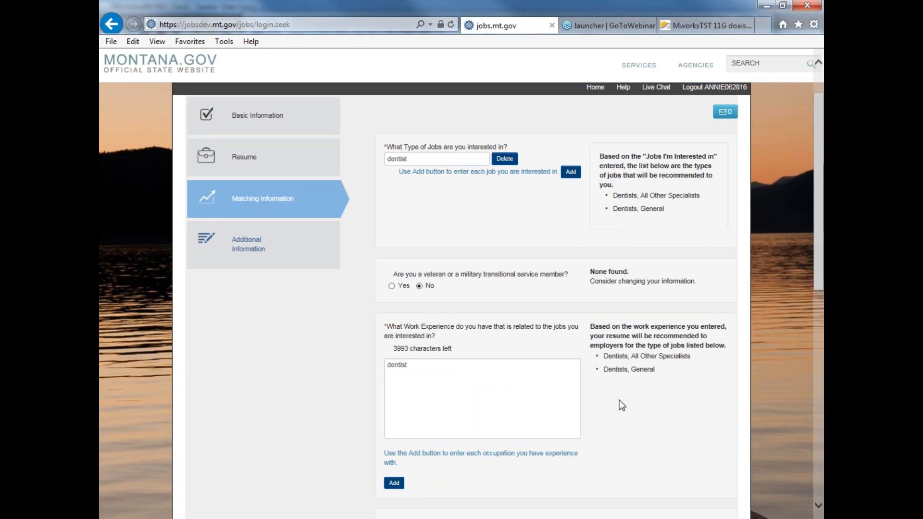
{"action": "scroll", "scroll_direction": "down", "scroll_amount": 3}
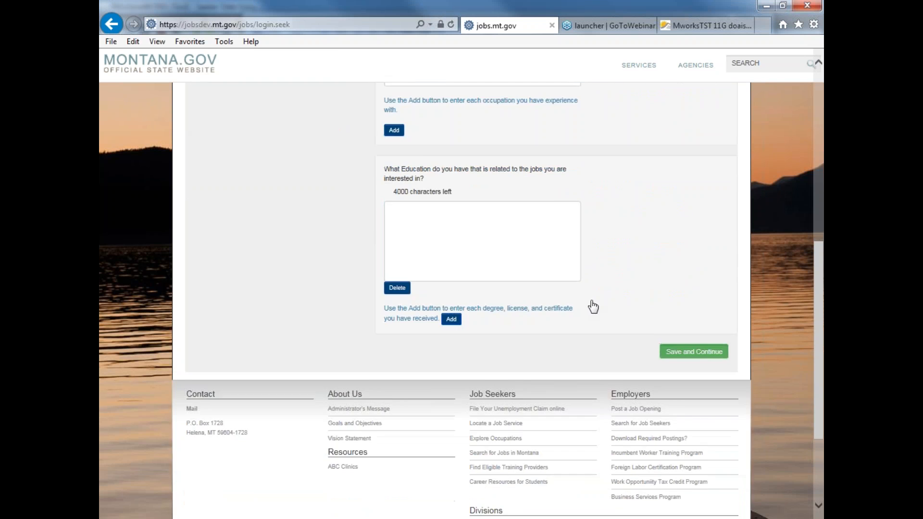
{"action": "left_click", "coordinate": [693, 352]}
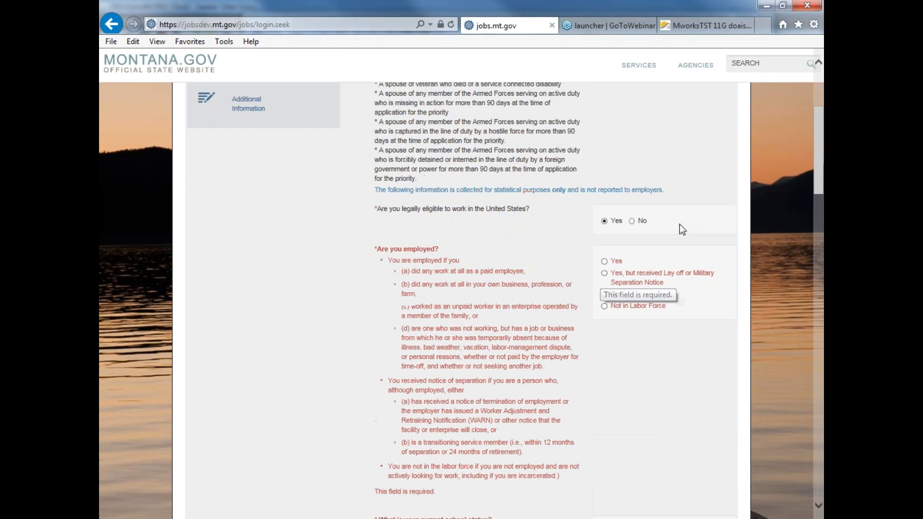
{"action": "scroll", "scroll_direction": "up", "scroll_amount": 3}
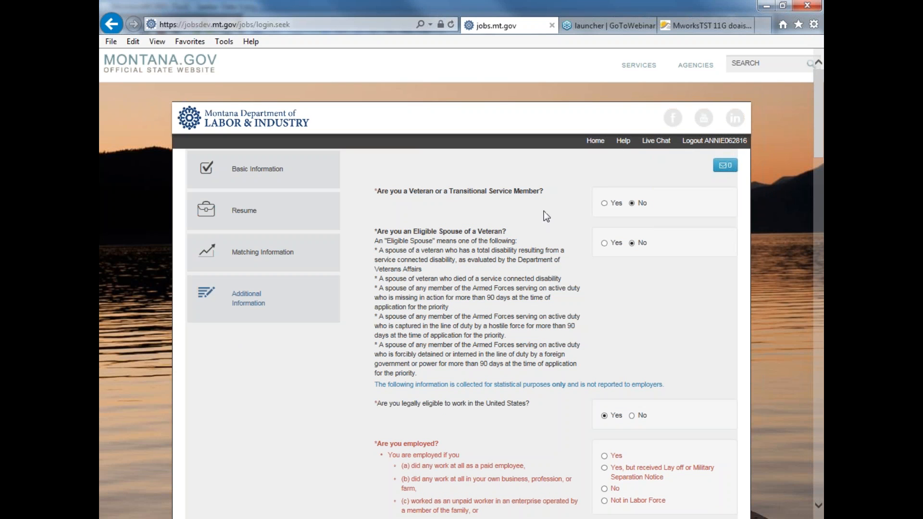
{"action": "mouse_move", "coordinate": [475, 209]}
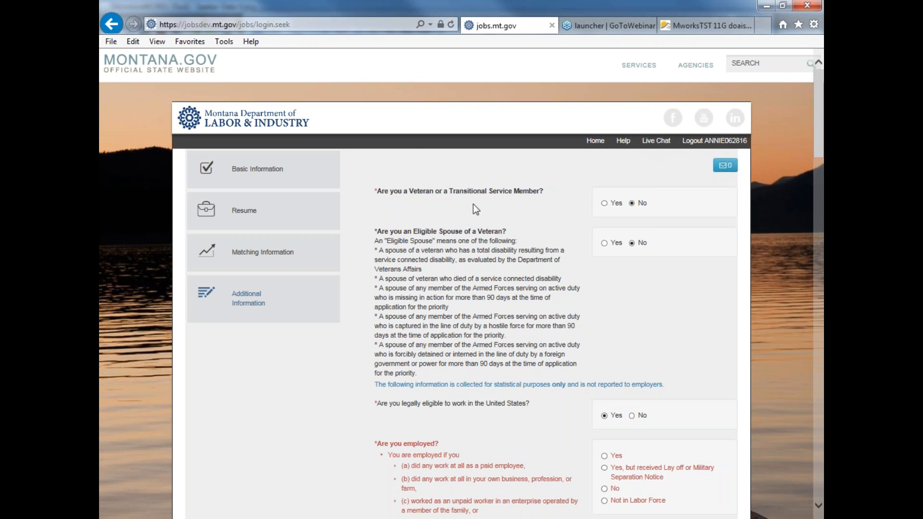
{"action": "mouse_move", "coordinate": [635, 214]}
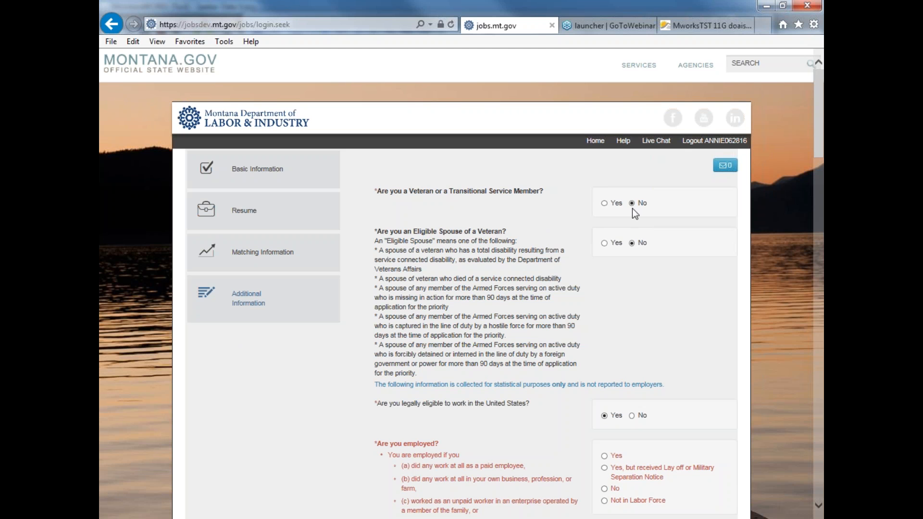
{"action": "left_click", "coordinate": [603, 203]}
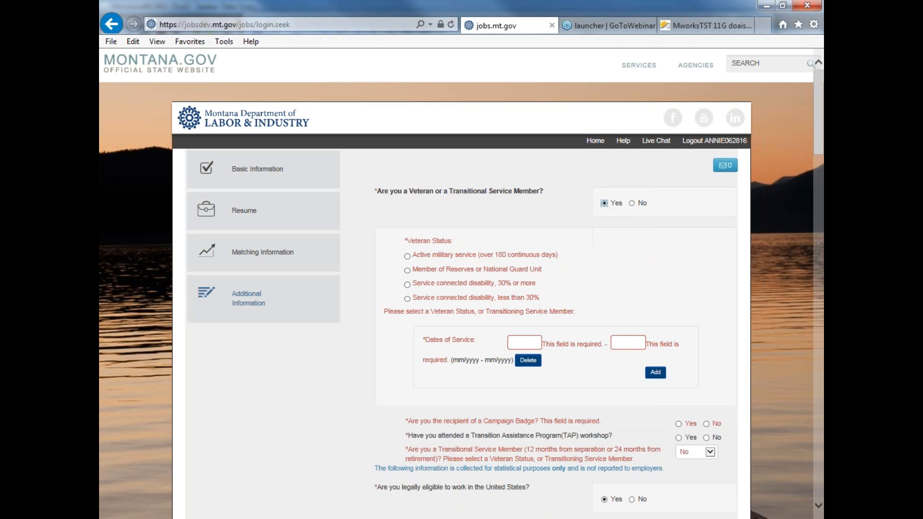
{"action": "mouse_move", "coordinate": [626, 266]}
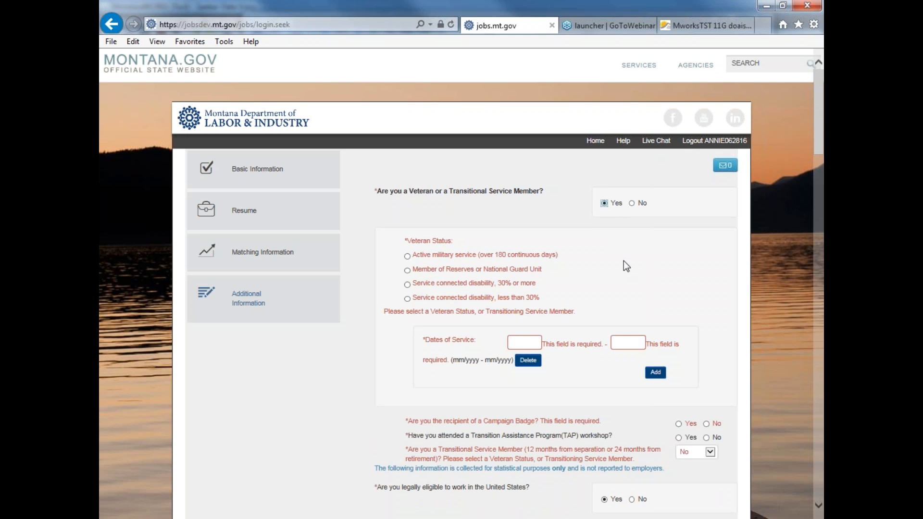
{"action": "mouse_move", "coordinate": [584, 388]}
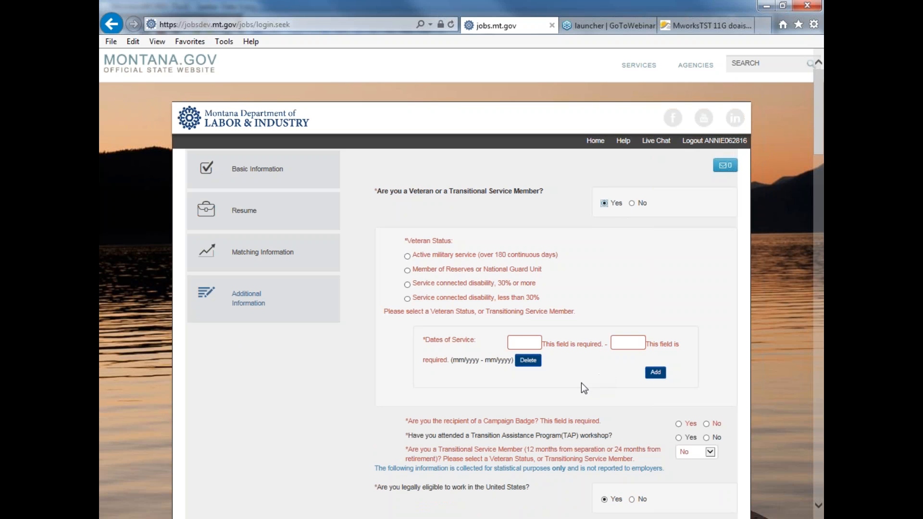
{"action": "mouse_move", "coordinate": [619, 265]}
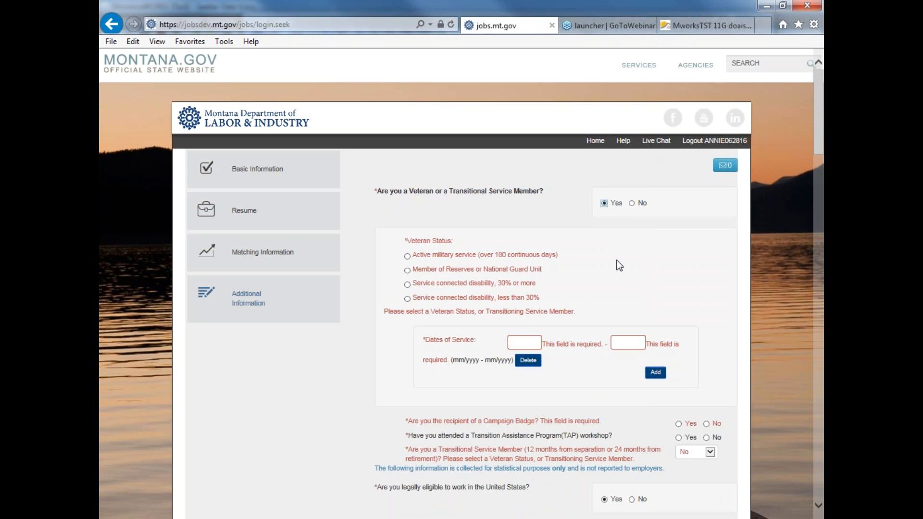
{"action": "left_click", "coordinate": [631, 203]}
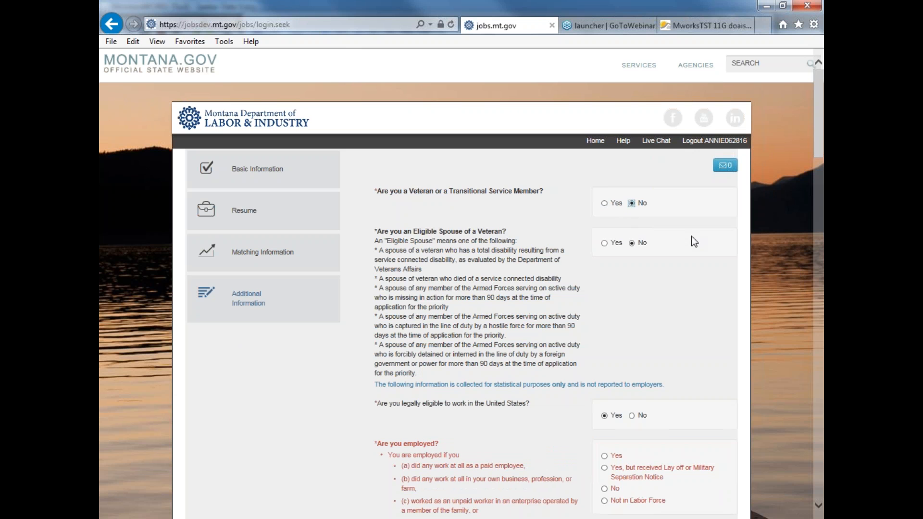
{"action": "mouse_move", "coordinate": [564, 249]}
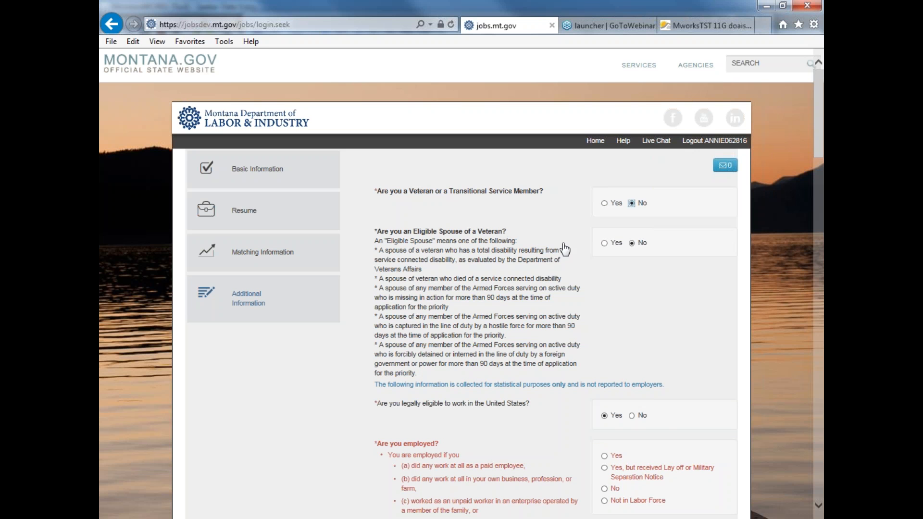
{"action": "mouse_move", "coordinate": [507, 242]}
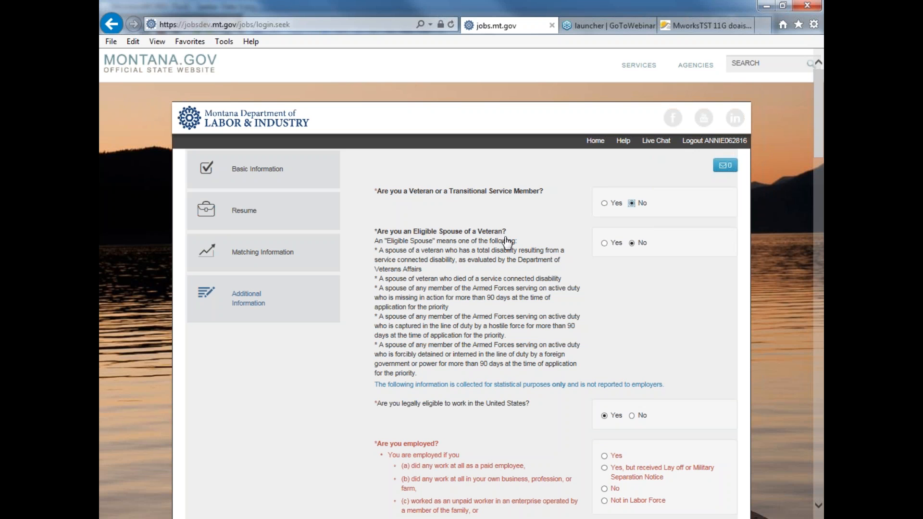
{"action": "mouse_move", "coordinate": [635, 300]}
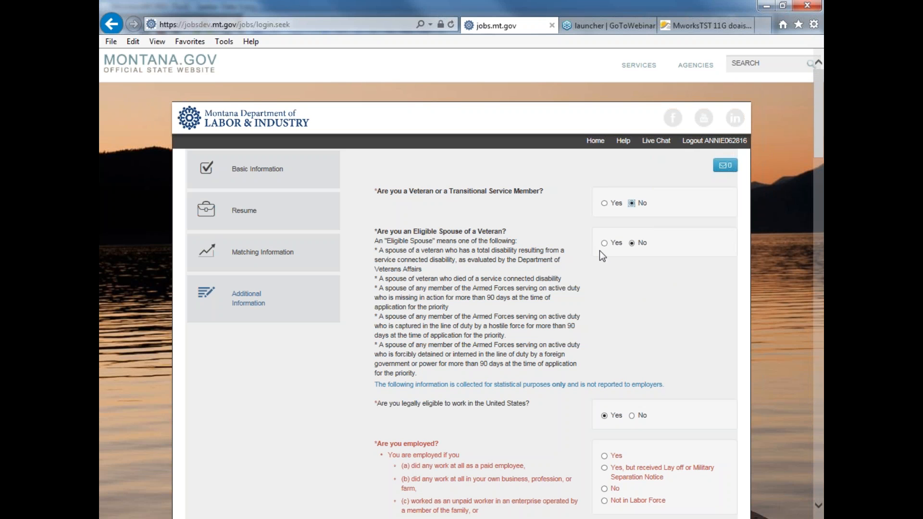
Answer the eligible veteran's spouse question, trying Yes and spouse categories before choosing No
{"action": "left_click", "coordinate": [604, 242]}
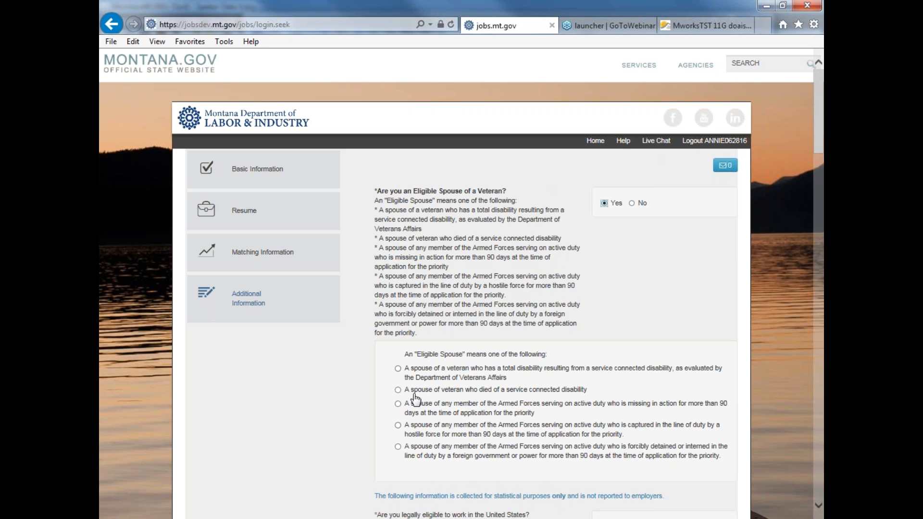
{"action": "mouse_move", "coordinate": [399, 459]}
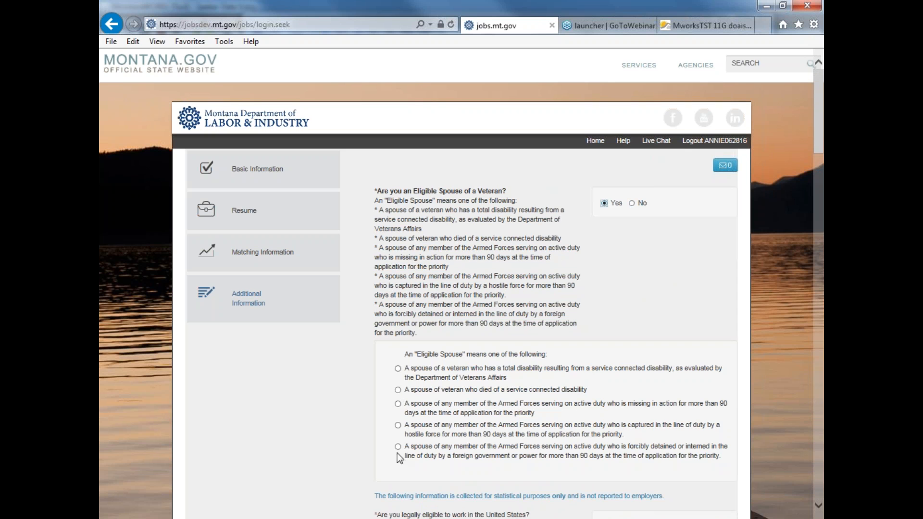
{"action": "mouse_move", "coordinate": [551, 344]}
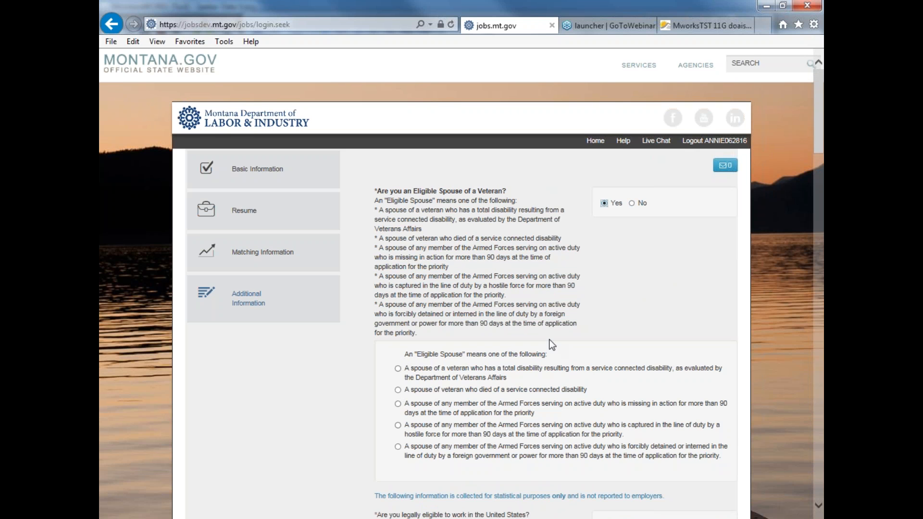
{"action": "mouse_move", "coordinate": [433, 209]}
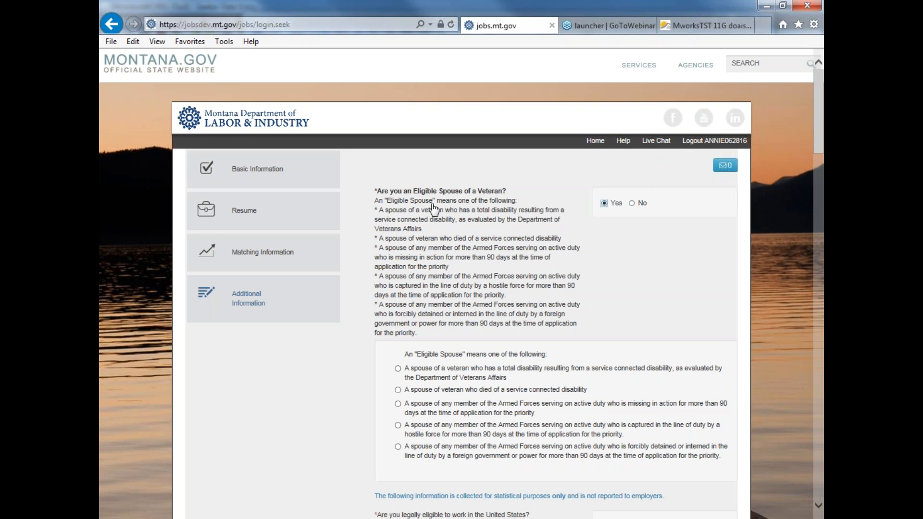
{"action": "mouse_move", "coordinate": [411, 365]}
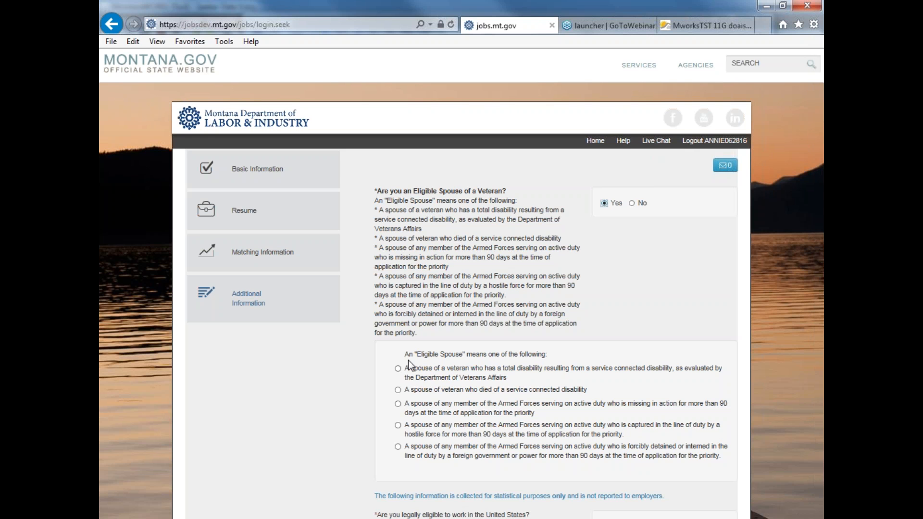
{"action": "left_click", "coordinate": [398, 368]}
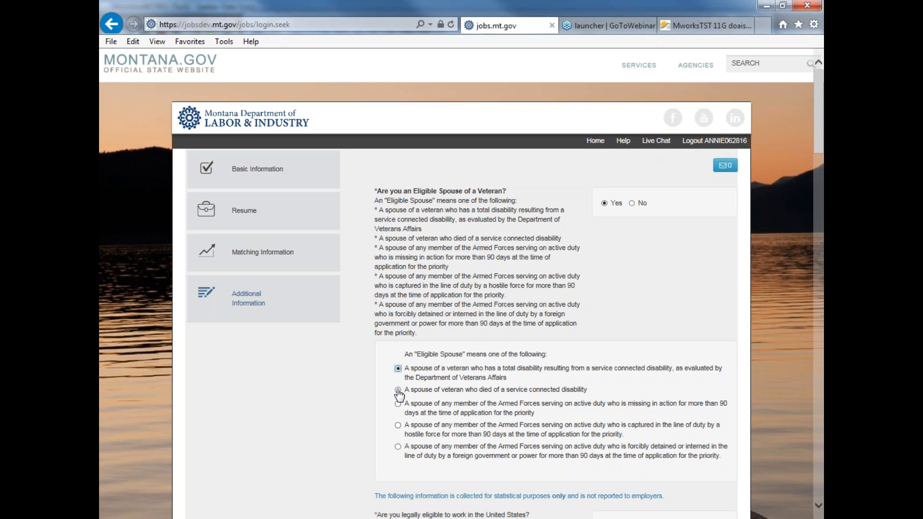
{"action": "left_click", "coordinate": [398, 404]}
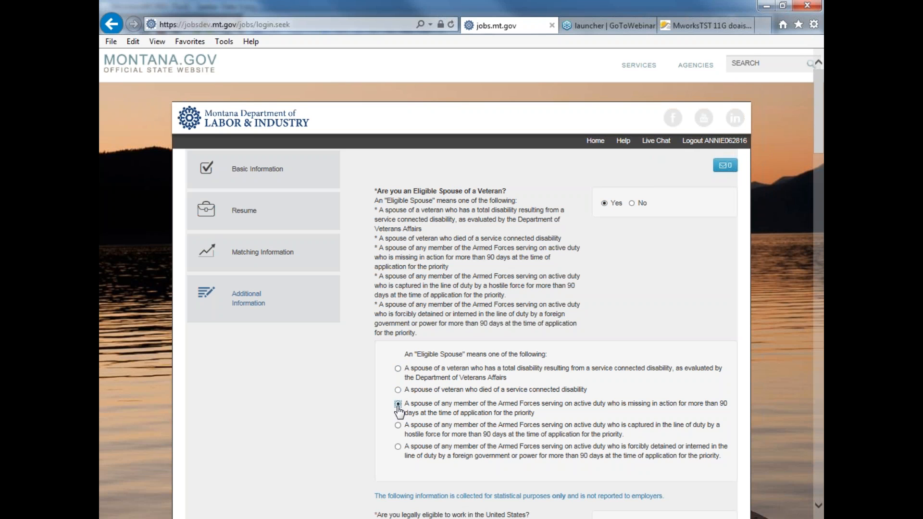
{"action": "left_click", "coordinate": [397, 425]}
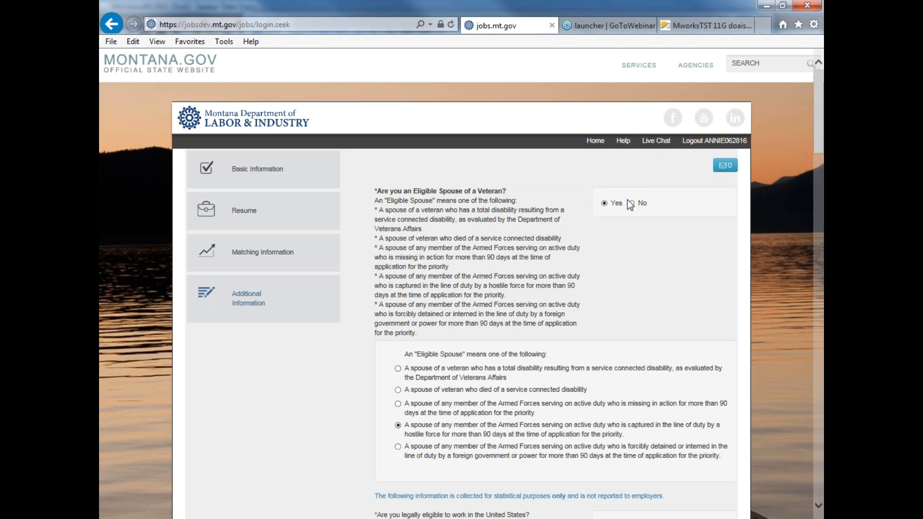
{"action": "mouse_move", "coordinate": [634, 206]}
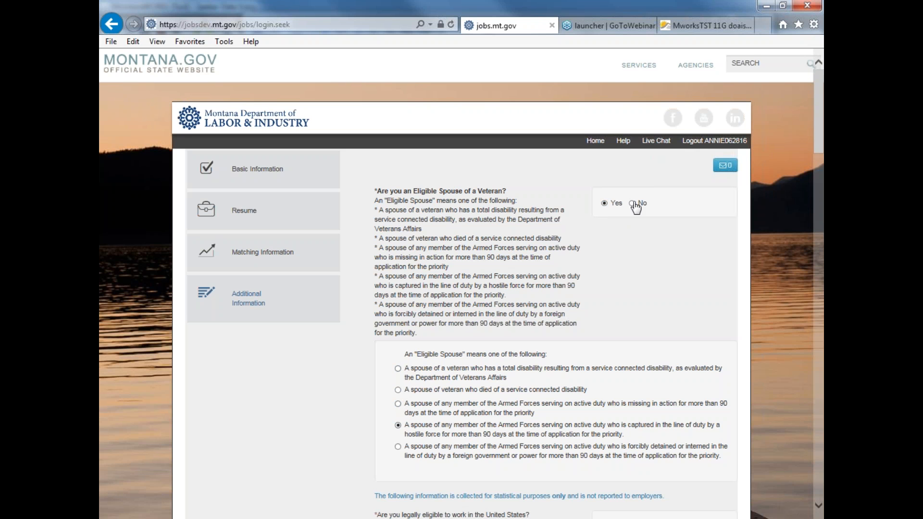
{"action": "mouse_move", "coordinate": [421, 237]}
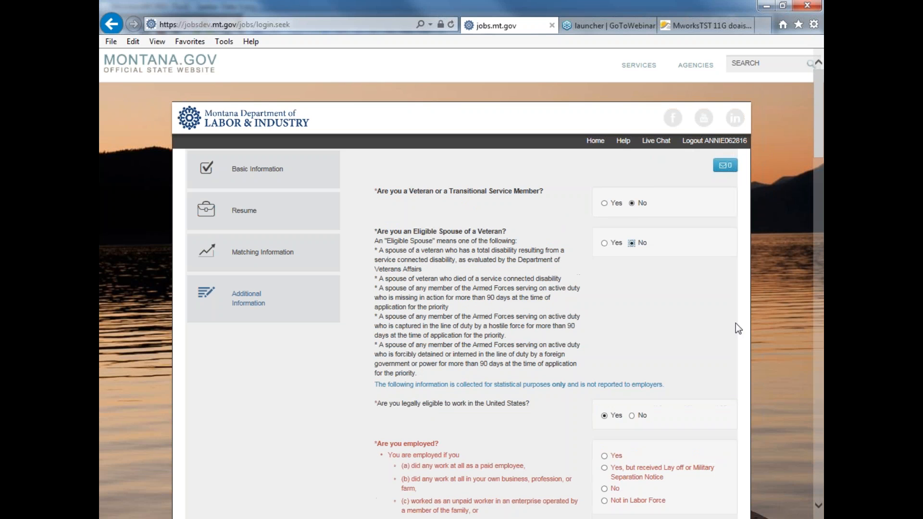
{"action": "mouse_move", "coordinate": [659, 337]}
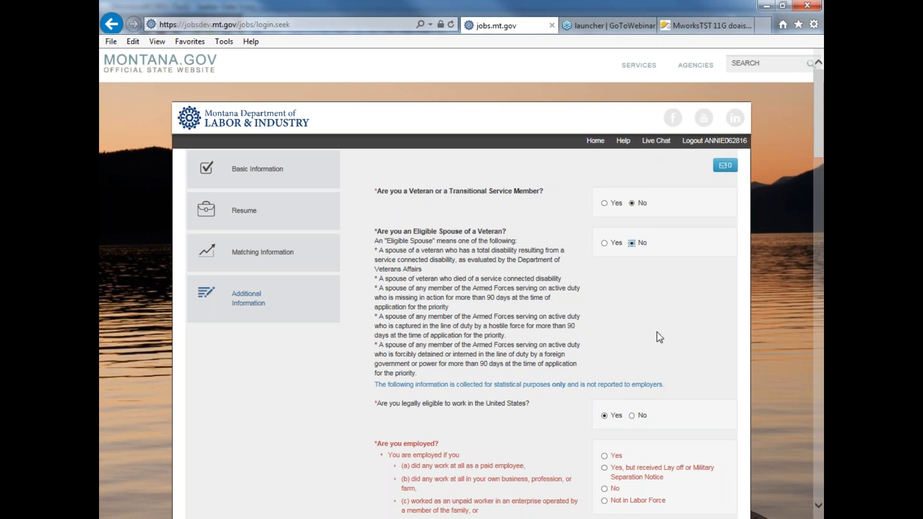
Try Yes, layoff notice and Not employed for 'Are you employed?', finally choosing Not in Labor Force
{"action": "scroll", "scroll_direction": "down", "scroll_amount": 3}
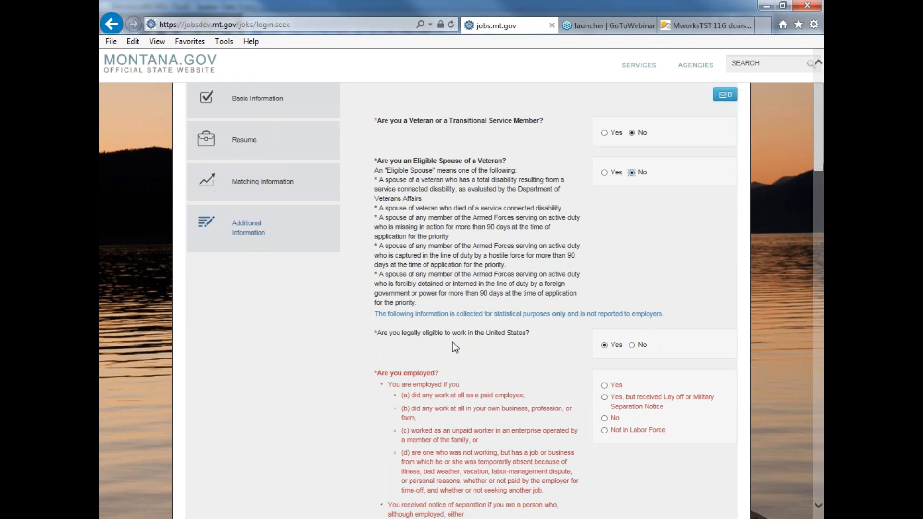
{"action": "mouse_move", "coordinate": [624, 345]}
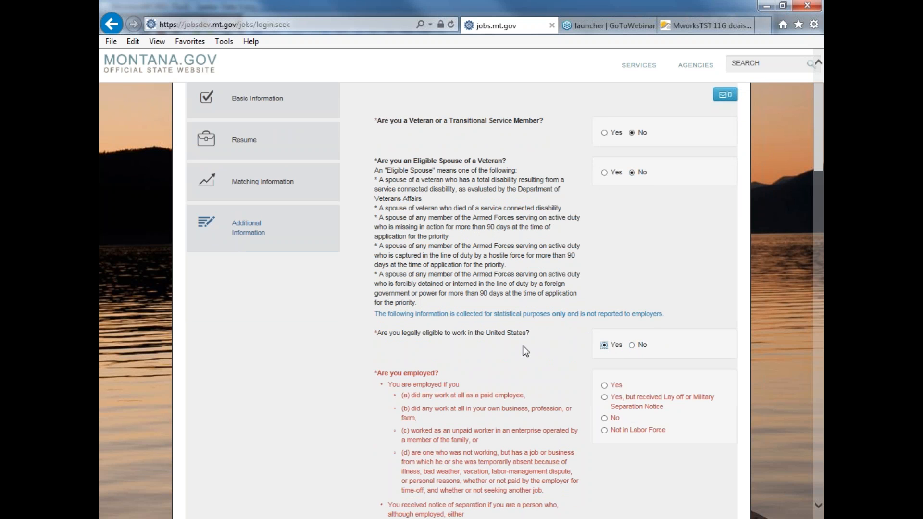
{"action": "scroll", "scroll_direction": "down", "scroll_amount": 3}
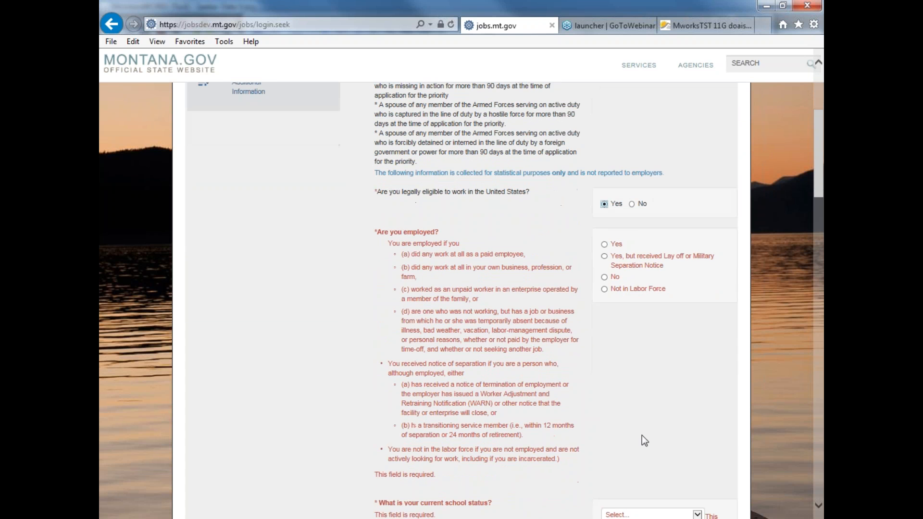
{"action": "mouse_move", "coordinate": [629, 431]}
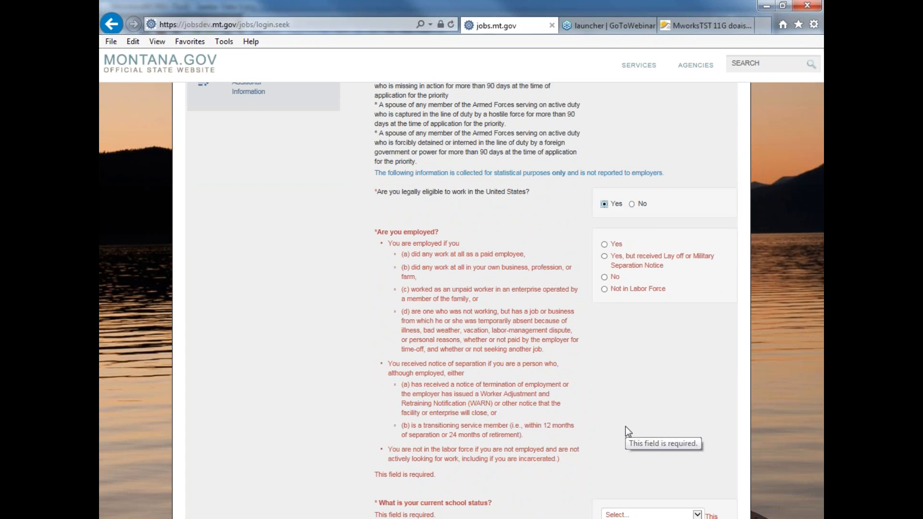
{"action": "mouse_move", "coordinate": [628, 431]}
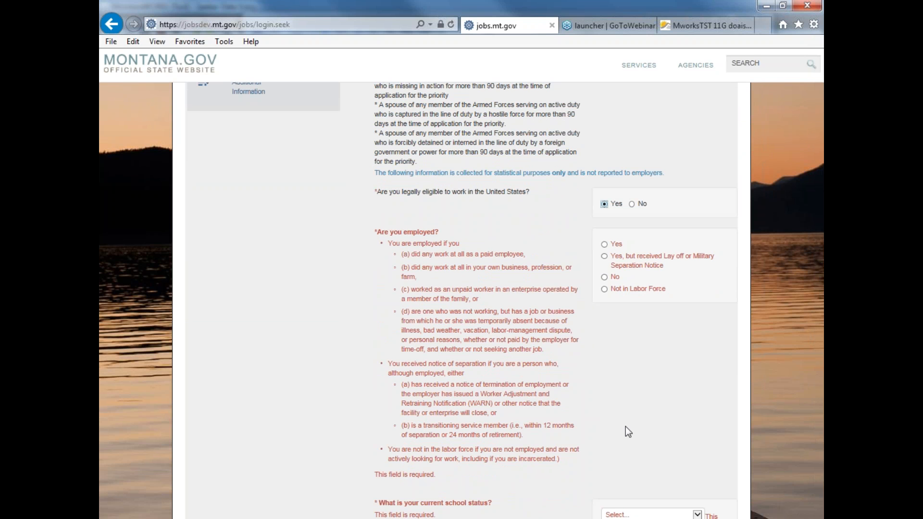
{"action": "mouse_move", "coordinate": [619, 317]}
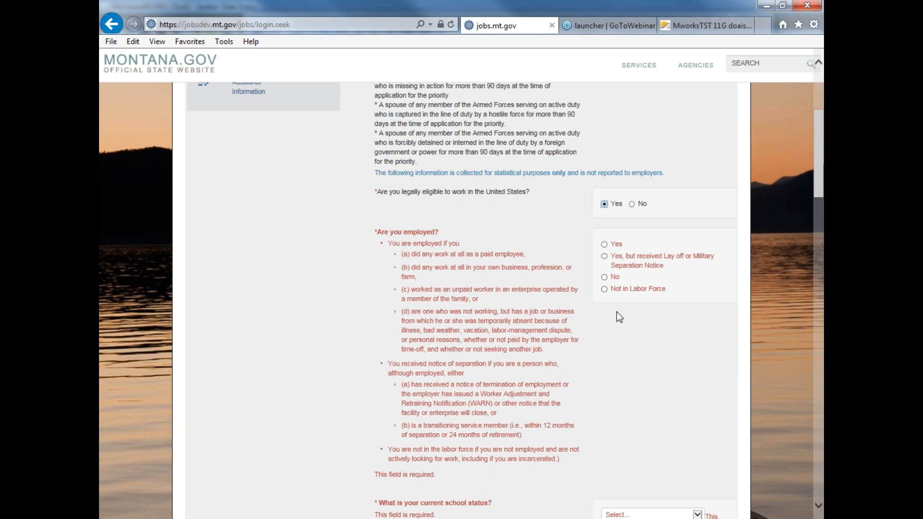
{"action": "mouse_move", "coordinate": [530, 274]}
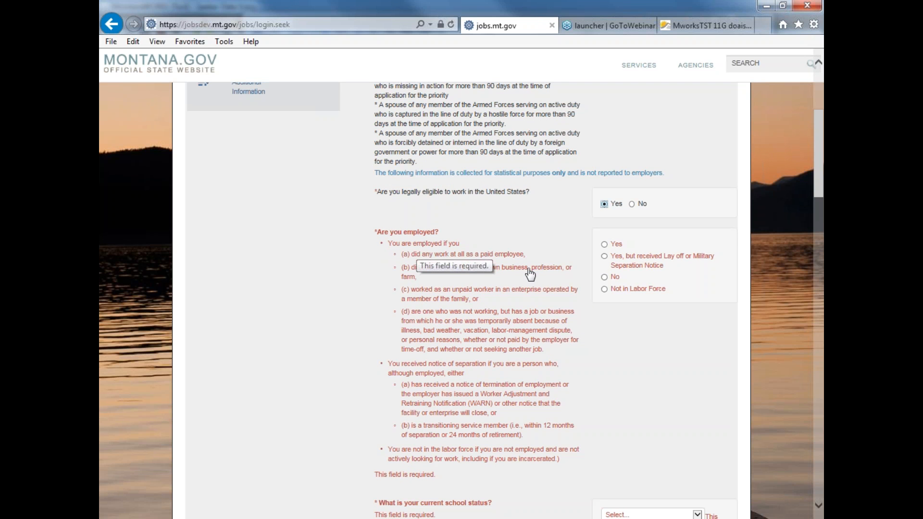
{"action": "mouse_move", "coordinate": [485, 352]}
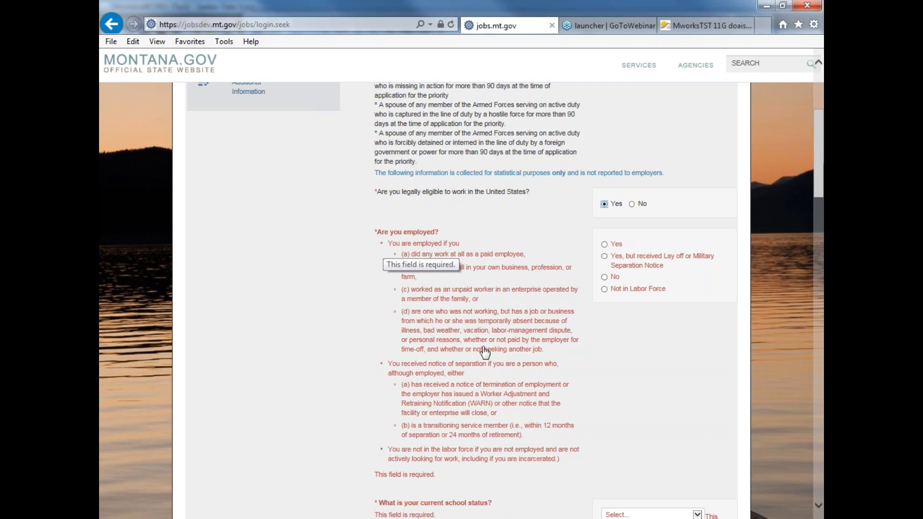
{"action": "mouse_move", "coordinate": [465, 376]}
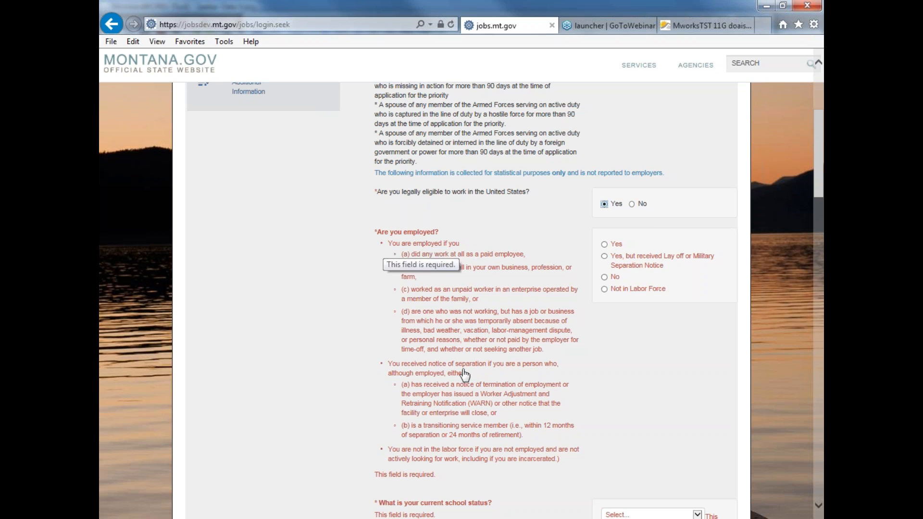
{"action": "mouse_move", "coordinate": [562, 380]}
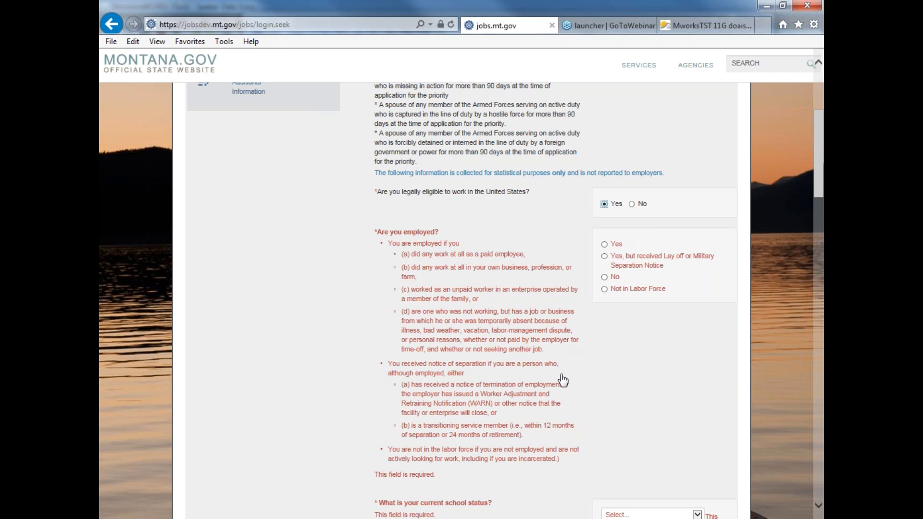
{"action": "mouse_move", "coordinate": [616, 461]}
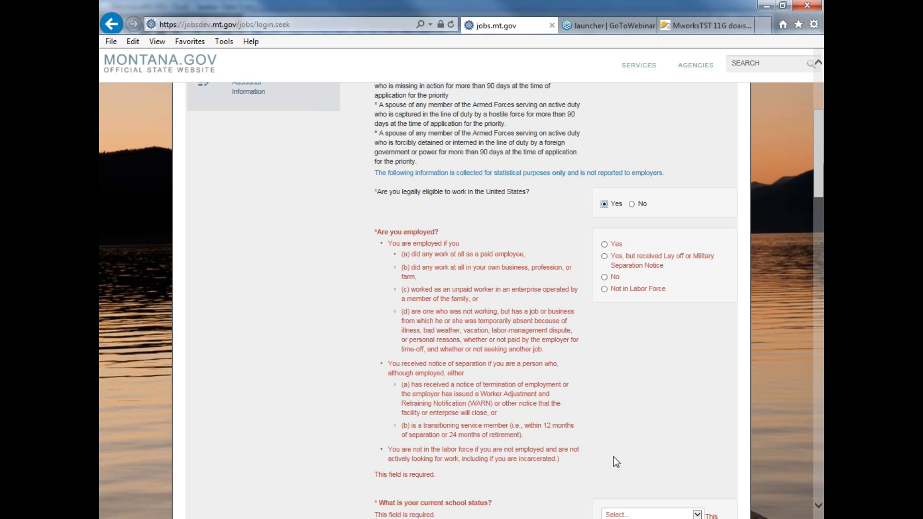
{"action": "scroll", "scroll_direction": "down", "scroll_amount": 3}
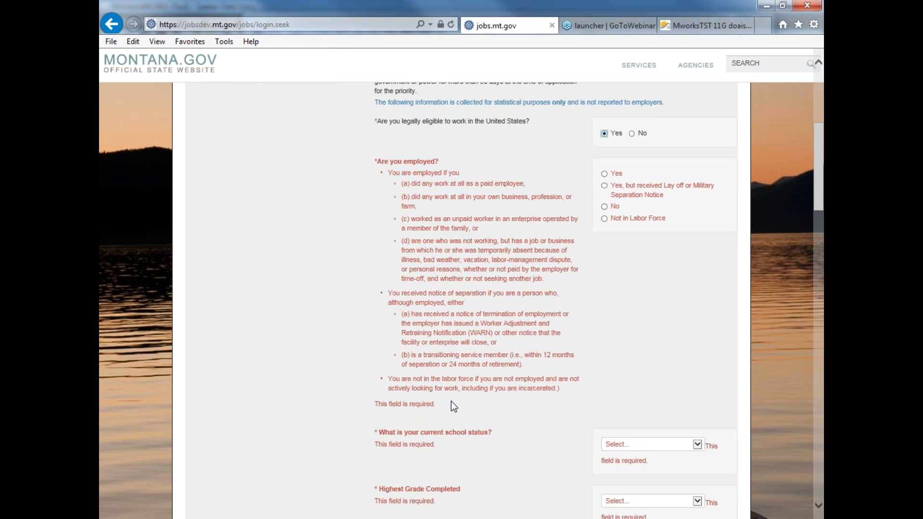
{"action": "mouse_move", "coordinate": [508, 417]}
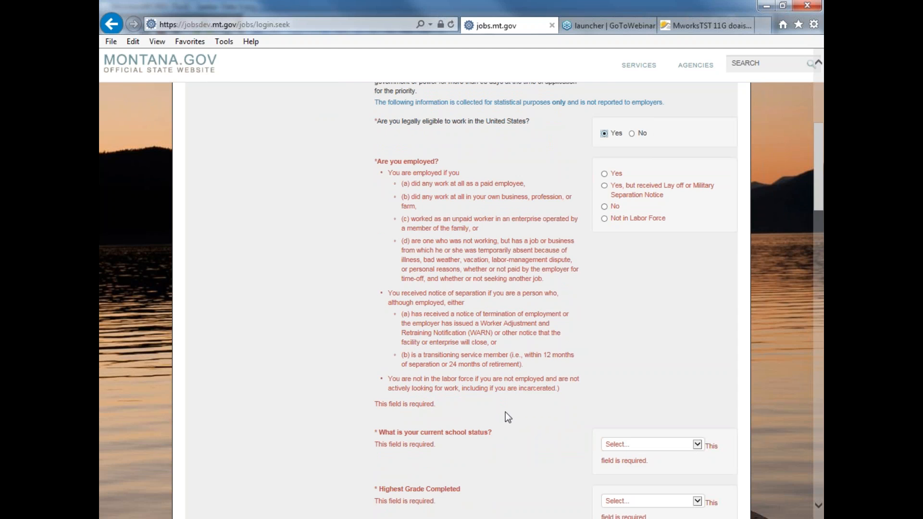
{"action": "mouse_move", "coordinate": [642, 363]}
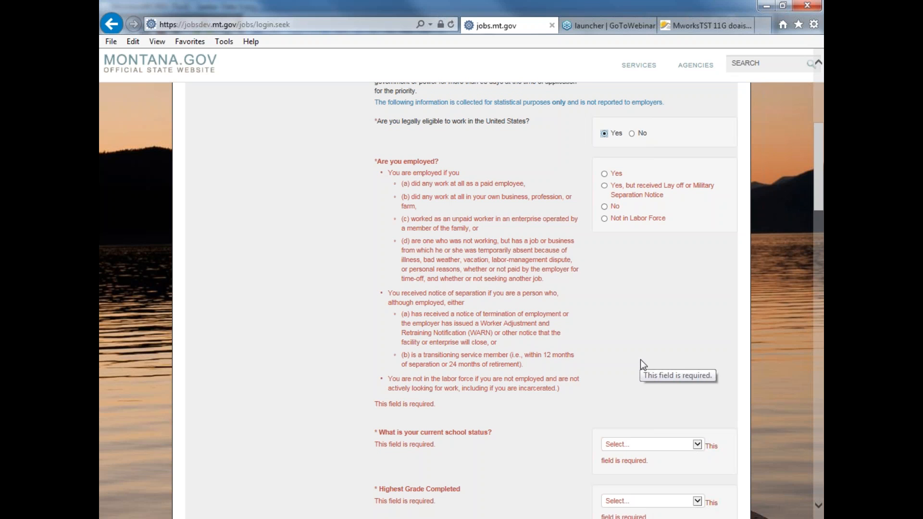
{"action": "mouse_move", "coordinate": [520, 373]}
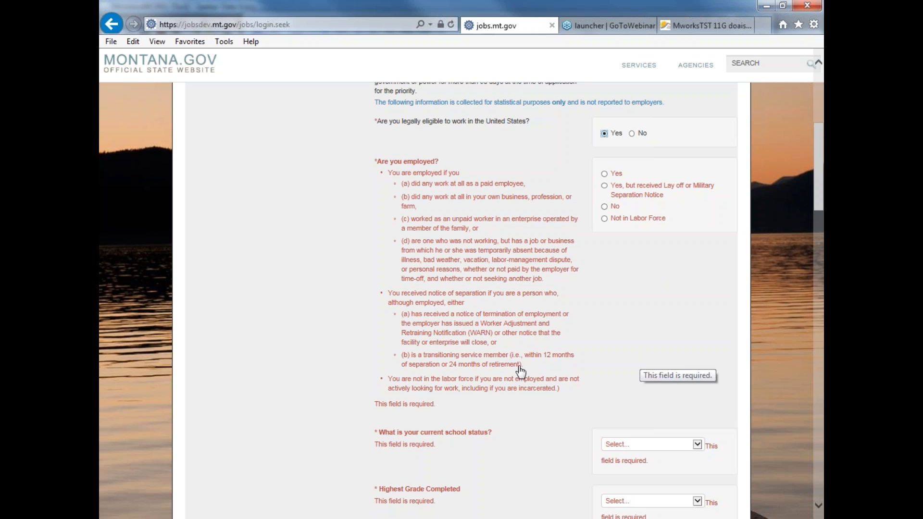
{"action": "mouse_move", "coordinate": [603, 188]}
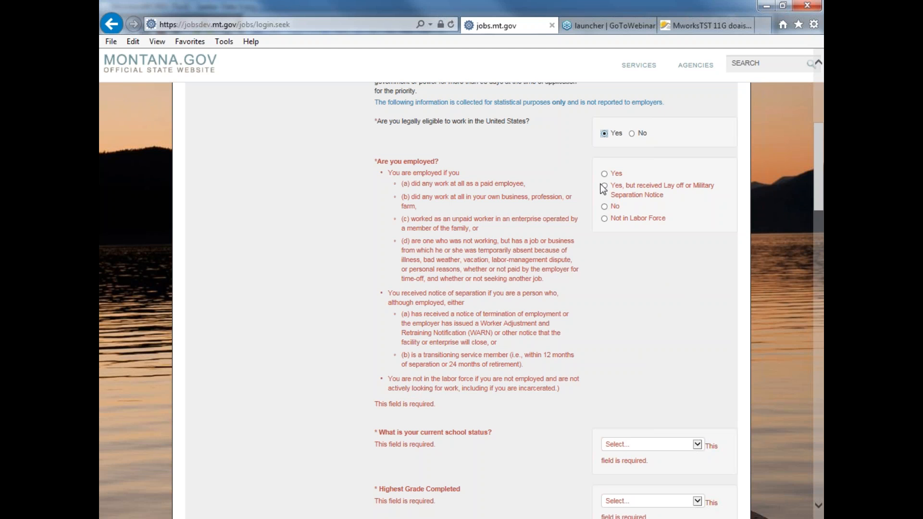
{"action": "mouse_move", "coordinate": [604, 173]}
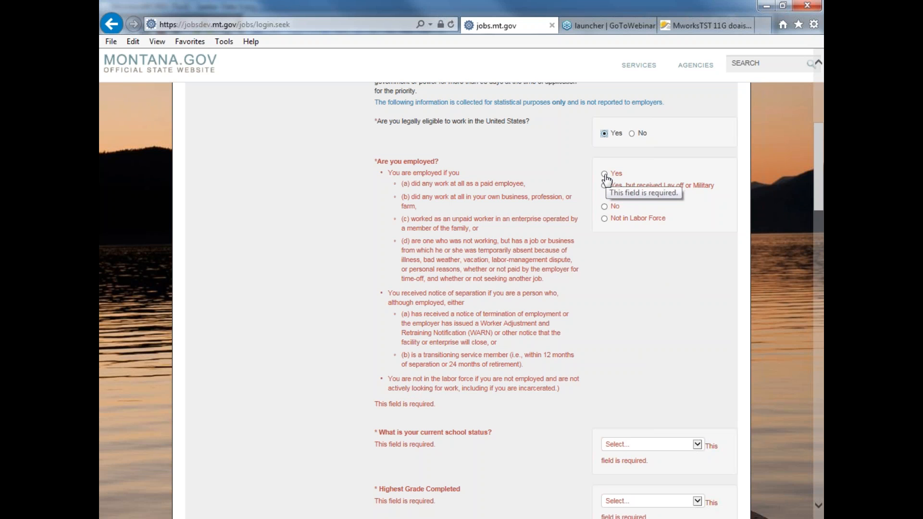
{"action": "left_click", "coordinate": [604, 173]}
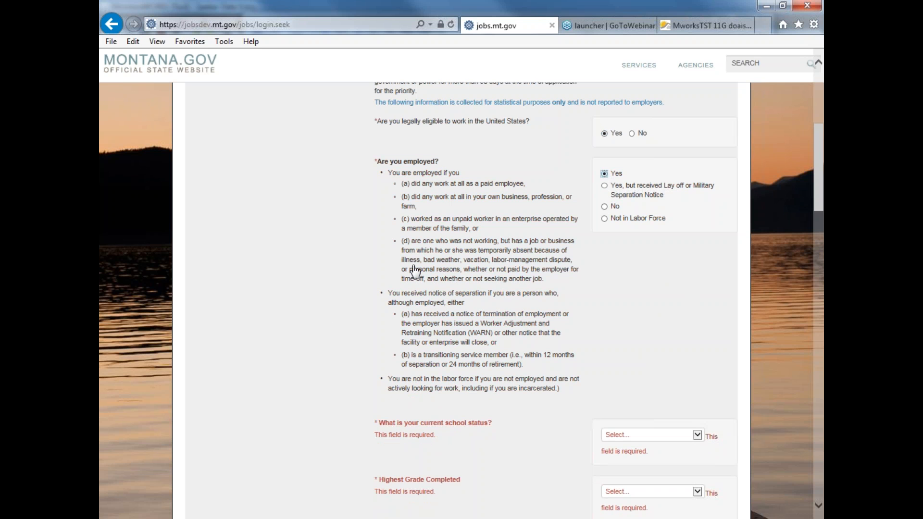
{"action": "mouse_move", "coordinate": [501, 347]}
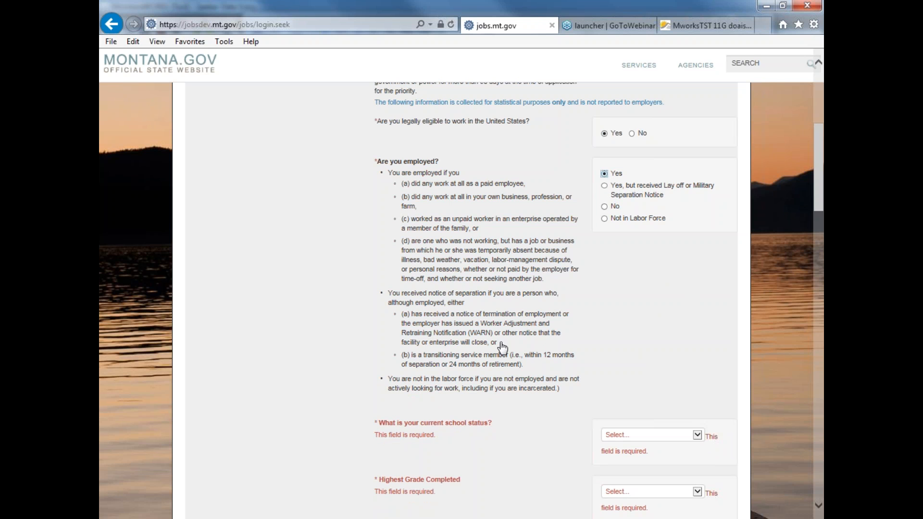
{"action": "mouse_move", "coordinate": [607, 193]}
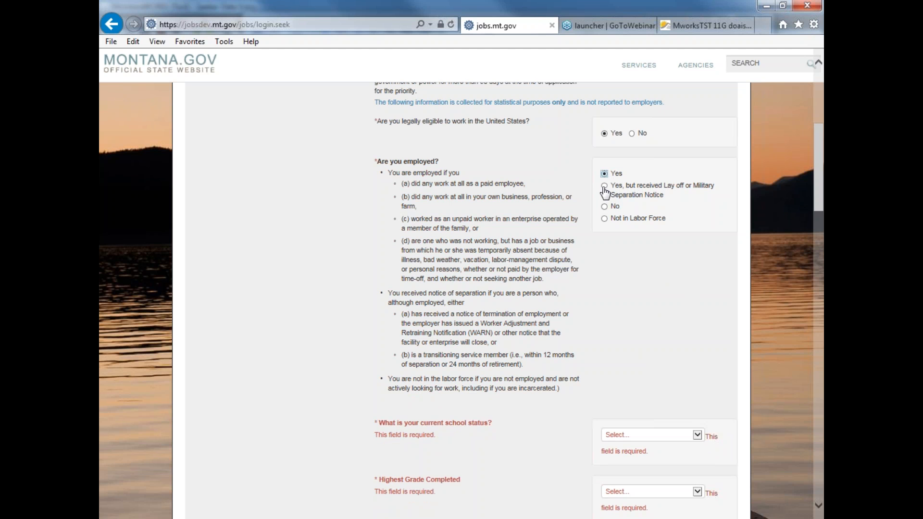
{"action": "left_click", "coordinate": [604, 186]}
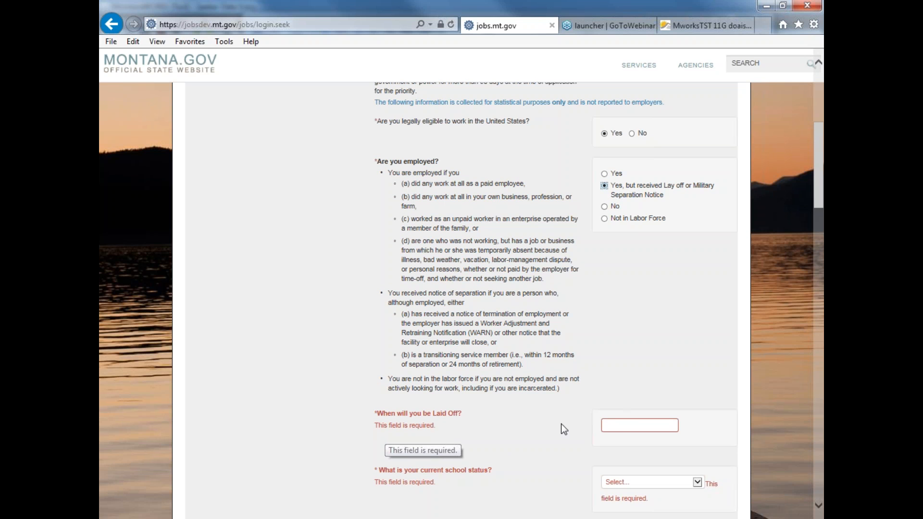
{"action": "mouse_move", "coordinate": [524, 447]}
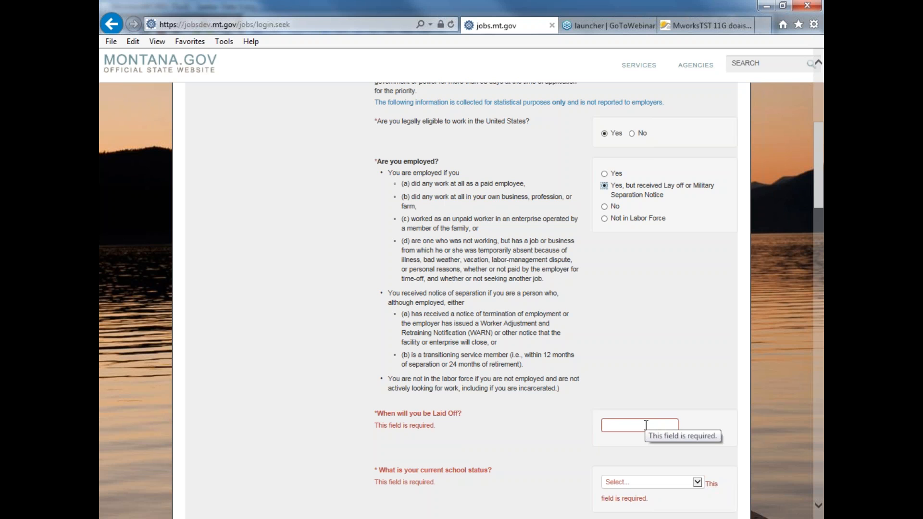
{"action": "mouse_move", "coordinate": [602, 215]}
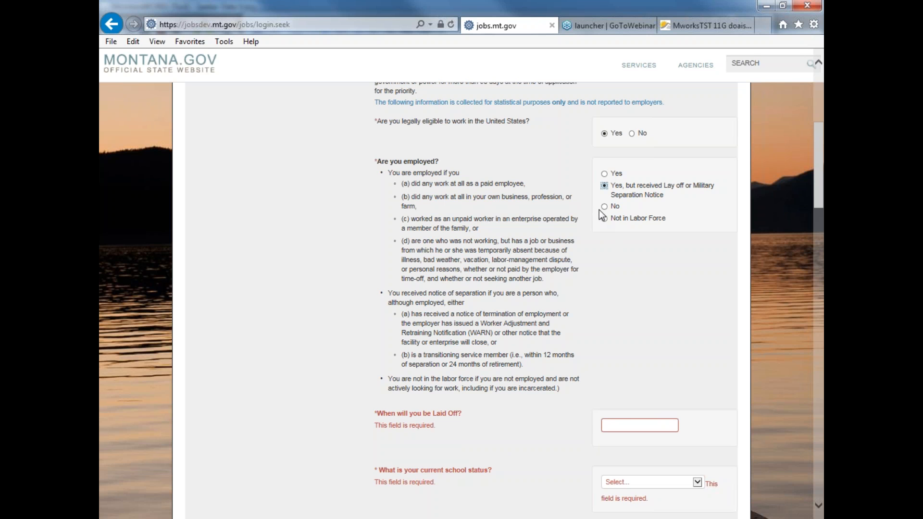
{"action": "left_click", "coordinate": [604, 206]}
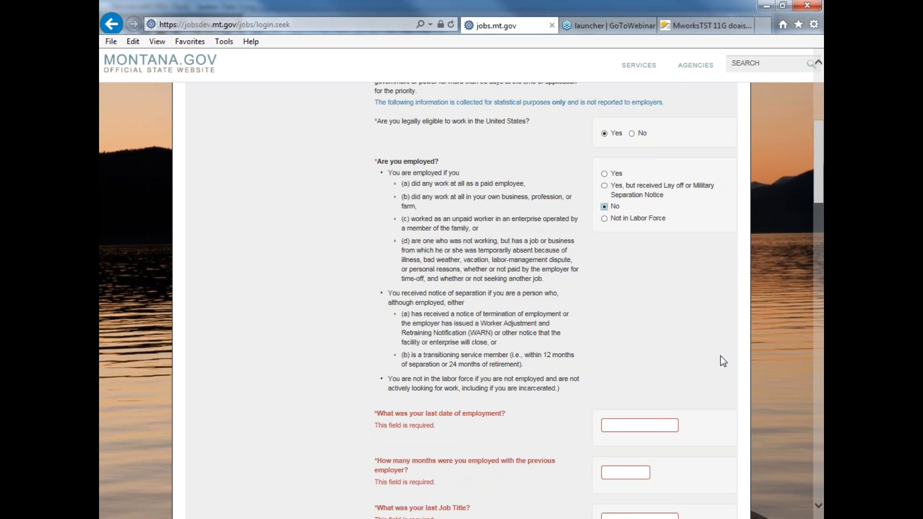
{"action": "scroll", "scroll_direction": "down", "scroll_amount": 3}
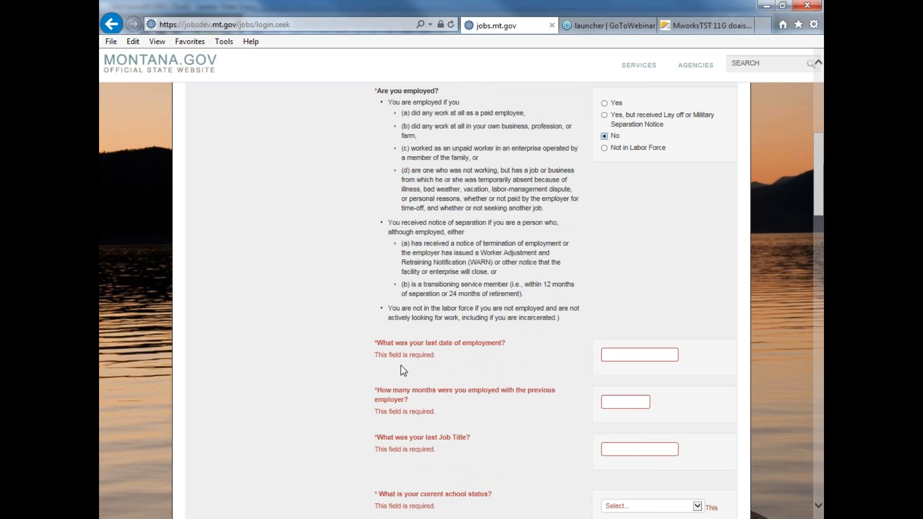
{"action": "mouse_move", "coordinate": [457, 423]}
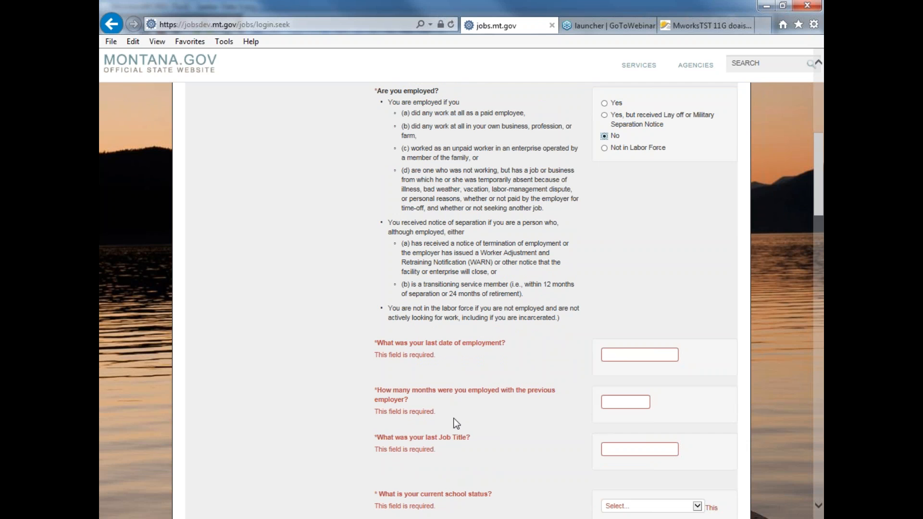
{"action": "mouse_move", "coordinate": [546, 430]}
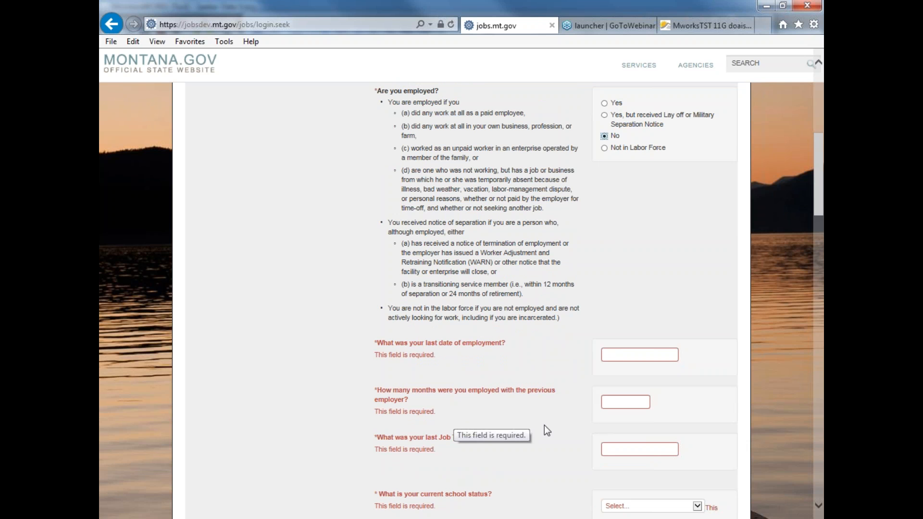
{"action": "left_click", "coordinate": [639, 449]}
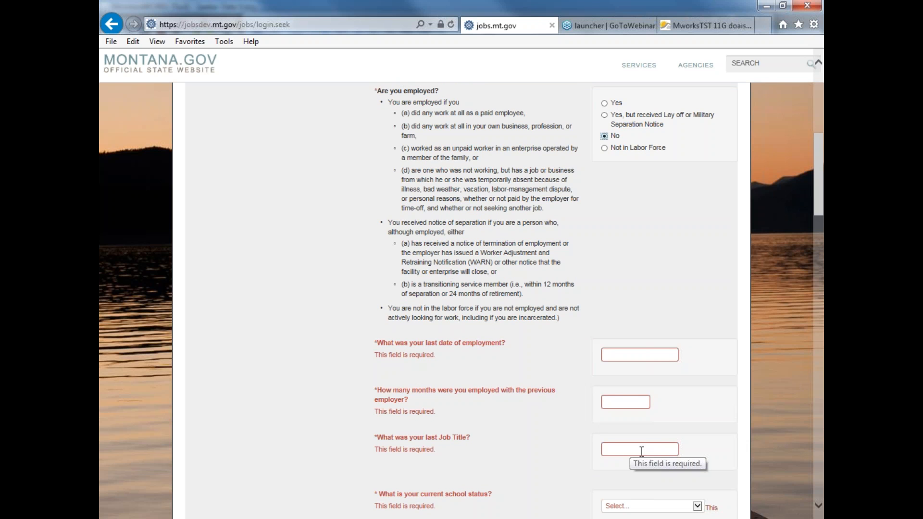
{"action": "mouse_move", "coordinate": [599, 453]}
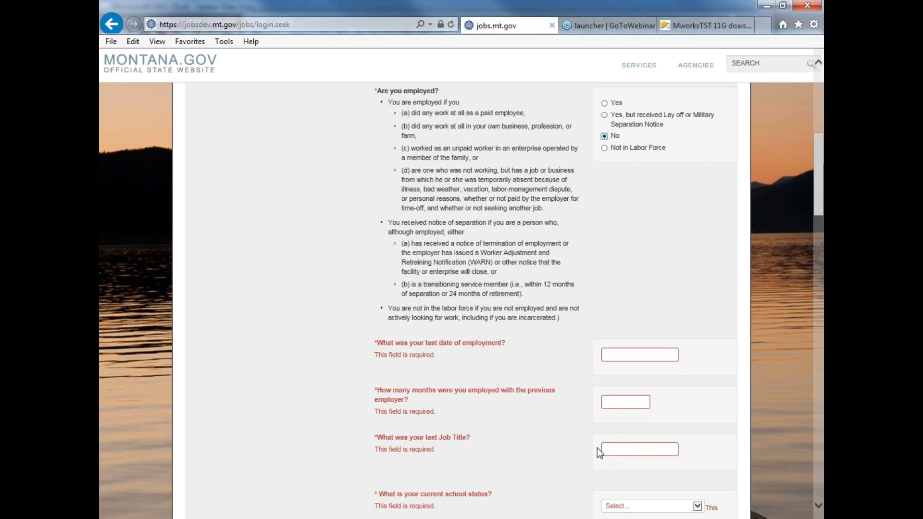
{"action": "mouse_move", "coordinate": [619, 375]}
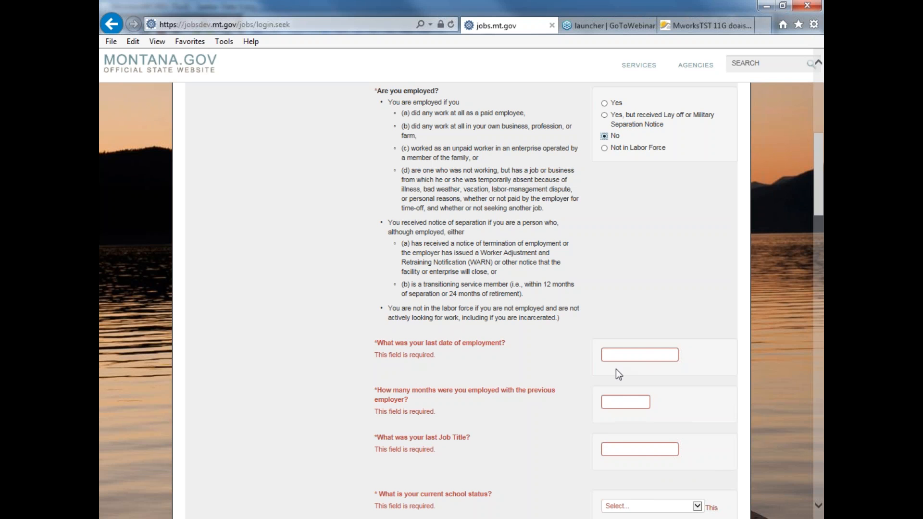
{"action": "mouse_move", "coordinate": [665, 281]}
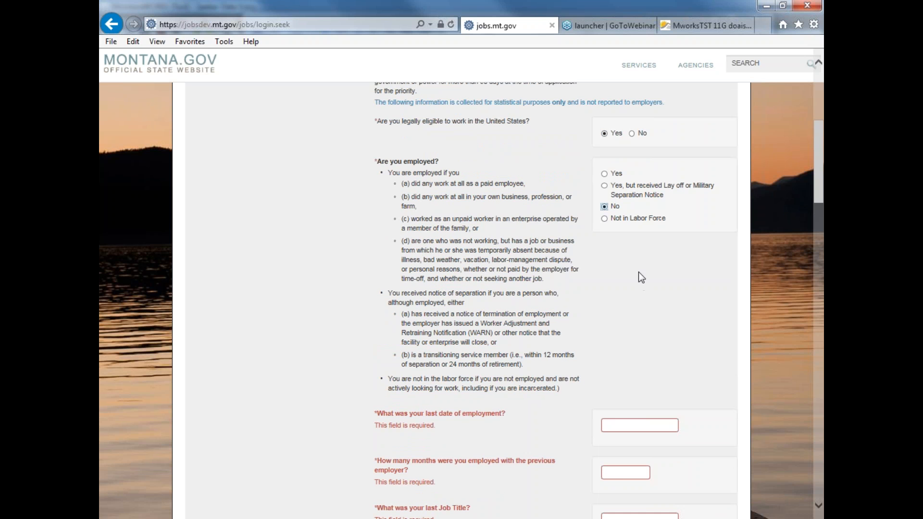
{"action": "mouse_move", "coordinate": [364, 181]}
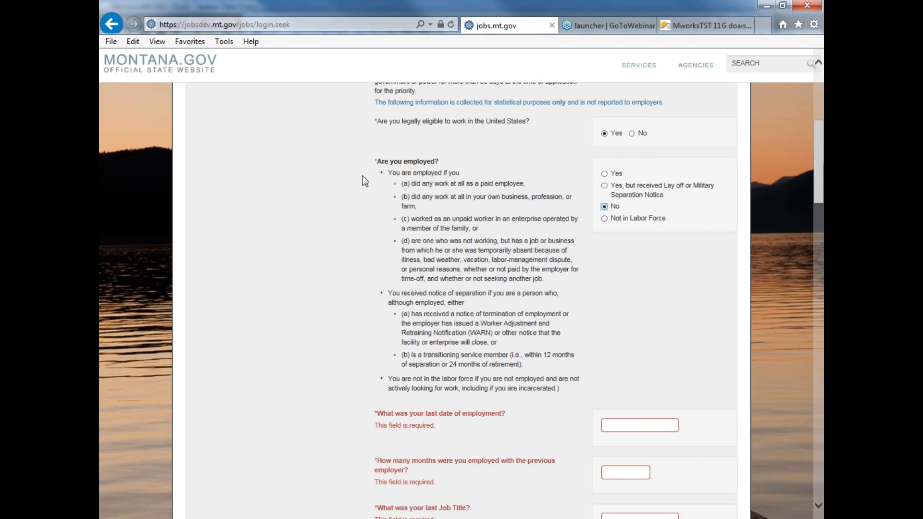
{"action": "mouse_move", "coordinate": [627, 231]}
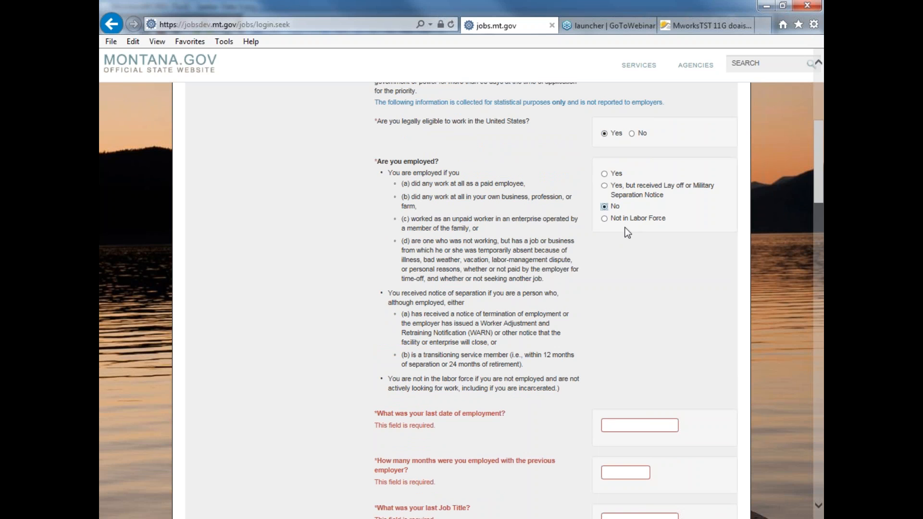
{"action": "left_click", "coordinate": [604, 218]}
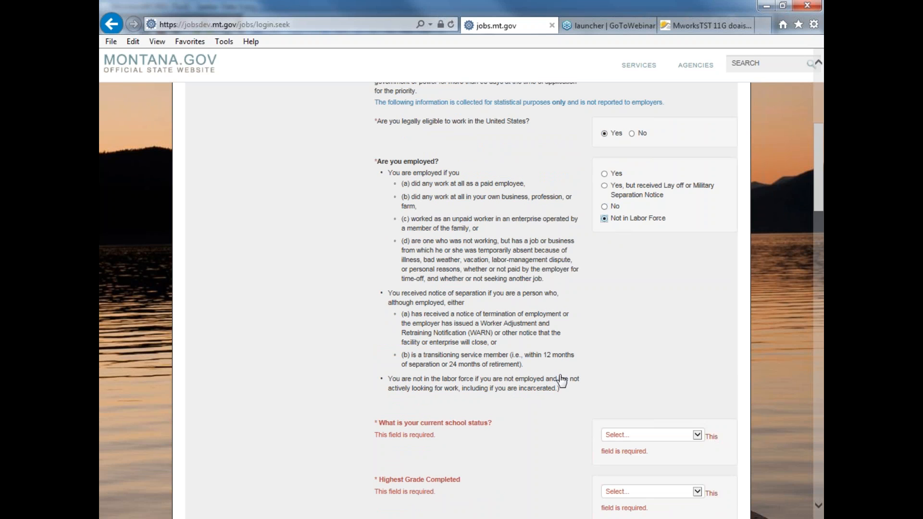
{"action": "mouse_move", "coordinate": [642, 329]}
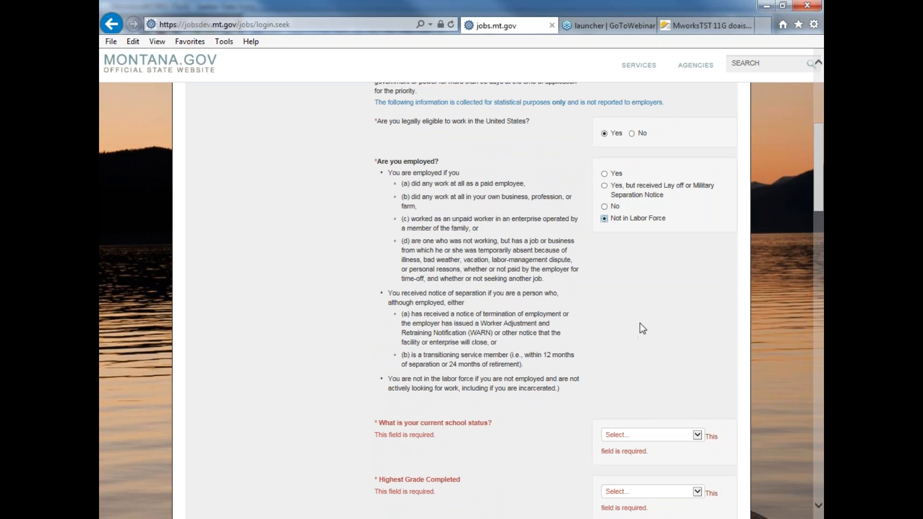
Choose Not Attending School, Highest Grade Completed 12, and Degree obtained Attained High School
{"action": "scroll", "scroll_direction": "down", "scroll_amount": 3}
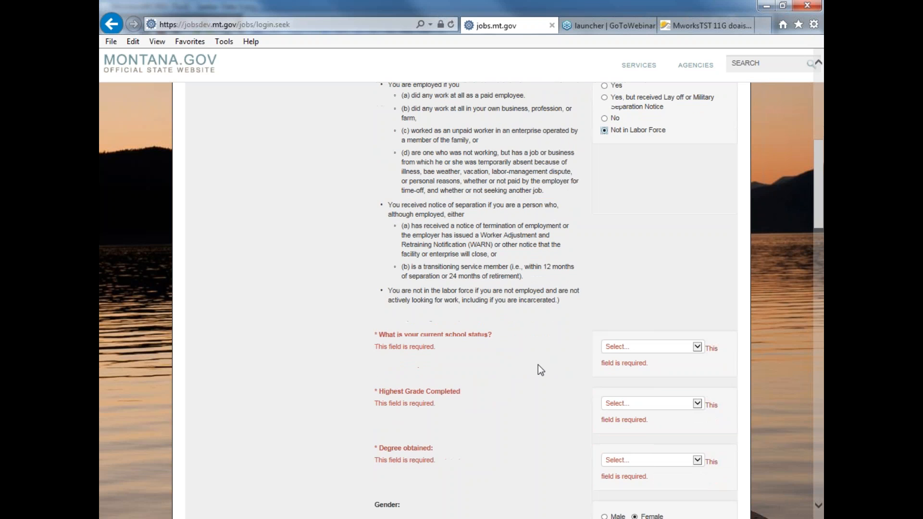
{"action": "left_click", "coordinate": [650, 346]}
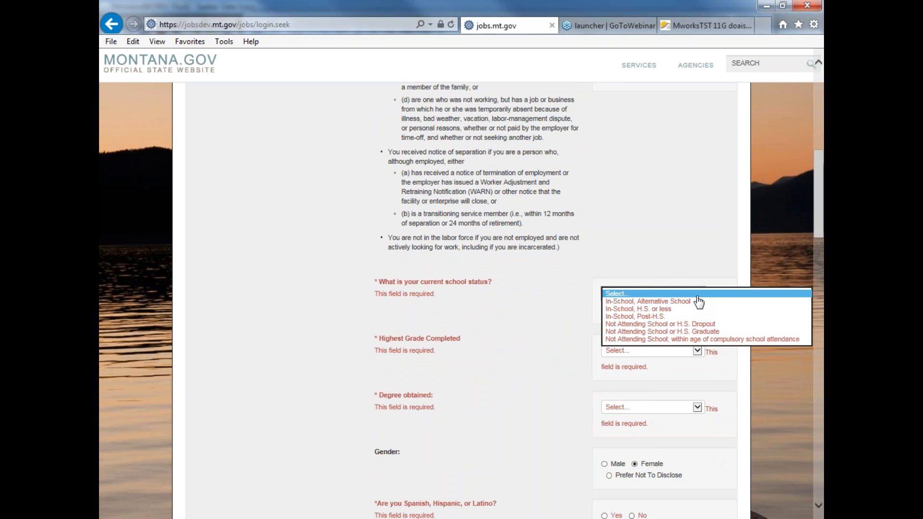
{"action": "mouse_move", "coordinate": [660, 324]}
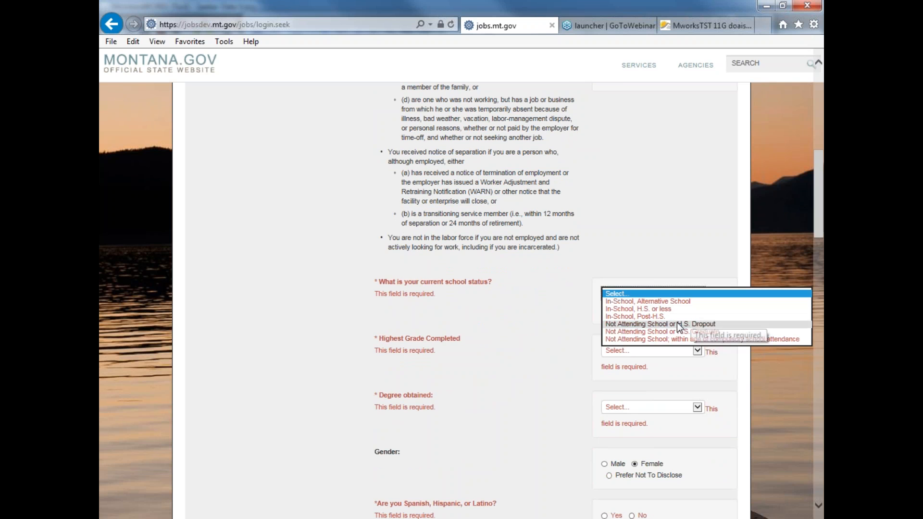
{"action": "left_click", "coordinate": [647, 330]}
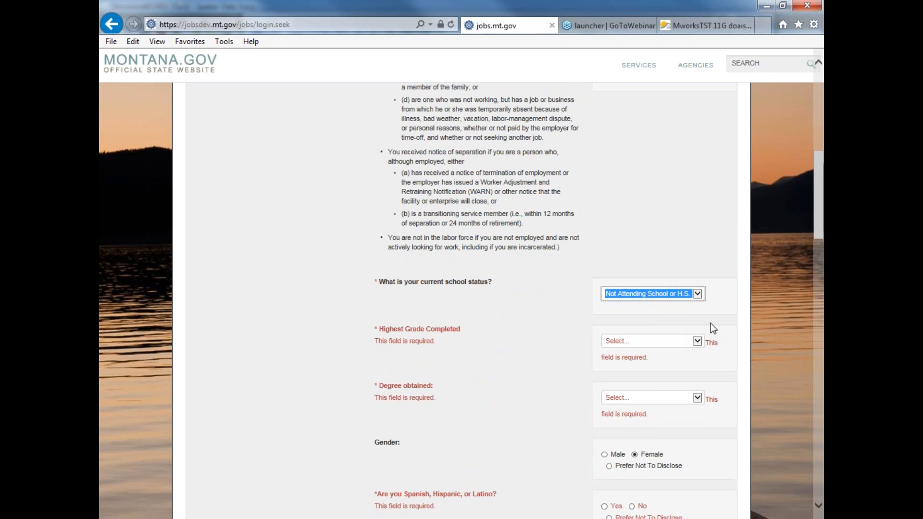
{"action": "left_click", "coordinate": [650, 340]}
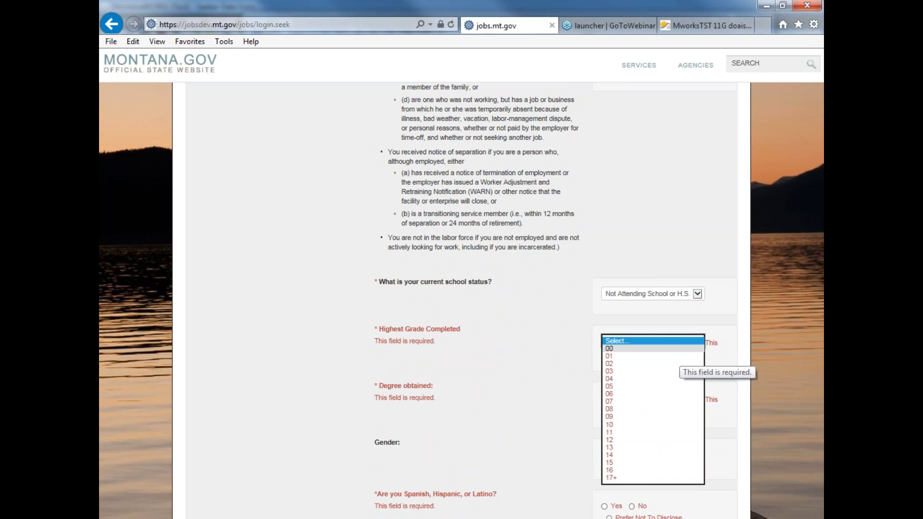
{"action": "mouse_move", "coordinate": [618, 355]}
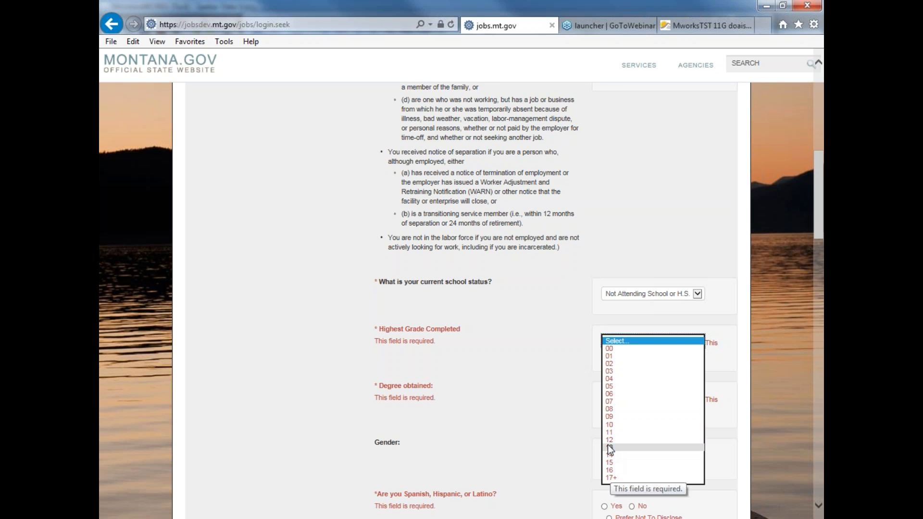
{"action": "mouse_move", "coordinate": [617, 457]}
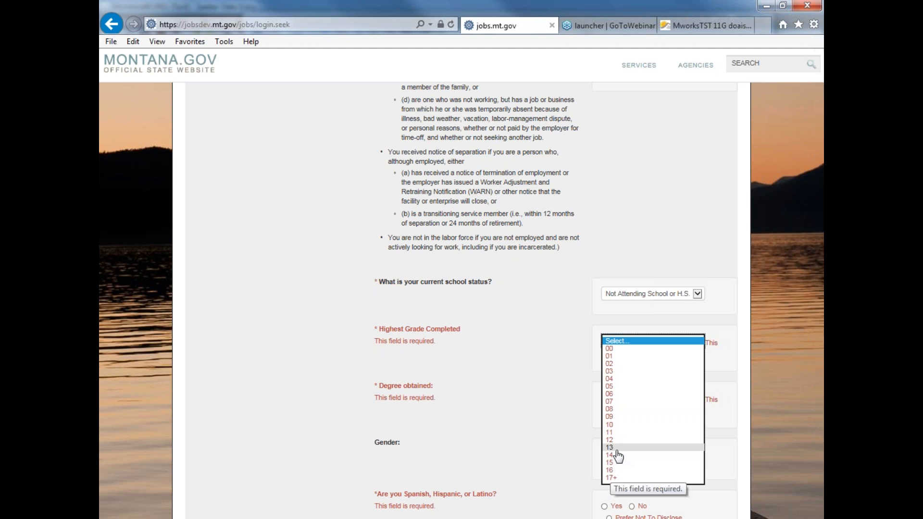
{"action": "mouse_move", "coordinate": [635, 456]}
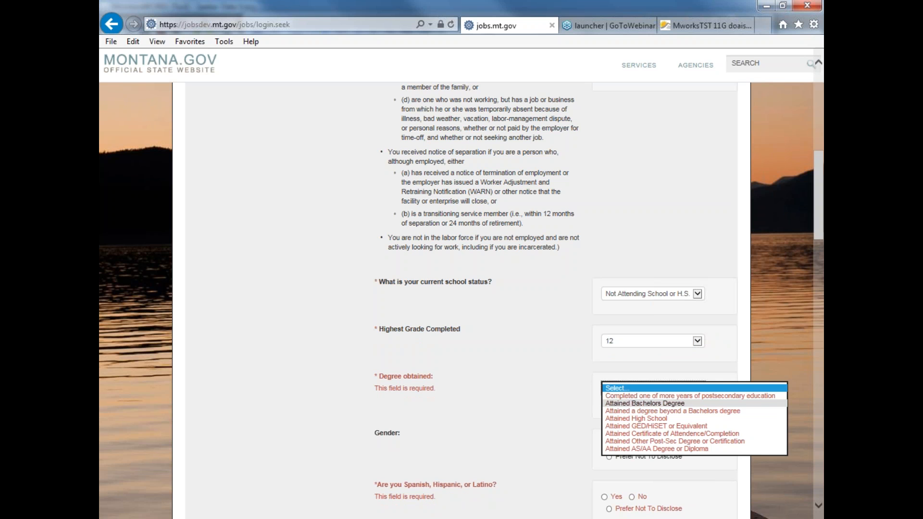
{"action": "mouse_move", "coordinate": [693, 449]}
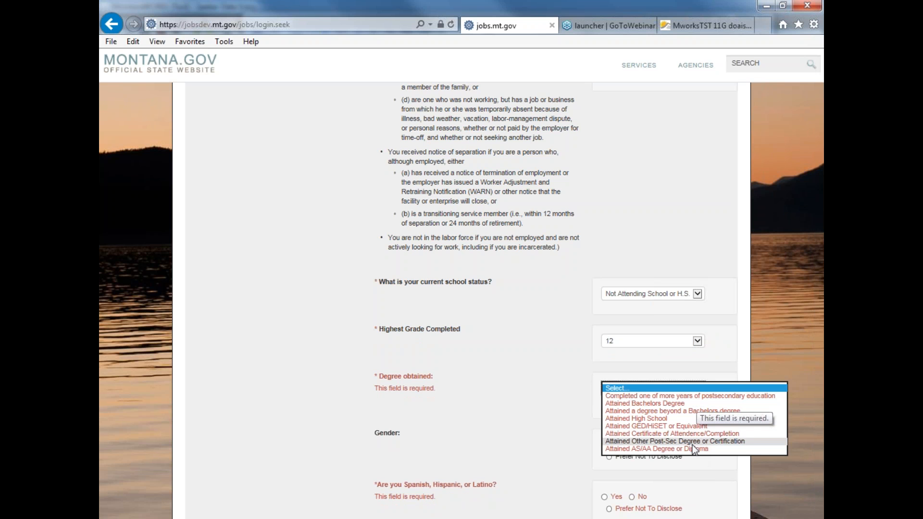
{"action": "mouse_move", "coordinate": [650, 426]}
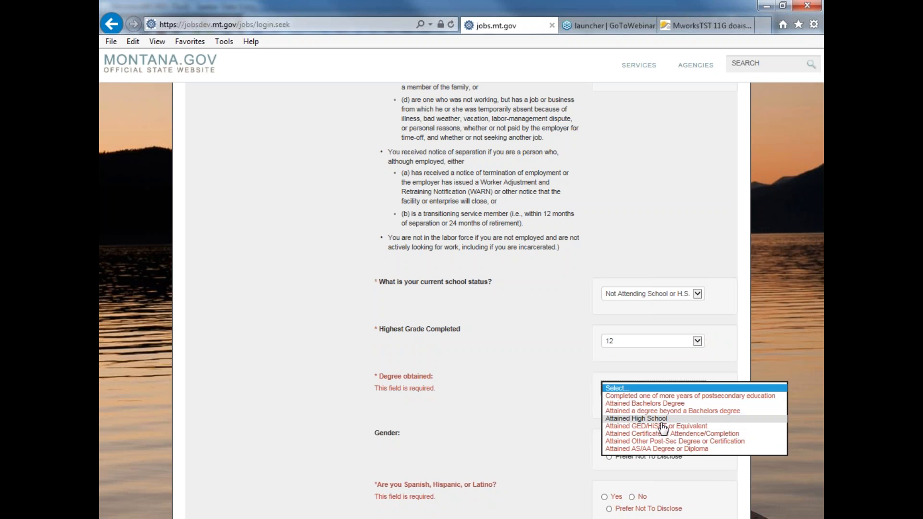
{"action": "mouse_move", "coordinate": [645, 403]}
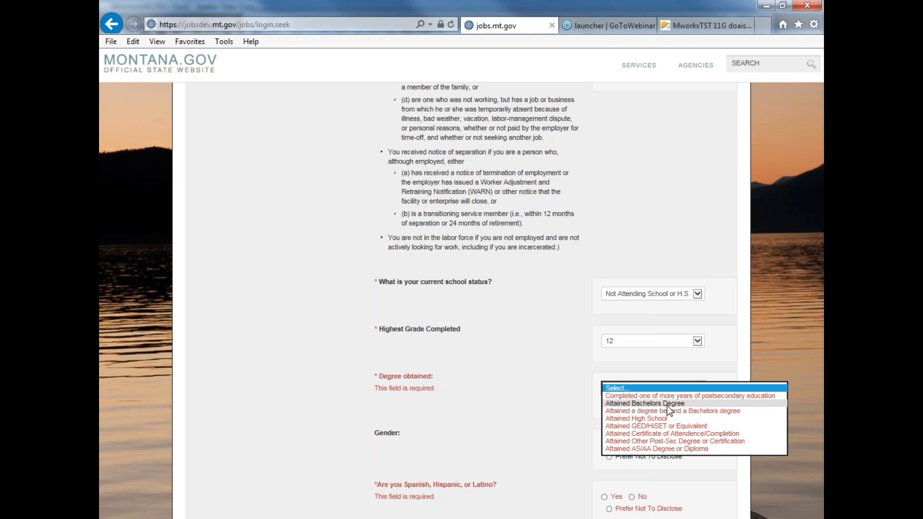
{"action": "mouse_move", "coordinate": [670, 420]}
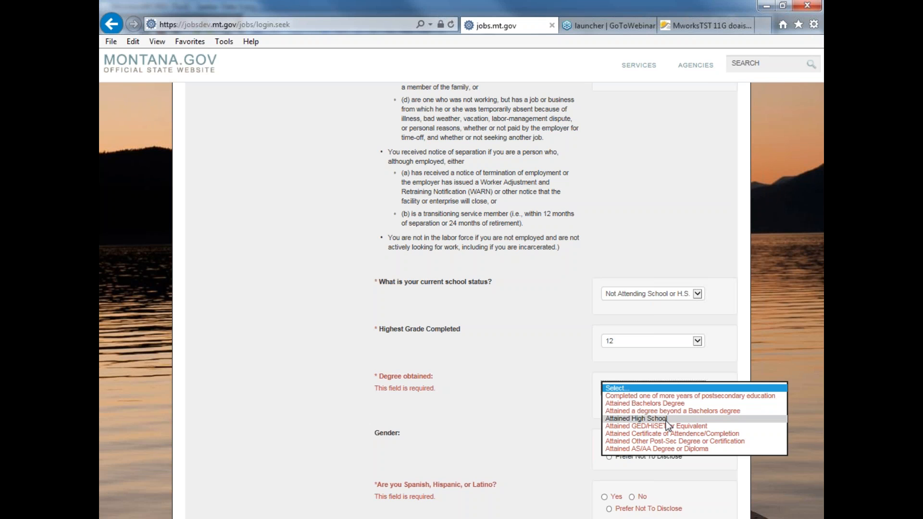
{"action": "left_click", "coordinate": [635, 419]}
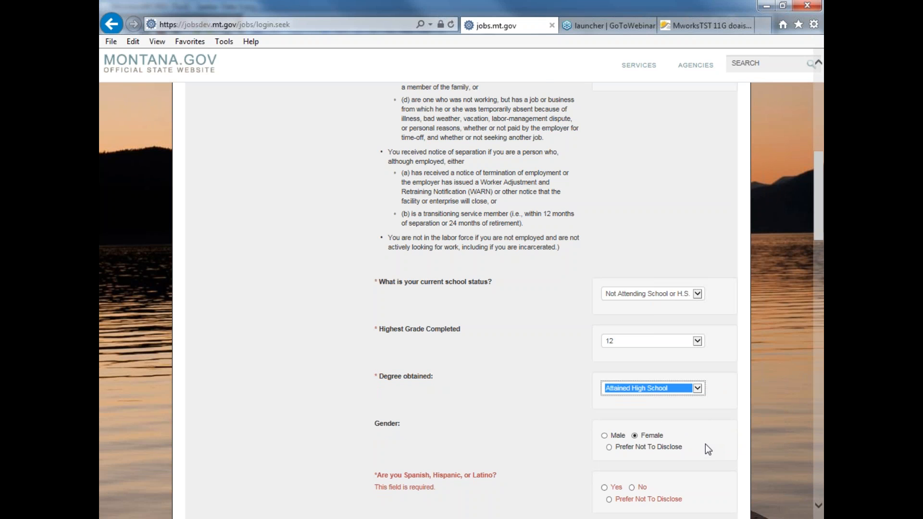
Set gender to Prefer Not To Disclose and answer No to Spanish, Hispanic or Latino
{"action": "scroll", "scroll_direction": "down", "scroll_amount": 3}
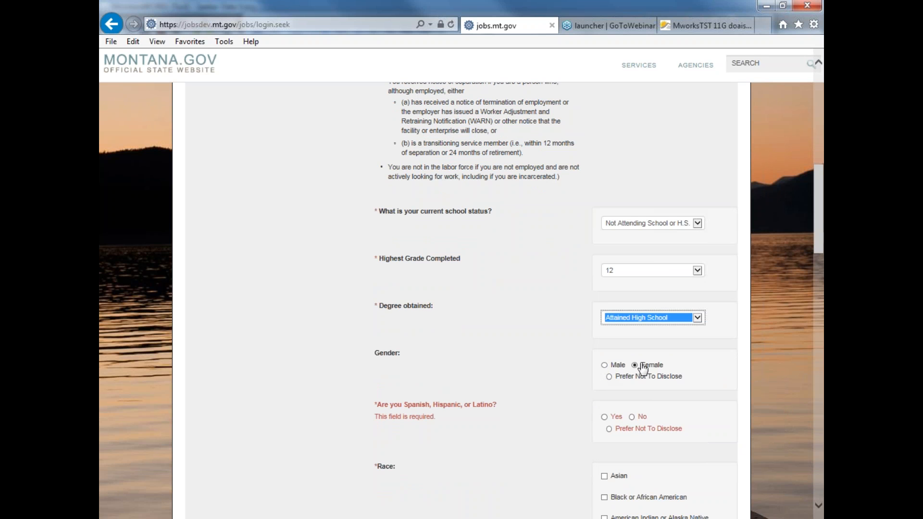
{"action": "left_click", "coordinate": [609, 376]}
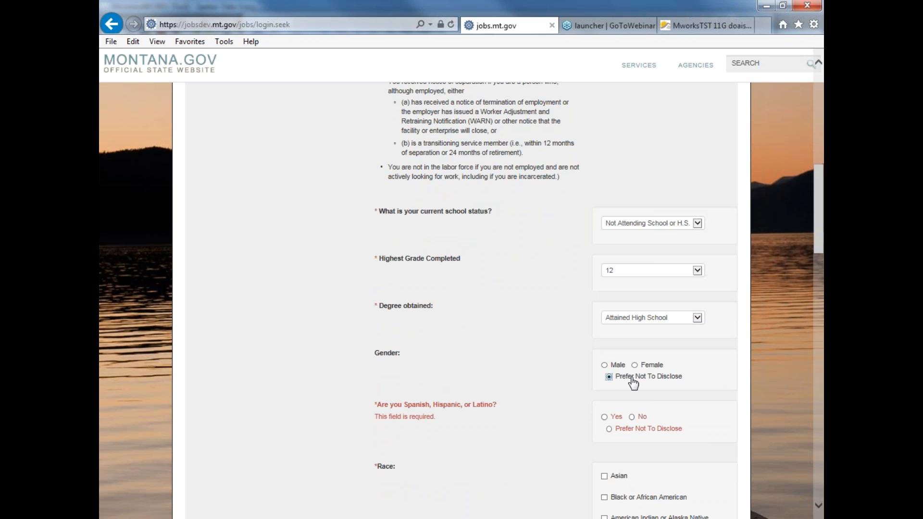
{"action": "mouse_move", "coordinate": [402, 367]}
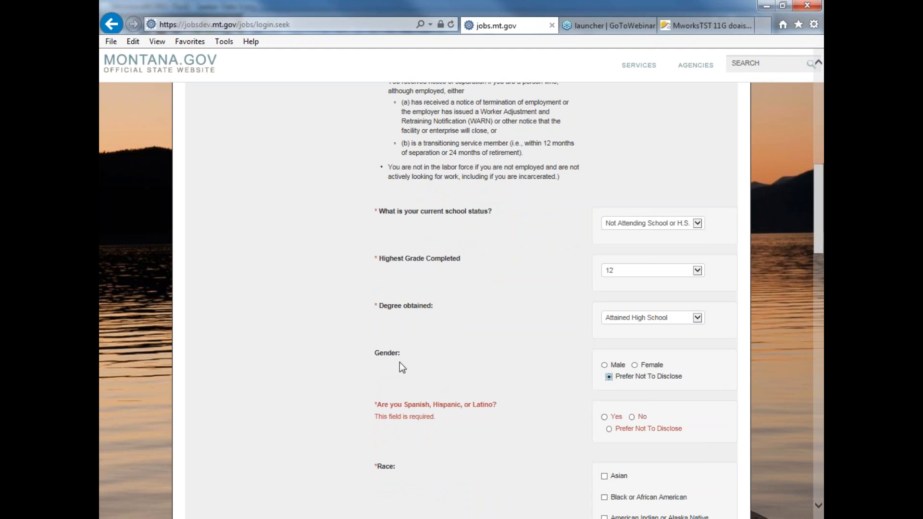
{"action": "mouse_move", "coordinate": [652, 375]}
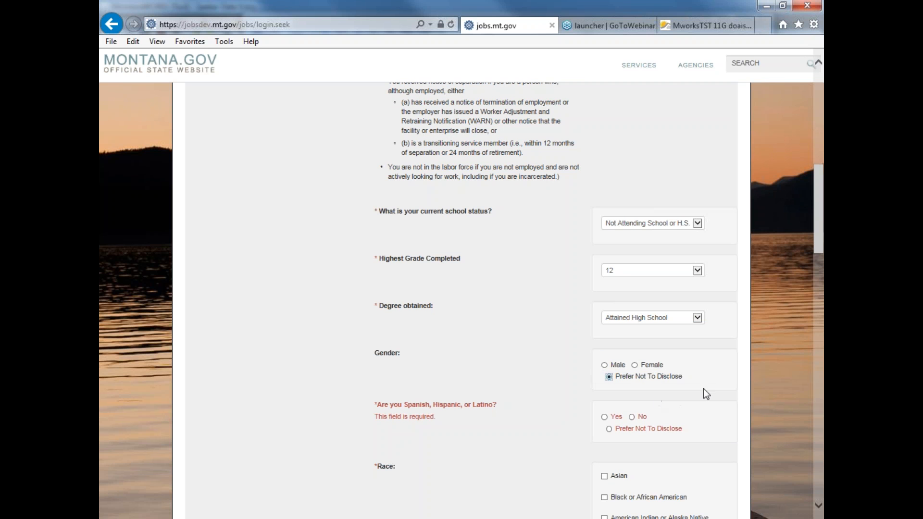
{"action": "mouse_move", "coordinate": [709, 398]}
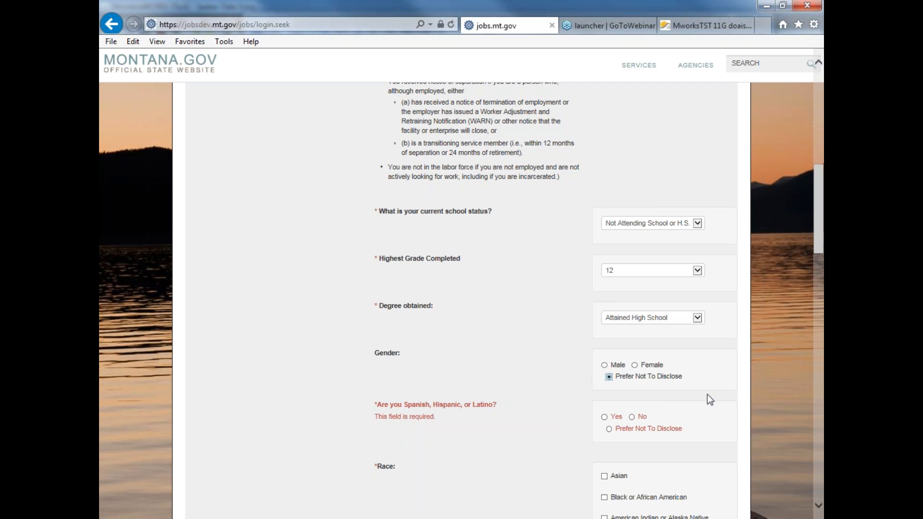
{"action": "scroll", "scroll_direction": "down", "scroll_amount": 3}
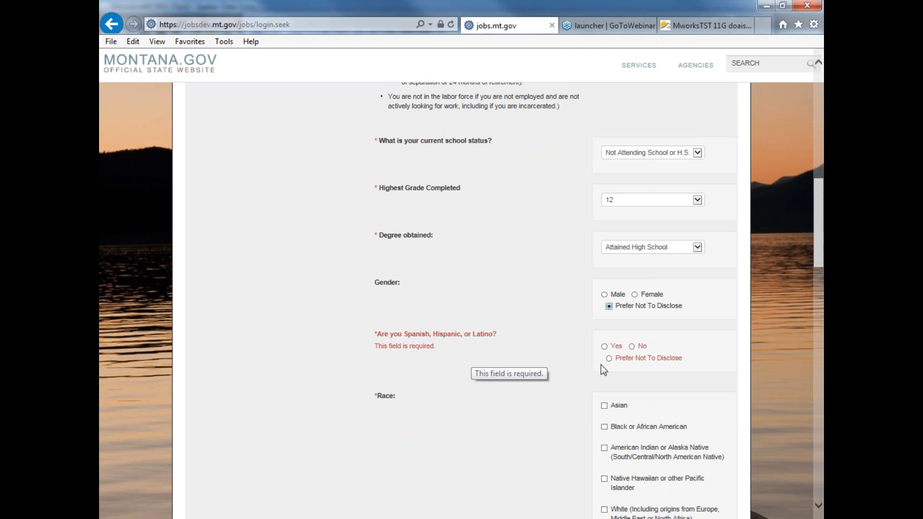
{"action": "mouse_move", "coordinate": [621, 349]}
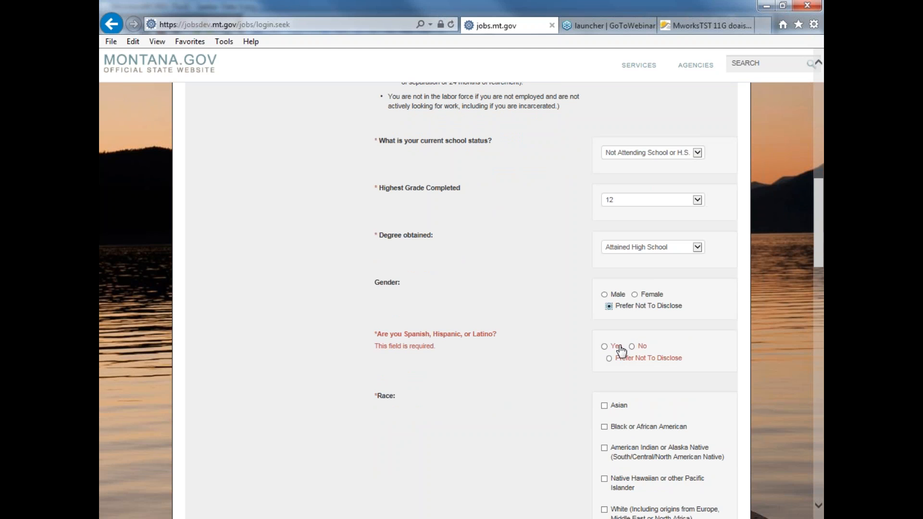
{"action": "left_click", "coordinate": [632, 346]}
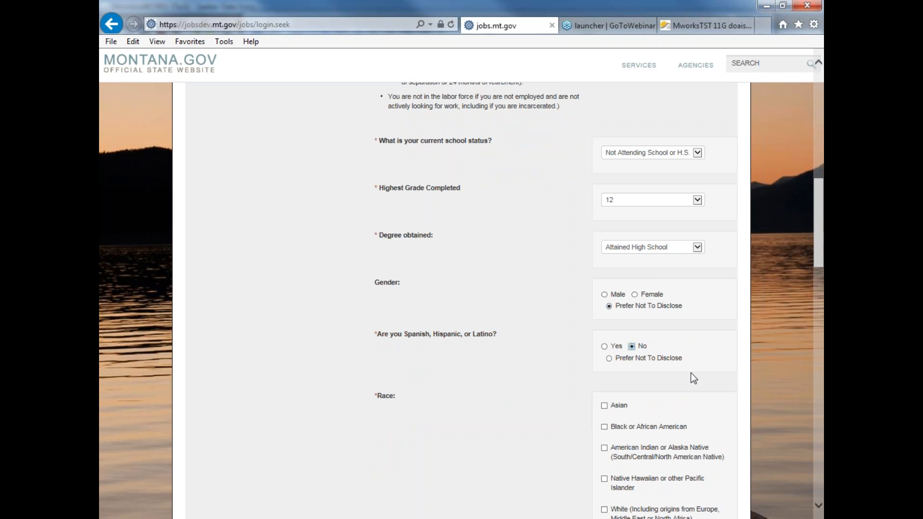
{"action": "mouse_move", "coordinate": [430, 145]}
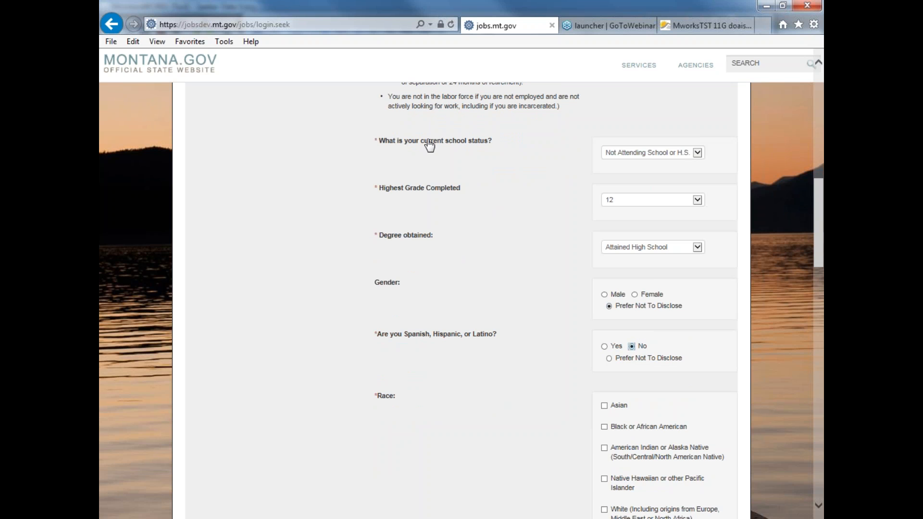
{"action": "mouse_move", "coordinate": [415, 237]}
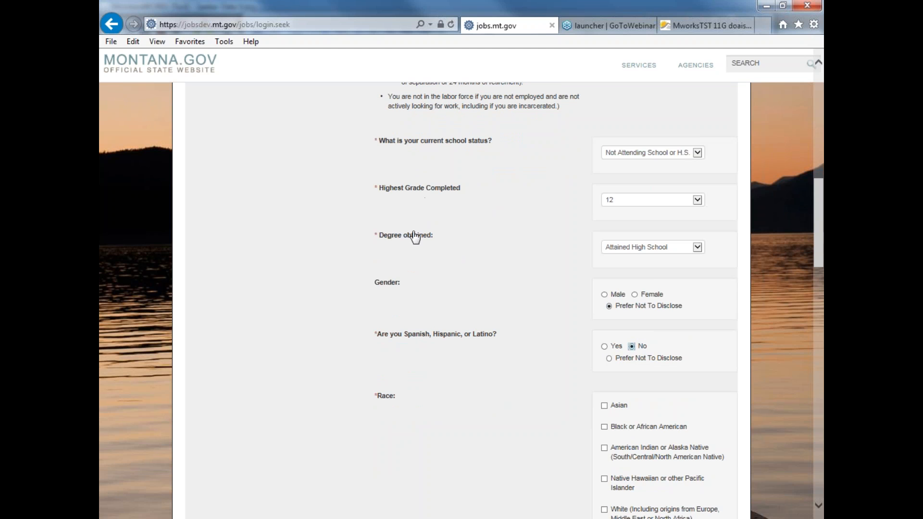
{"action": "mouse_move", "coordinate": [435, 153]}
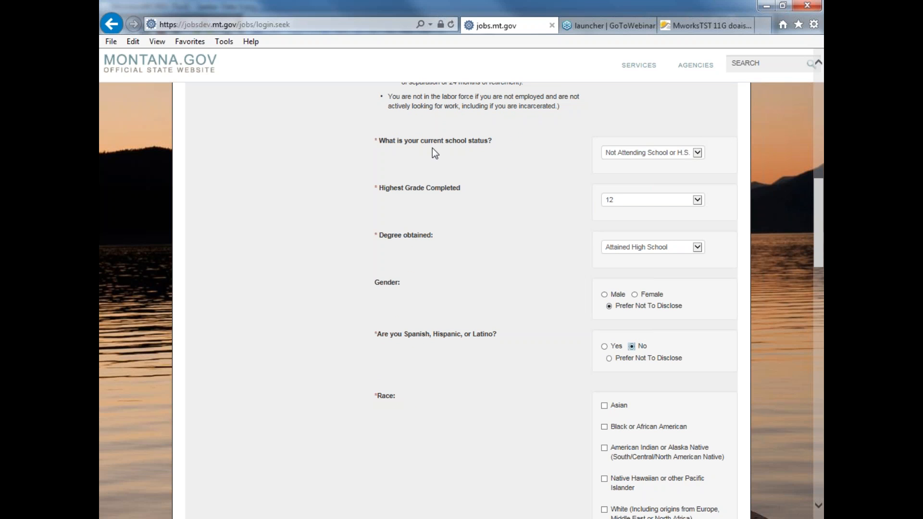
{"action": "mouse_move", "coordinate": [435, 147]}
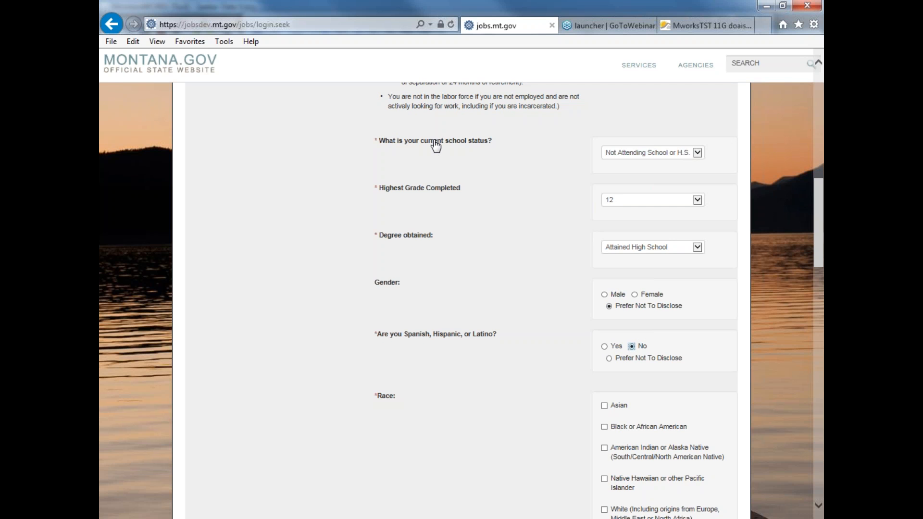
{"action": "mouse_move", "coordinate": [531, 401]}
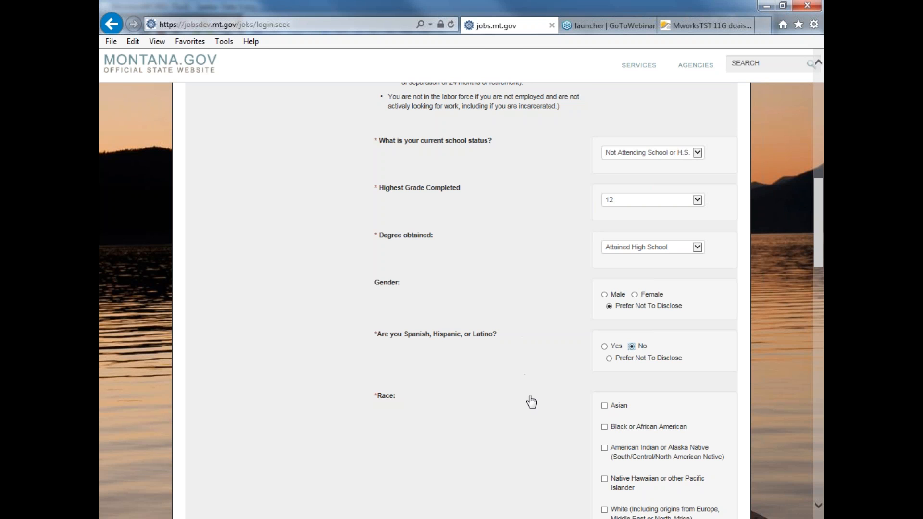
Scroll past the Race checkboxes to the required disability, homeless and low-income questions
{"action": "scroll", "scroll_direction": "down", "scroll_amount": 3}
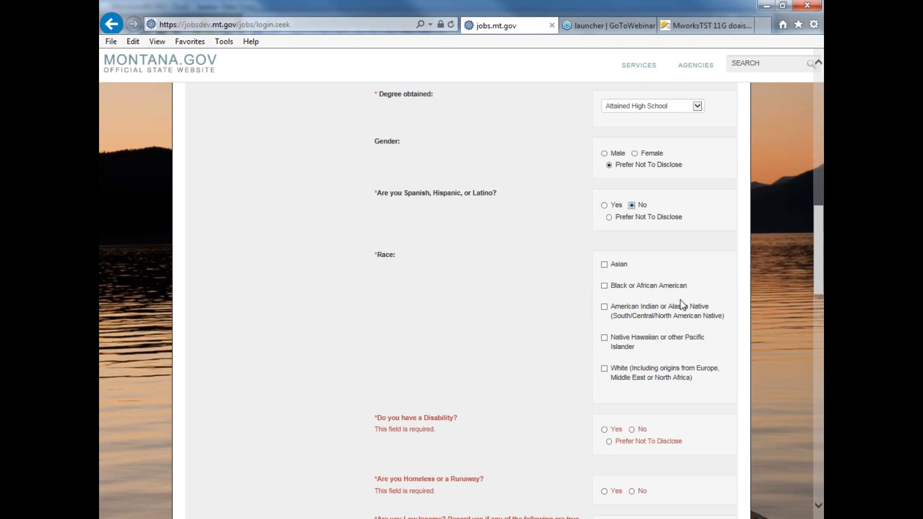
{"action": "mouse_move", "coordinate": [608, 343]}
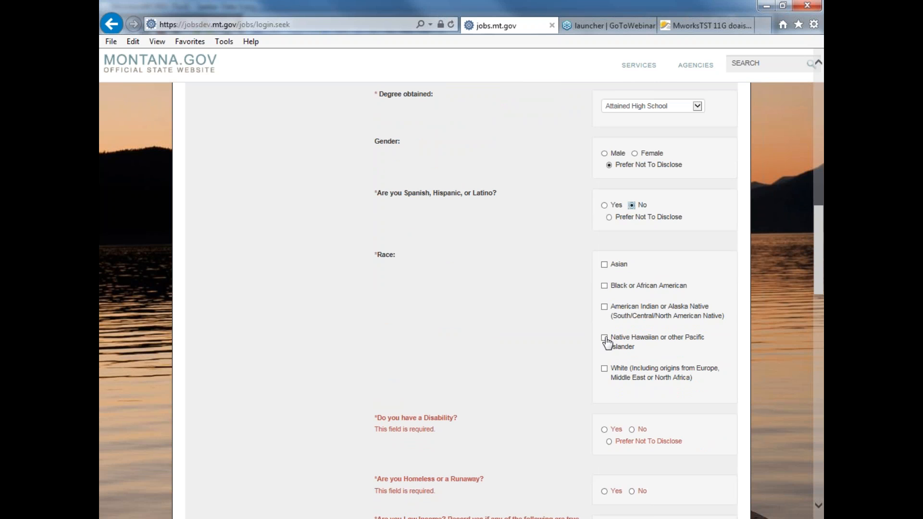
{"action": "scroll", "scroll_direction": "down", "scroll_amount": 3}
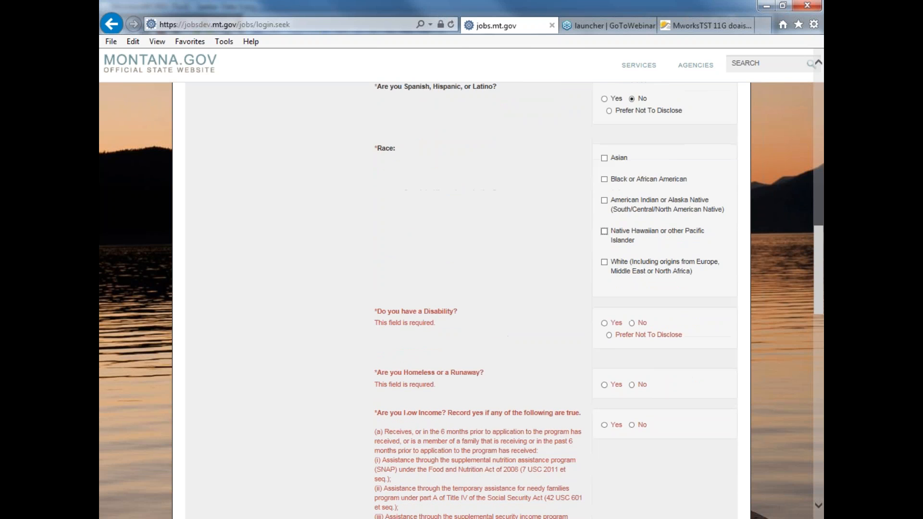
{"action": "scroll", "scroll_direction": "down", "scroll_amount": 3}
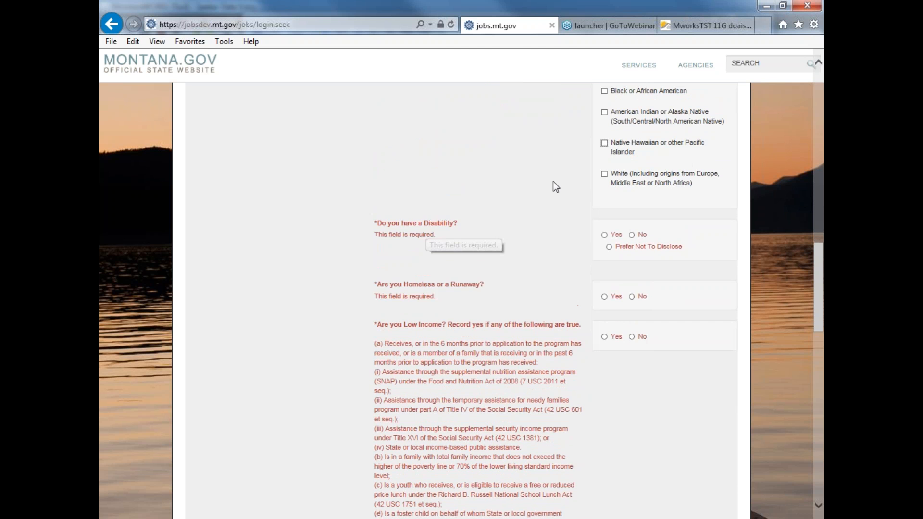
{"action": "scroll", "scroll_direction": "up", "scroll_amount": 3}
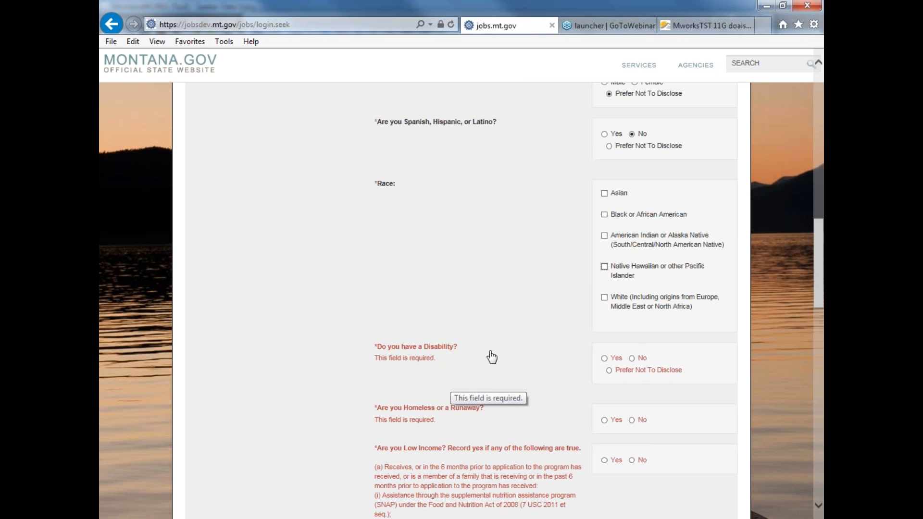
{"action": "scroll", "scroll_direction": "down", "scroll_amount": 3}
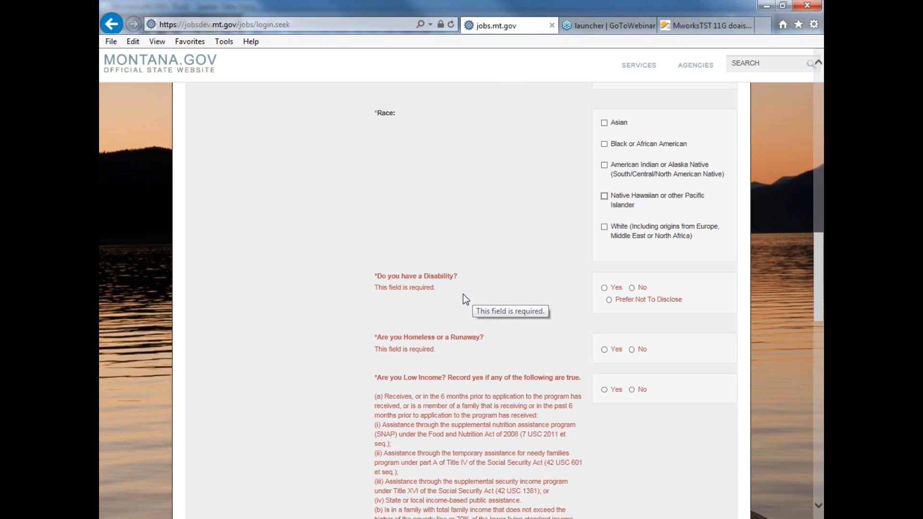
{"action": "mouse_move", "coordinate": [467, 300]}
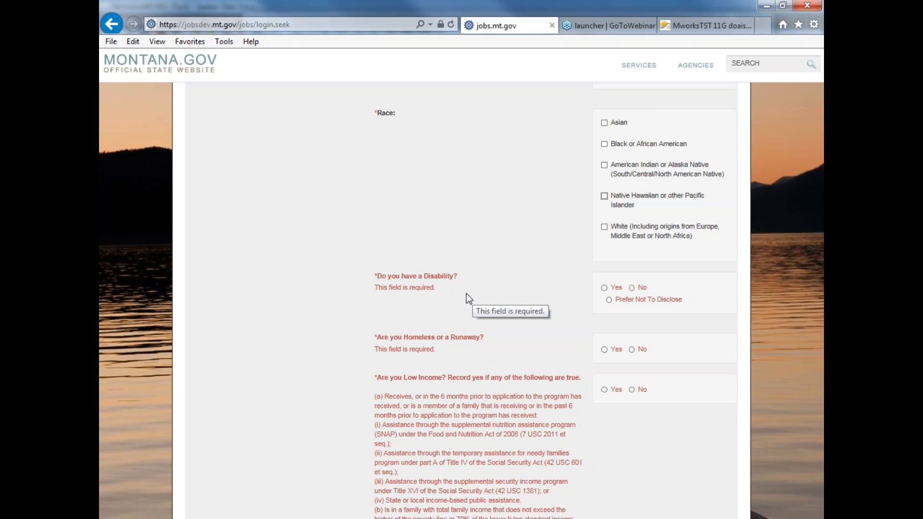
{"action": "mouse_move", "coordinate": [462, 294]}
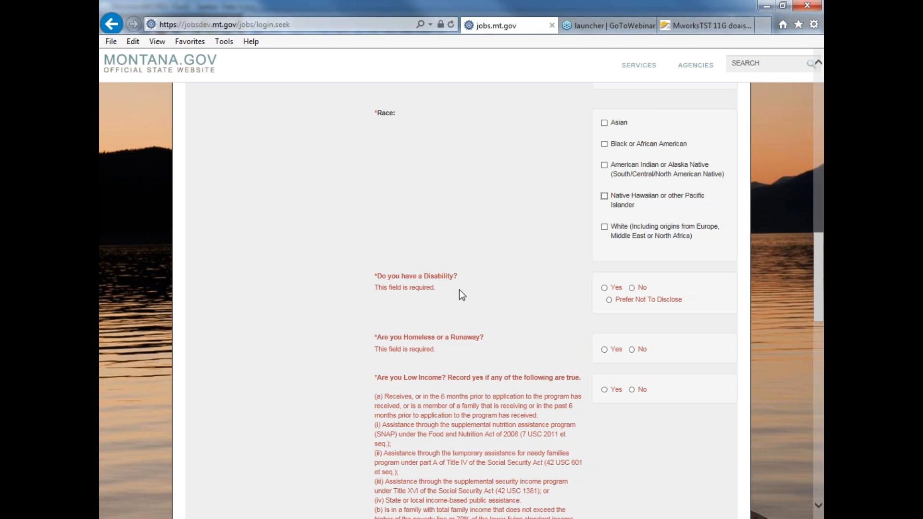
{"action": "mouse_move", "coordinate": [616, 309]}
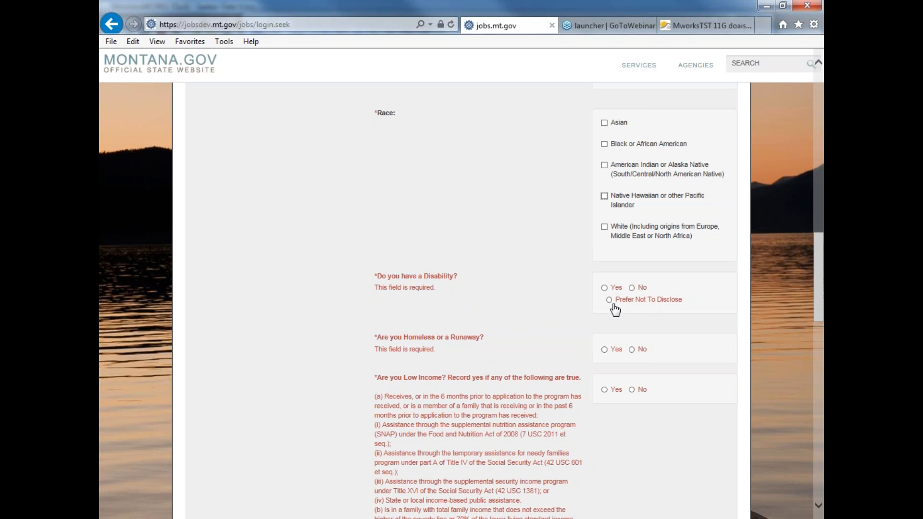
Answer Yes to 'Do you have a Disability?' and leave every disability type unticked
{"action": "left_click", "coordinate": [610, 300]}
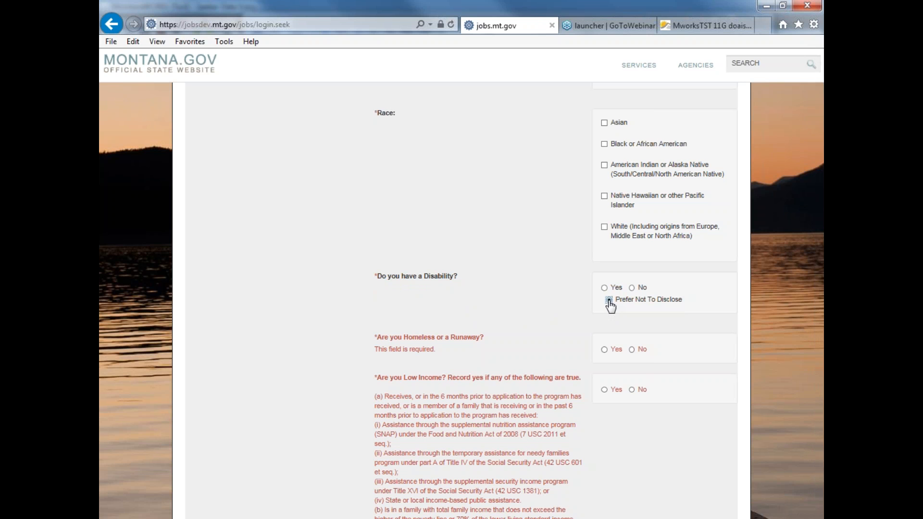
{"action": "left_click", "coordinate": [632, 287]}
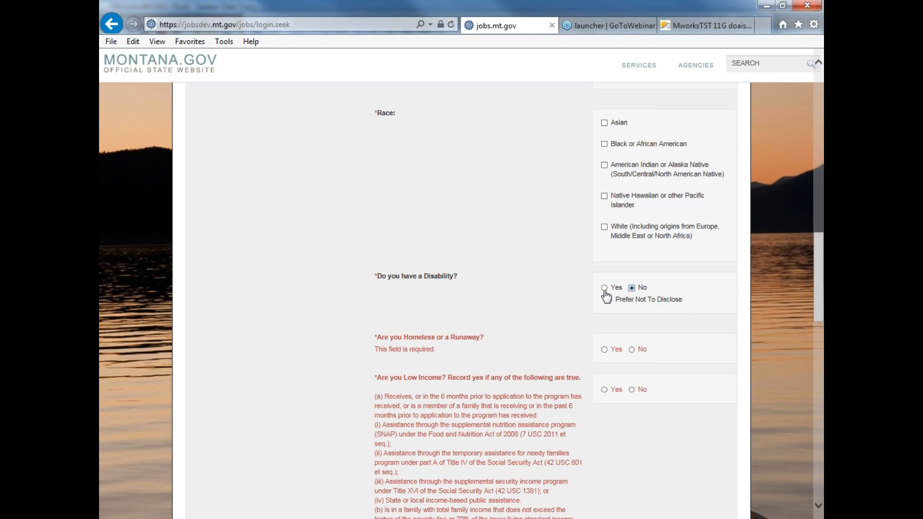
{"action": "left_click", "coordinate": [604, 288]}
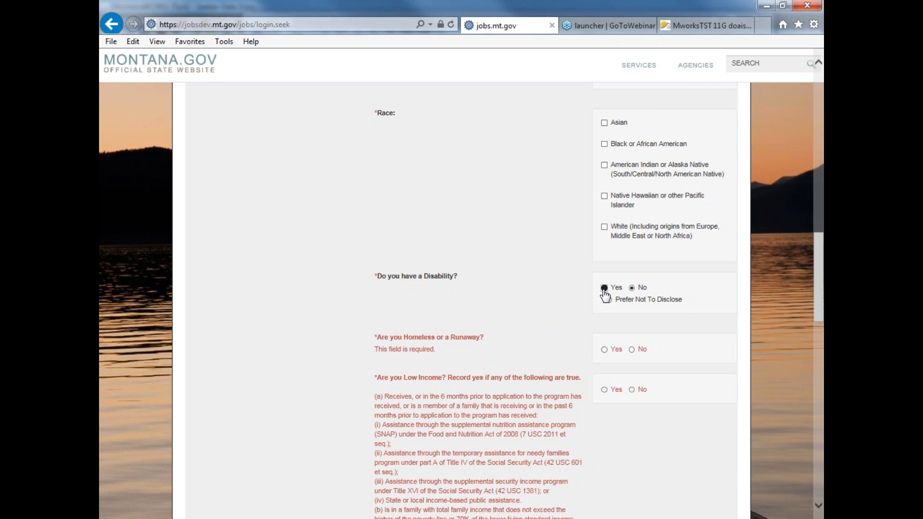
{"action": "left_click", "coordinate": [604, 287]}
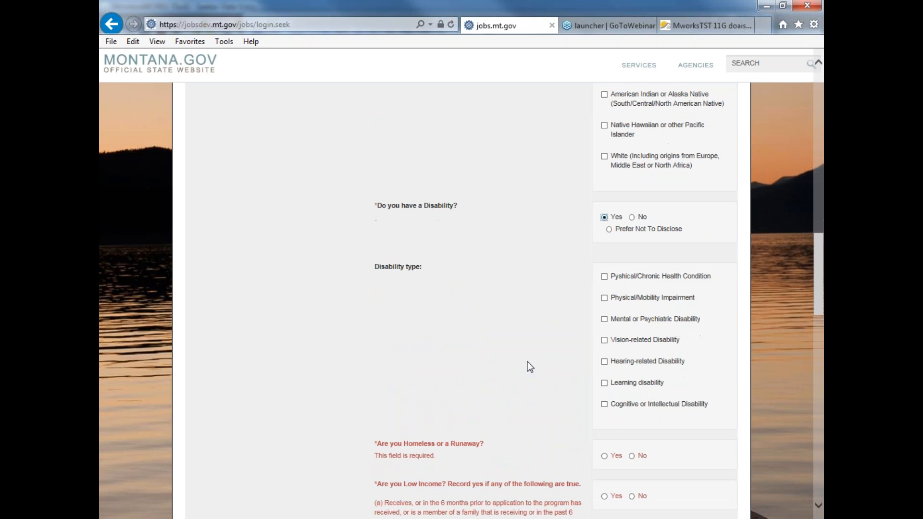
{"action": "mouse_move", "coordinate": [606, 283]}
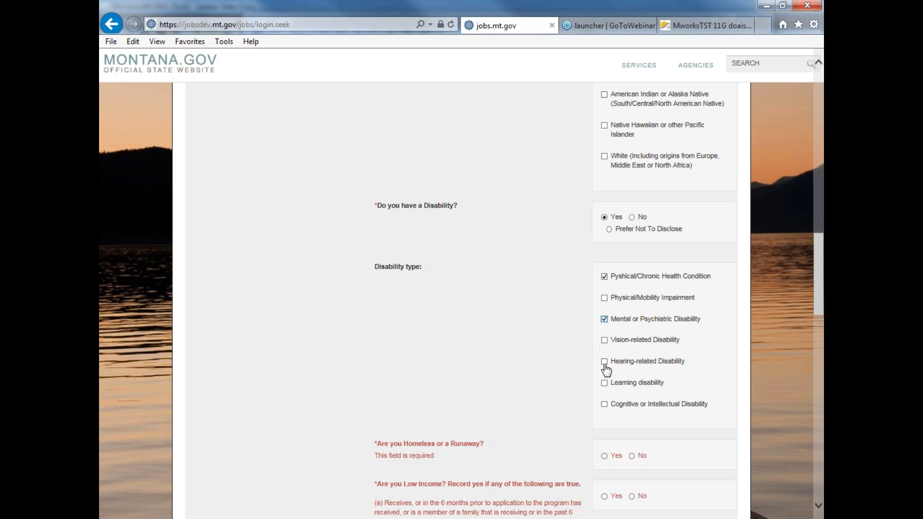
{"action": "left_click", "coordinate": [604, 318]}
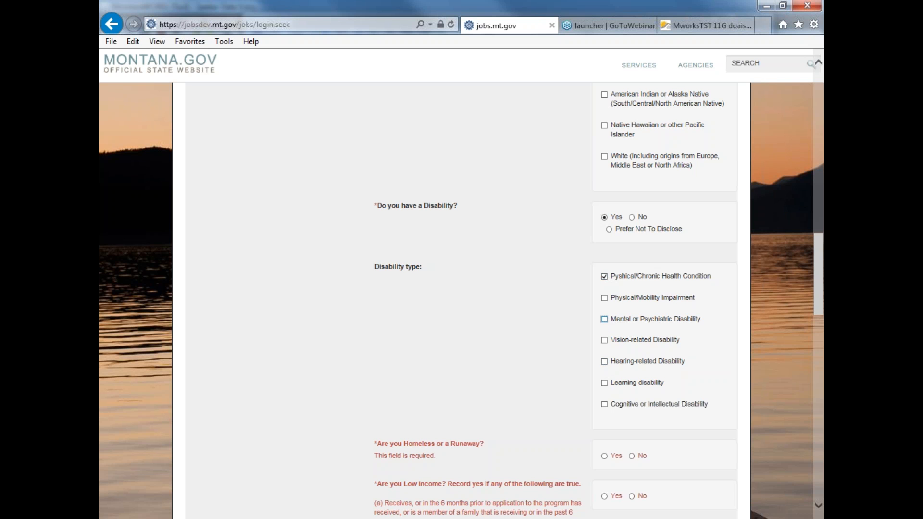
{"action": "left_click", "coordinate": [604, 276]}
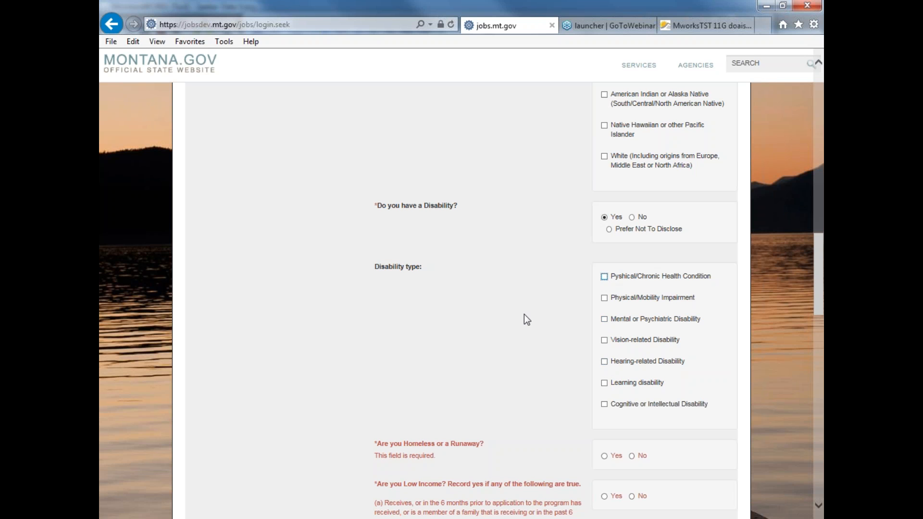
{"action": "mouse_move", "coordinate": [506, 335]}
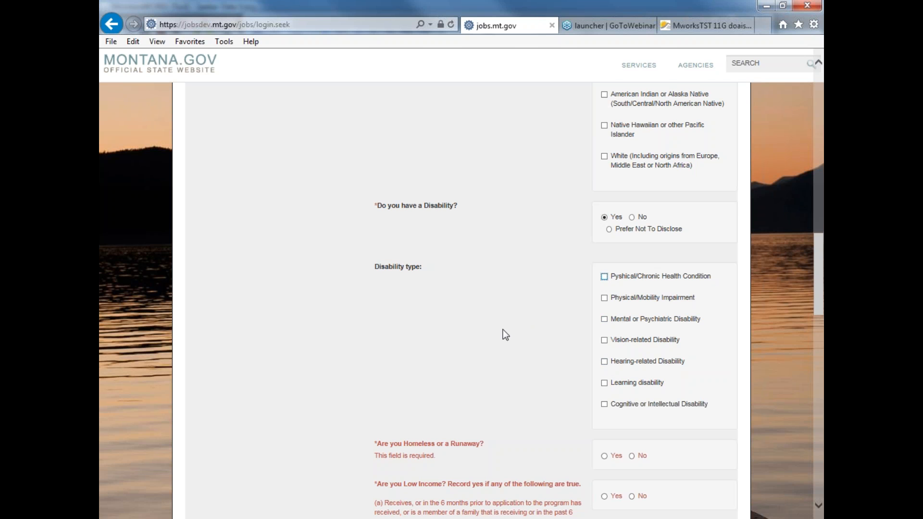
{"action": "scroll", "scroll_direction": "down", "scroll_amount": 3}
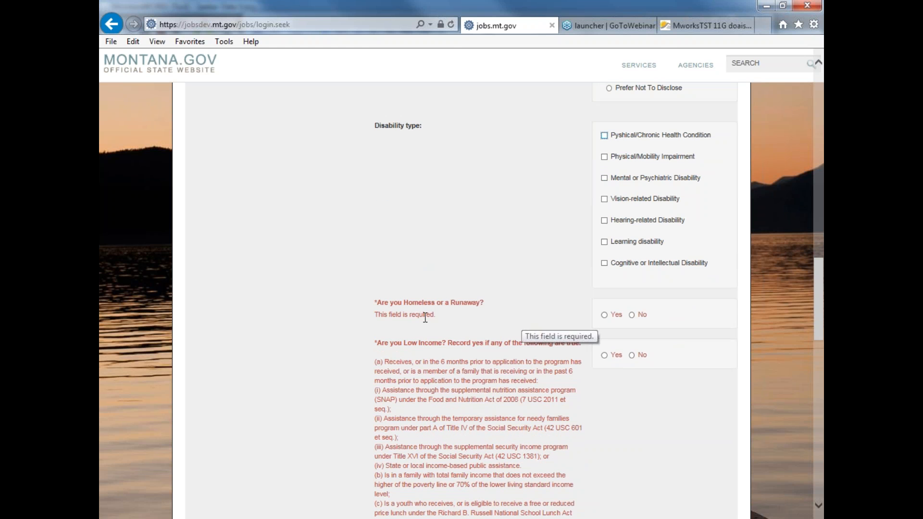
Mark Yes for 'Are you Homeless or a Runaway?' and scroll to the Low Income question
{"action": "left_click", "coordinate": [604, 315]}
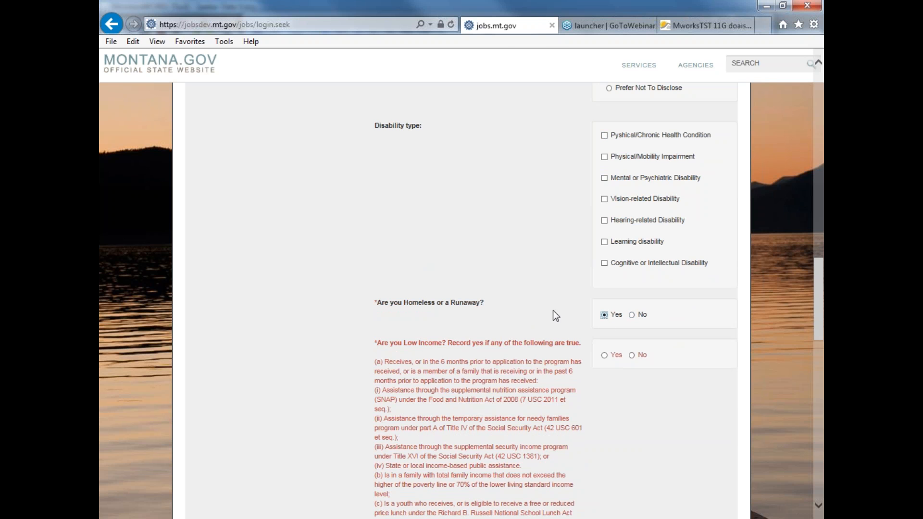
{"action": "scroll", "scroll_direction": "down", "scroll_amount": 3}
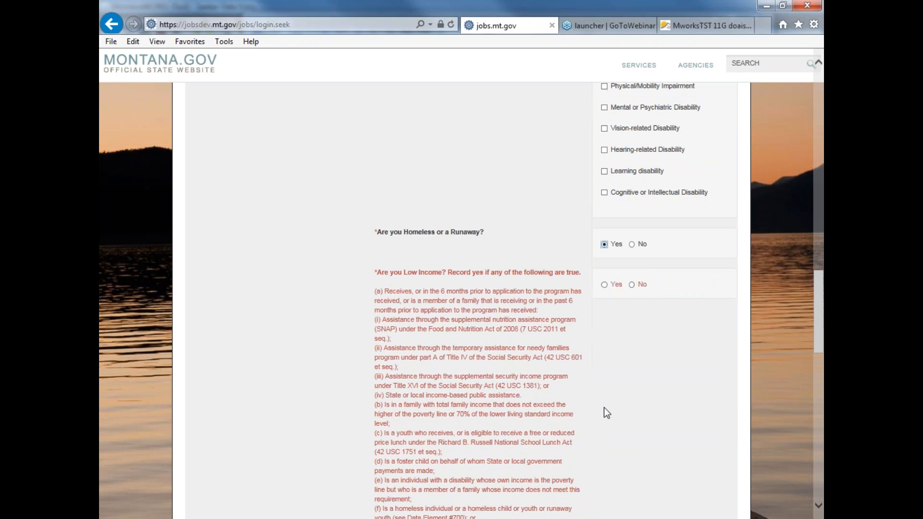
{"action": "scroll", "scroll_direction": "down", "scroll_amount": 3}
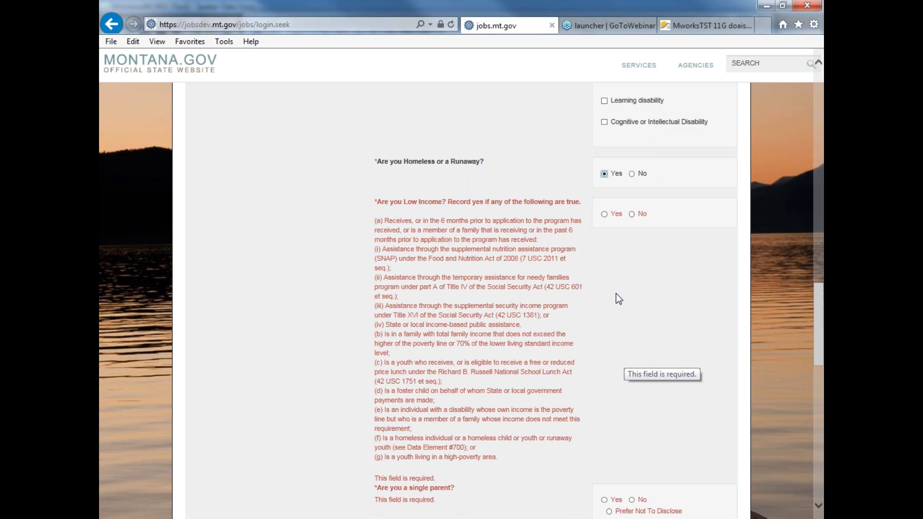
{"action": "mouse_move", "coordinate": [614, 302]}
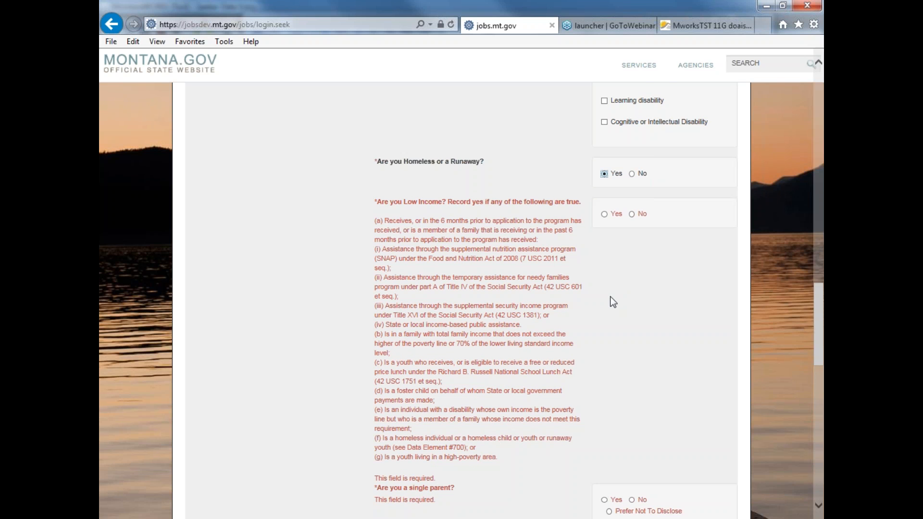
{"action": "mouse_move", "coordinate": [445, 210]}
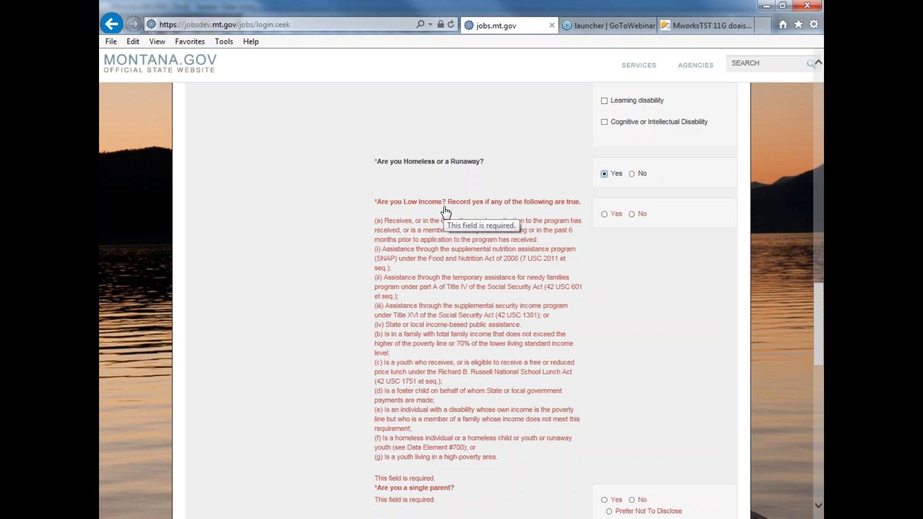
{"action": "mouse_move", "coordinate": [620, 320]}
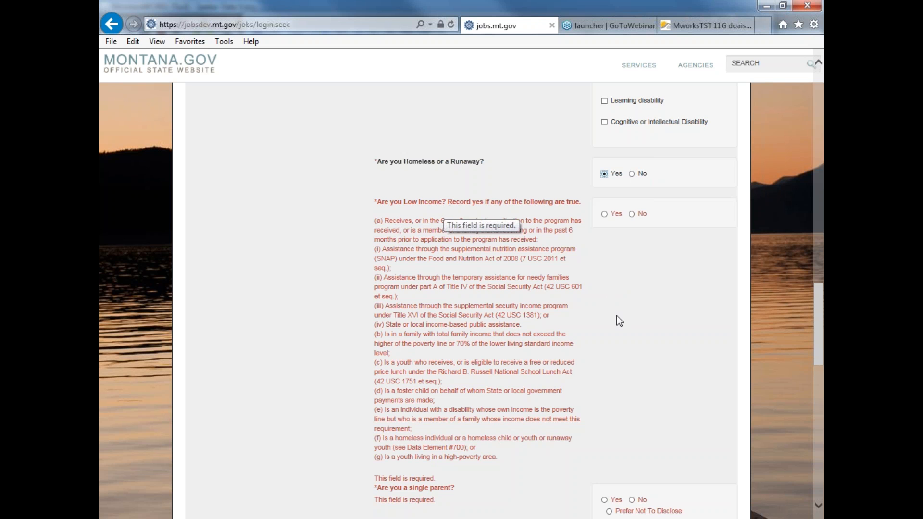
{"action": "mouse_move", "coordinate": [419, 240]}
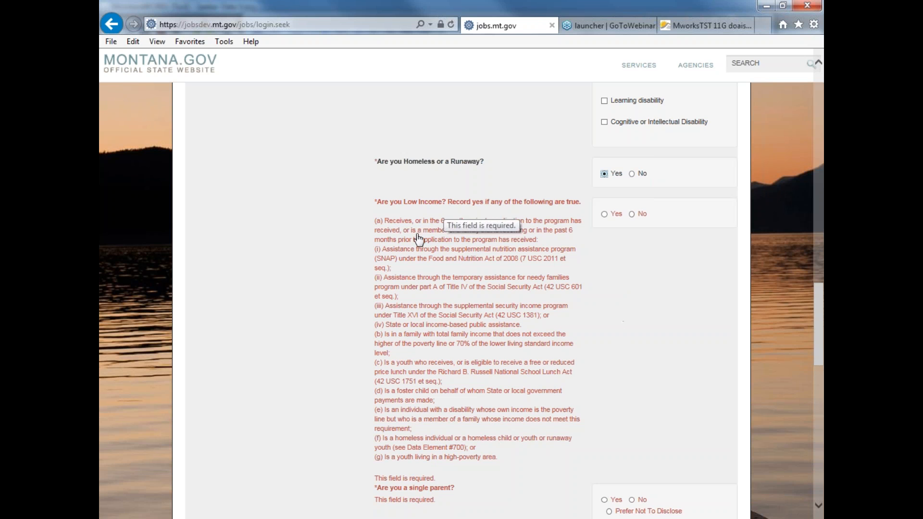
{"action": "mouse_move", "coordinate": [608, 289]}
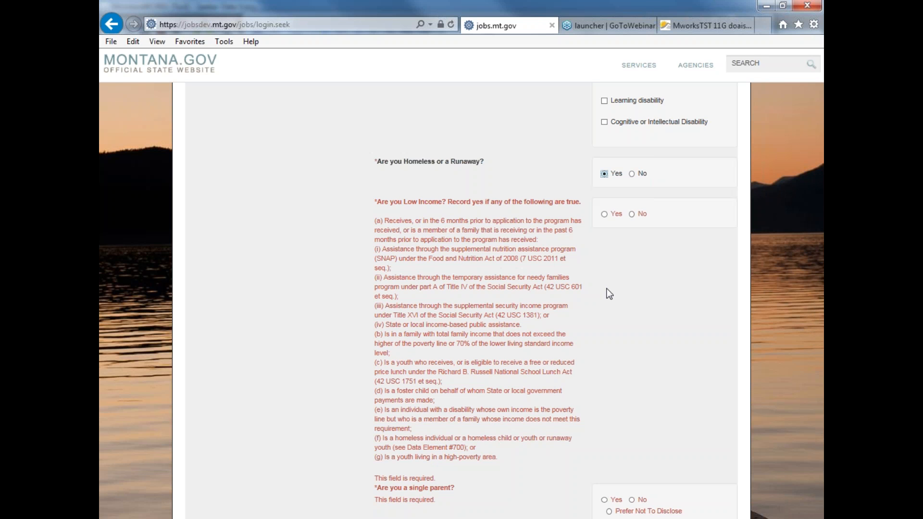
{"action": "mouse_move", "coordinate": [687, 296]}
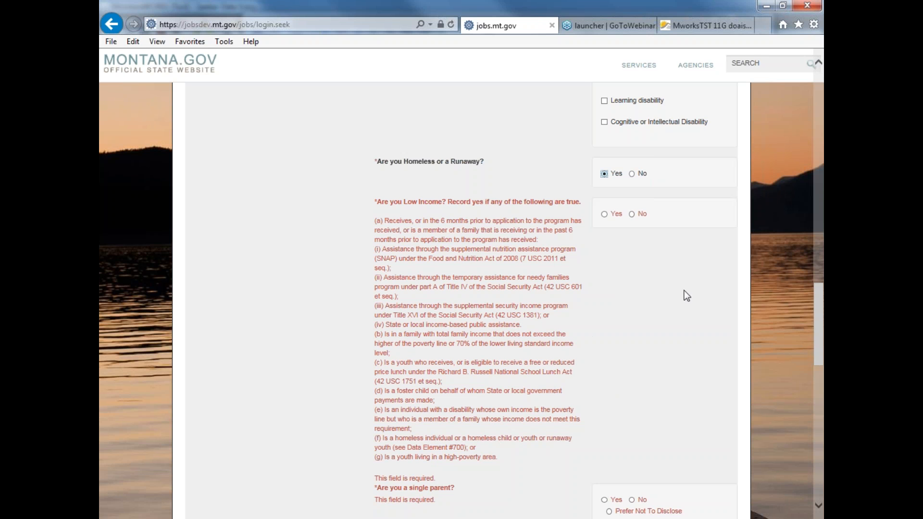
{"action": "mouse_move", "coordinate": [648, 311]}
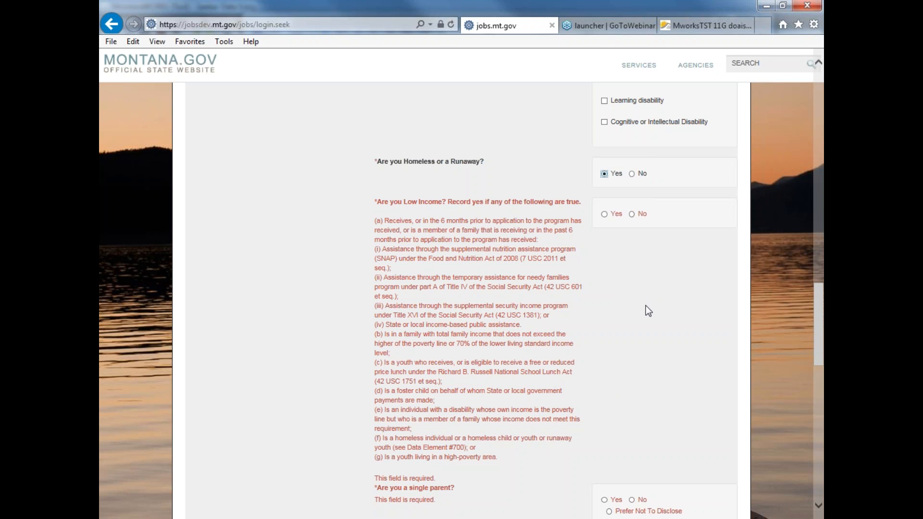
{"action": "mouse_move", "coordinate": [621, 299]}
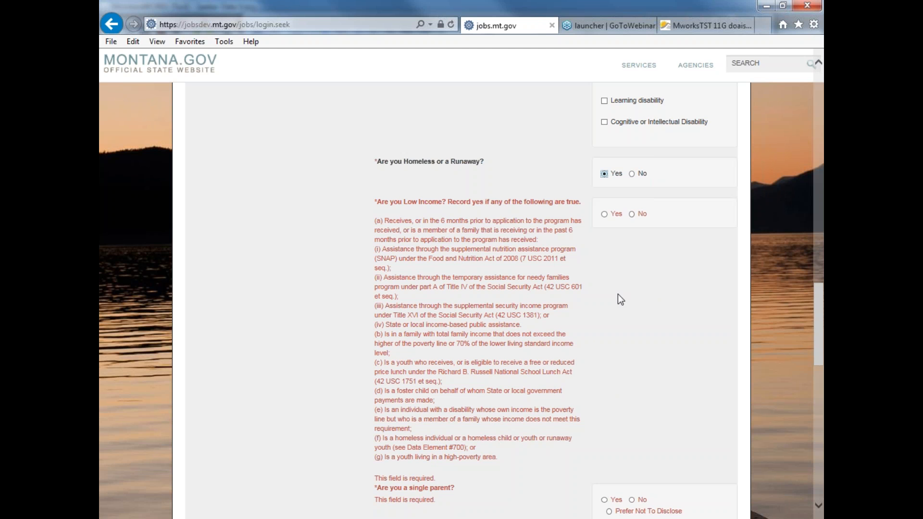
{"action": "mouse_move", "coordinate": [609, 244]}
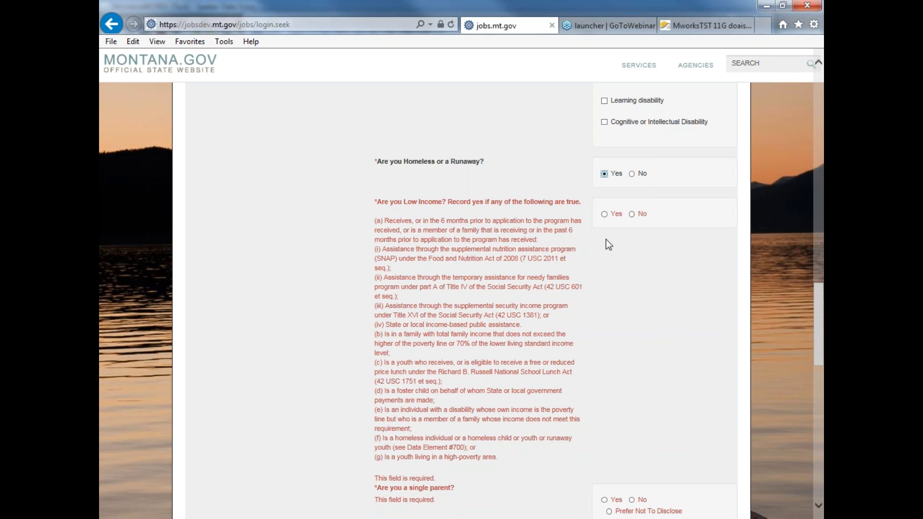
Answer Yes to low income and Prefer Not To Disclose for single parent
{"action": "left_click", "coordinate": [604, 214]}
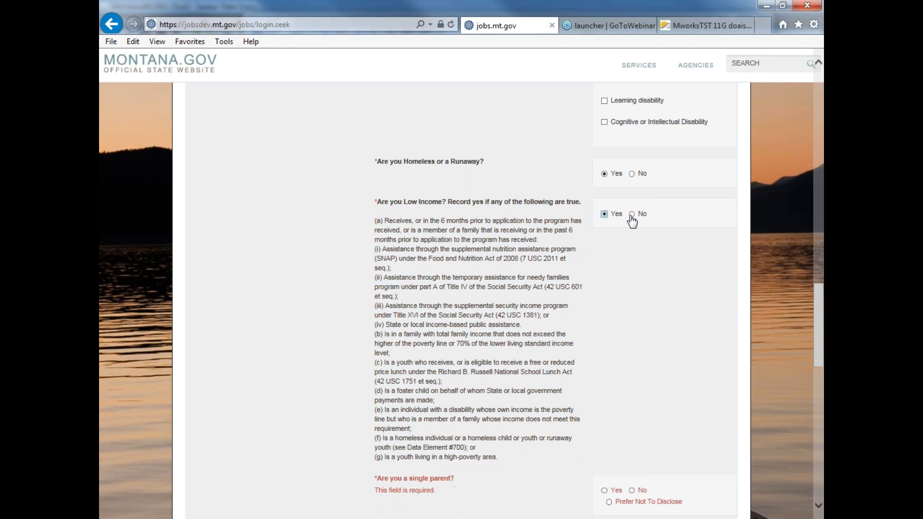
{"action": "mouse_move", "coordinate": [605, 218]}
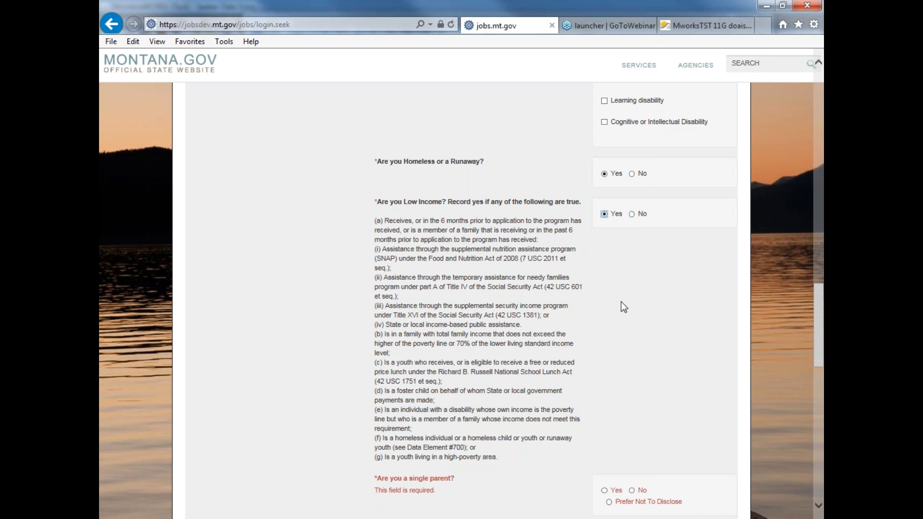
{"action": "scroll", "scroll_direction": "down", "scroll_amount": 3}
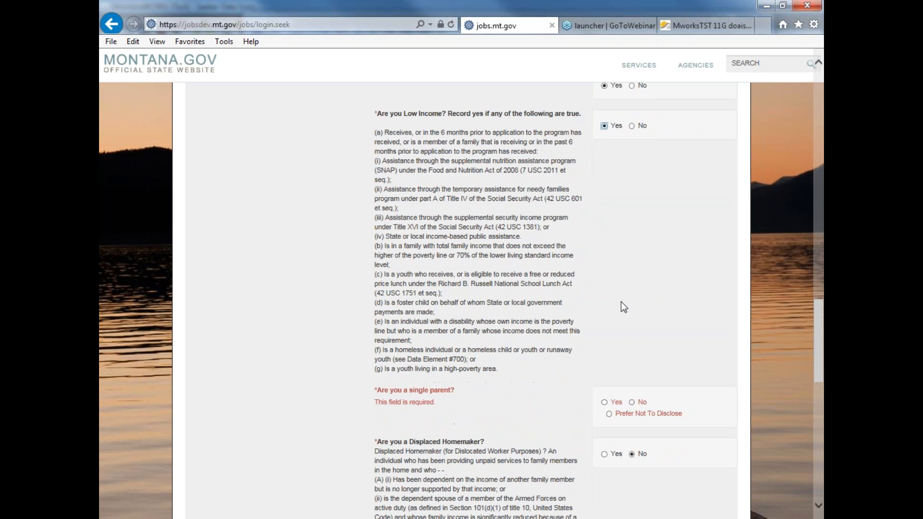
{"action": "scroll", "scroll_direction": "down", "scroll_amount": 3}
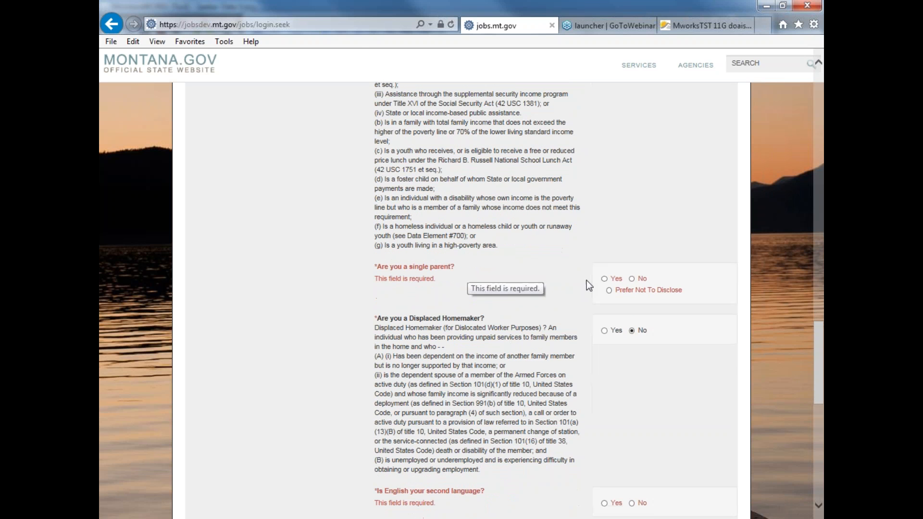
{"action": "left_click", "coordinate": [609, 289]}
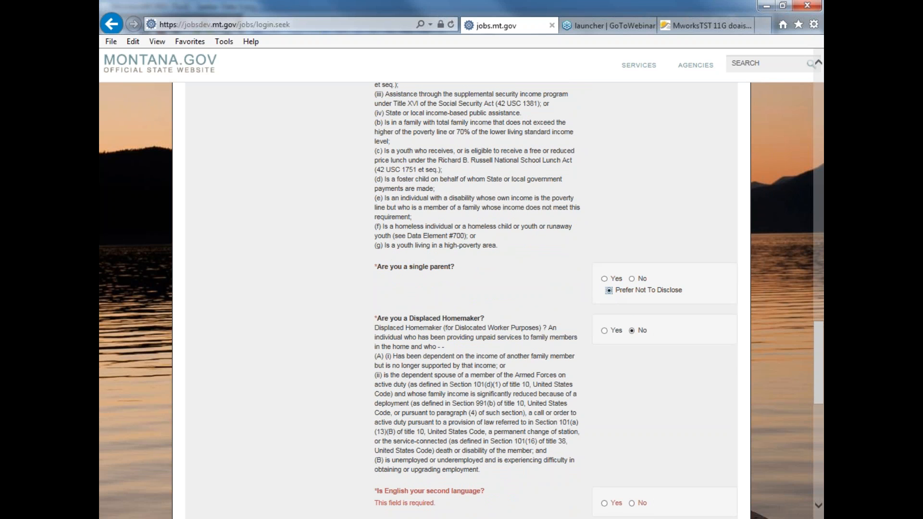
{"action": "mouse_move", "coordinate": [629, 399]}
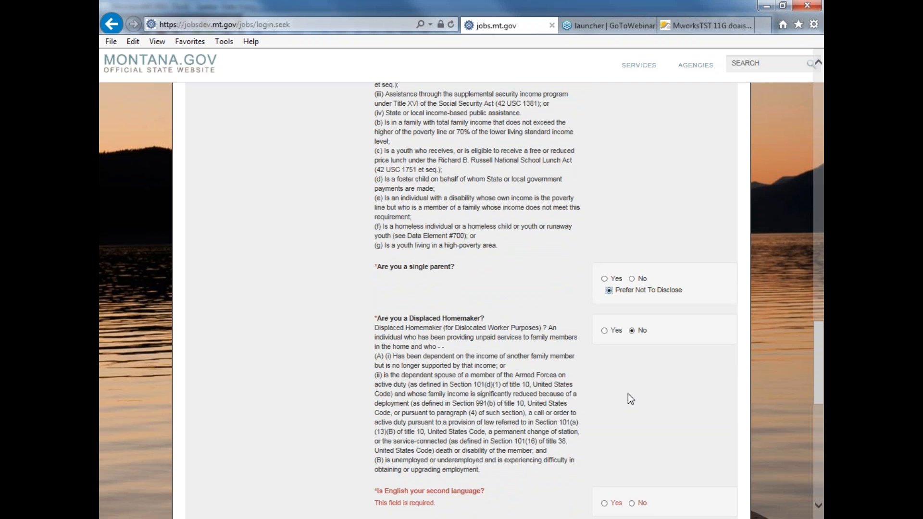
{"action": "scroll", "scroll_direction": "down", "scroll_amount": 3}
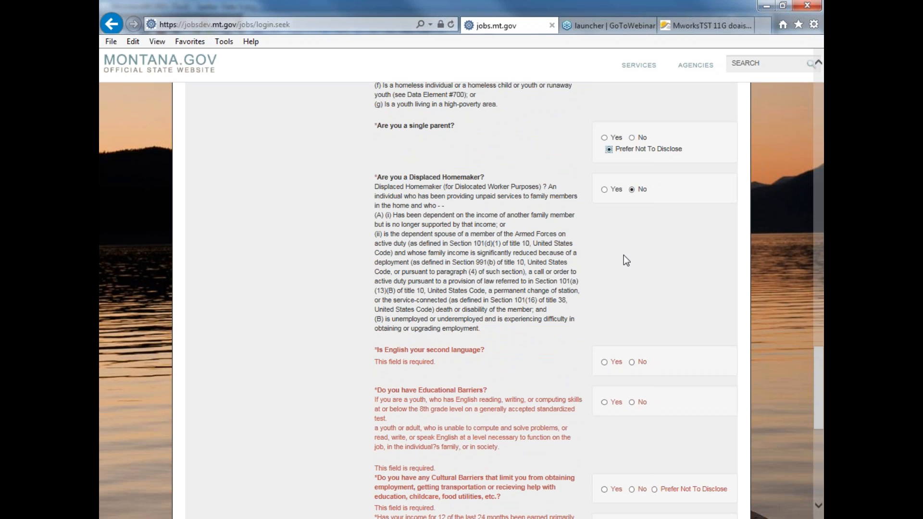
{"action": "mouse_move", "coordinate": [616, 257]}
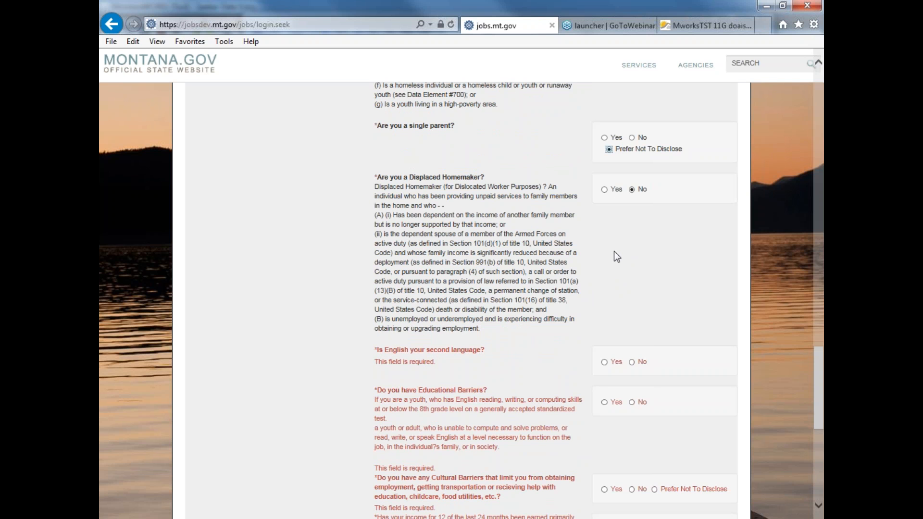
{"action": "mouse_move", "coordinate": [590, 242]}
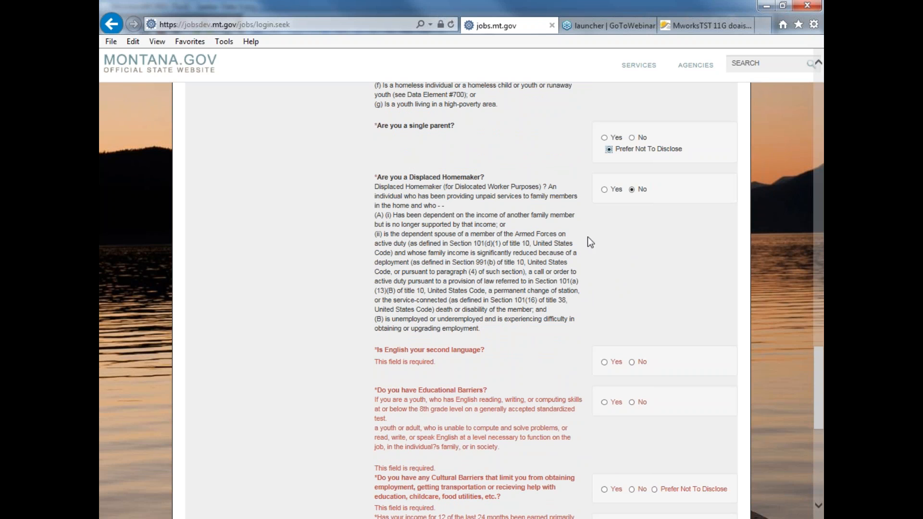
{"action": "mouse_move", "coordinate": [612, 197]}
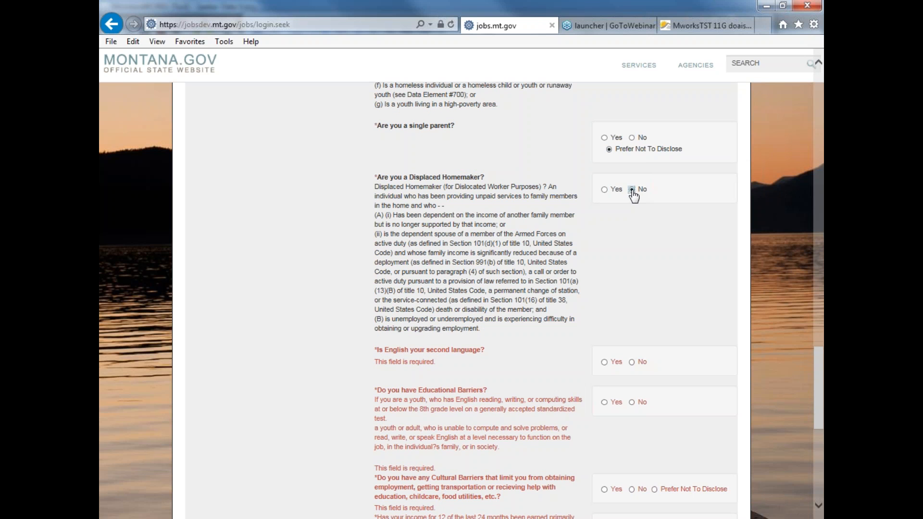
Answer Yes to displaced homemaker, English second language and educational barriers; cultural barriers Prefer Not To Disclose
{"action": "left_click", "coordinate": [604, 189]}
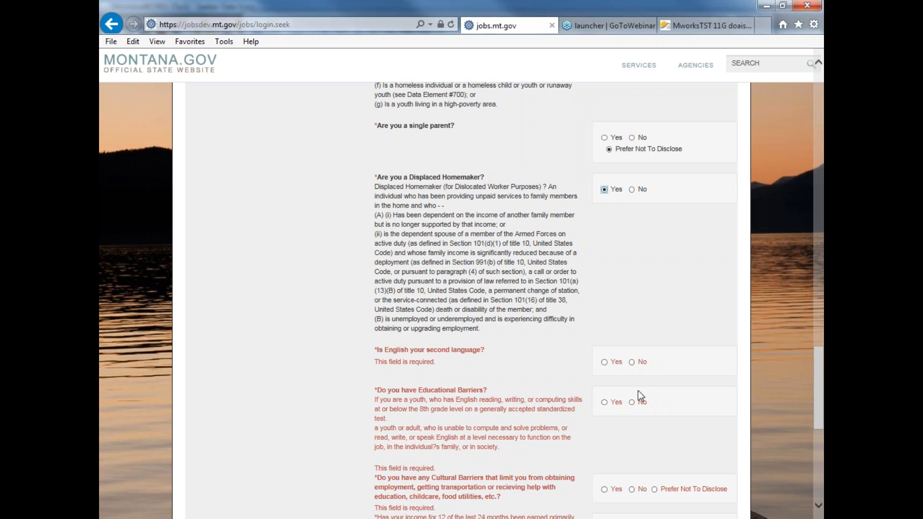
{"action": "left_click", "coordinate": [605, 362]}
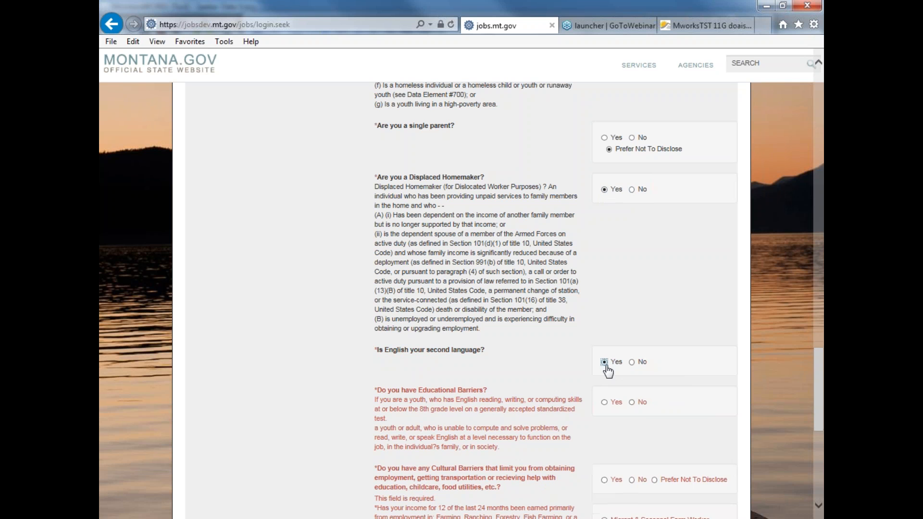
{"action": "scroll", "scroll_direction": "down", "scroll_amount": 3}
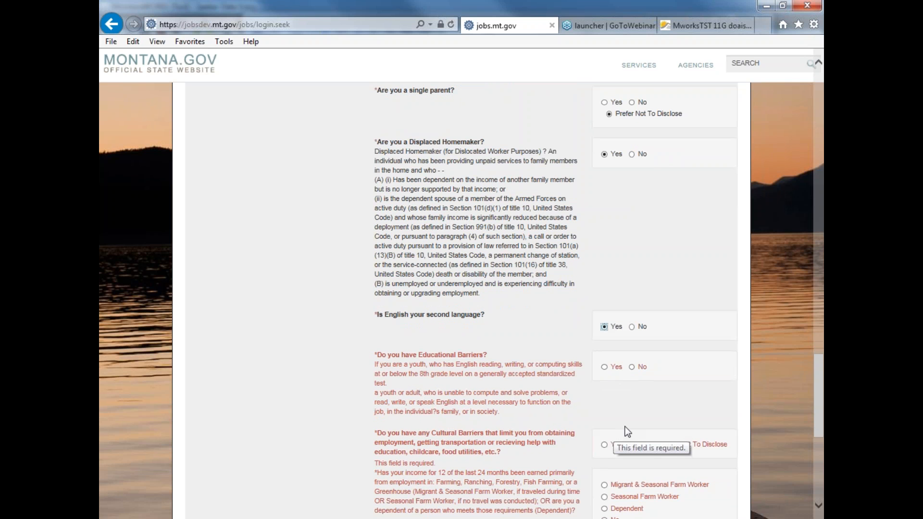
{"action": "scroll", "scroll_direction": "down", "scroll_amount": 3}
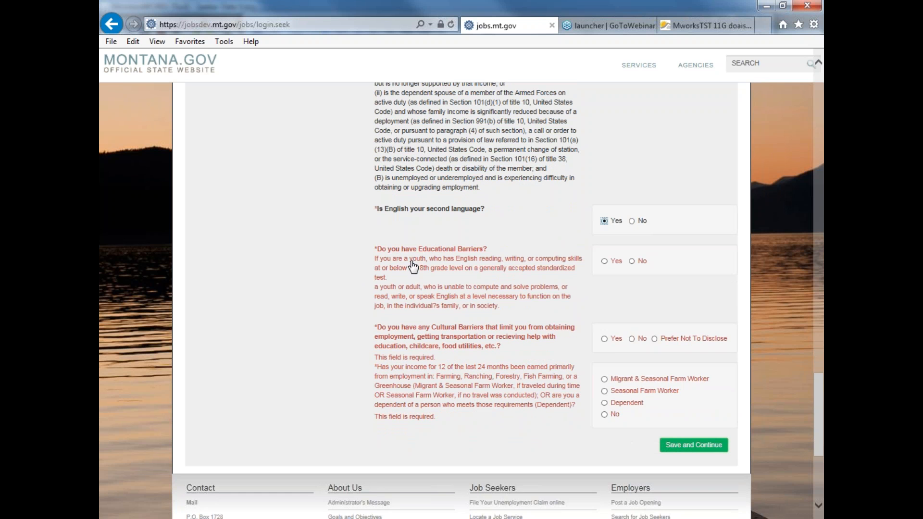
{"action": "mouse_move", "coordinate": [502, 246]}
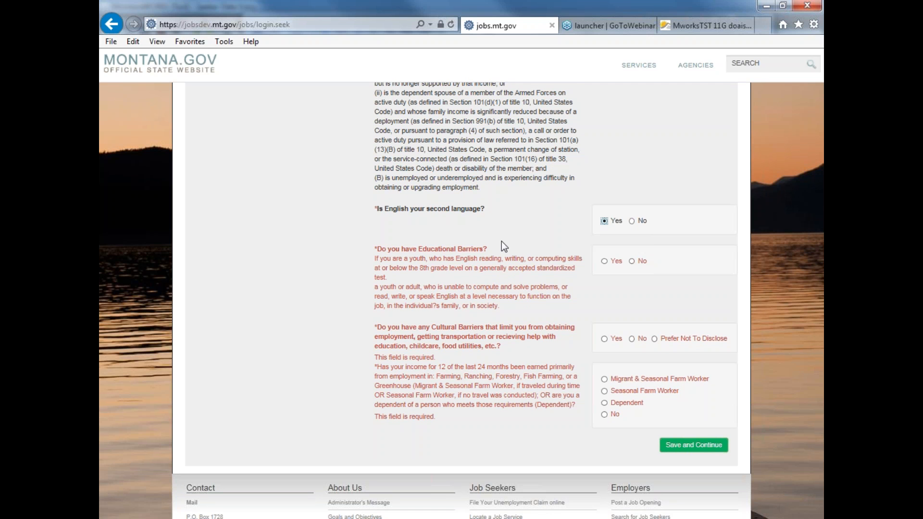
{"action": "mouse_move", "coordinate": [493, 262]}
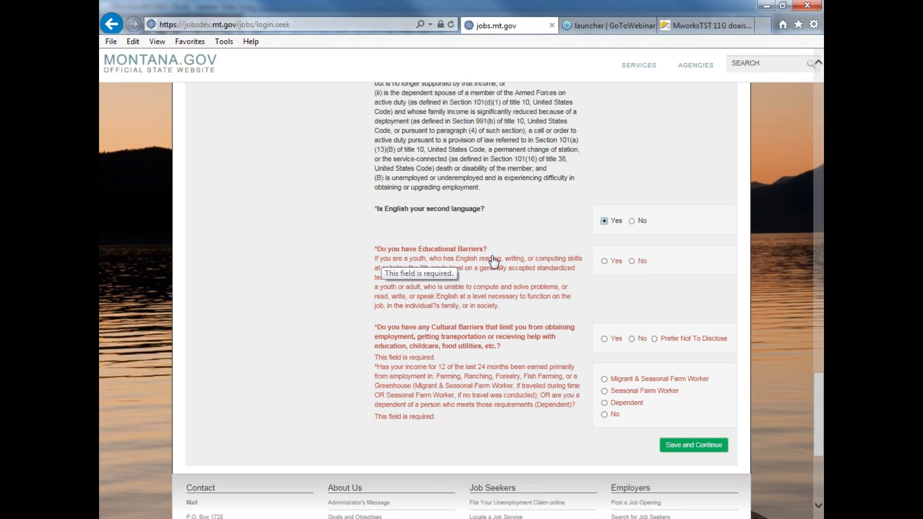
{"action": "mouse_move", "coordinate": [408, 260]}
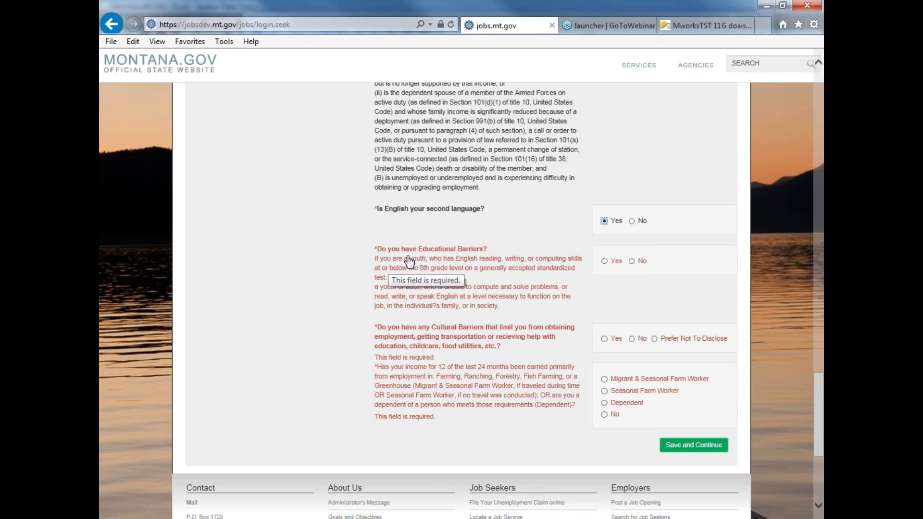
{"action": "mouse_move", "coordinate": [399, 262]}
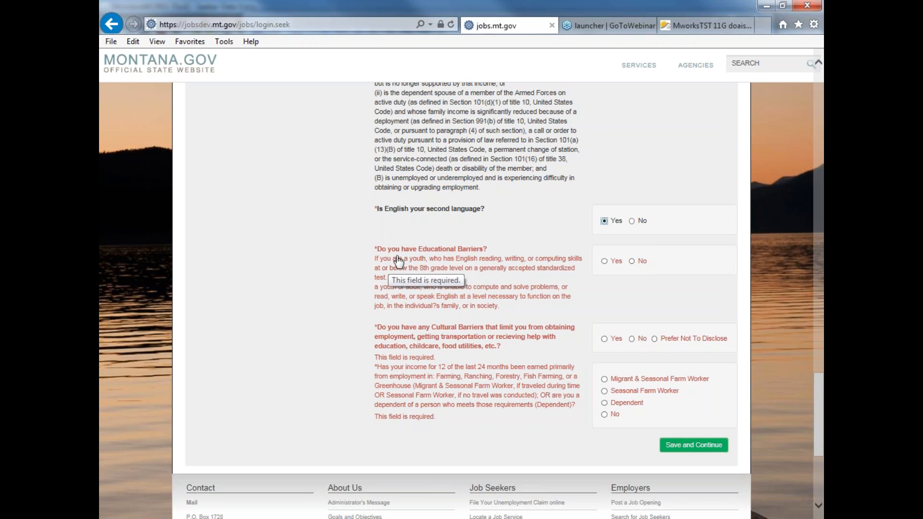
{"action": "mouse_move", "coordinate": [596, 265]}
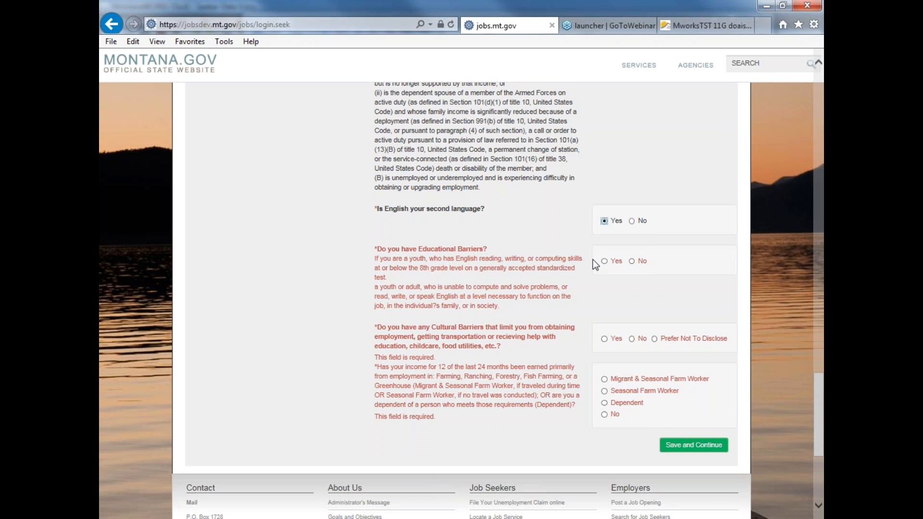
{"action": "mouse_move", "coordinate": [371, 292]}
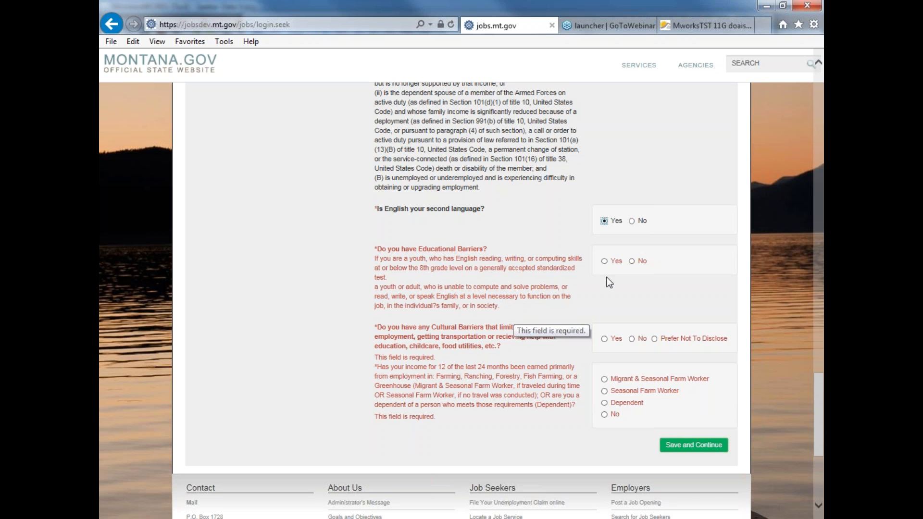
{"action": "mouse_move", "coordinate": [610, 283]}
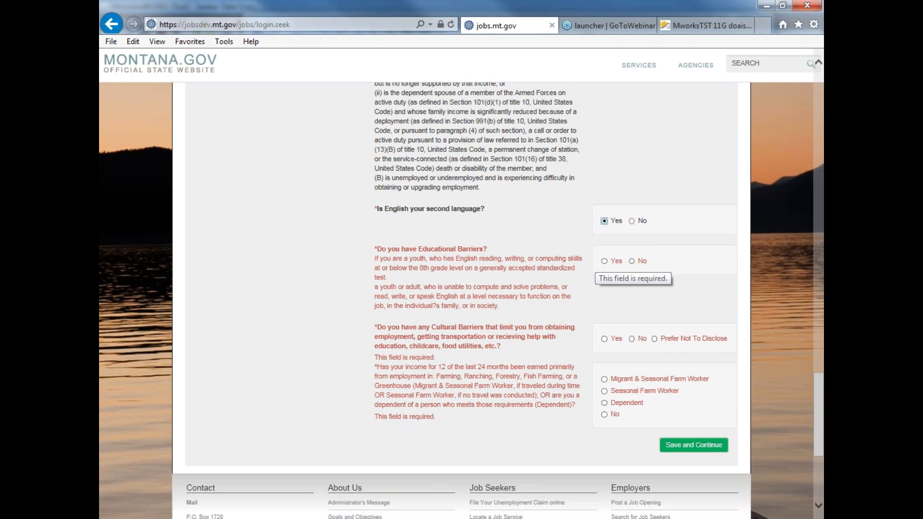
{"action": "mouse_move", "coordinate": [605, 264]}
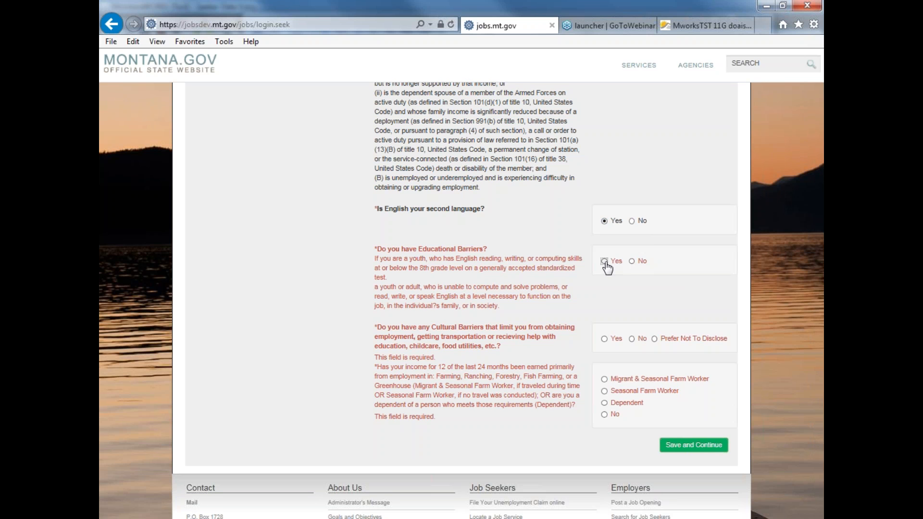
{"action": "left_click", "coordinate": [632, 260]}
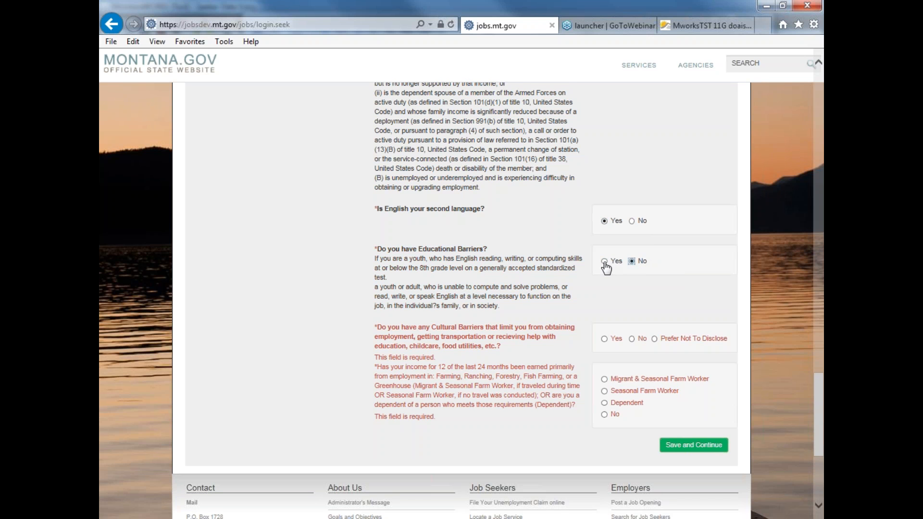
{"action": "left_click", "coordinate": [604, 261]}
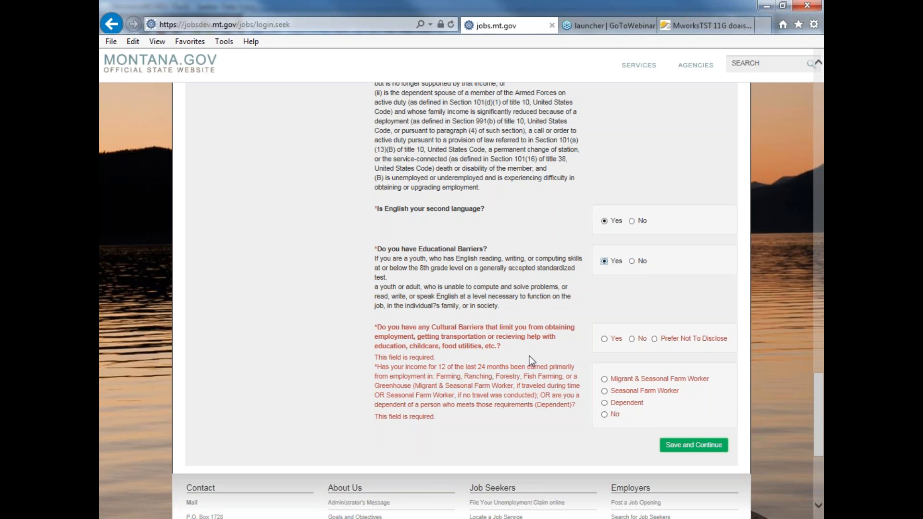
{"action": "mouse_move", "coordinate": [491, 335]}
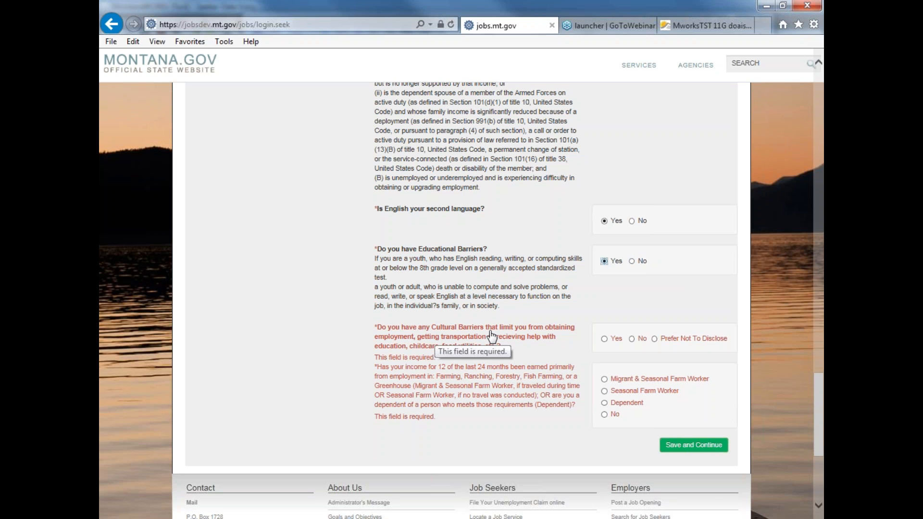
{"action": "mouse_move", "coordinate": [605, 341]}
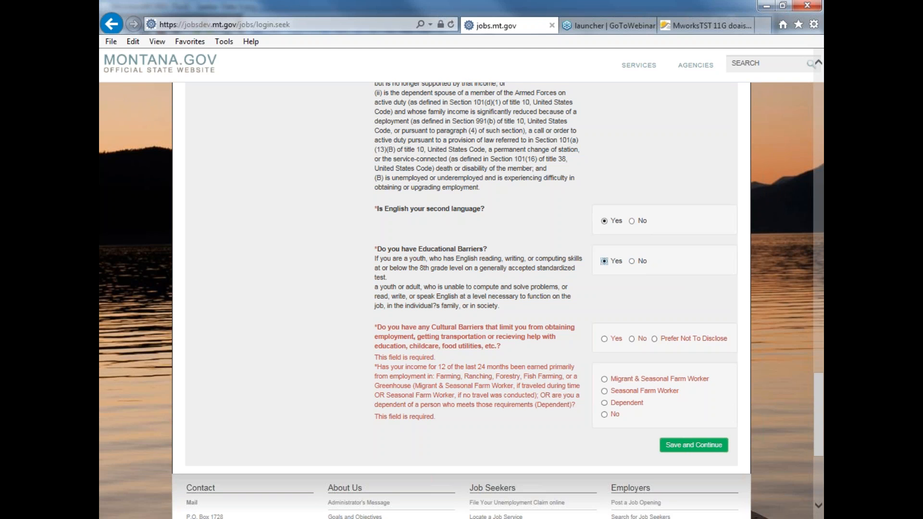
{"action": "left_click", "coordinate": [654, 338]}
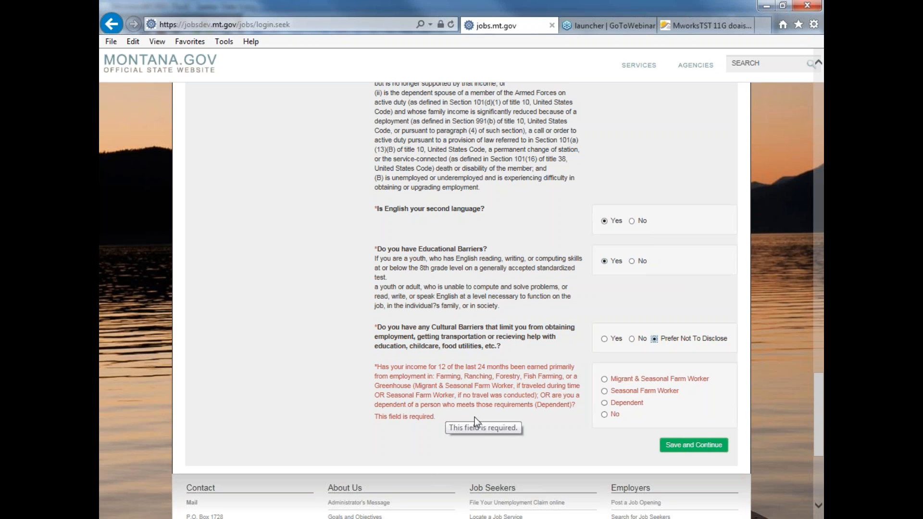
{"action": "mouse_move", "coordinate": [459, 438]}
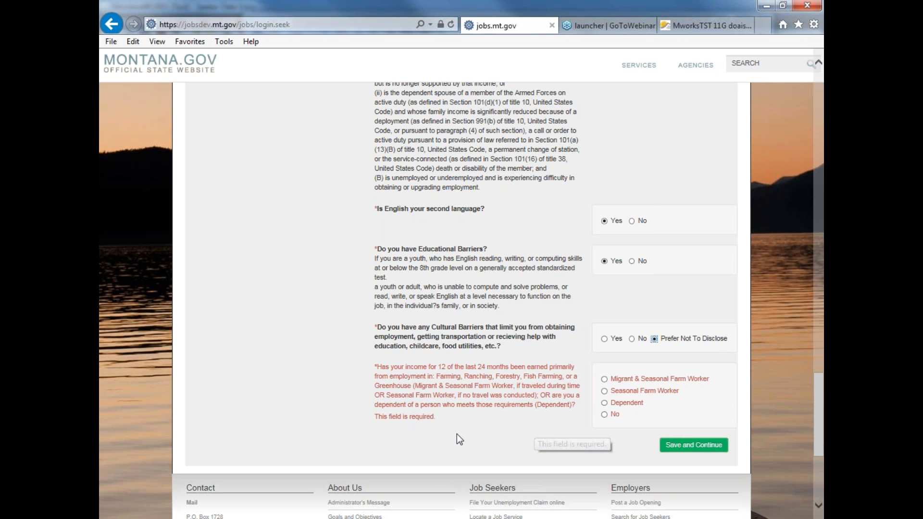
{"action": "mouse_move", "coordinate": [667, 396]}
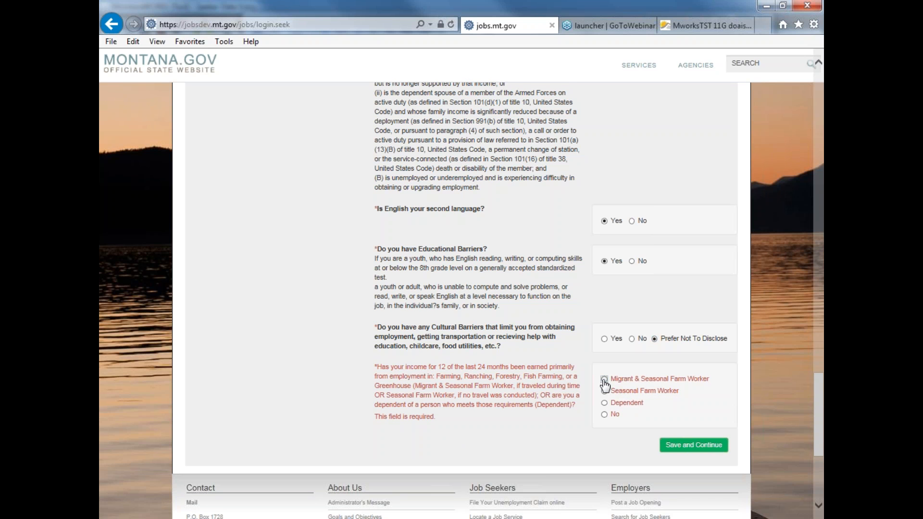
Answer No to the farming/ranching income question, then Save and Continue
{"action": "left_click", "coordinate": [604, 378]}
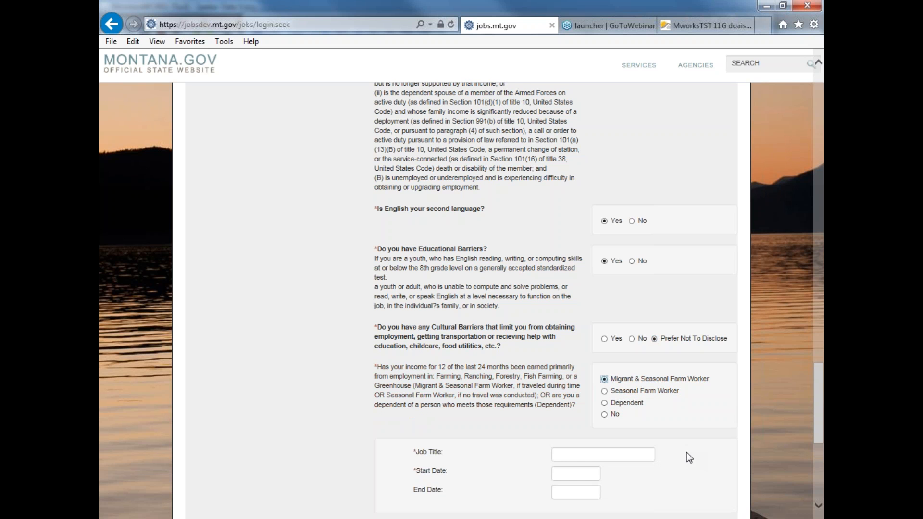
{"action": "scroll", "scroll_direction": "down", "scroll_amount": 3}
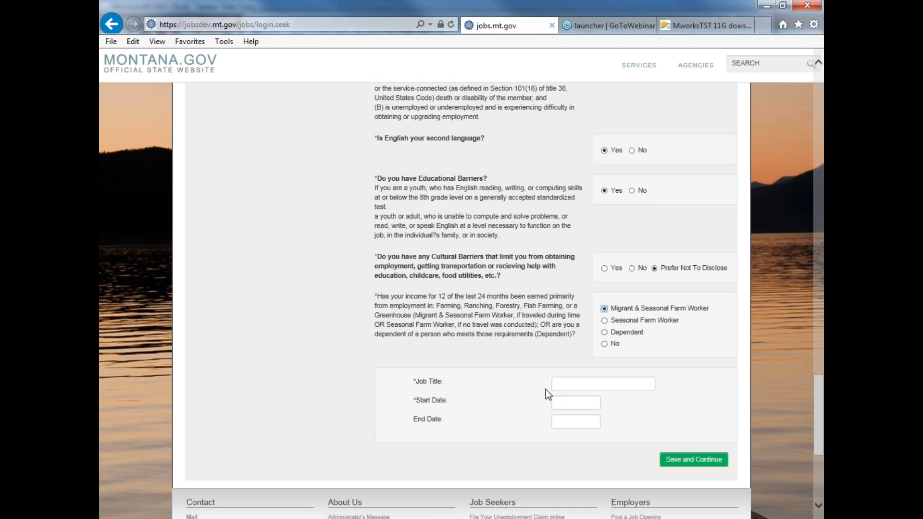
{"action": "left_click", "coordinate": [604, 320]}
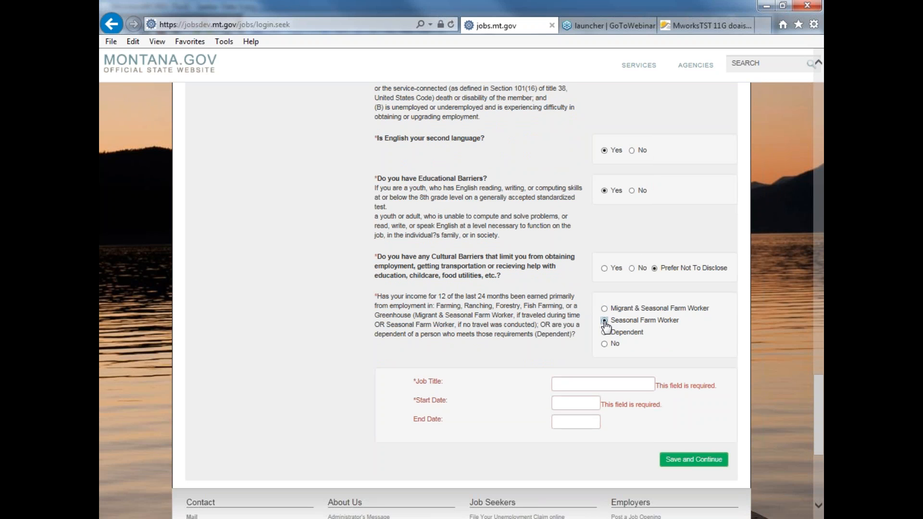
{"action": "left_click", "coordinate": [604, 321]}
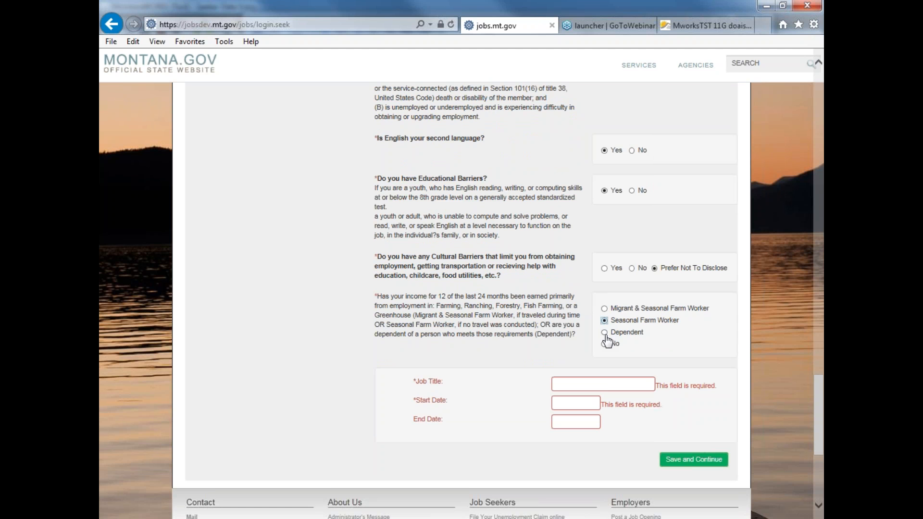
{"action": "left_click", "coordinate": [604, 333]}
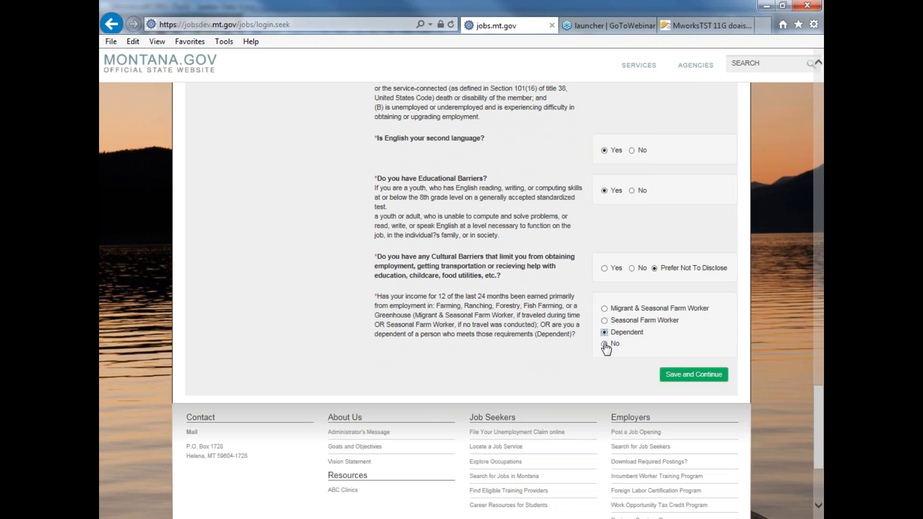
{"action": "left_click", "coordinate": [604, 343]}
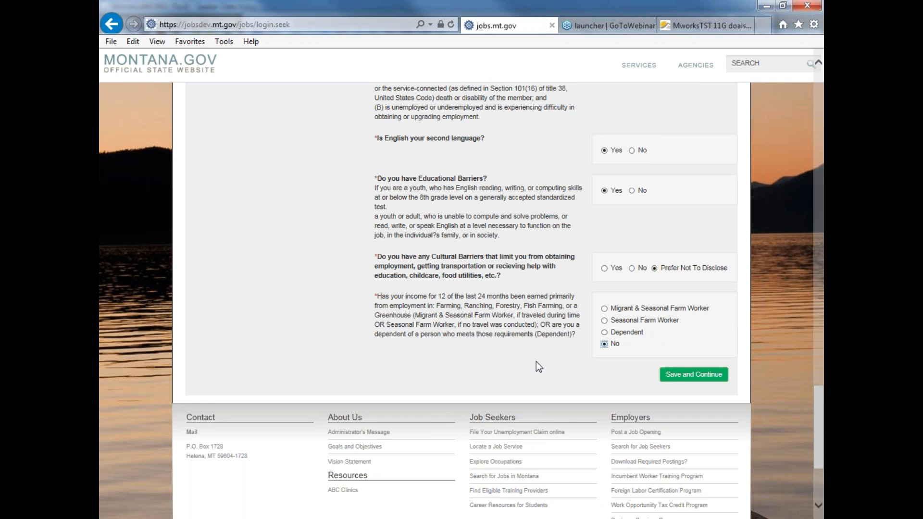
{"action": "mouse_move", "coordinate": [687, 382]}
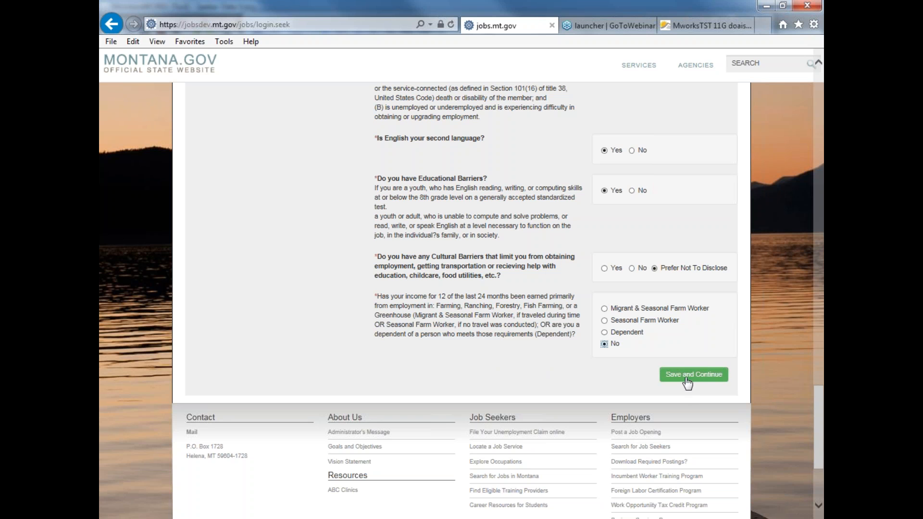
{"action": "left_click", "coordinate": [693, 374]}
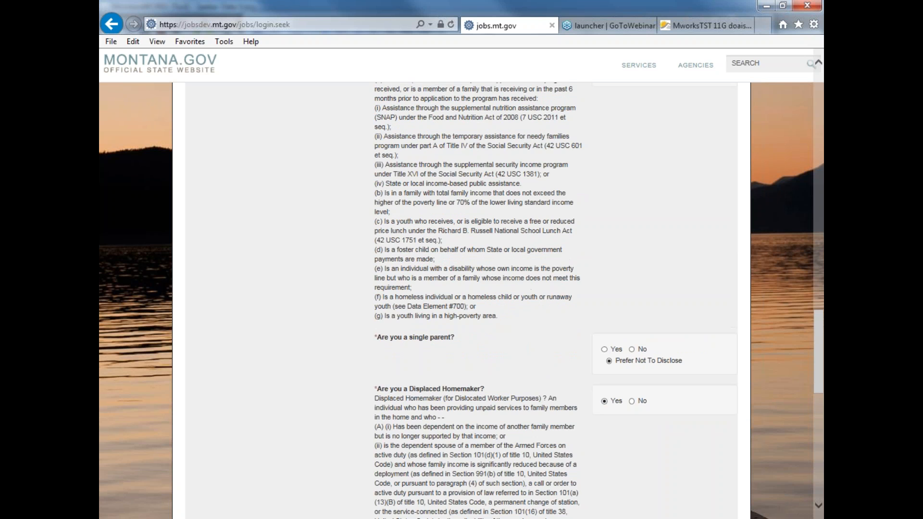
{"action": "scroll", "scroll_direction": "down", "scroll_amount": 3}
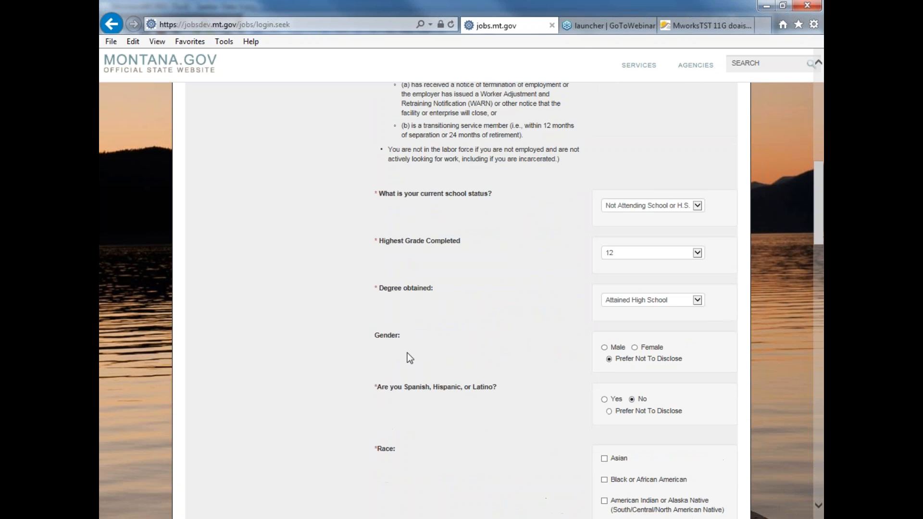
{"action": "scroll", "scroll_direction": "up", "scroll_amount": 3}
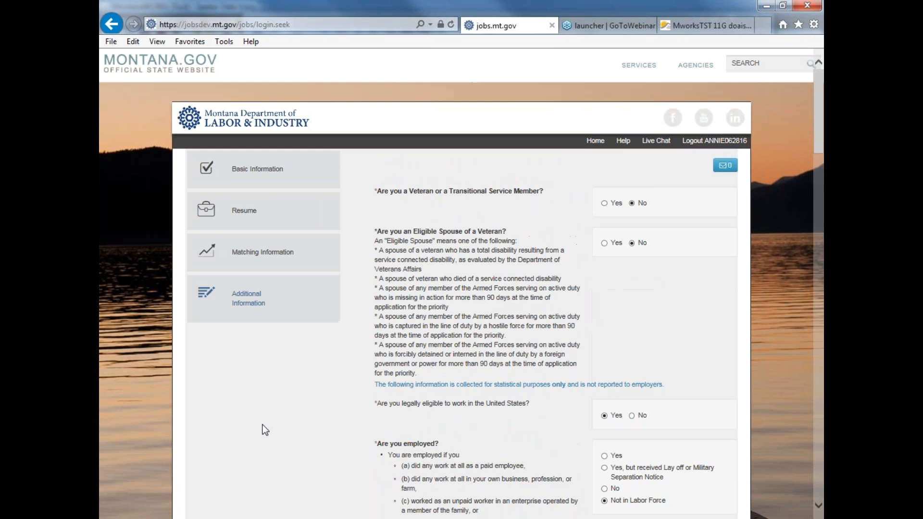
{"action": "scroll", "scroll_direction": "down", "scroll_amount": 3}
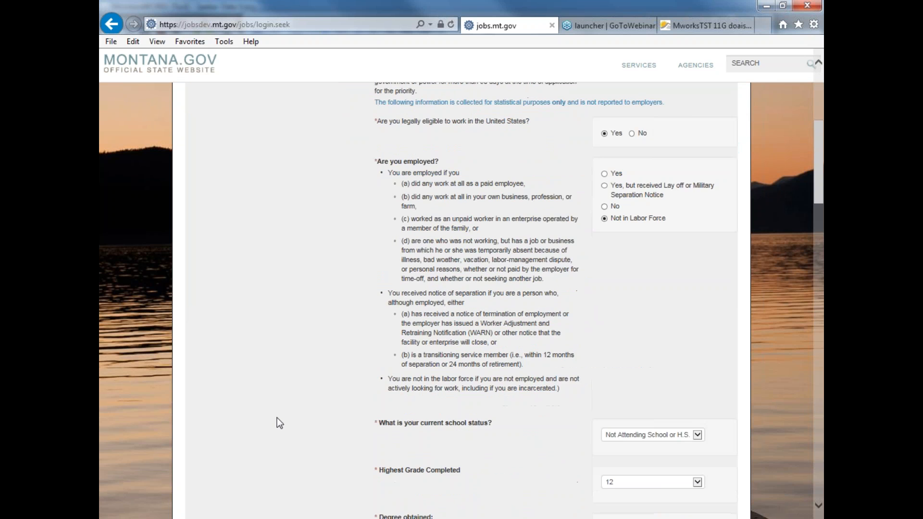
{"action": "scroll", "scroll_direction": "up", "scroll_amount": 3}
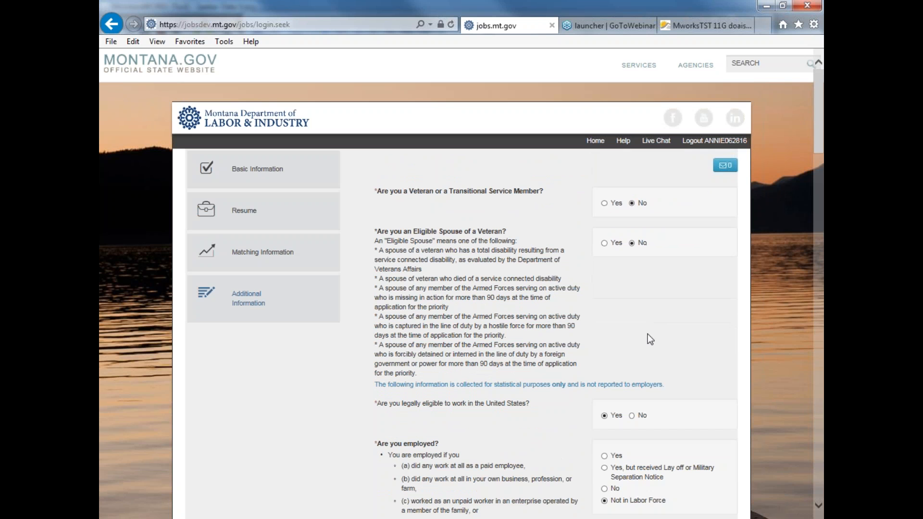
{"action": "mouse_move", "coordinate": [661, 305]}
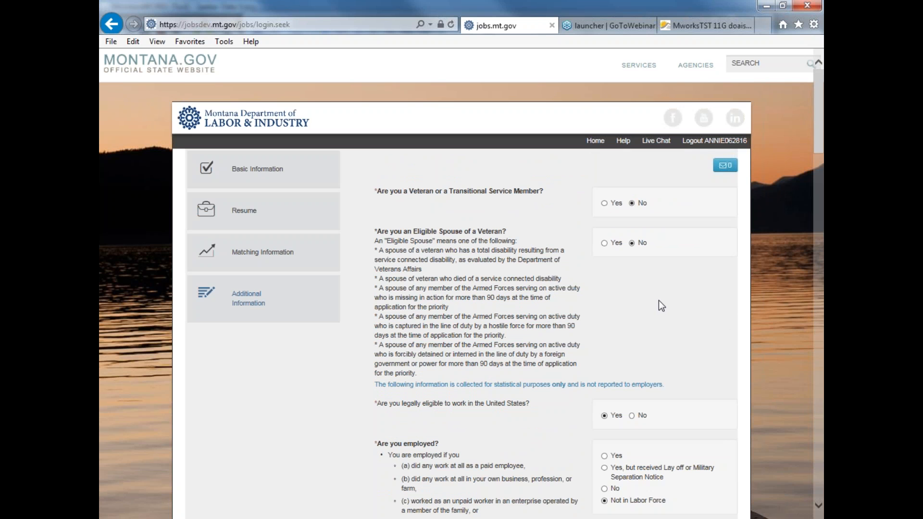
{"action": "scroll", "scroll_direction": "down", "scroll_amount": 3}
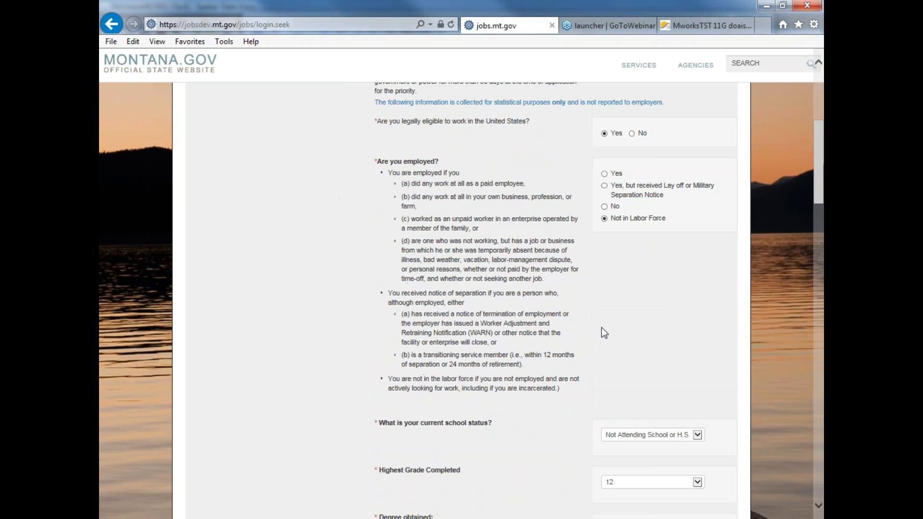
{"action": "mouse_move", "coordinate": [628, 293]}
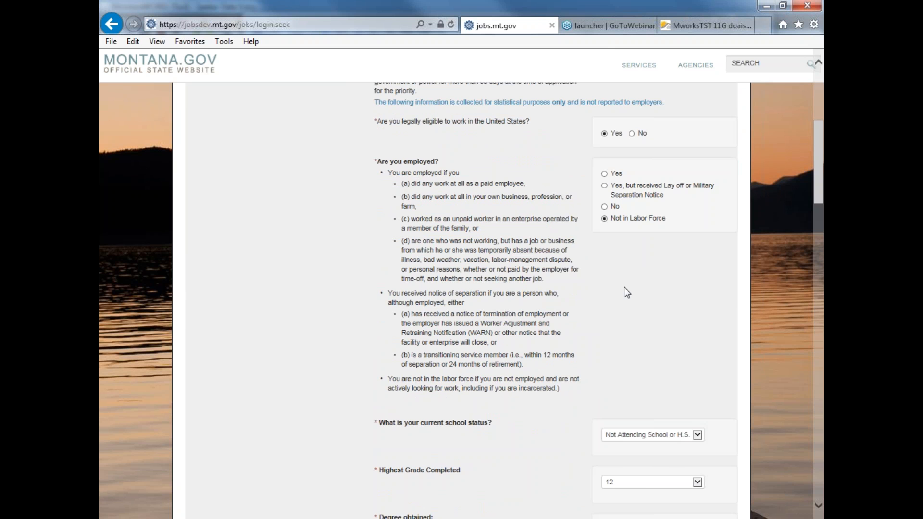
{"action": "scroll", "scroll_direction": "up", "scroll_amount": 3}
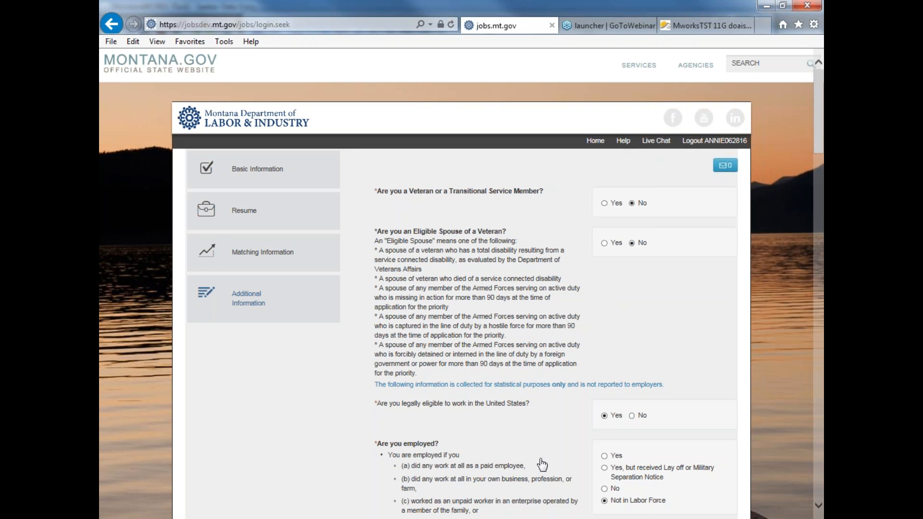
{"action": "mouse_move", "coordinate": [656, 348]}
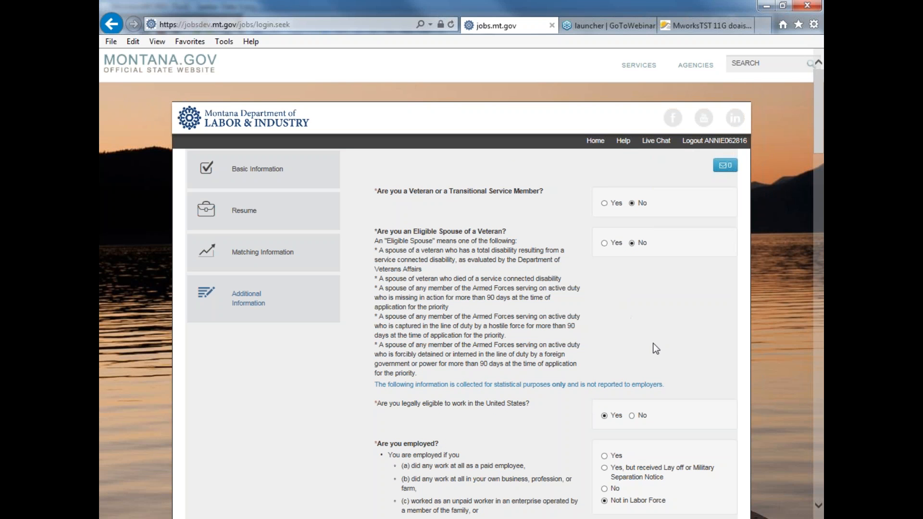
{"action": "mouse_move", "coordinate": [657, 341]}
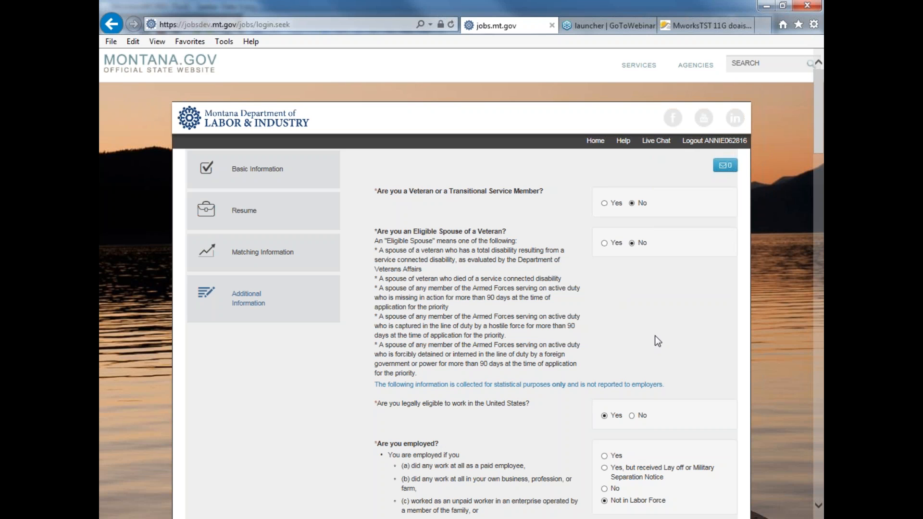
{"action": "mouse_move", "coordinate": [654, 298]}
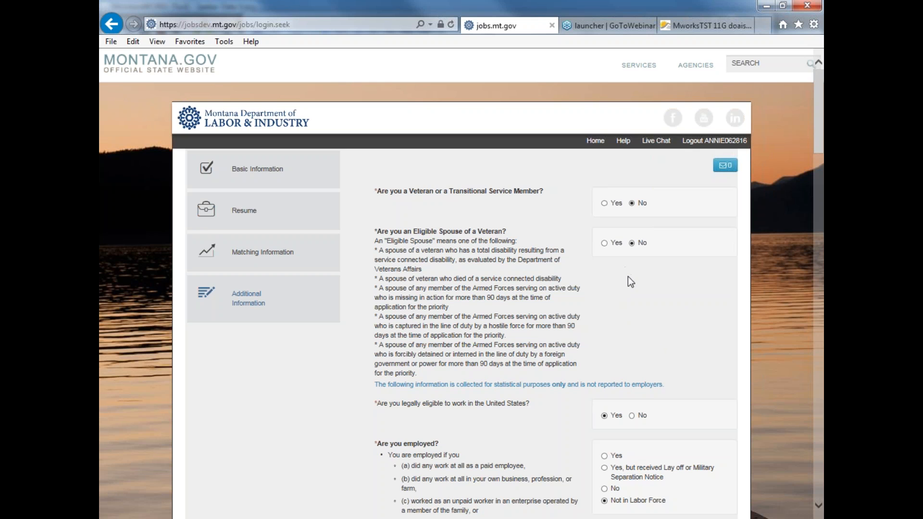
{"action": "scroll", "scroll_direction": "down", "scroll_amount": 3}
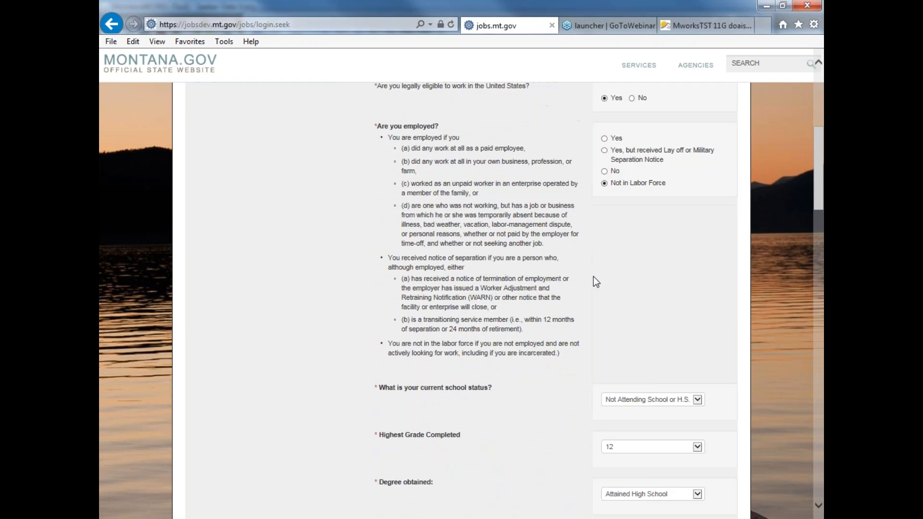
{"action": "scroll", "scroll_direction": "down", "scroll_amount": 3}
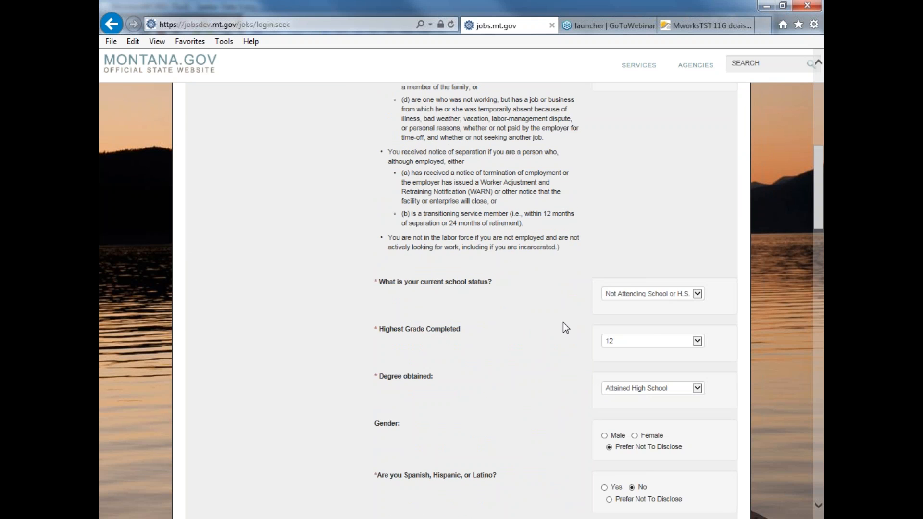
{"action": "mouse_move", "coordinate": [665, 206]}
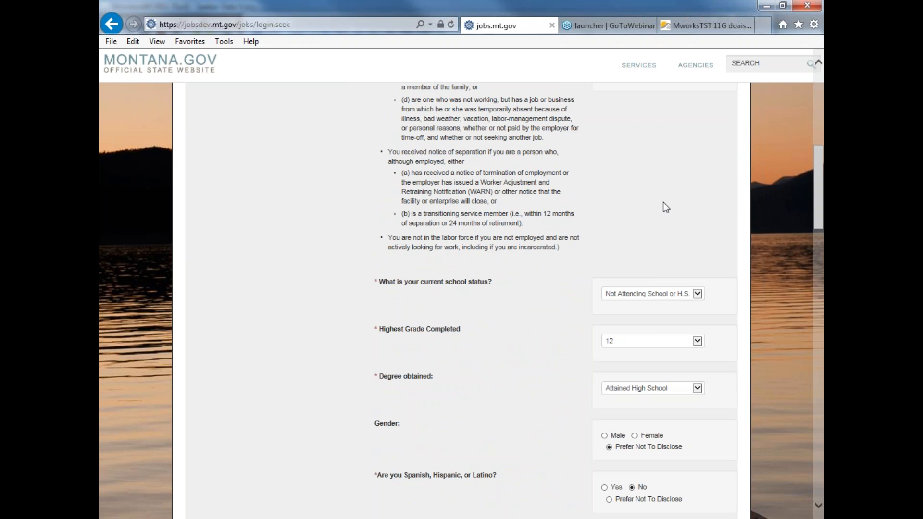
{"action": "mouse_move", "coordinate": [645, 207]}
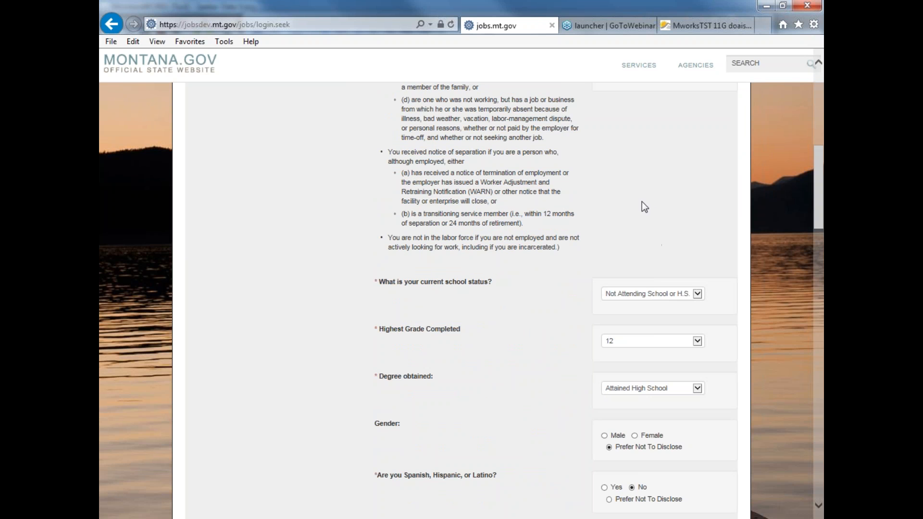
{"action": "mouse_move", "coordinate": [655, 214]}
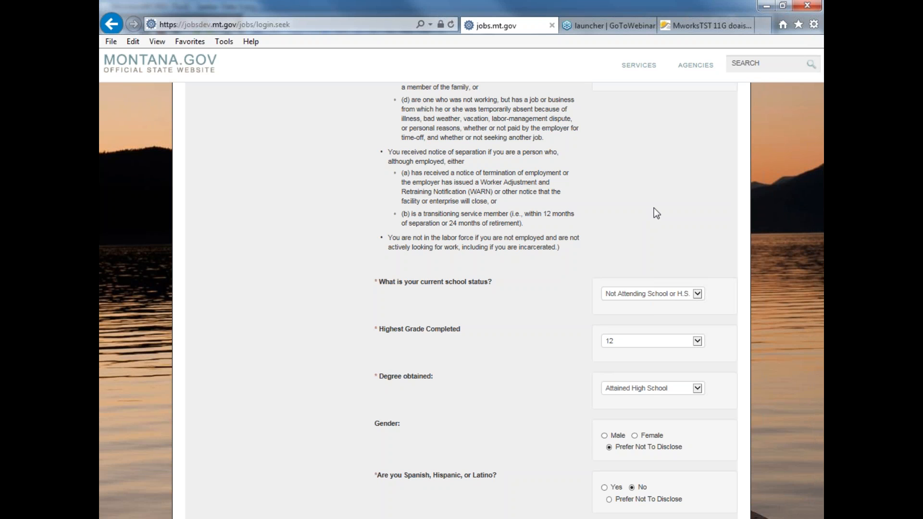
{"action": "scroll", "scroll_direction": "up", "scroll_amount": 3}
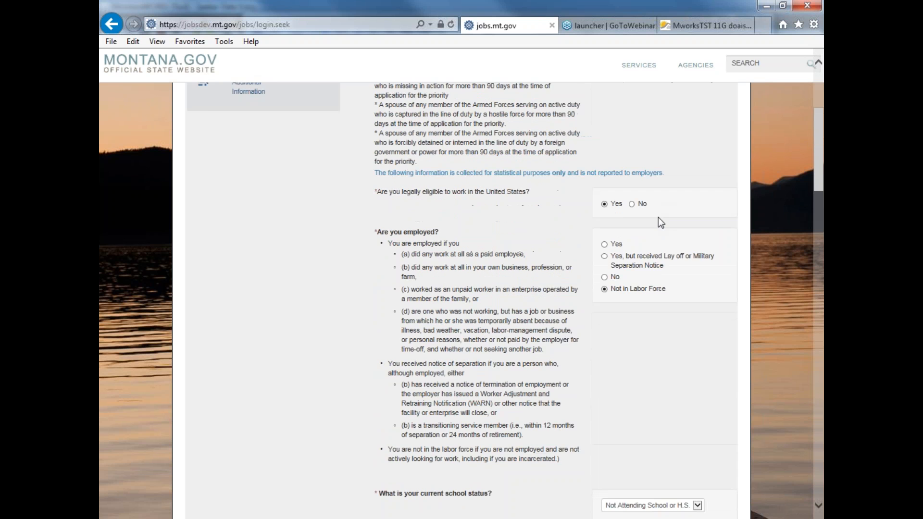
{"action": "scroll", "scroll_direction": "up", "scroll_amount": 3}
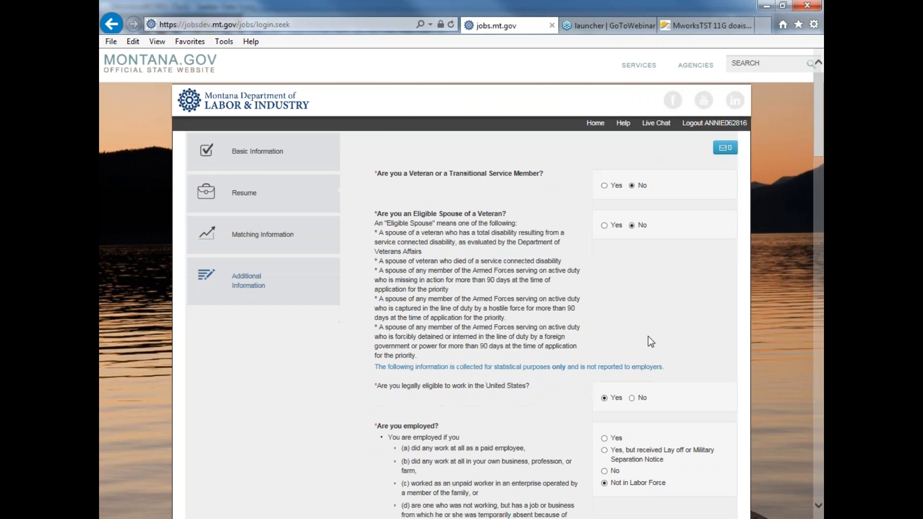
{"action": "scroll", "scroll_direction": "down", "scroll_amount": 3}
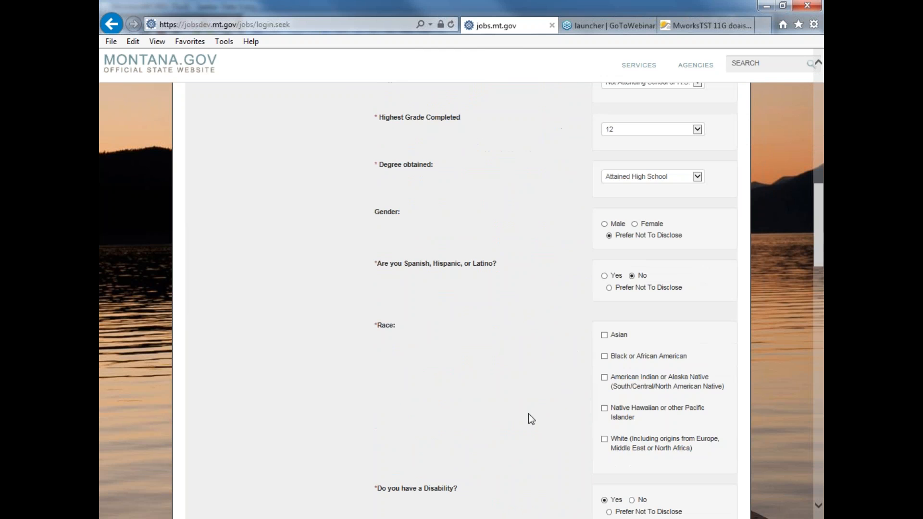
{"action": "scroll", "scroll_direction": "down", "scroll_amount": 3}
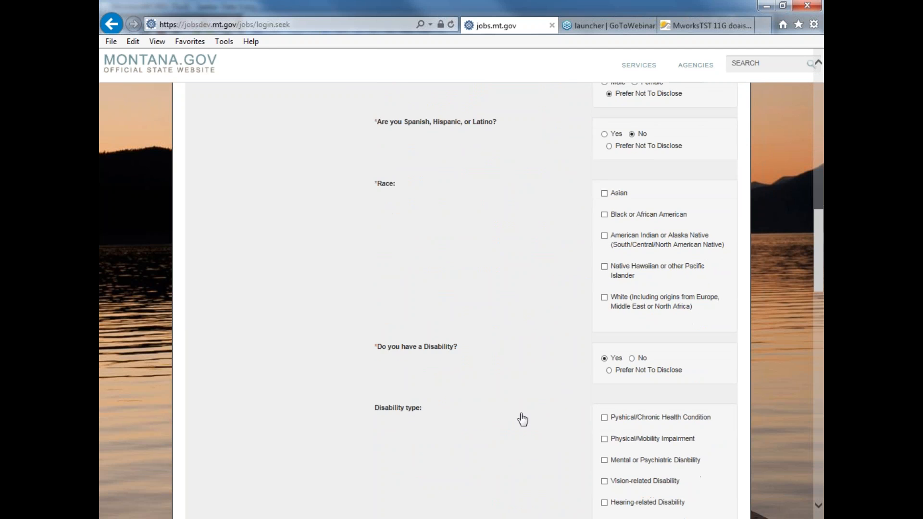
{"action": "scroll", "scroll_direction": "up", "scroll_amount": 3}
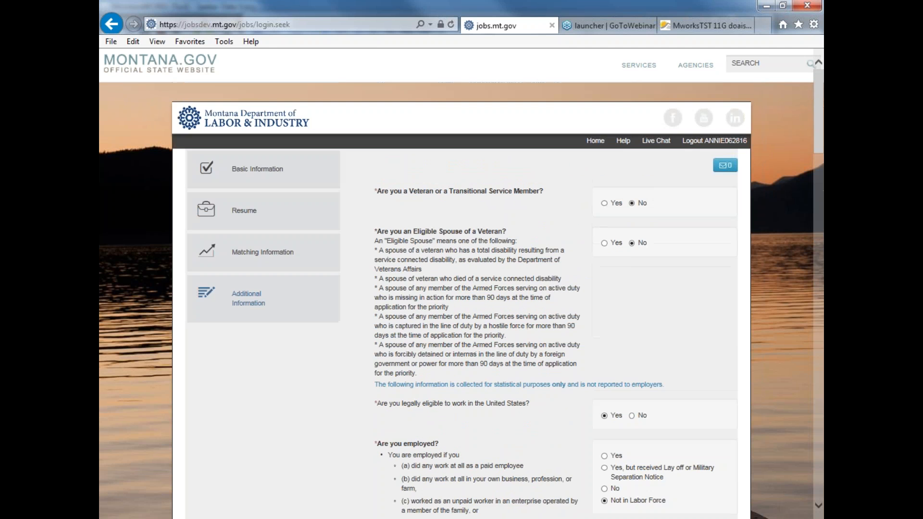
{"action": "mouse_move", "coordinate": [641, 323]}
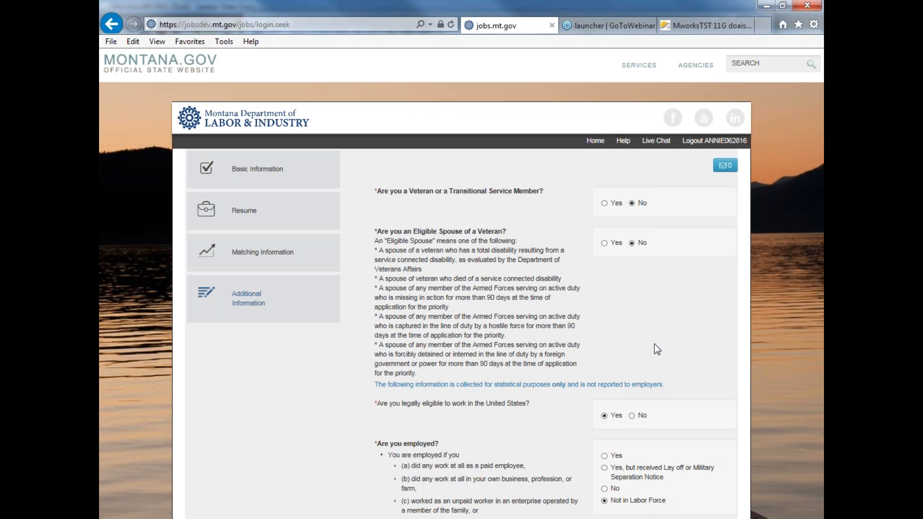
{"action": "mouse_move", "coordinate": [711, 322]}
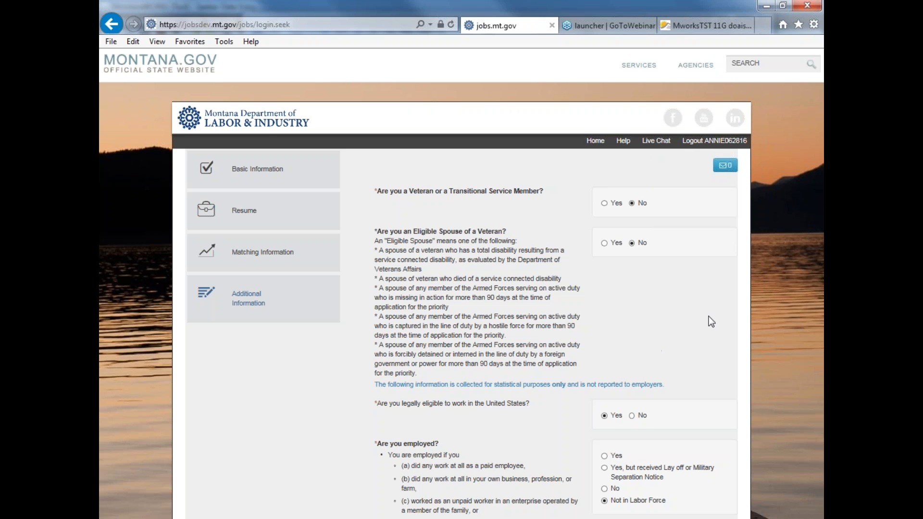
{"action": "scroll", "scroll_direction": "down", "scroll_amount": 3}
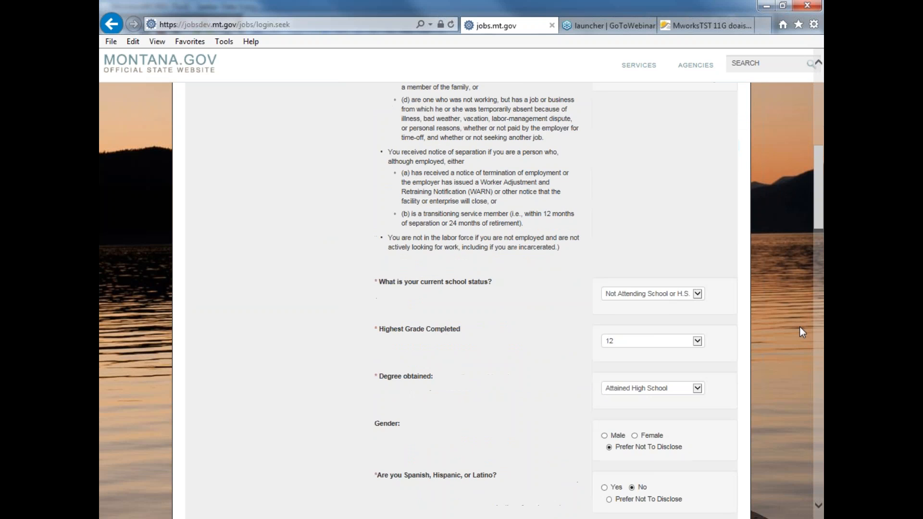
{"action": "scroll", "scroll_direction": "down", "scroll_amount": 3}
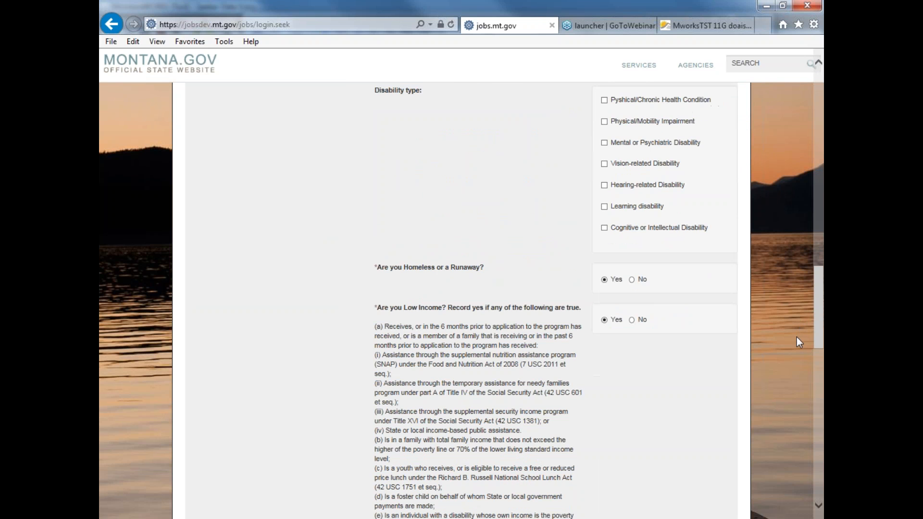
{"action": "scroll", "scroll_direction": "down", "scroll_amount": 3}
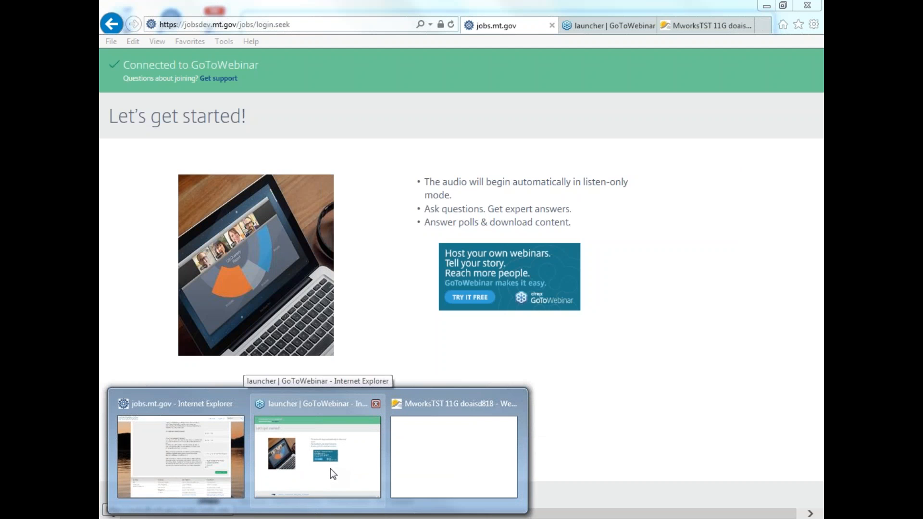
{"action": "left_click", "coordinate": [180, 456]}
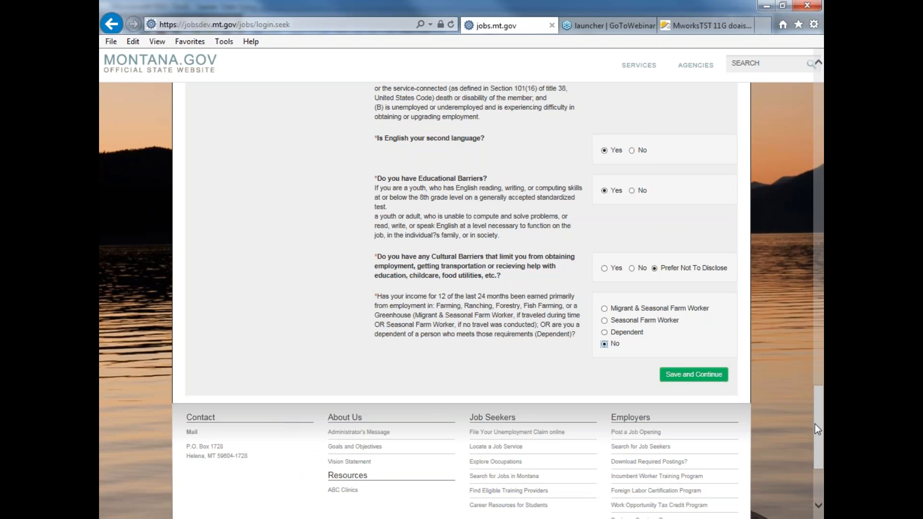
{"action": "scroll", "scroll_direction": "down", "scroll_amount": 3}
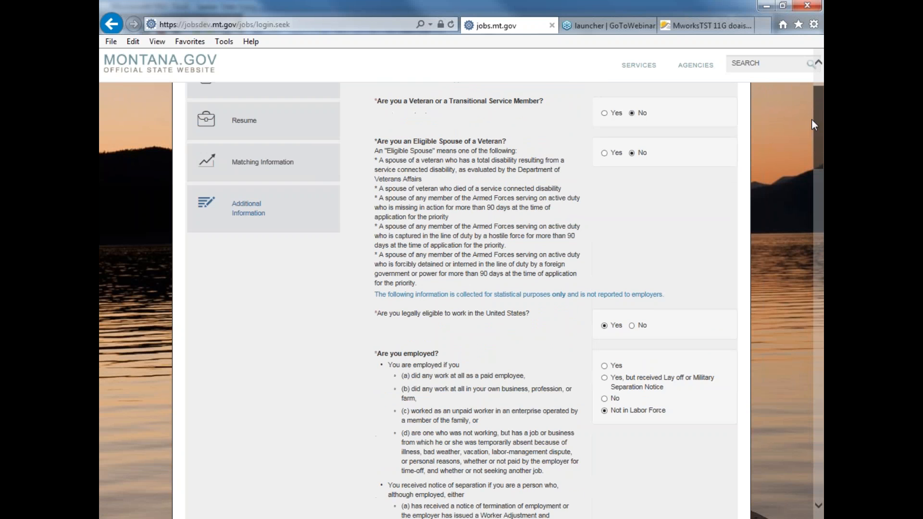
{"action": "scroll", "scroll_direction": "down", "scroll_amount": 3}
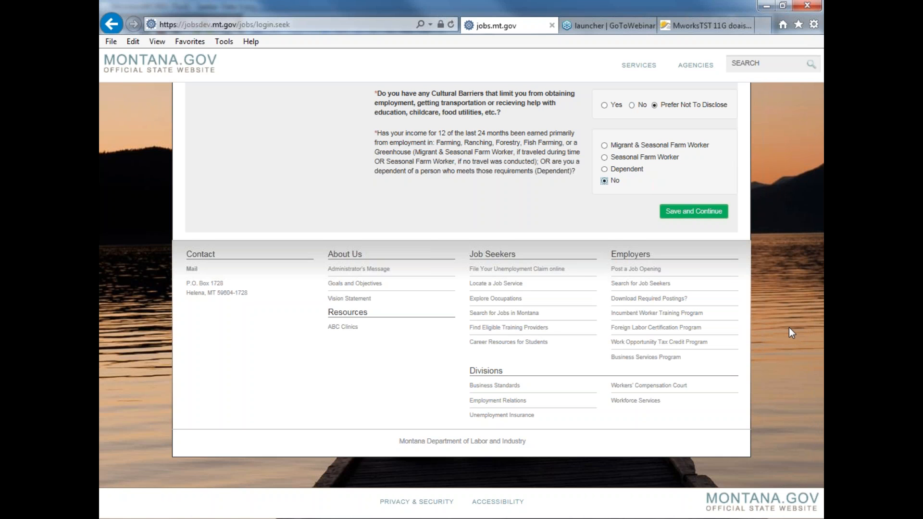
{"action": "mouse_move", "coordinate": [796, 332]}
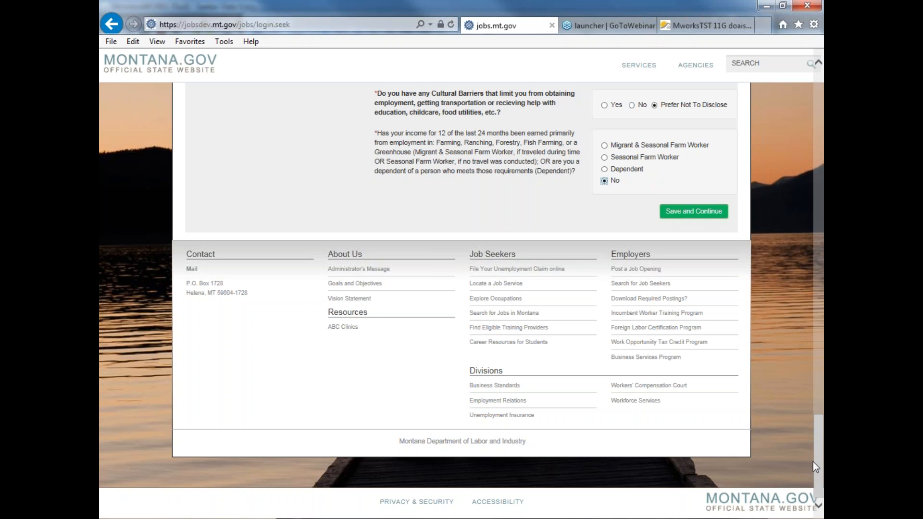
{"action": "scroll", "scroll_direction": "up", "scroll_amount": 3}
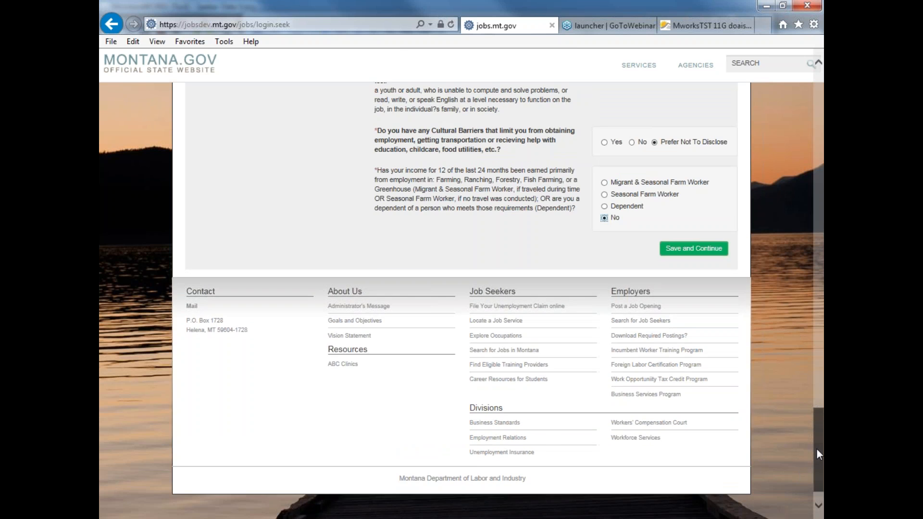
{"action": "scroll", "scroll_direction": "up", "scroll_amount": 3}
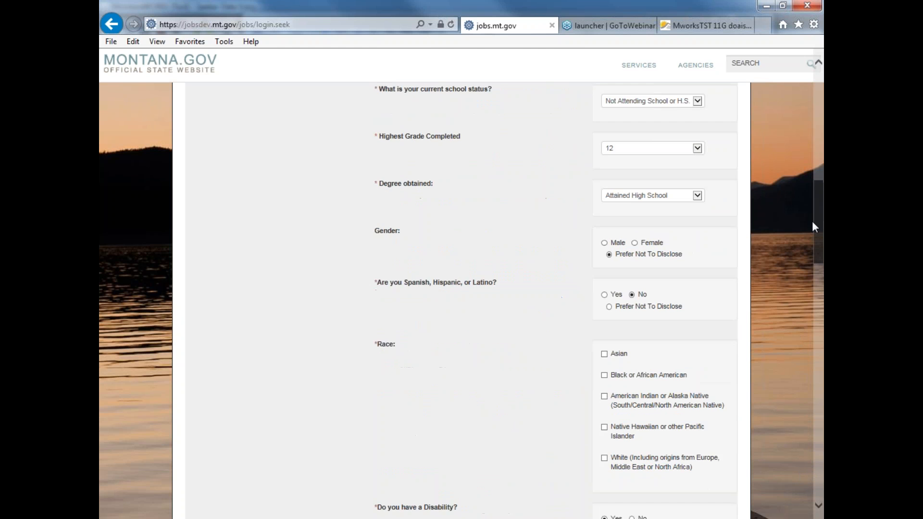
{"action": "scroll", "scroll_direction": "down", "scroll_amount": 3}
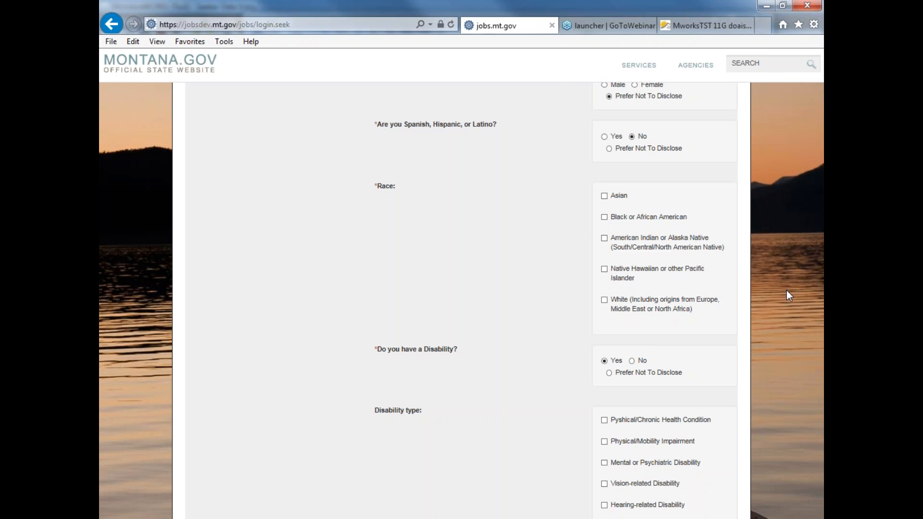
{"action": "scroll", "scroll_direction": "down", "scroll_amount": 3}
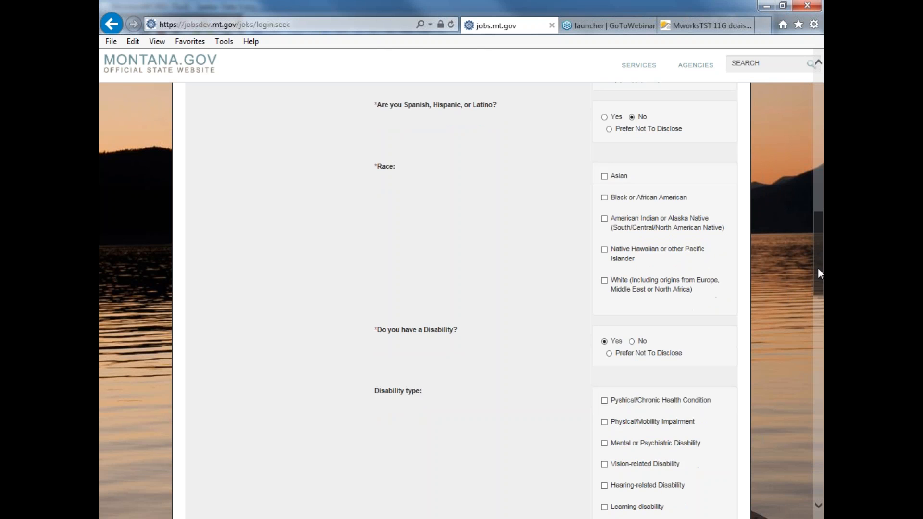
{"action": "scroll", "scroll_direction": "down", "scroll_amount": 3}
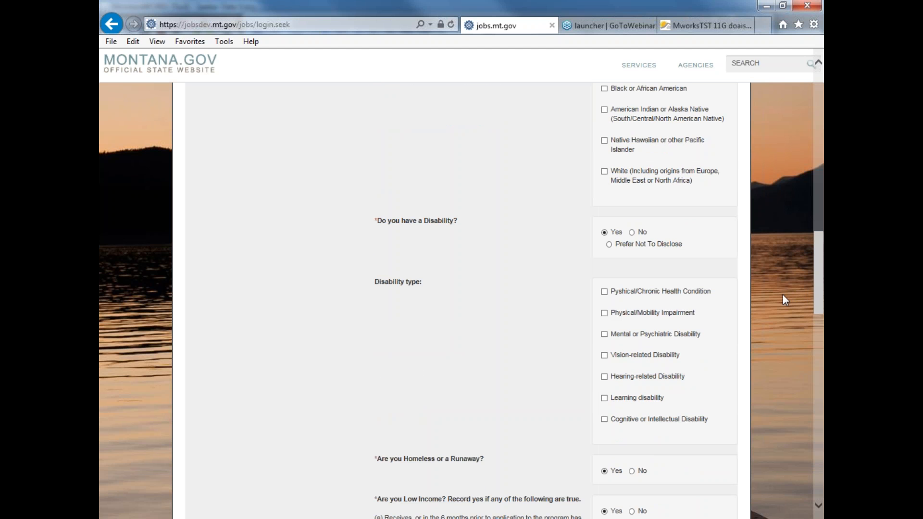
{"action": "scroll", "scroll_direction": "down", "scroll_amount": 3}
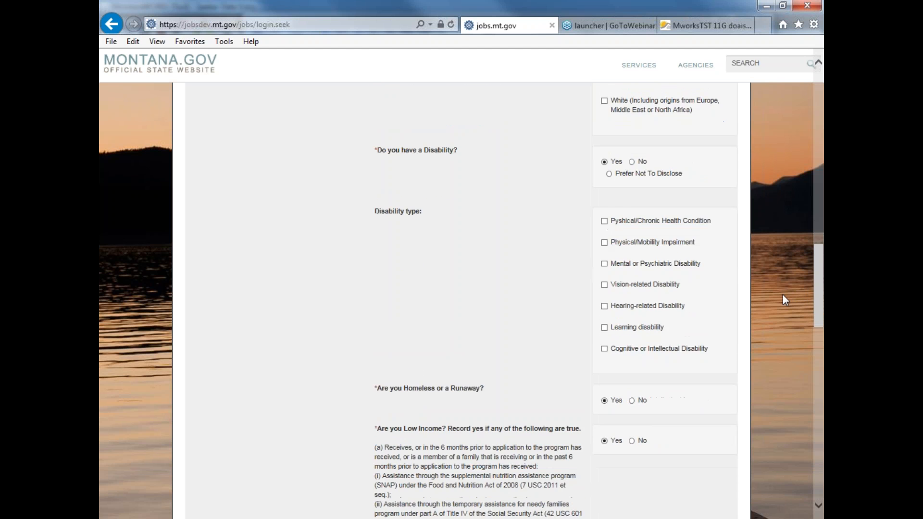
{"action": "scroll", "scroll_direction": "down", "scroll_amount": 3}
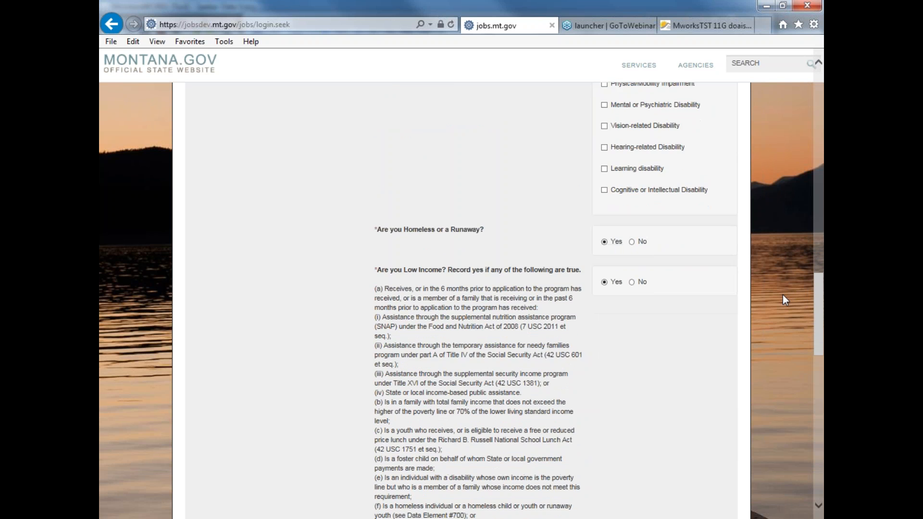
{"action": "scroll", "scroll_direction": "down", "scroll_amount": 3}
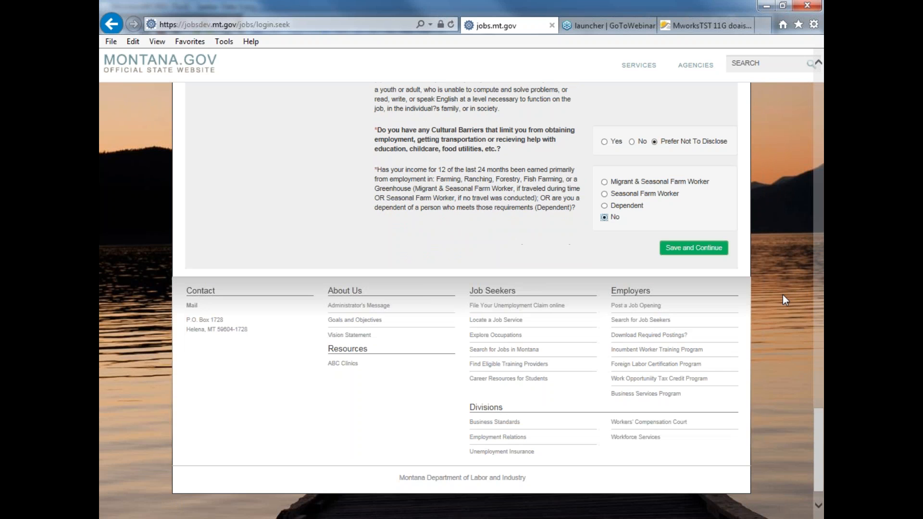
{"action": "scroll", "scroll_direction": "up", "scroll_amount": 3}
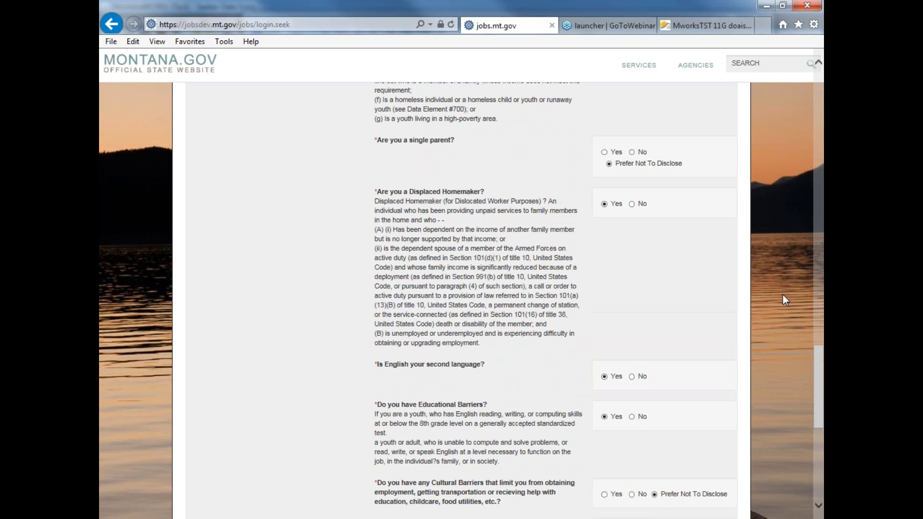
{"action": "scroll", "scroll_direction": "down", "scroll_amount": 3}
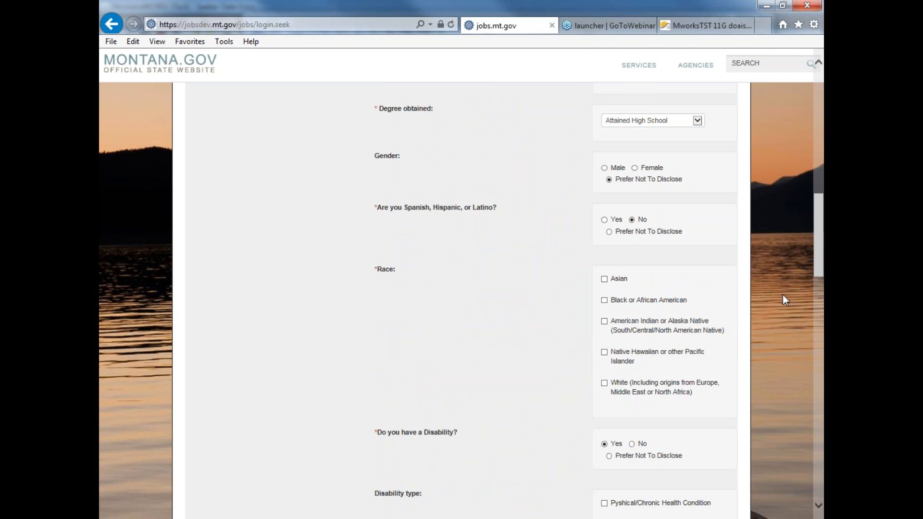
{"action": "scroll", "scroll_direction": "up", "scroll_amount": 3}
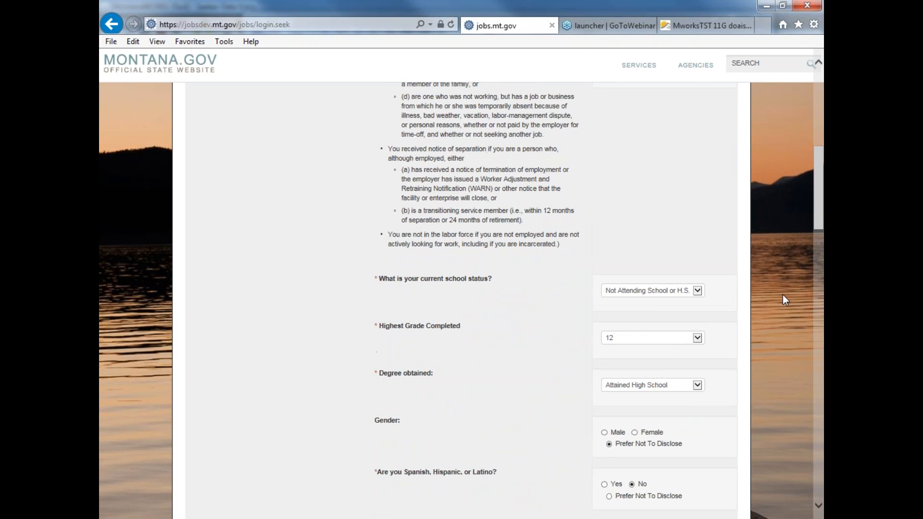
{"action": "scroll", "scroll_direction": "up", "scroll_amount": 3}
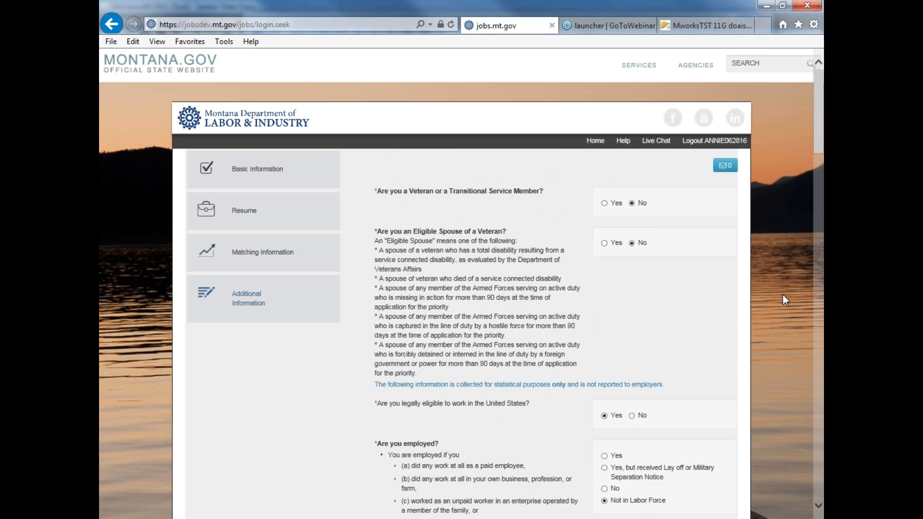
{"action": "scroll", "scroll_direction": "down", "scroll_amount": 3}
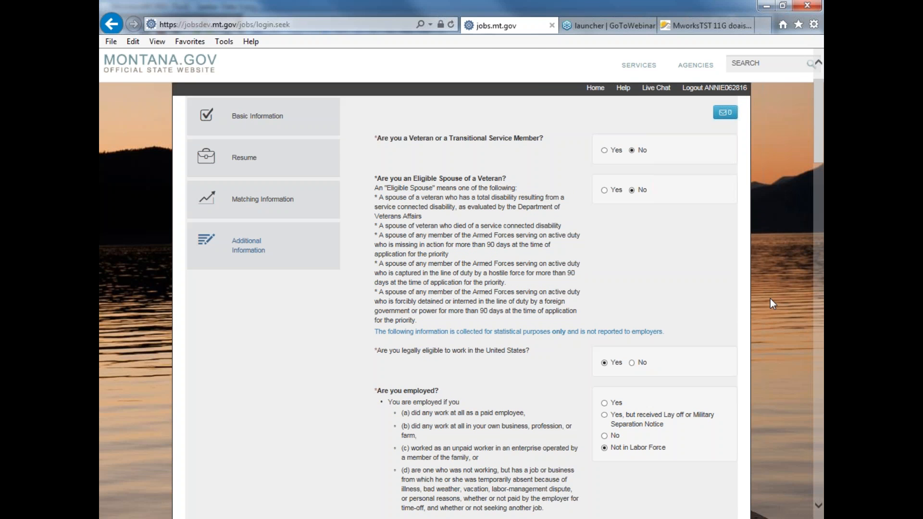
{"action": "scroll", "scroll_direction": "down", "scroll_amount": 3}
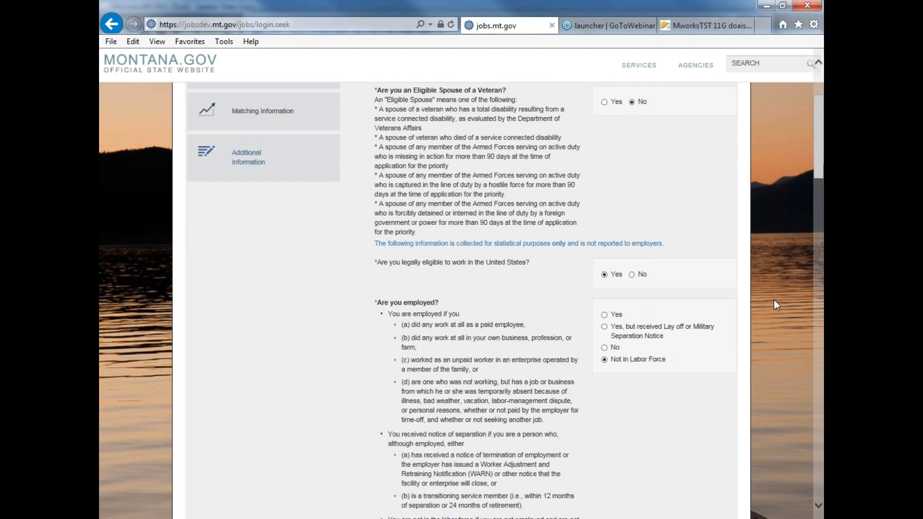
{"action": "scroll", "scroll_direction": "down", "scroll_amount": 3}
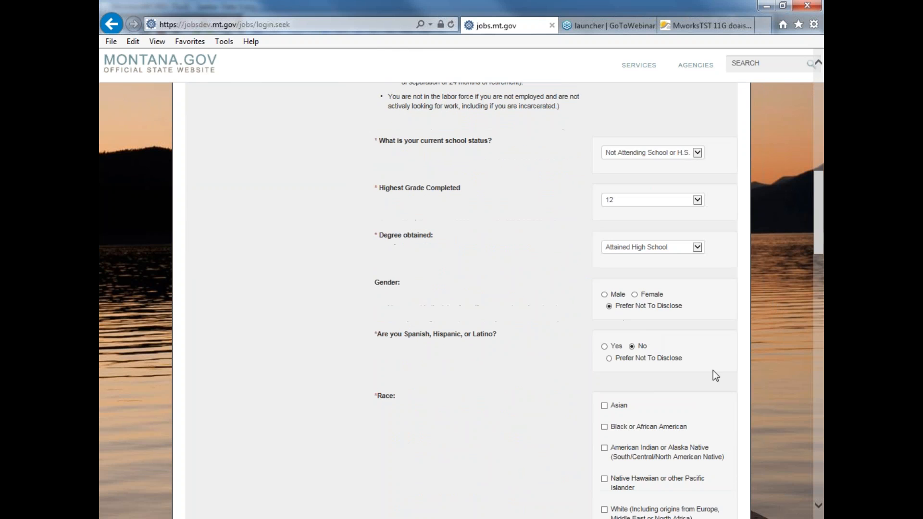
{"action": "scroll", "scroll_direction": "down", "scroll_amount": 3}
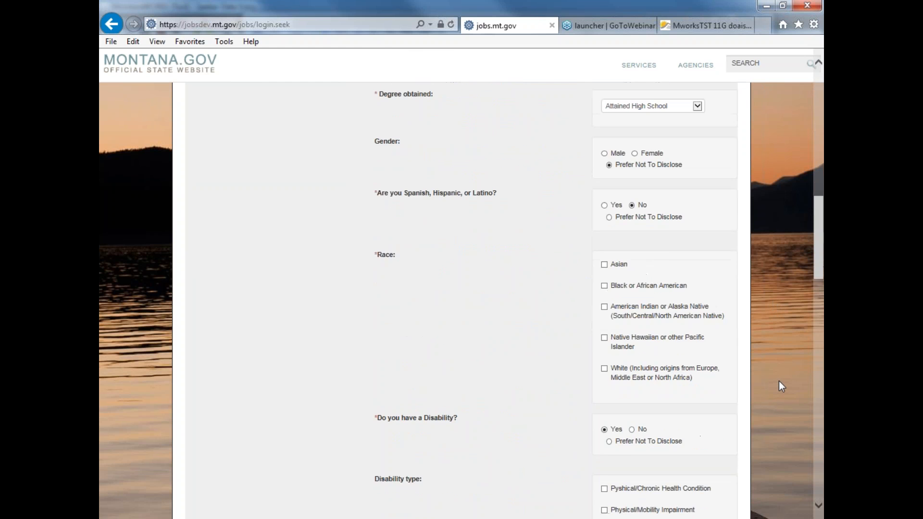
{"action": "scroll", "scroll_direction": "down", "scroll_amount": 3}
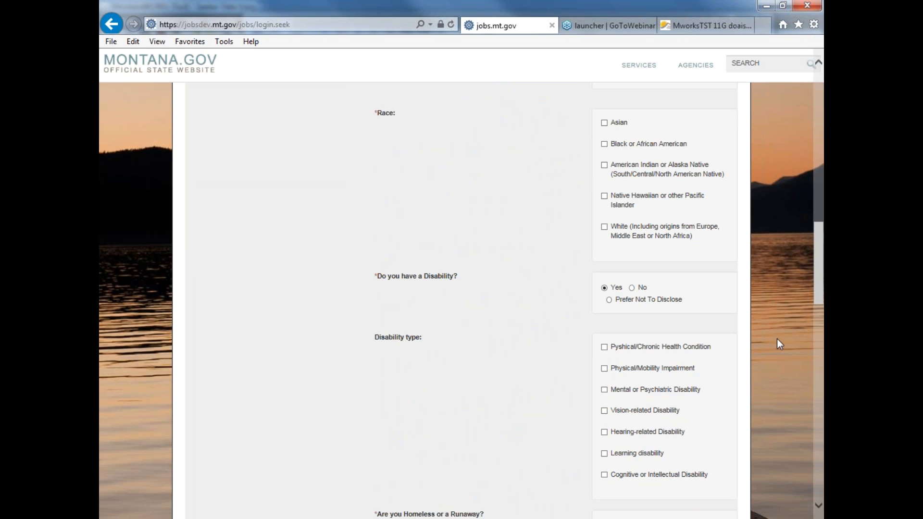
{"action": "scroll", "scroll_direction": "up", "scroll_amount": 3}
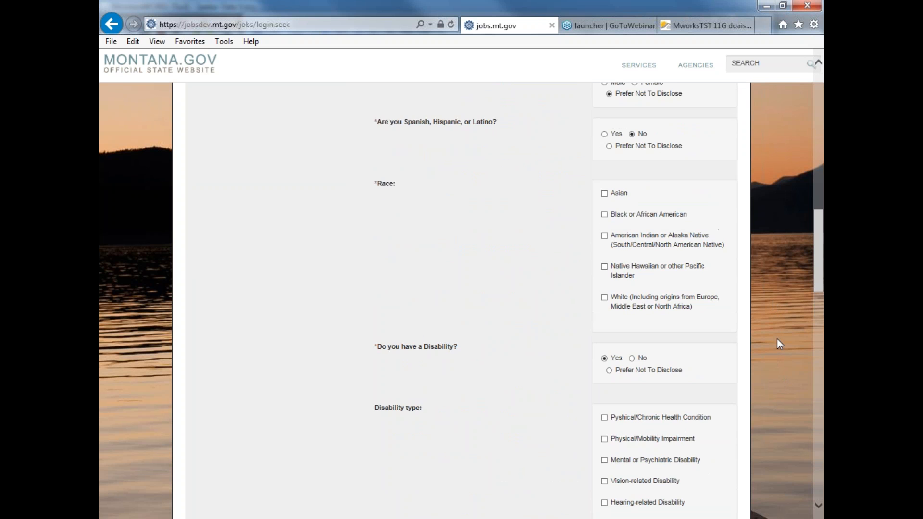
{"action": "scroll", "scroll_direction": "up", "scroll_amount": 3}
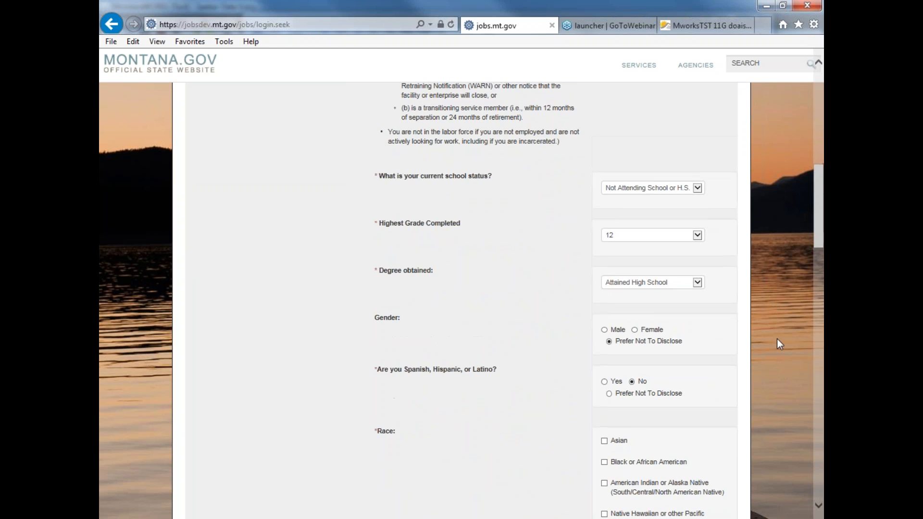
{"action": "scroll", "scroll_direction": "up", "scroll_amount": 3}
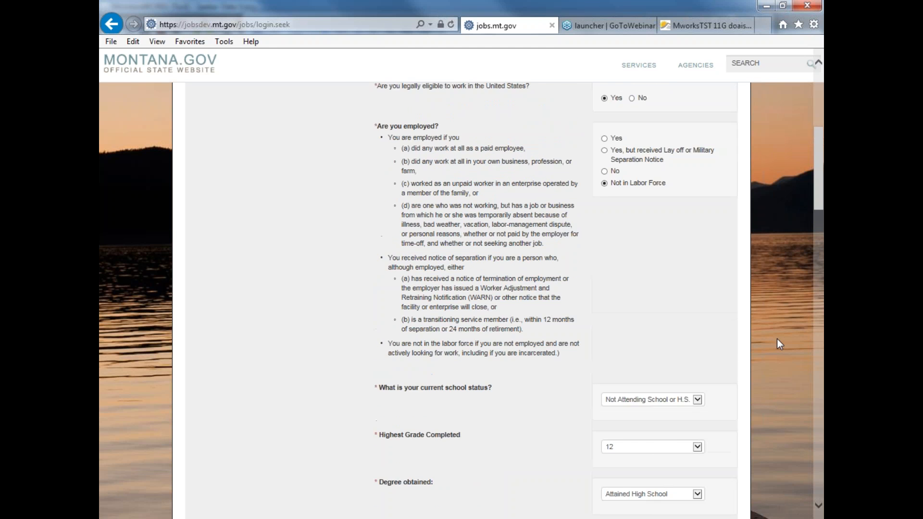
{"action": "scroll", "scroll_direction": "up", "scroll_amount": 3}
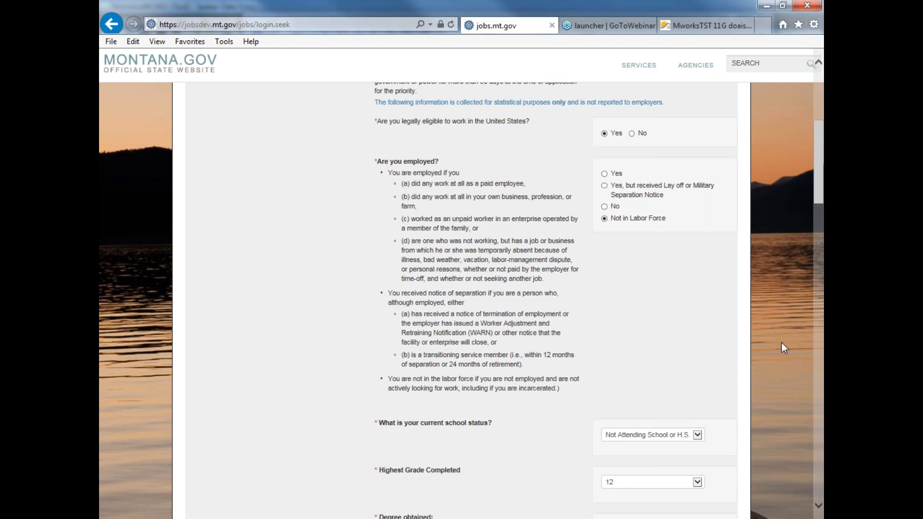
{"action": "scroll", "scroll_direction": "down", "scroll_amount": 3}
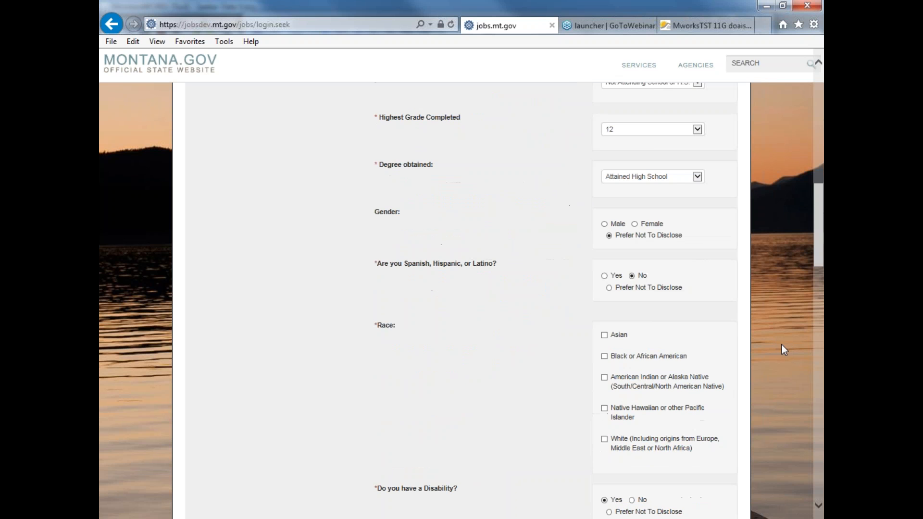
{"action": "scroll", "scroll_direction": "down", "scroll_amount": 3}
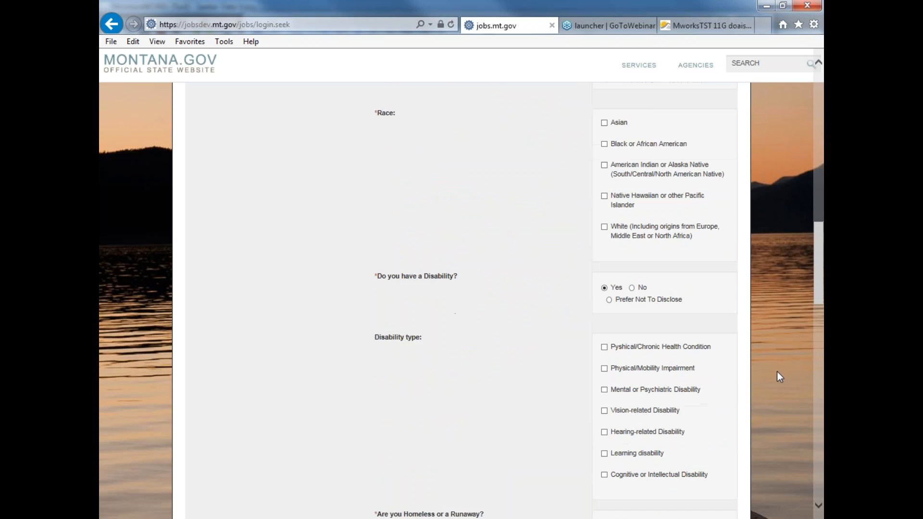
{"action": "scroll", "scroll_direction": "down", "scroll_amount": 3}
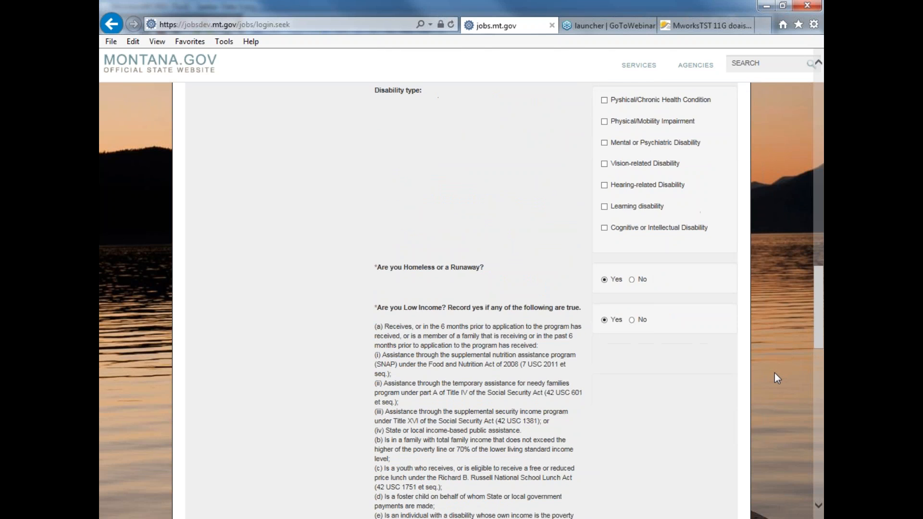
{"action": "scroll", "scroll_direction": "down", "scroll_amount": 3}
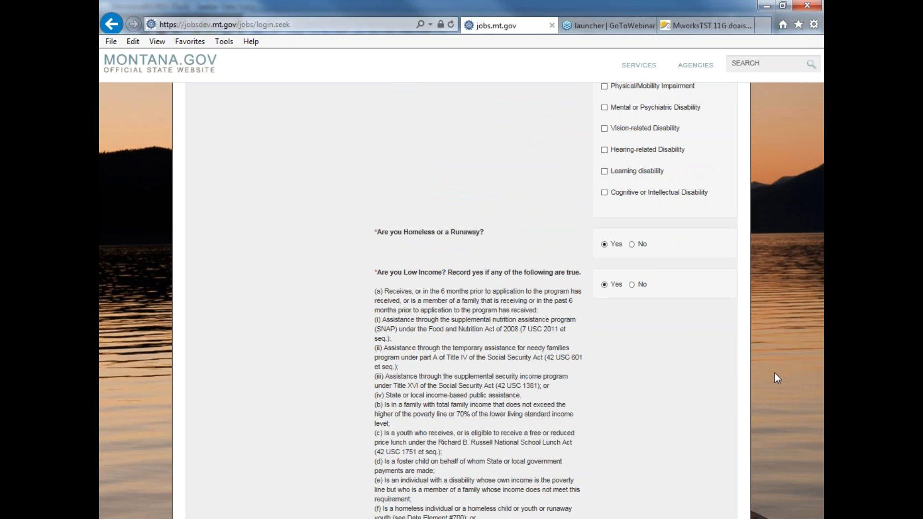
{"action": "scroll", "scroll_direction": "down", "scroll_amount": 3}
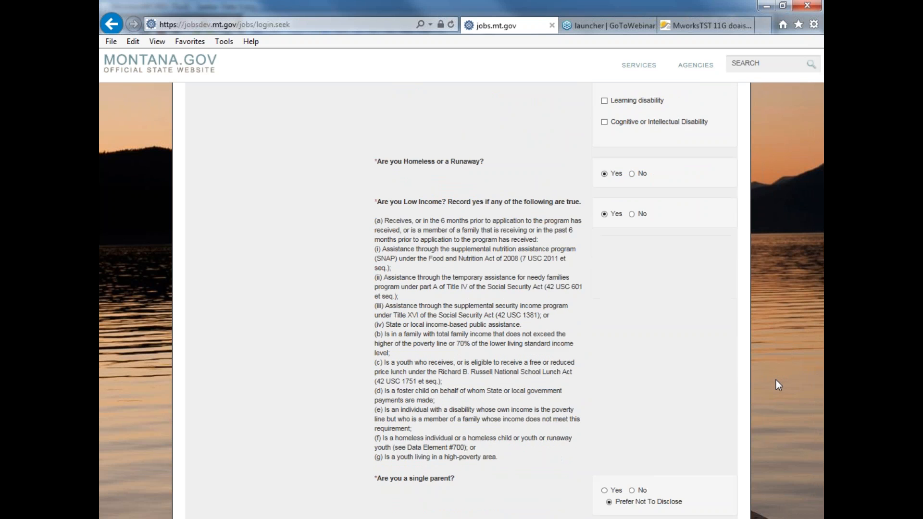
{"action": "scroll", "scroll_direction": "down", "scroll_amount": 3}
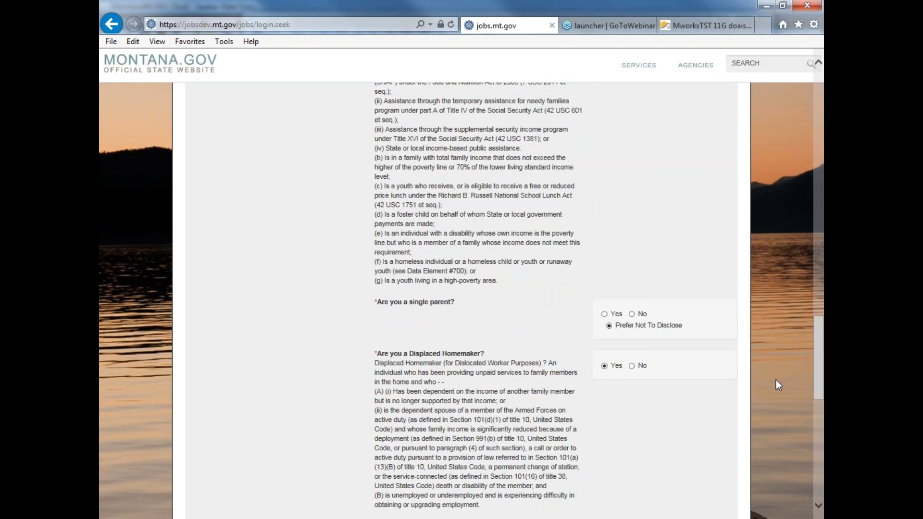
{"action": "scroll", "scroll_direction": "down", "scroll_amount": 3}
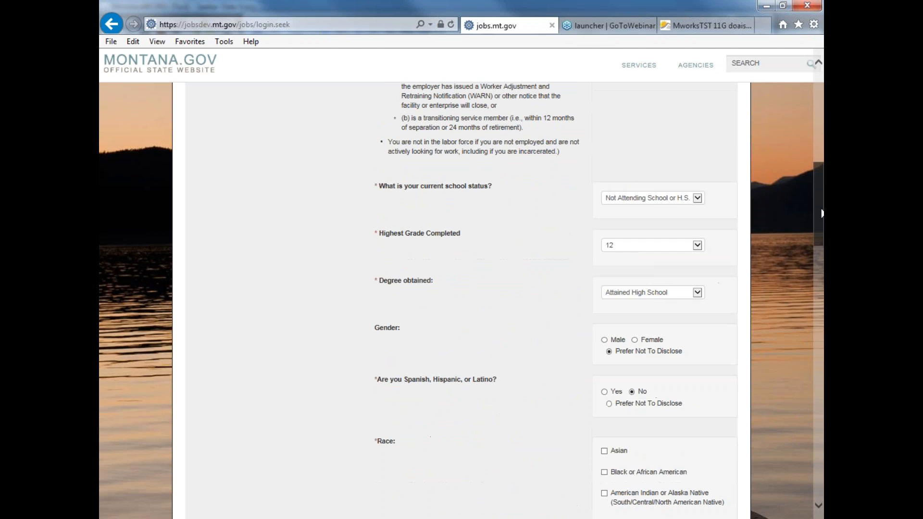
{"action": "scroll", "scroll_direction": "up", "scroll_amount": 3}
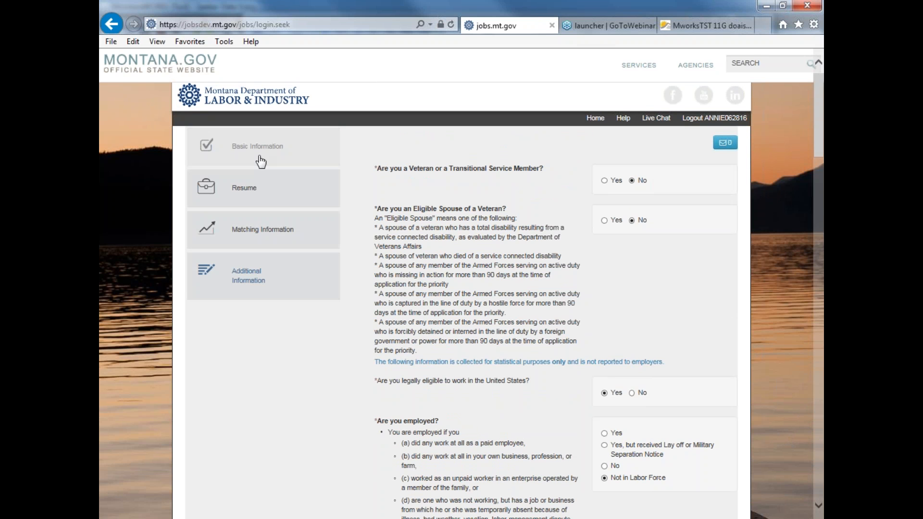
{"action": "mouse_move", "coordinate": [263, 155]}
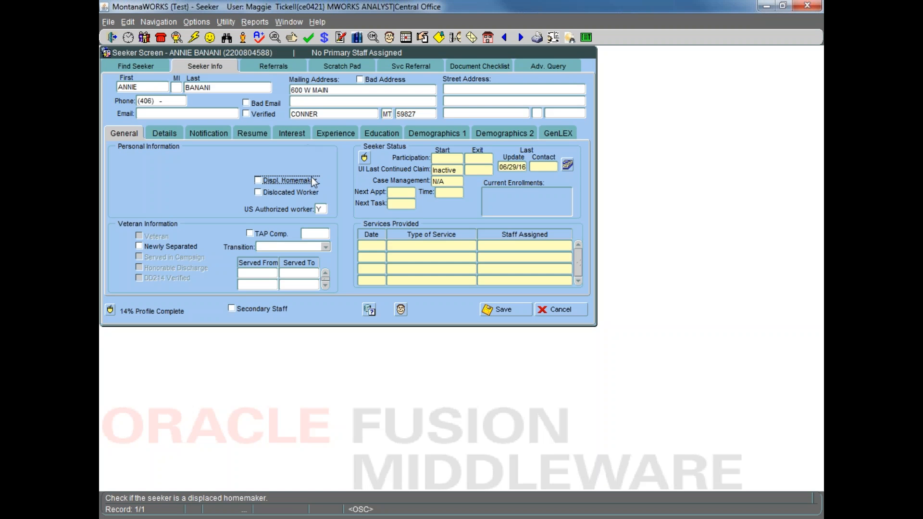
{"action": "left_click", "coordinate": [208, 132]}
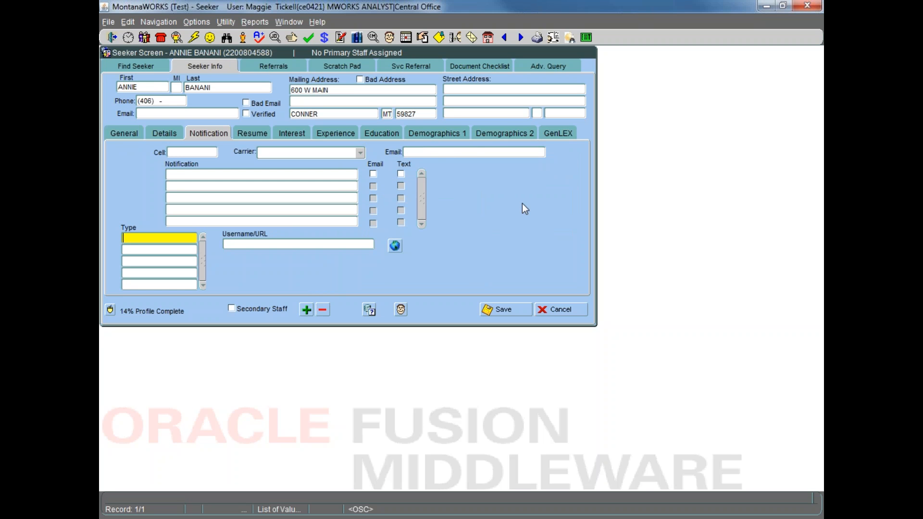
{"action": "mouse_move", "coordinate": [134, 123]}
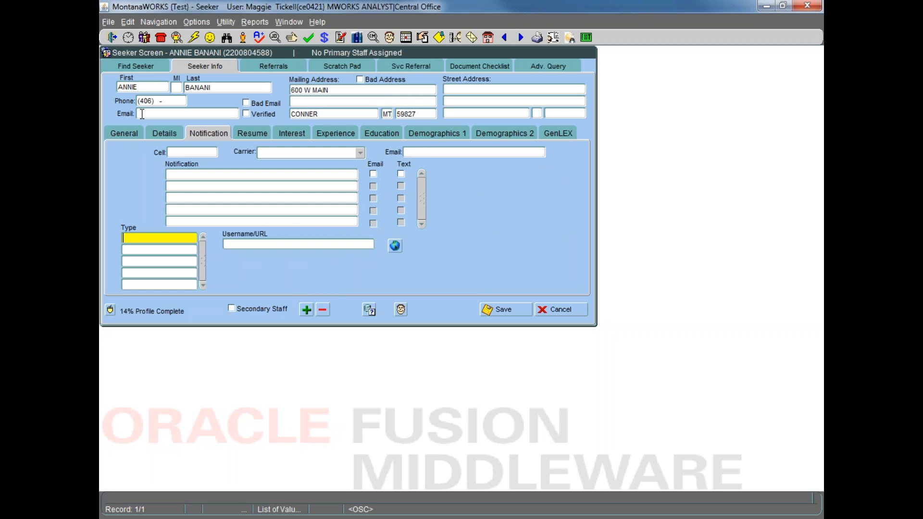
{"action": "mouse_move", "coordinate": [440, 223]}
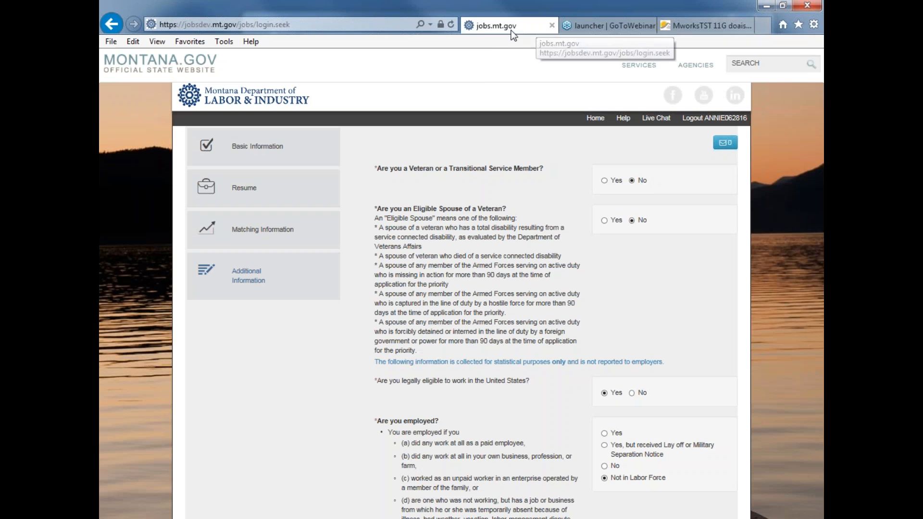
{"action": "mouse_move", "coordinate": [773, 371]}
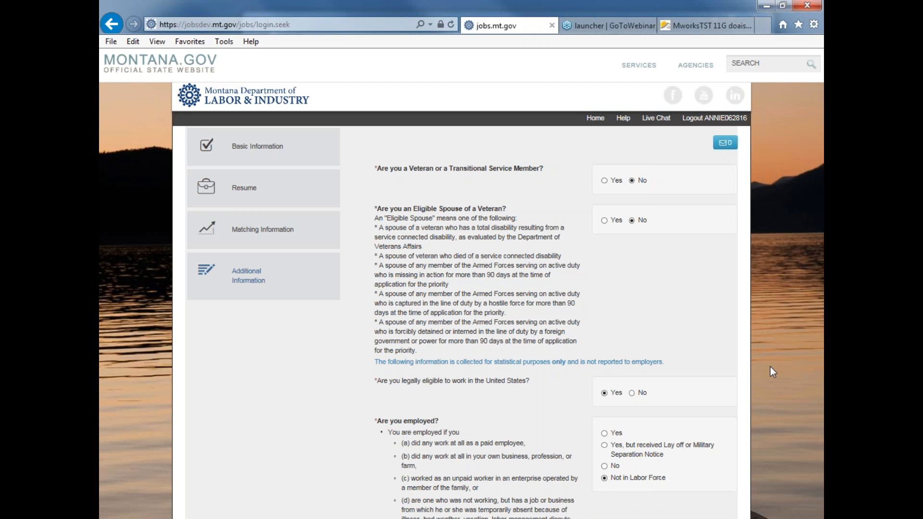
{"action": "mouse_move", "coordinate": [789, 373]}
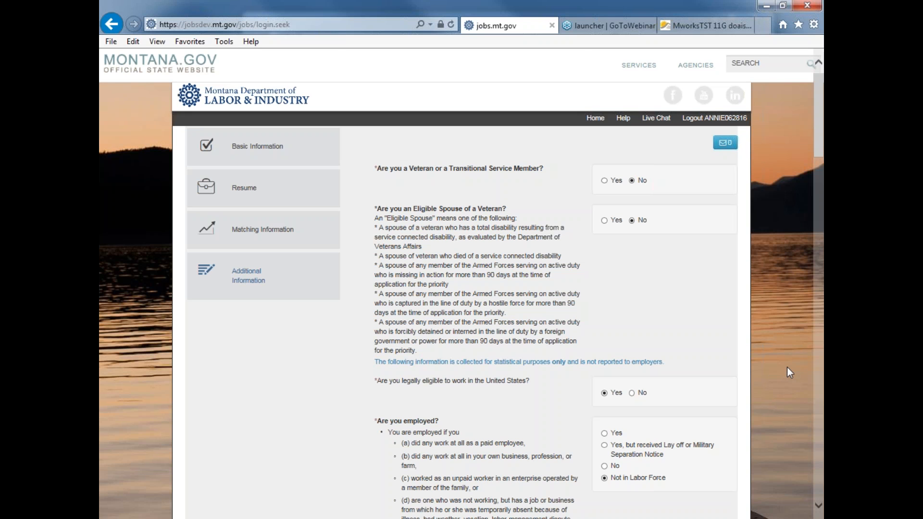
Scroll through the Additional Information answers around the employment and school status questions
{"action": "scroll", "scroll_direction": "down", "scroll_amount": 3}
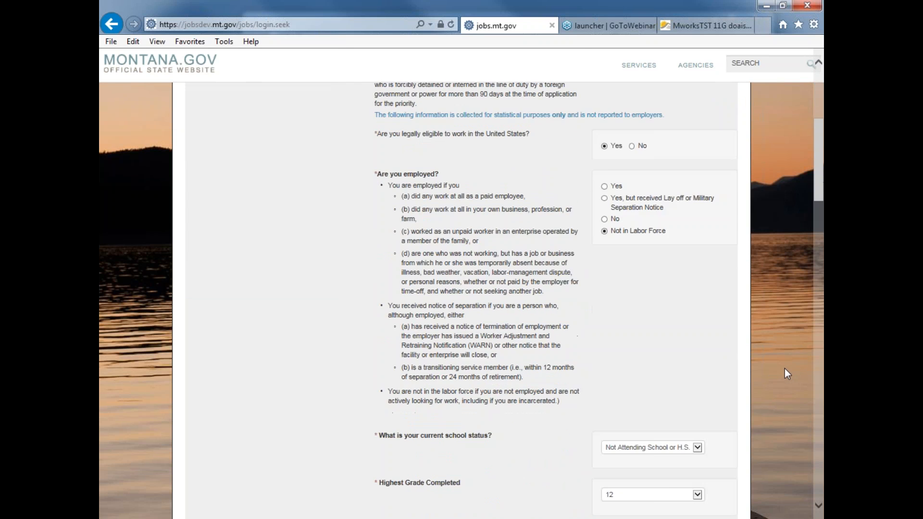
{"action": "scroll", "scroll_direction": "up", "scroll_amount": 3}
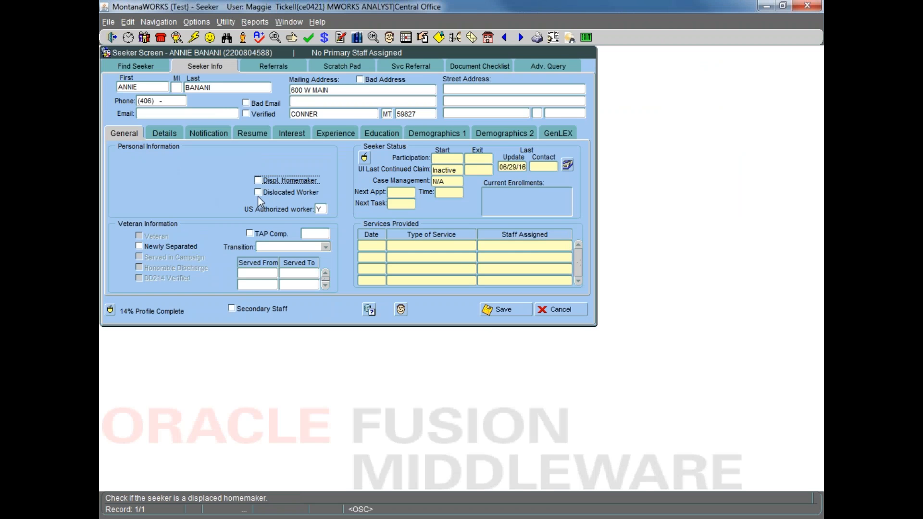
Tick Displ. Homemaker on the General tab, leaving Dislocated Worker unmarked
{"action": "left_click", "coordinate": [257, 193]}
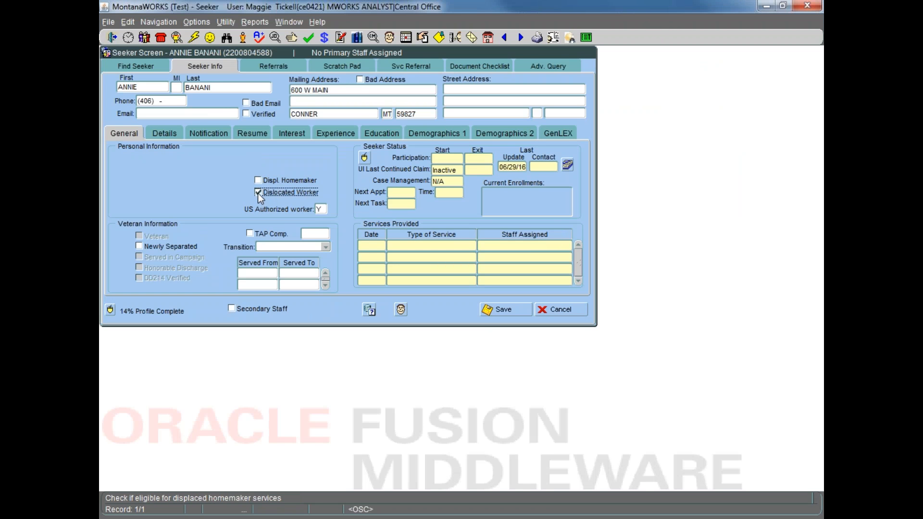
{"action": "left_click", "coordinate": [258, 180]}
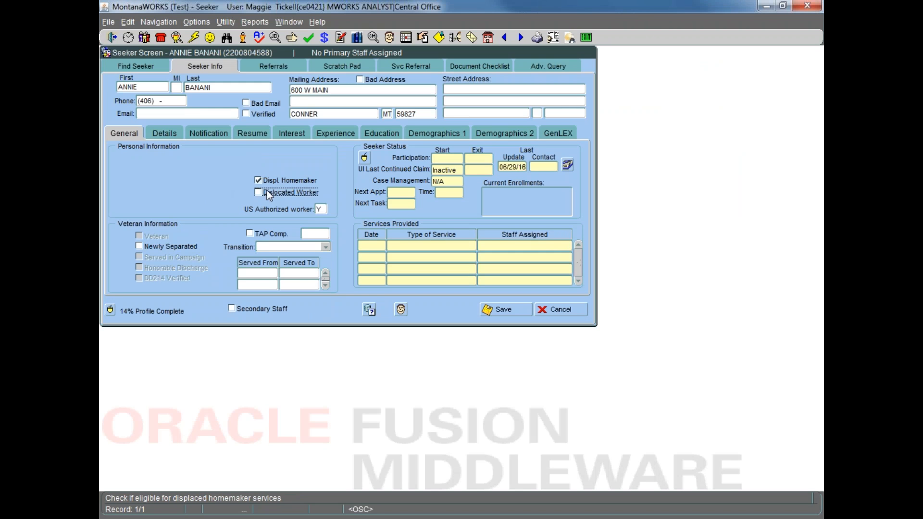
{"action": "mouse_move", "coordinate": [198, 190]}
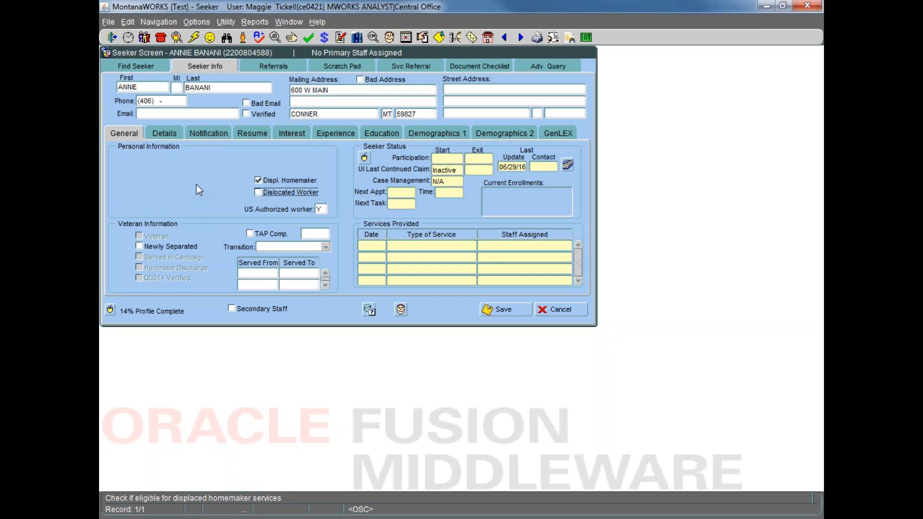
{"action": "mouse_move", "coordinate": [199, 514]}
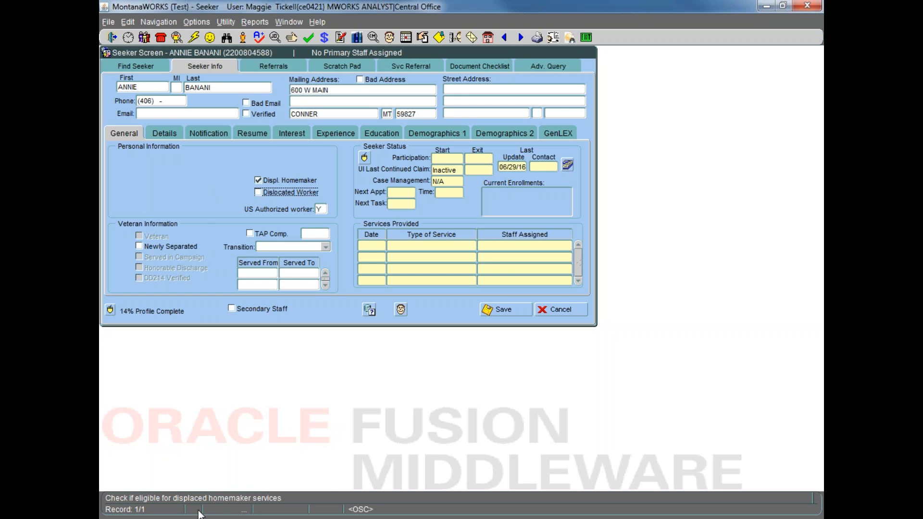
{"action": "mouse_move", "coordinate": [212, 161]}
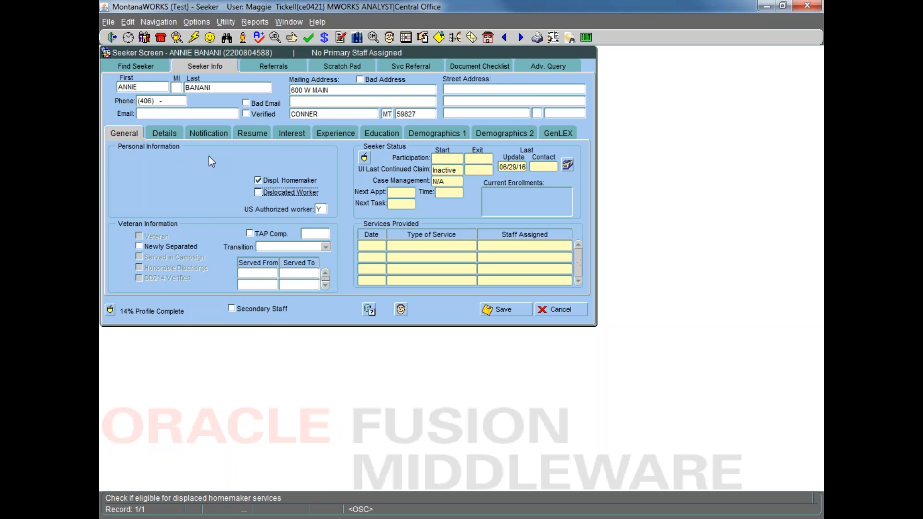
{"action": "mouse_move", "coordinate": [341, 50]}
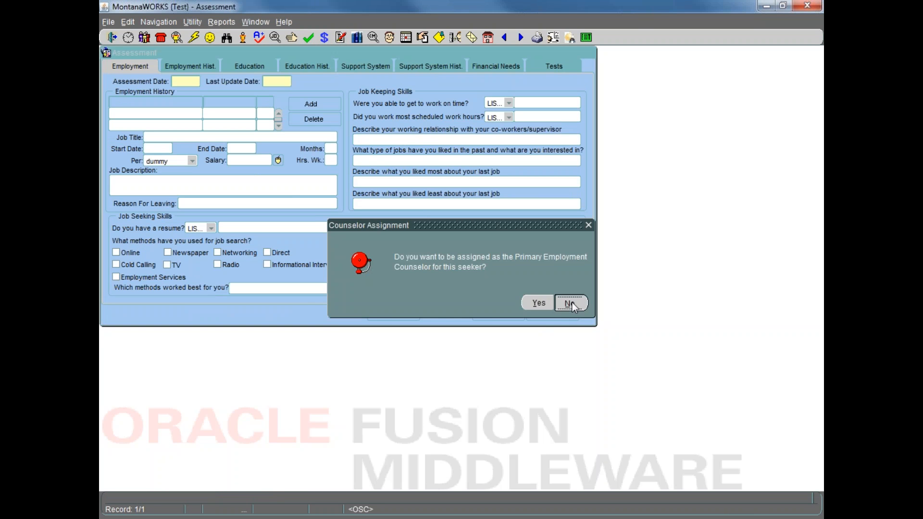
Answer No to Counselor Assignment, cancel the Counselors list, and bring up another seeker's record
{"action": "left_click", "coordinate": [569, 302]}
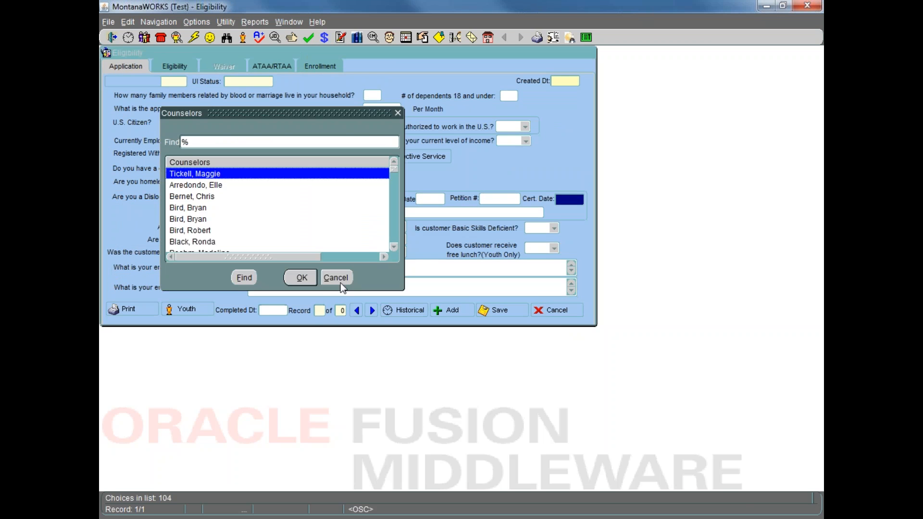
{"action": "left_click", "coordinate": [335, 278]}
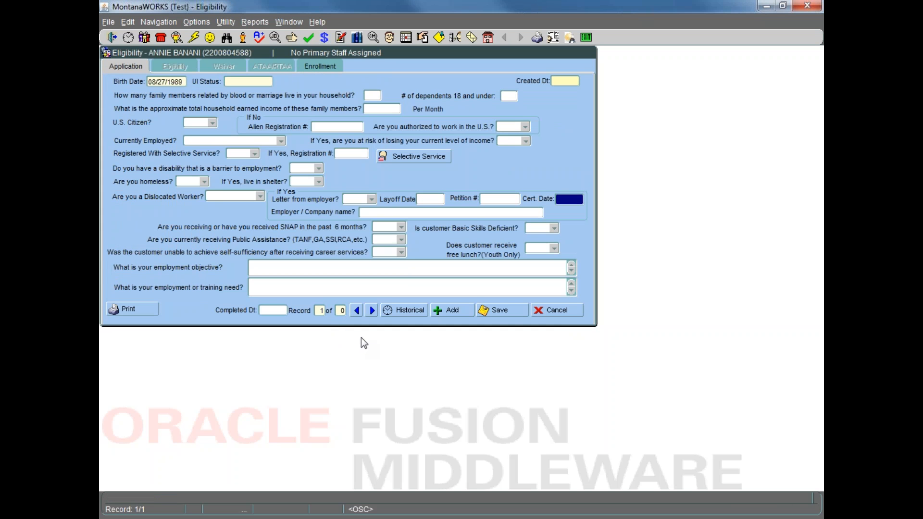
{"action": "left_click", "coordinate": [372, 95]}
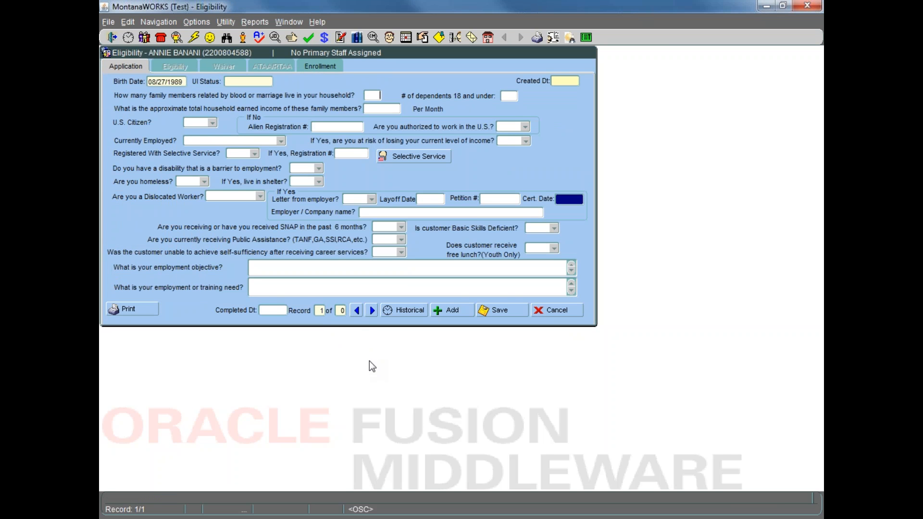
{"action": "mouse_move", "coordinate": [325, 73]}
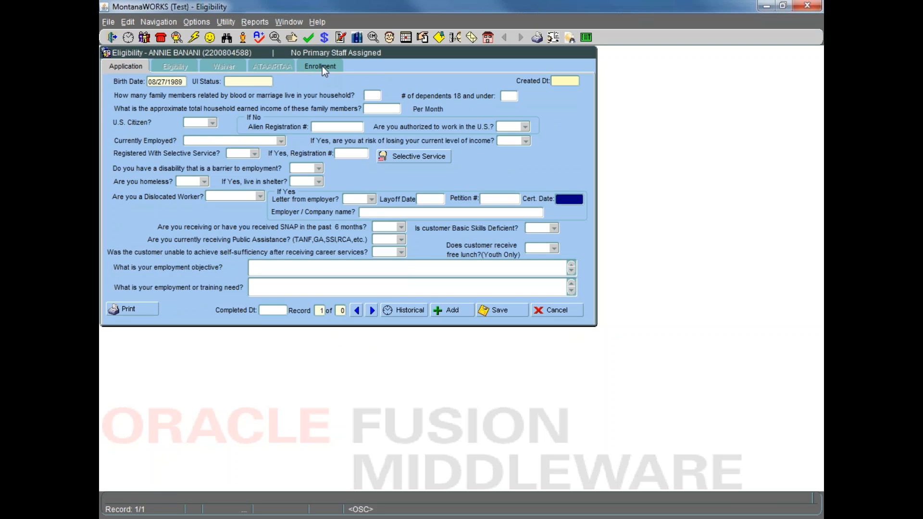
{"action": "mouse_move", "coordinate": [486, 70]}
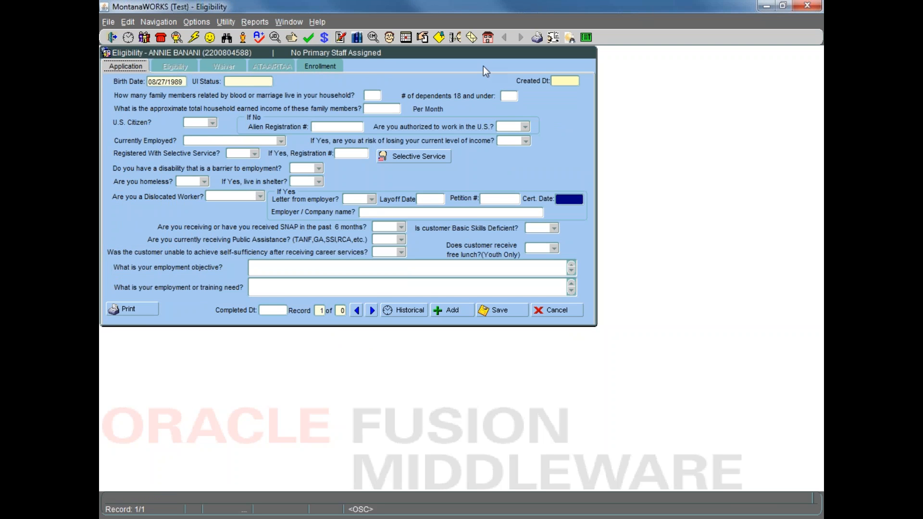
{"action": "mouse_move", "coordinate": [226, 37]}
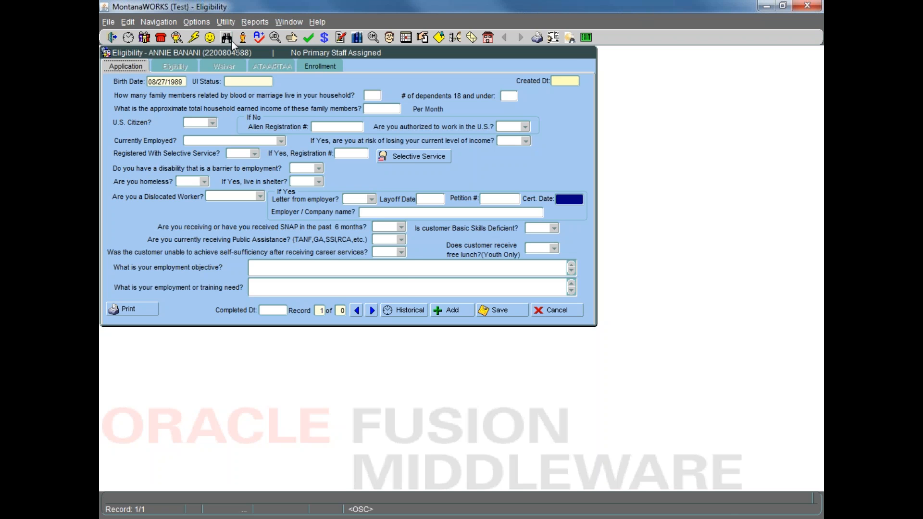
{"action": "left_click", "coordinate": [226, 36]}
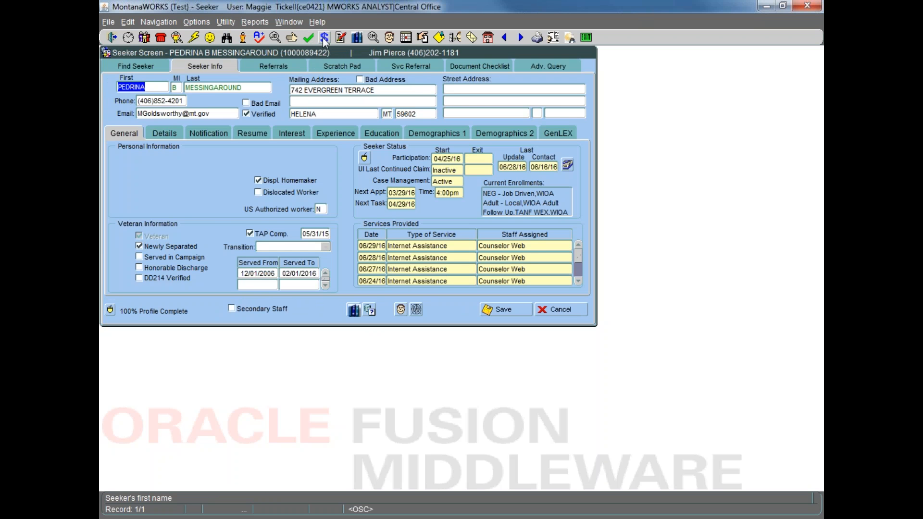
Open the seeker's eligibility determination details and keep Exhausting TANF set to Yes
{"action": "left_click", "coordinate": [323, 37]}
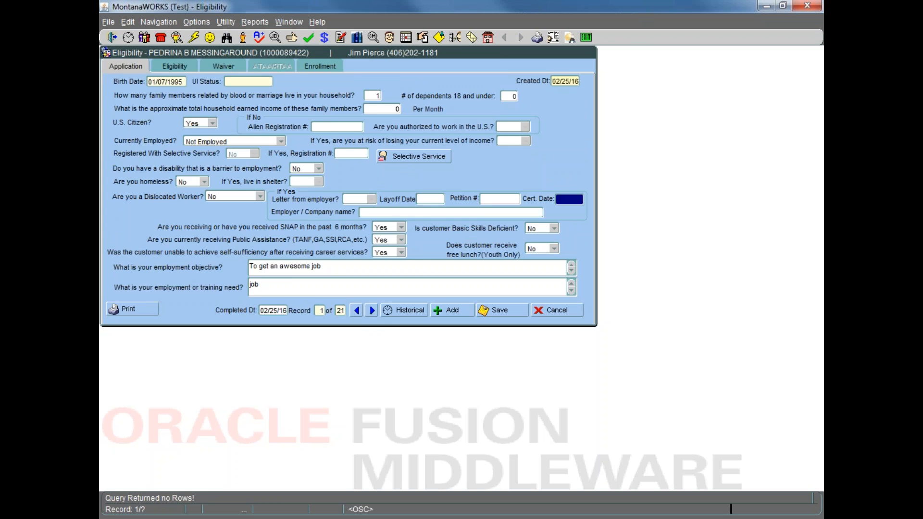
{"action": "left_click", "coordinate": [174, 66]}
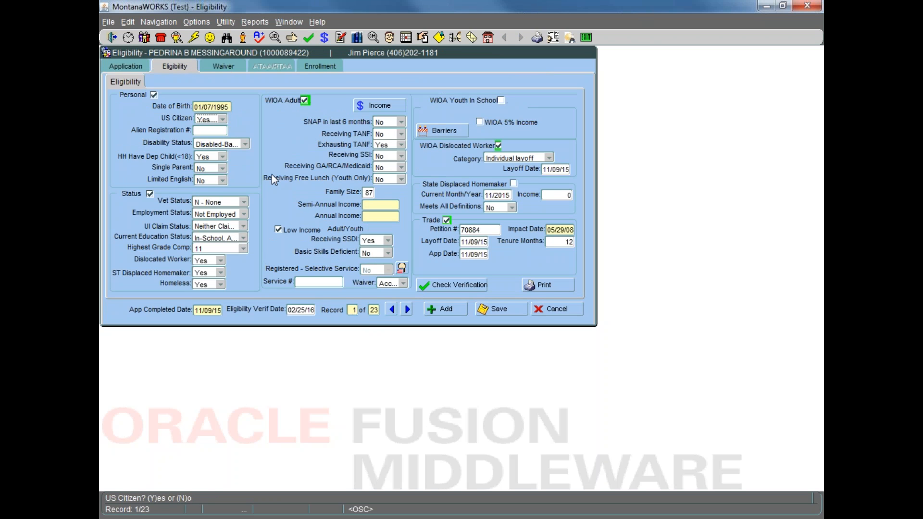
{"action": "mouse_move", "coordinate": [421, 249]}
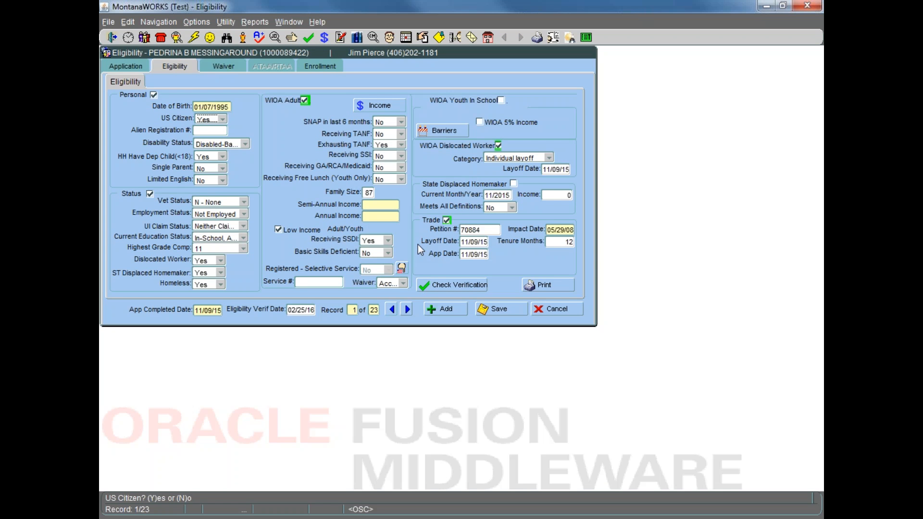
{"action": "mouse_move", "coordinate": [378, 163]}
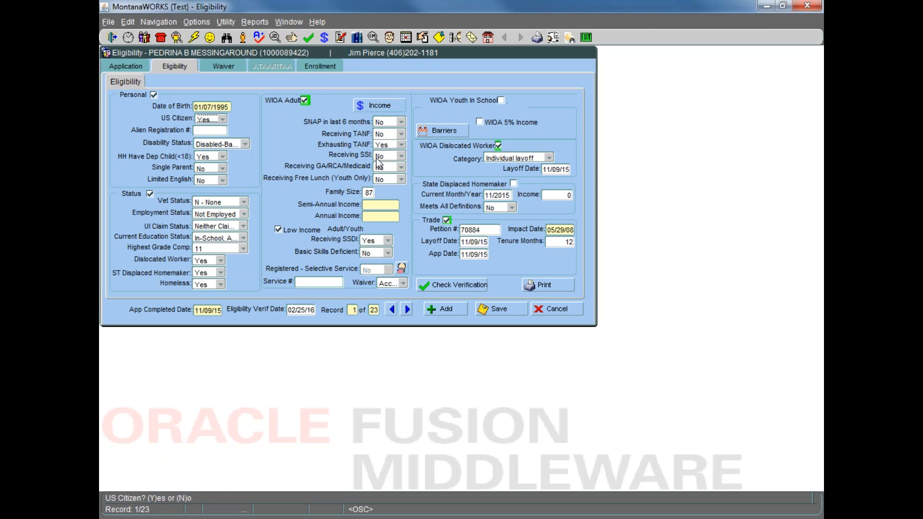
{"action": "mouse_move", "coordinate": [312, 157]}
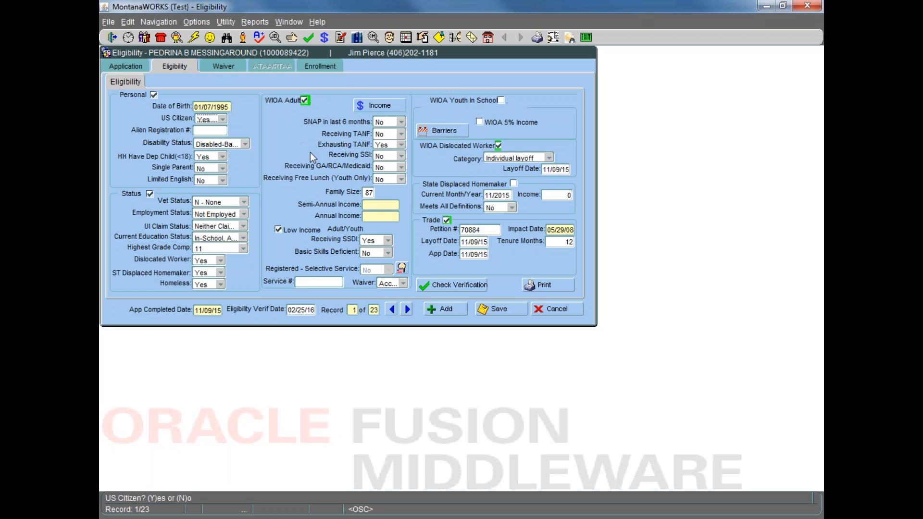
{"action": "mouse_move", "coordinate": [411, 152]}
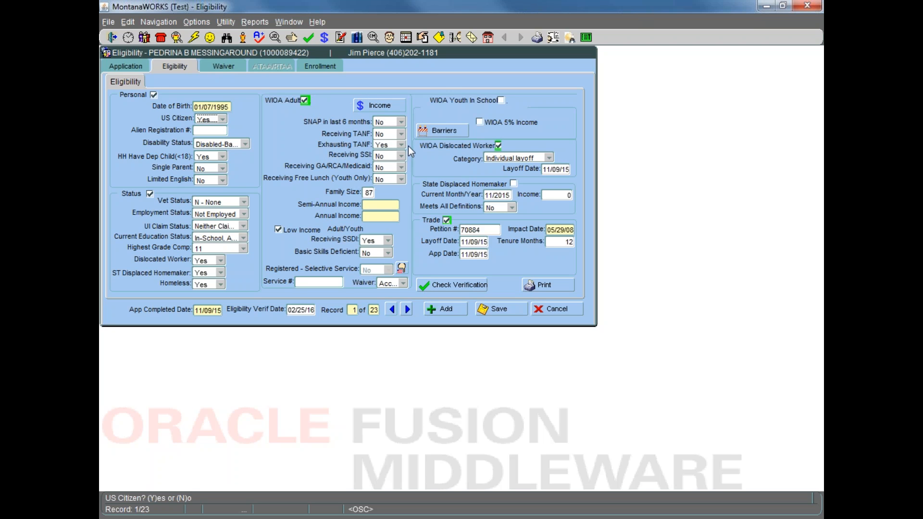
{"action": "left_click", "coordinate": [401, 134]}
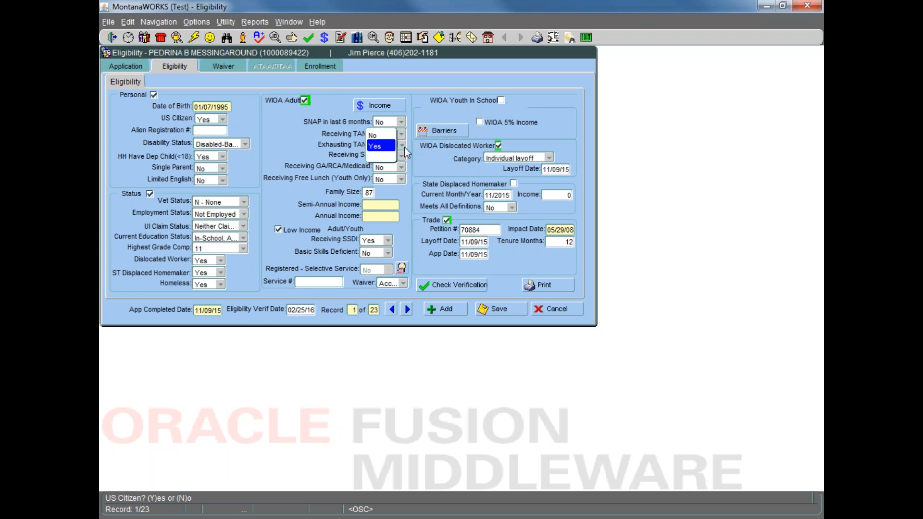
{"action": "left_click", "coordinate": [381, 145]}
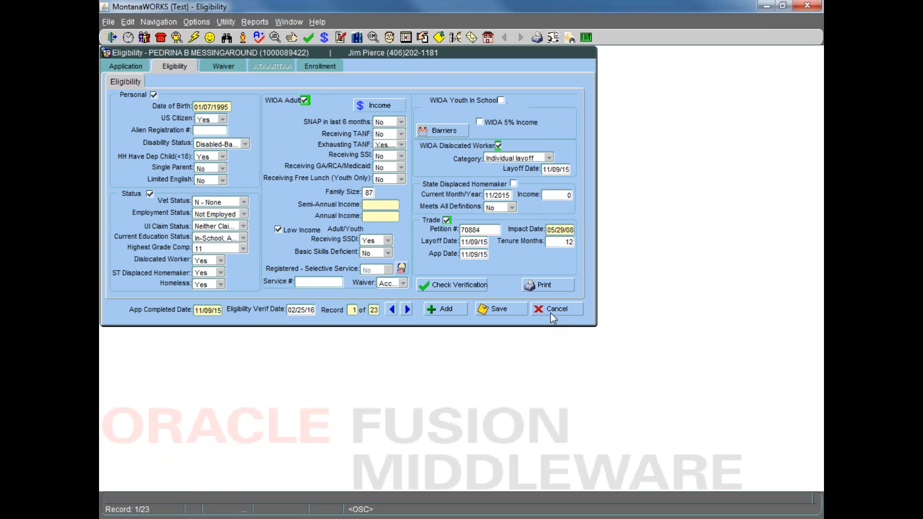
{"action": "mouse_move", "coordinate": [637, 197]}
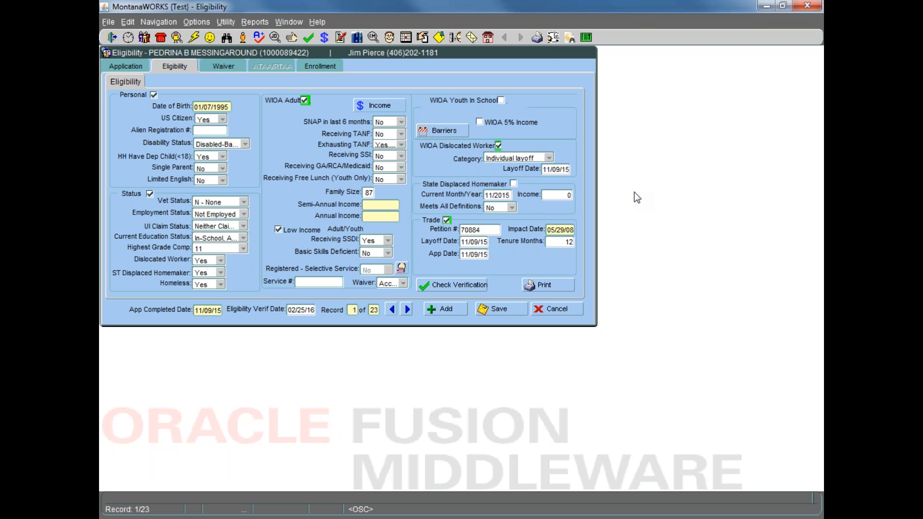
{"action": "mouse_move", "coordinate": [239, 60]}
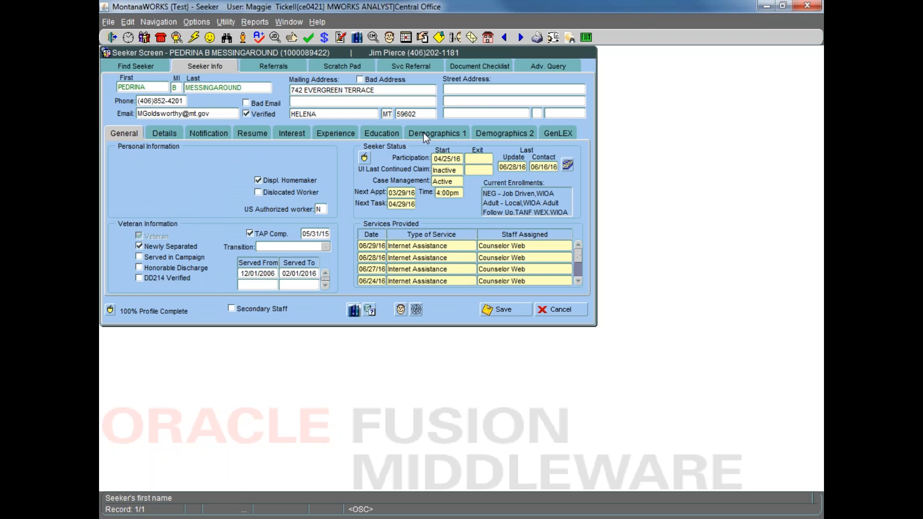
Review the seeker's Demographics 1 and Demographics 2 tabs, then bring up the Details tab
{"action": "left_click", "coordinate": [436, 133]}
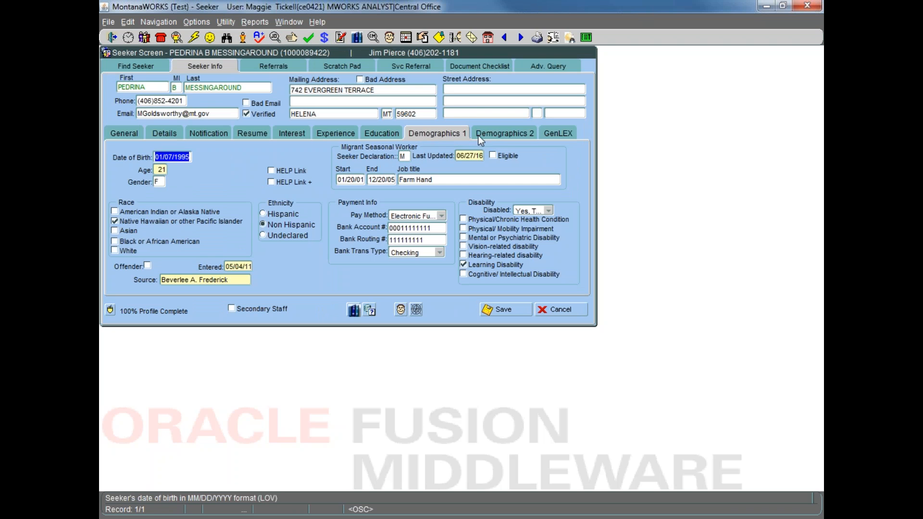
{"action": "left_click", "coordinate": [208, 133]}
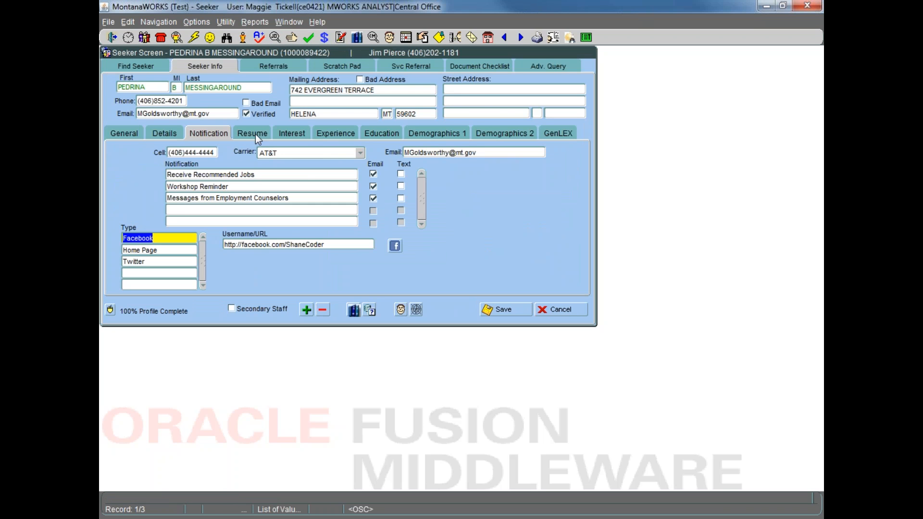
{"action": "left_click", "coordinate": [437, 133]}
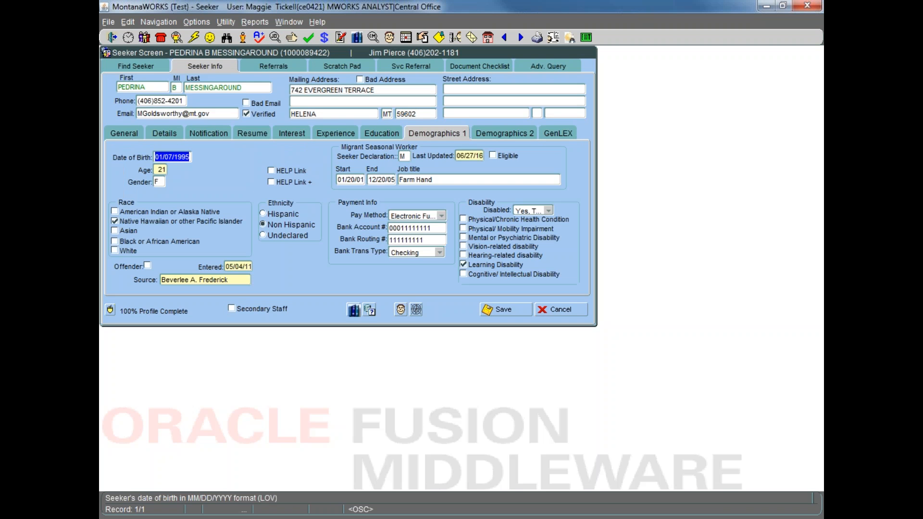
{"action": "left_click", "coordinate": [504, 133]}
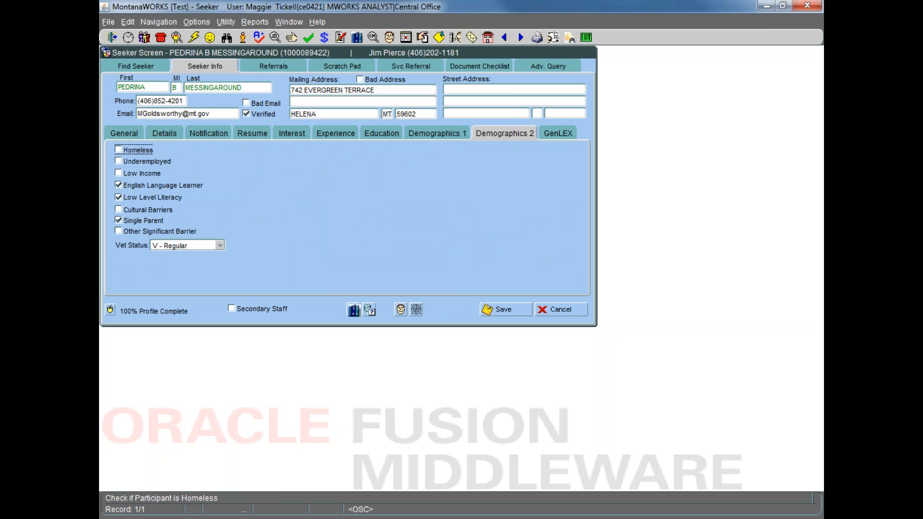
{"action": "left_click", "coordinate": [164, 132]}
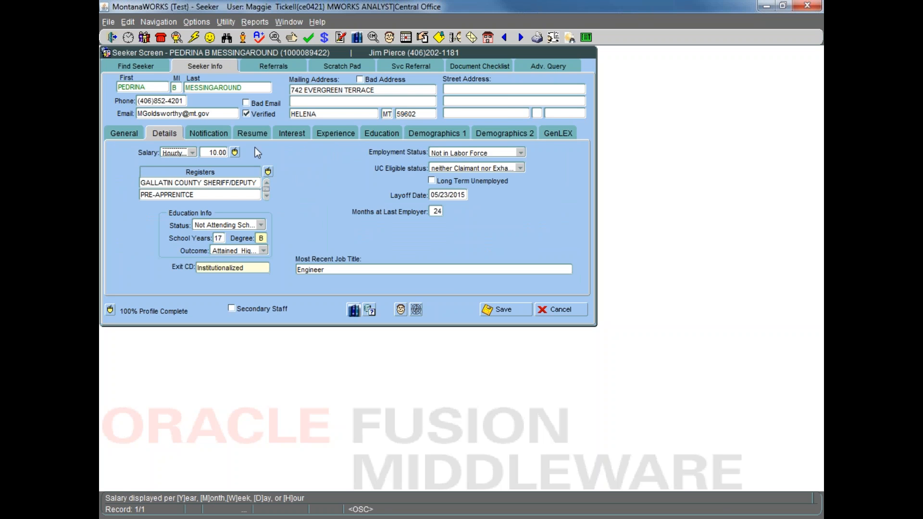
{"action": "mouse_move", "coordinate": [523, 156]}
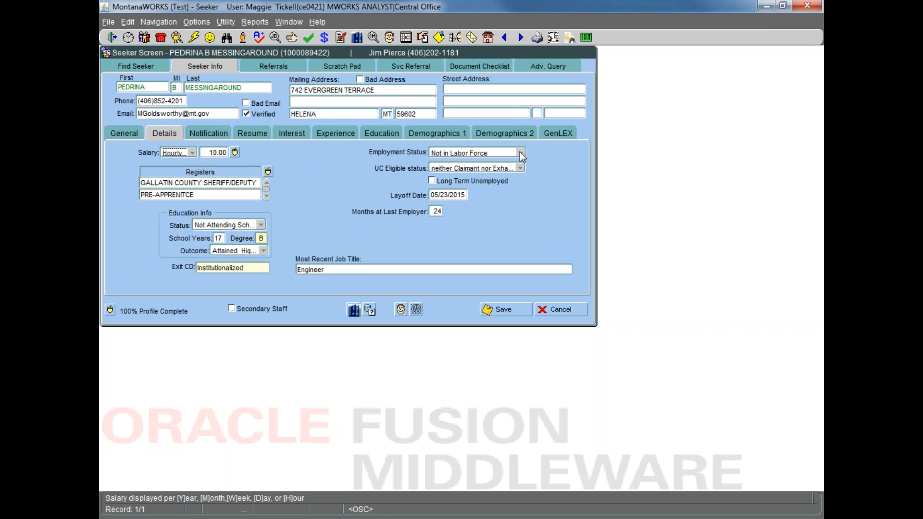
Set Employment Status to Not Employed and UC Eligible status to Claimant Not Referred by WPRS
{"action": "left_click", "coordinate": [520, 153]}
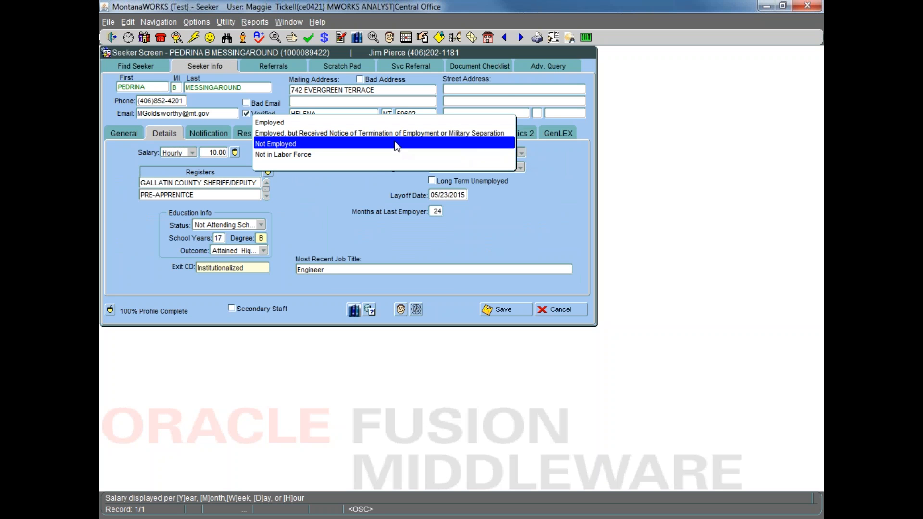
{"action": "left_click", "coordinate": [275, 143]}
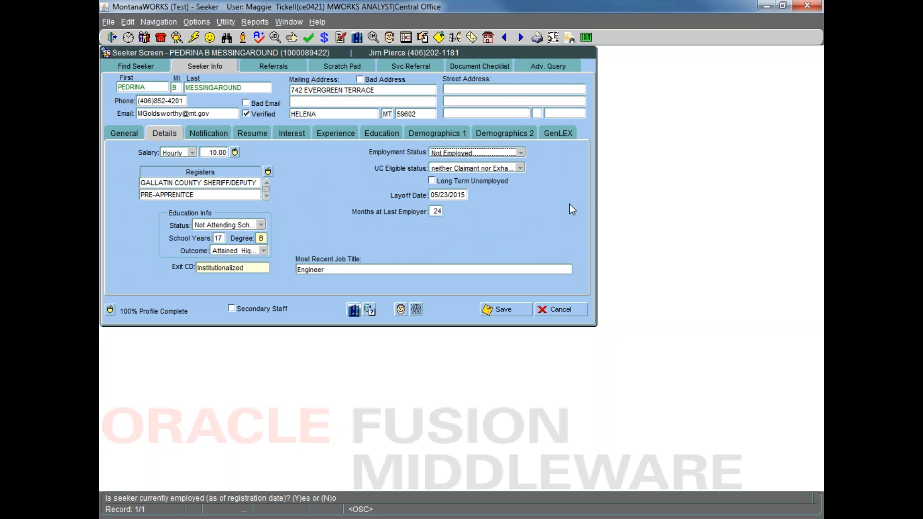
{"action": "mouse_move", "coordinate": [552, 199]}
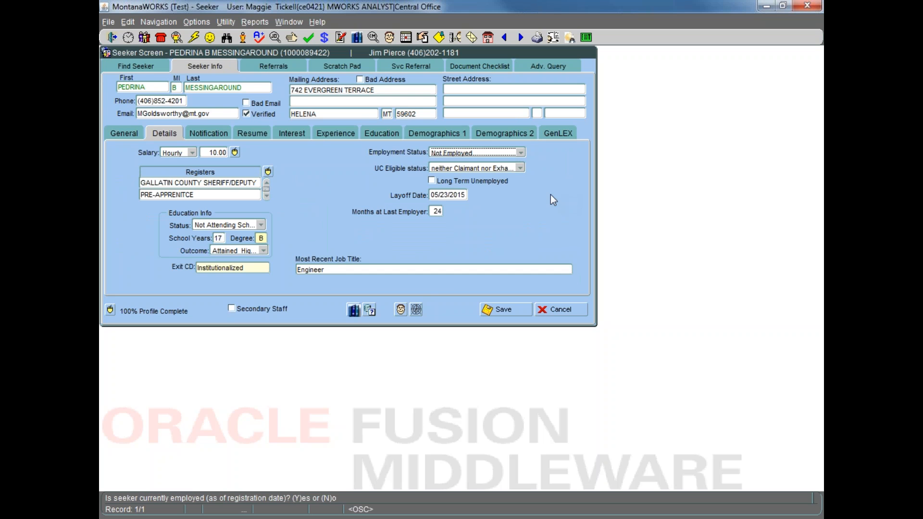
{"action": "mouse_move", "coordinate": [520, 171]}
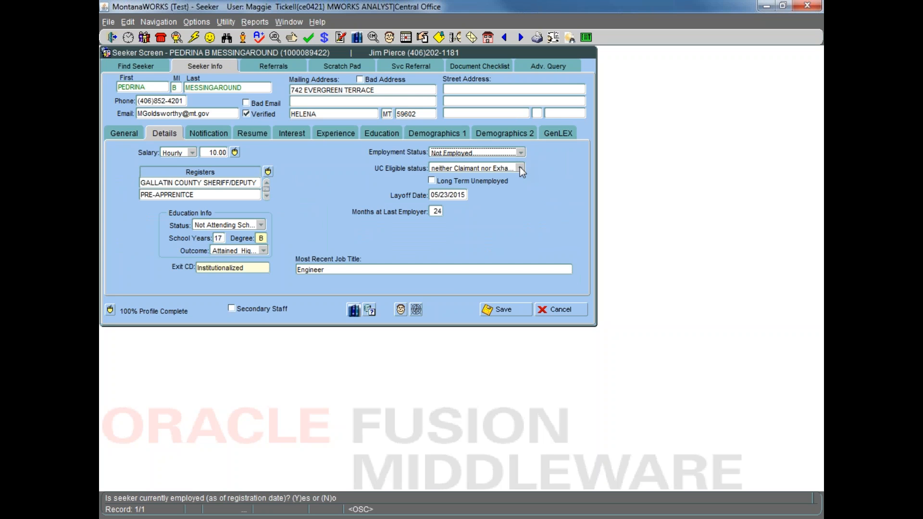
{"action": "left_click", "coordinate": [520, 168]}
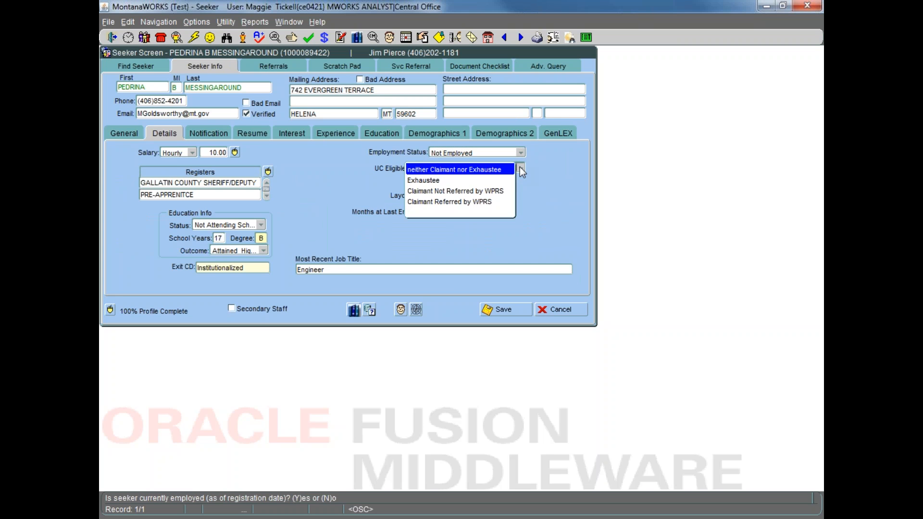
{"action": "mouse_move", "coordinate": [498, 191]}
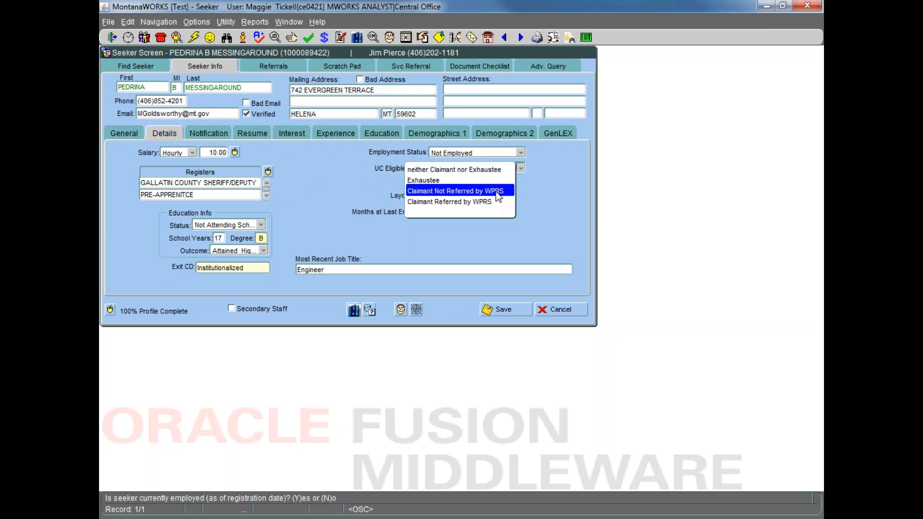
{"action": "left_click", "coordinate": [457, 190]}
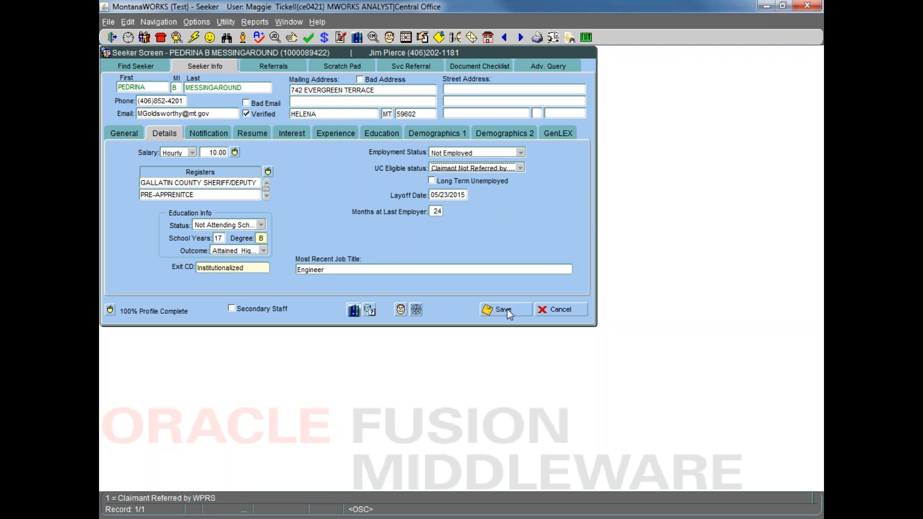
{"action": "mouse_move", "coordinate": [432, 184]}
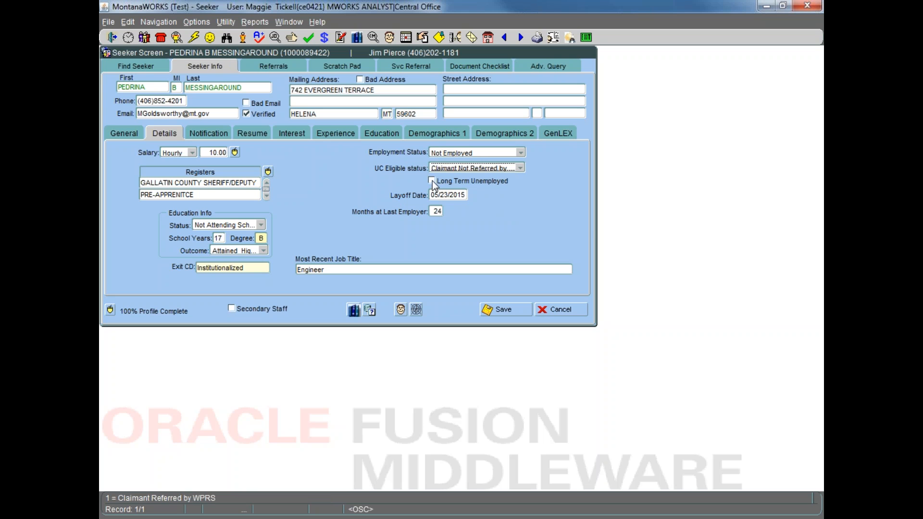
{"action": "mouse_move", "coordinate": [533, 240]}
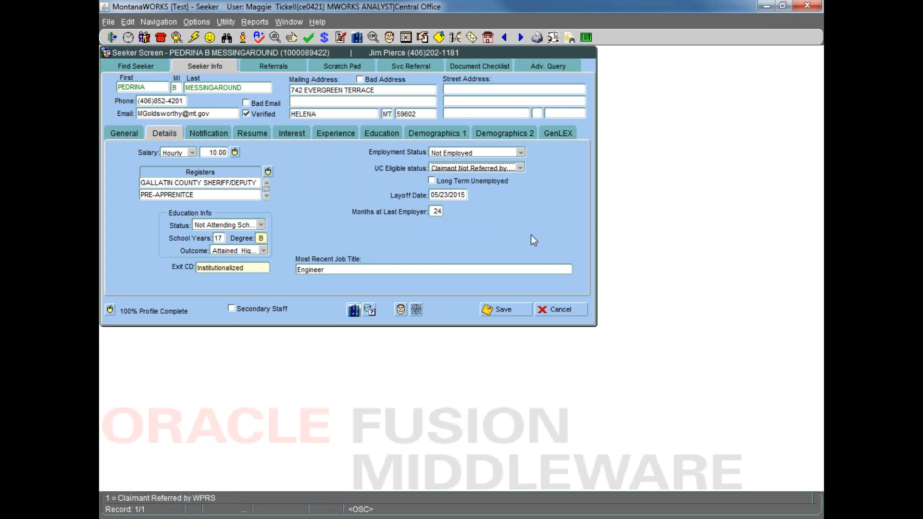
{"action": "mouse_move", "coordinate": [533, 221]}
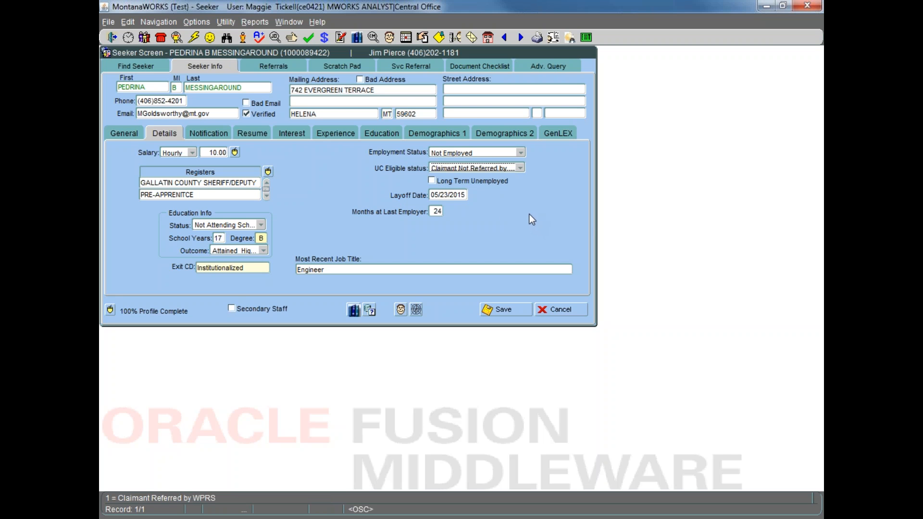
{"action": "mouse_move", "coordinate": [490, 216]}
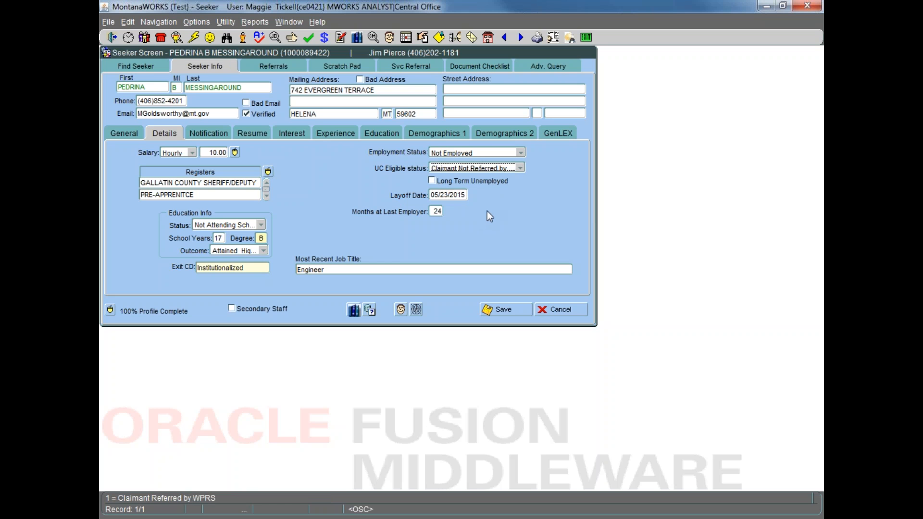
{"action": "mouse_move", "coordinate": [520, 314]}
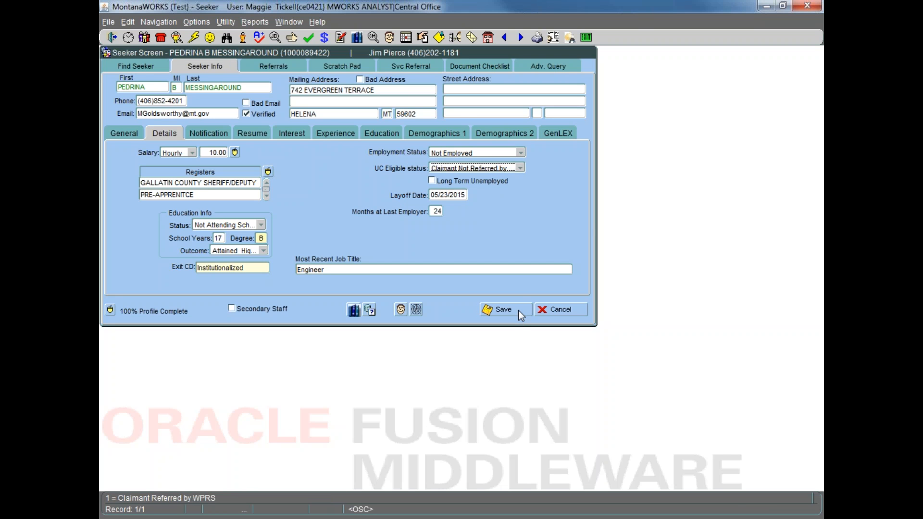
Save the Not Employed and Claimant Not Referred by WPRS details to the seeker's record
{"action": "left_click", "coordinate": [504, 309]}
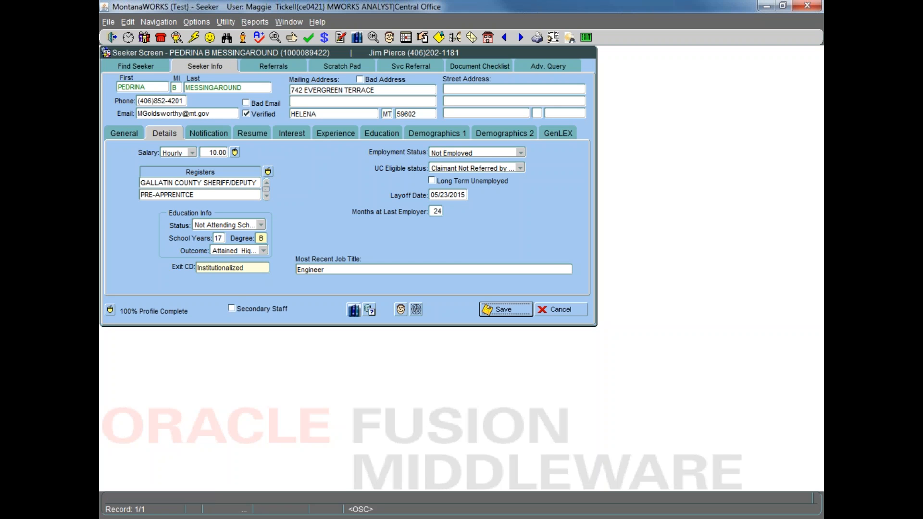
{"action": "mouse_move", "coordinate": [548, 254]}
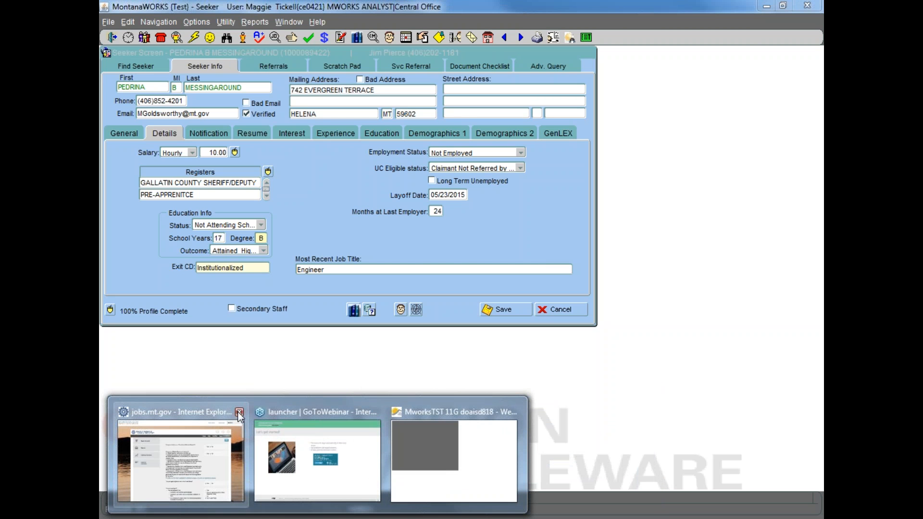
Close the jobs.mt.gov Internet Explorer window from its taskbar preview
{"action": "left_click", "coordinate": [180, 454]}
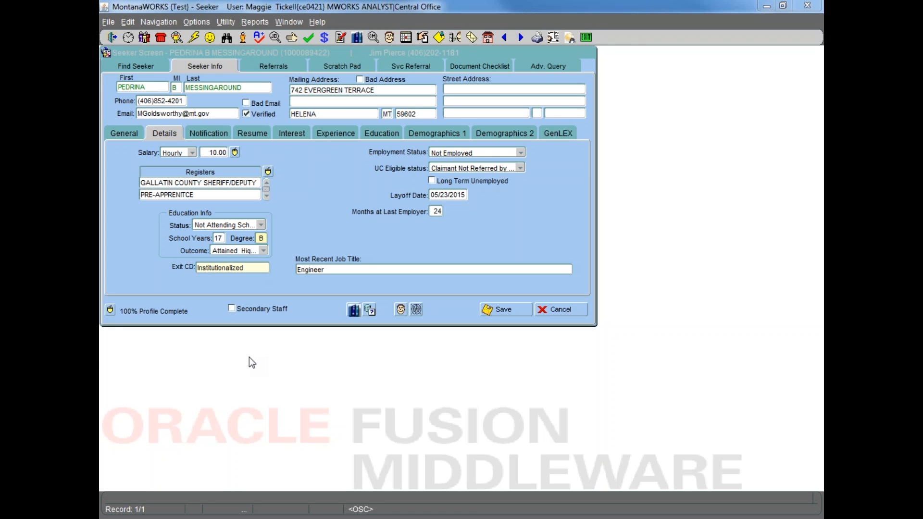
{"action": "mouse_move", "coordinate": [439, 441]}
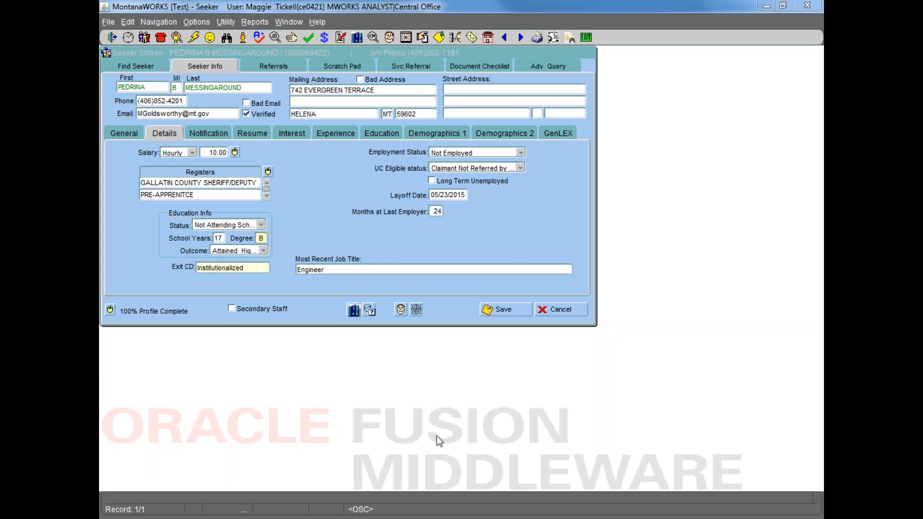